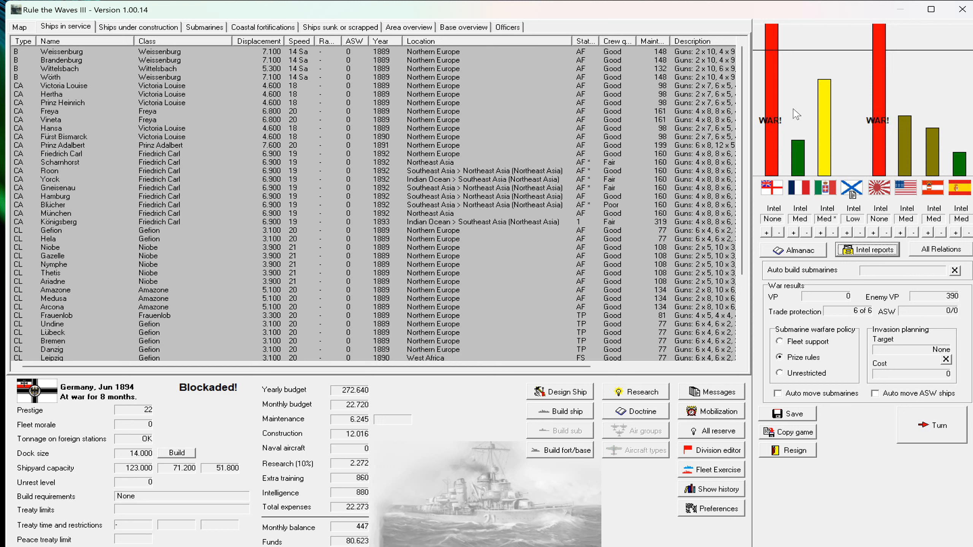
mouse_move(773, 119)
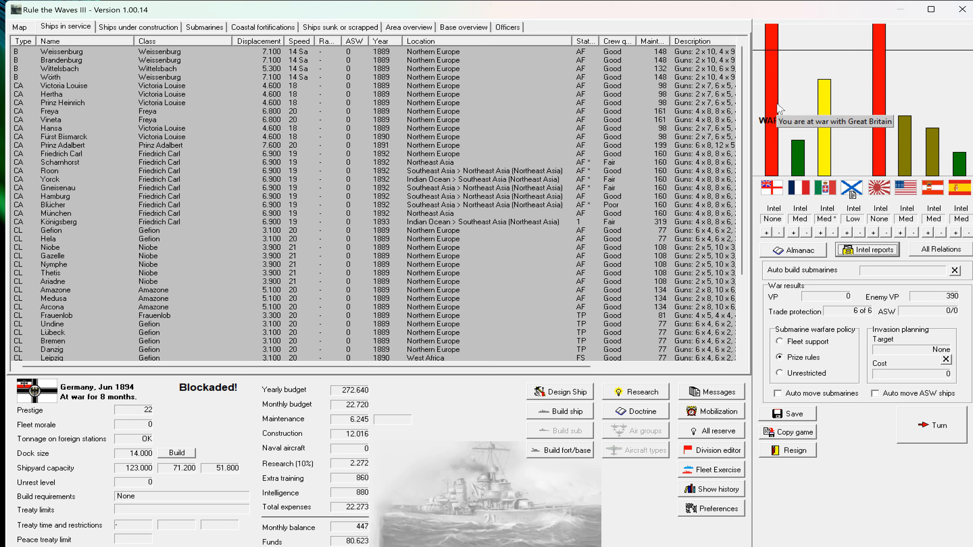
mouse_move(369, 256)
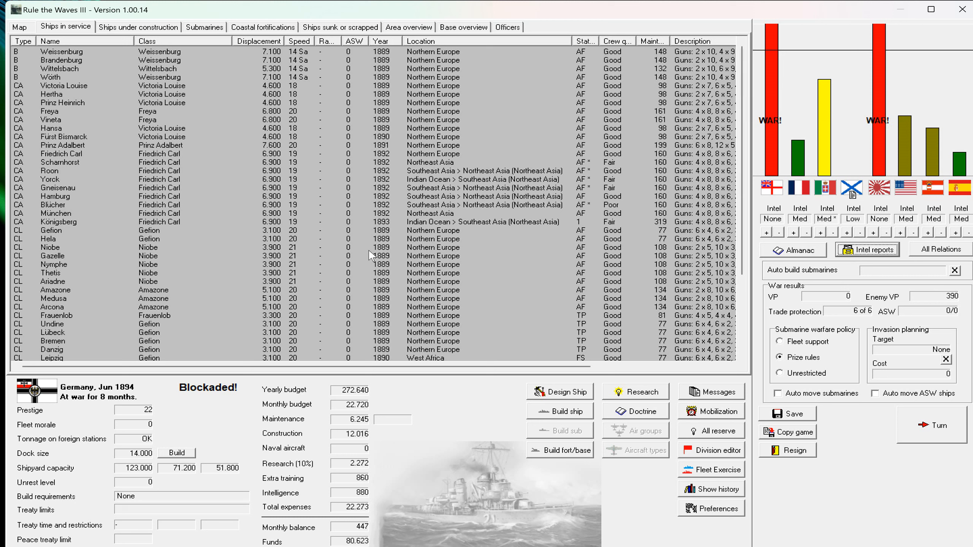
mouse_move(332, 230)
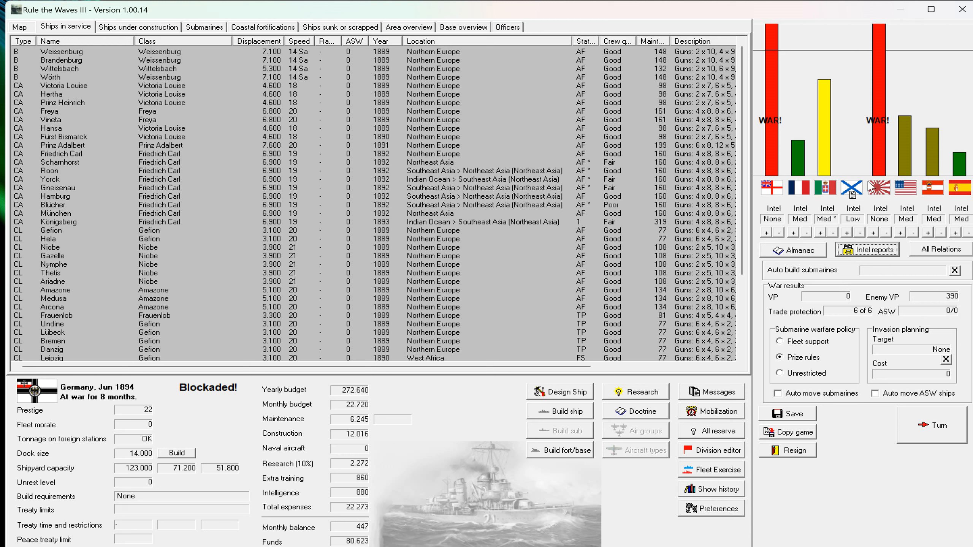
mouse_move(817, 257)
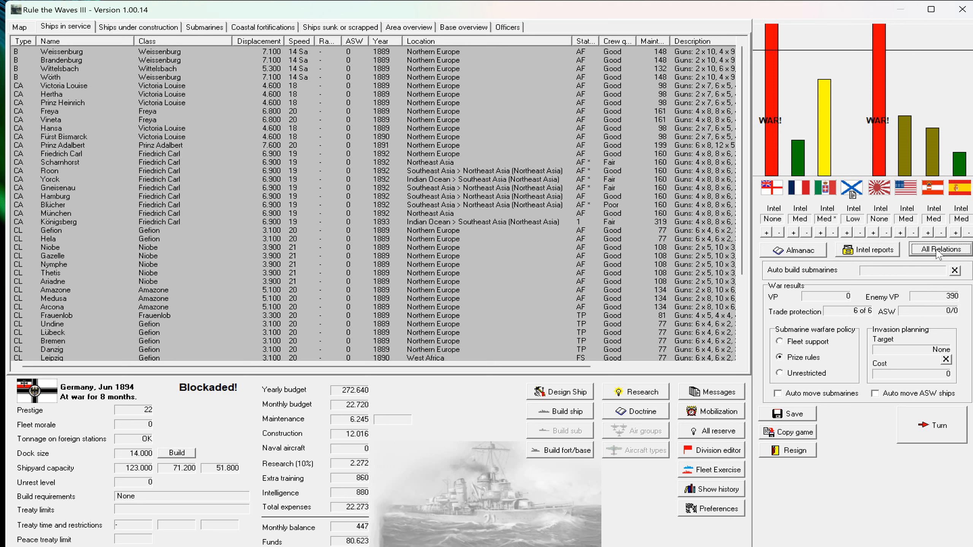
Review and close the table of relations between all nations, then switch to the world map.
left_click(940, 249)
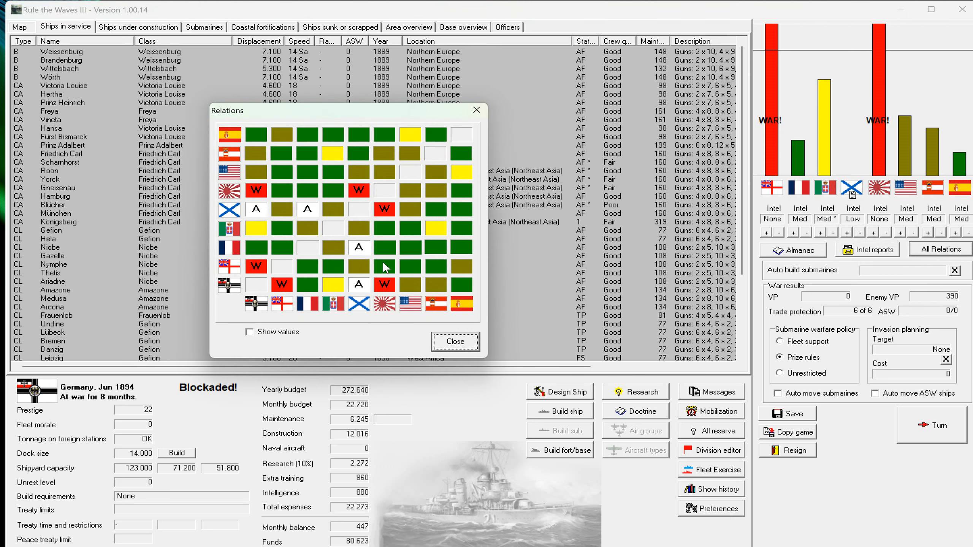
mouse_move(397, 291)
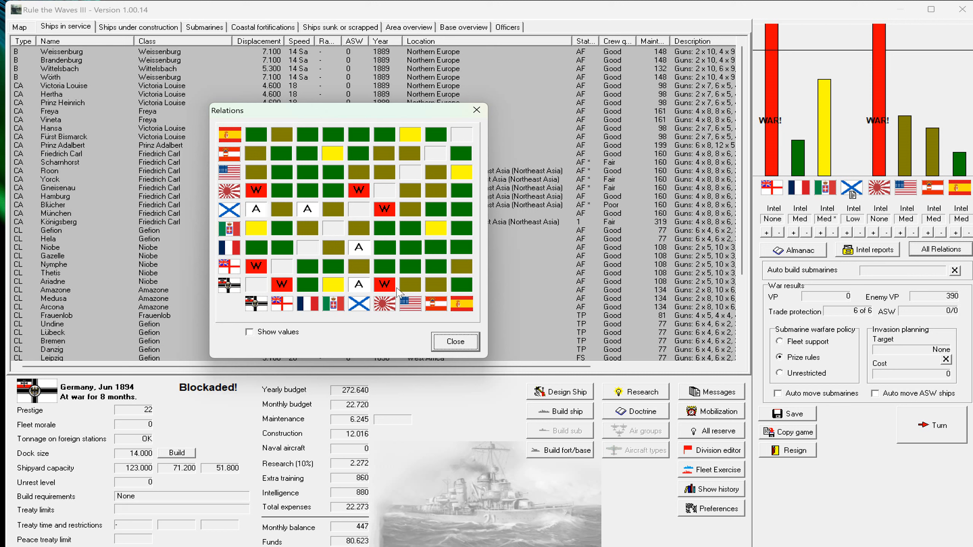
mouse_move(397, 292)
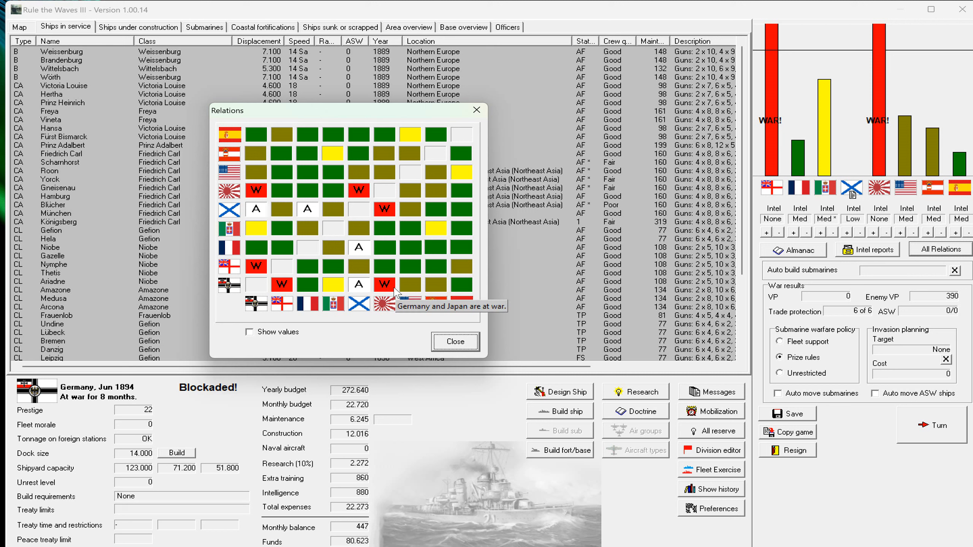
mouse_move(283, 310)
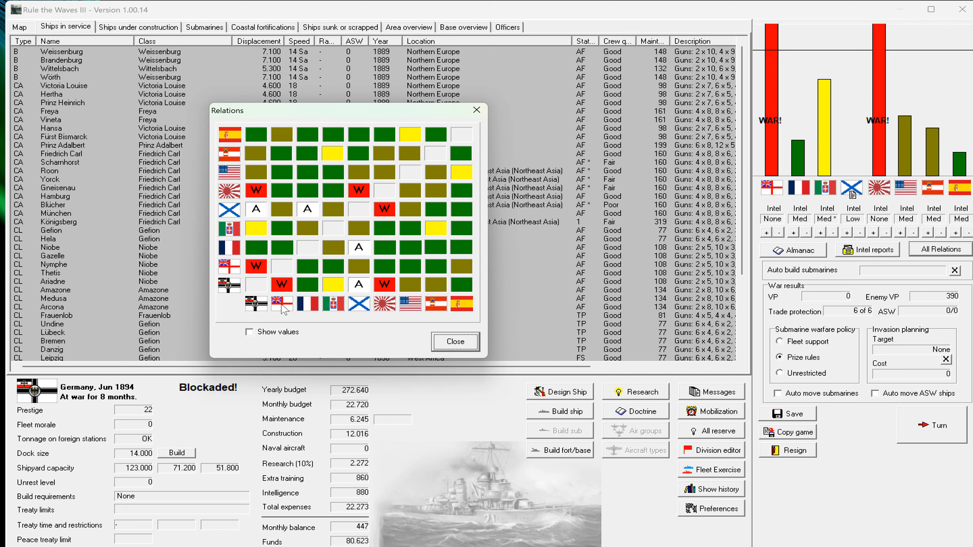
mouse_move(280, 284)
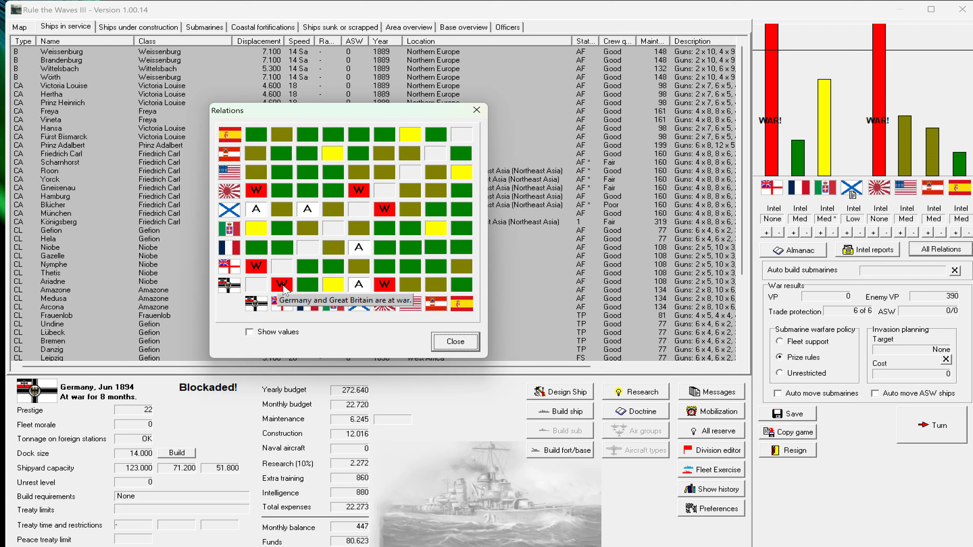
mouse_move(286, 213)
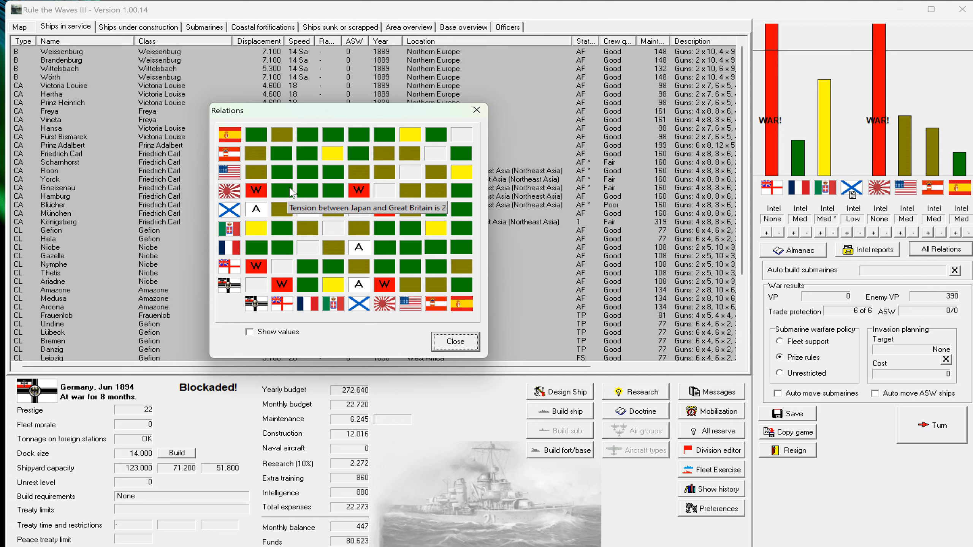
left_click(454, 341)
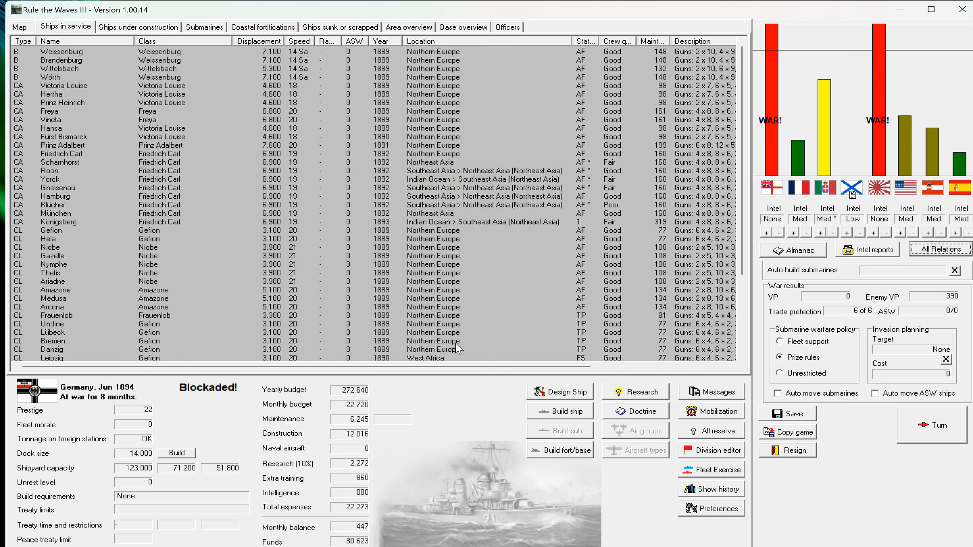
mouse_move(485, 270)
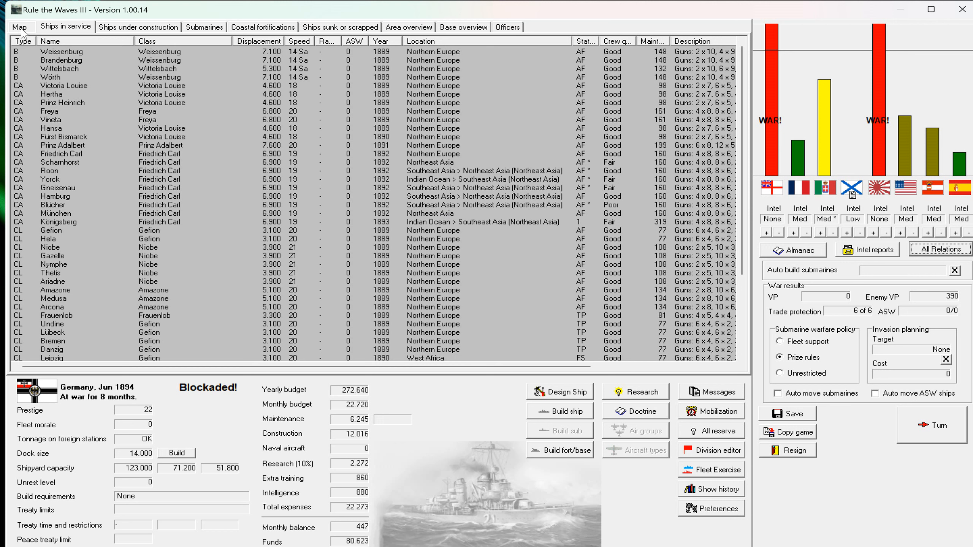
left_click(20, 26)
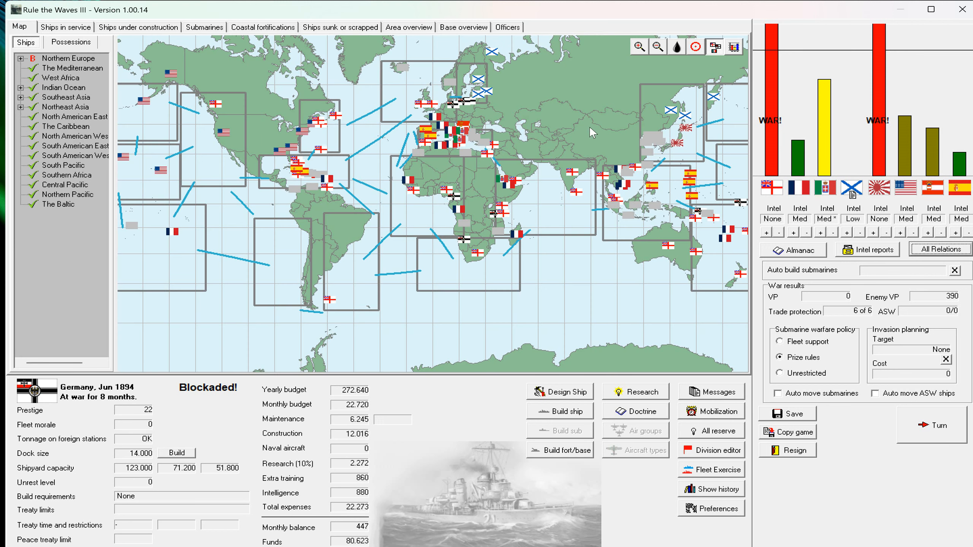
mouse_move(669, 126)
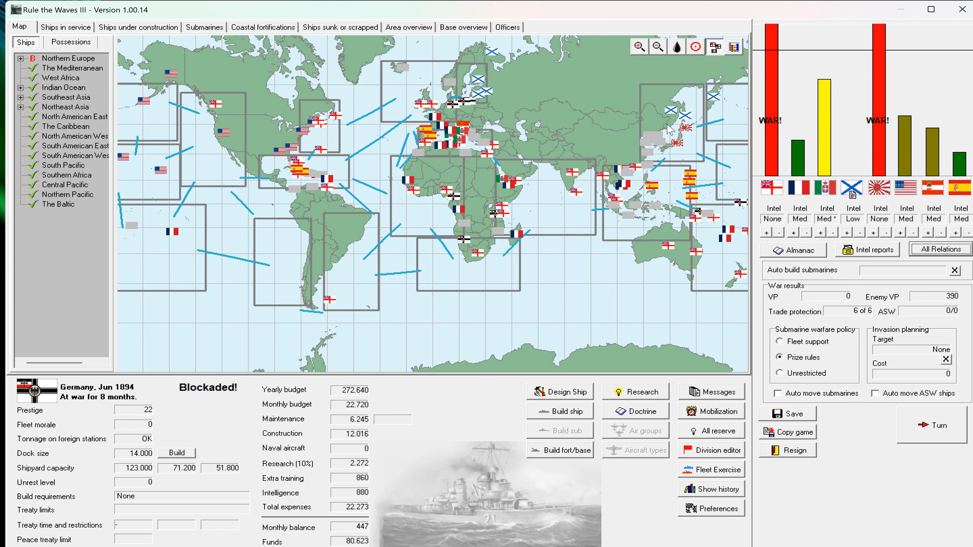
mouse_move(665, 125)
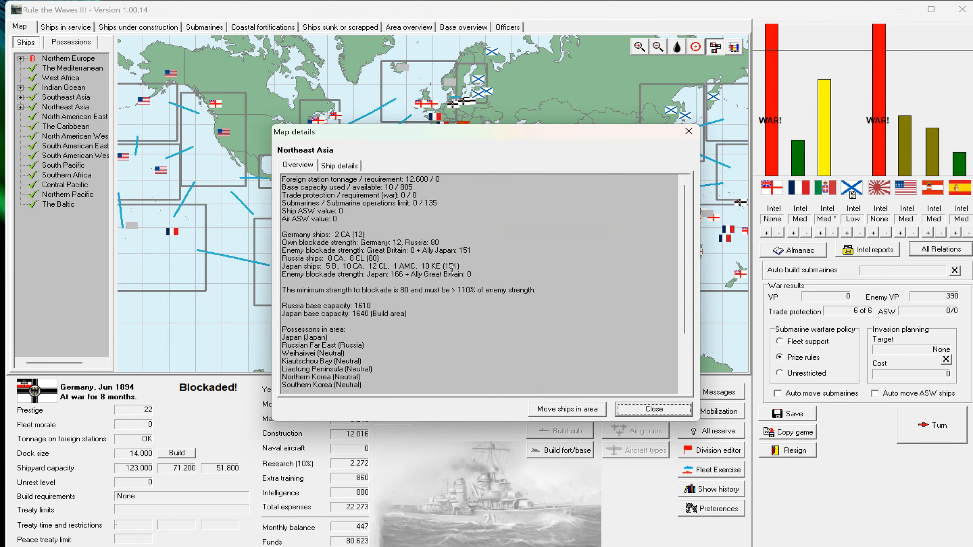
mouse_move(456, 267)
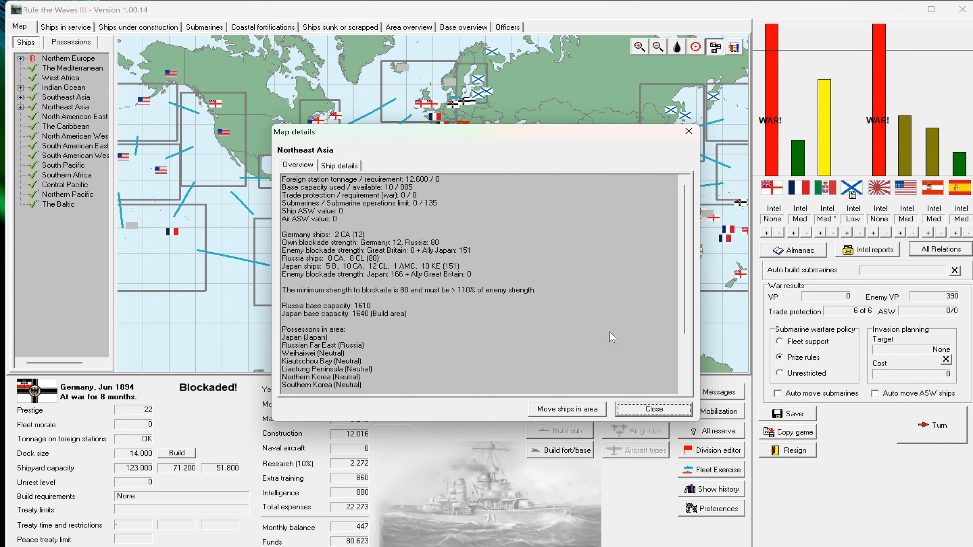
Dismiss the Northeast Asia and Northern Europe area details windows, back to the world map.
left_click(652, 409)
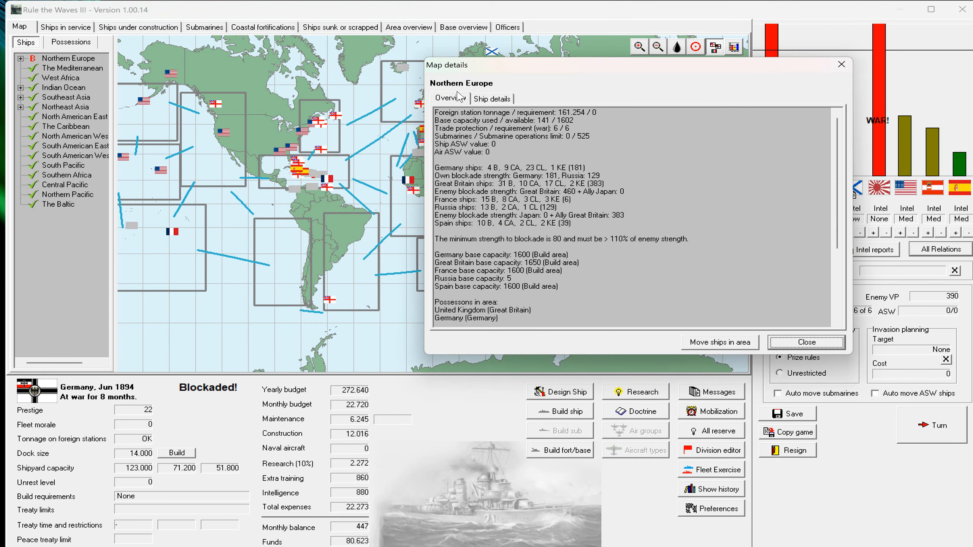
mouse_move(481, 180)
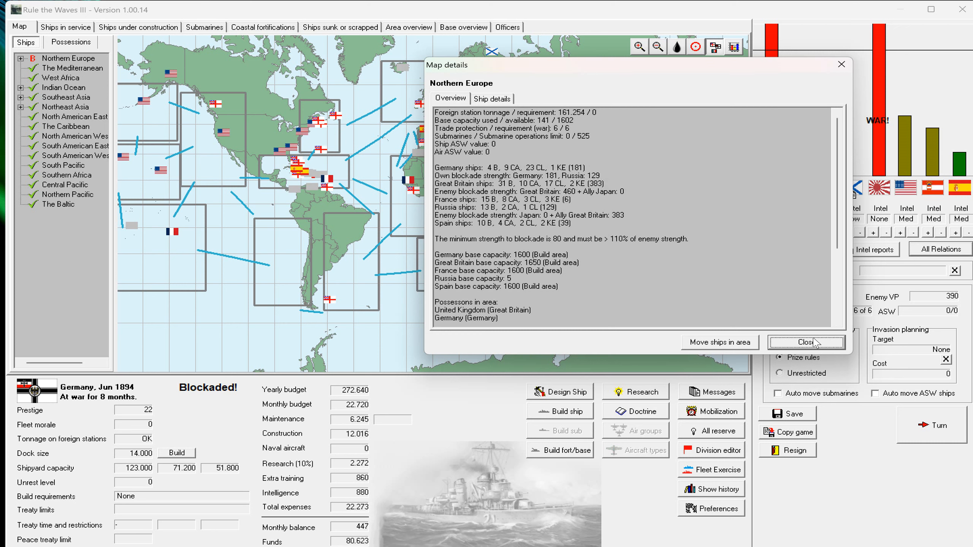
left_click(805, 342)
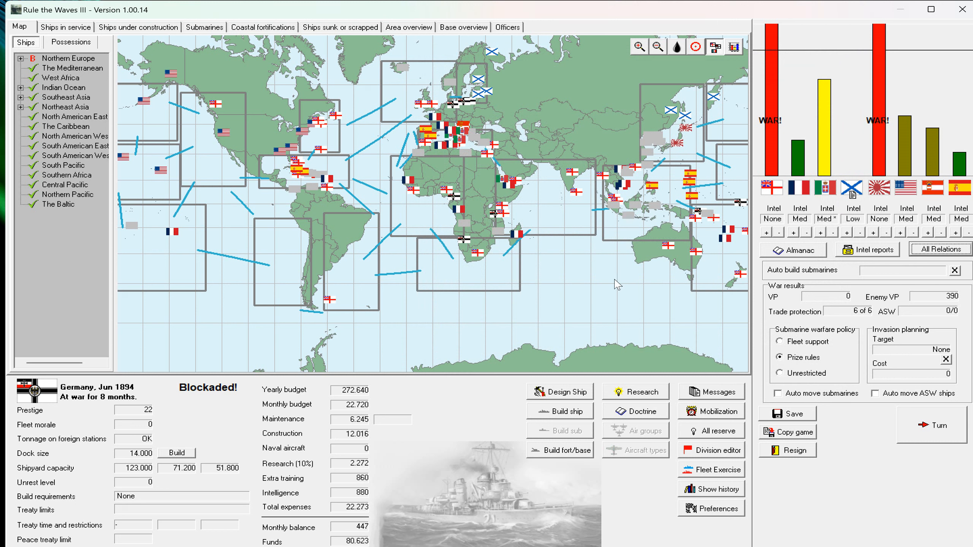
mouse_move(674, 155)
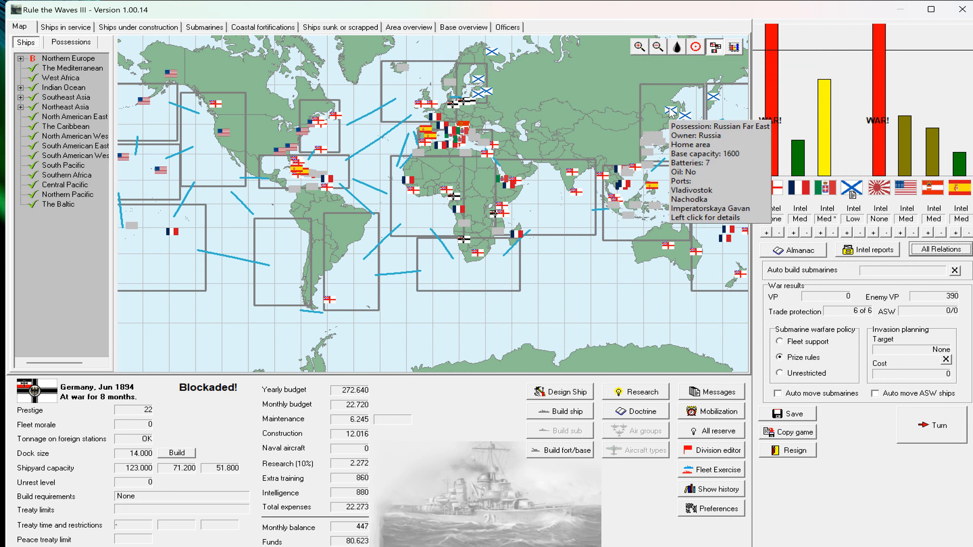
mouse_move(475, 80)
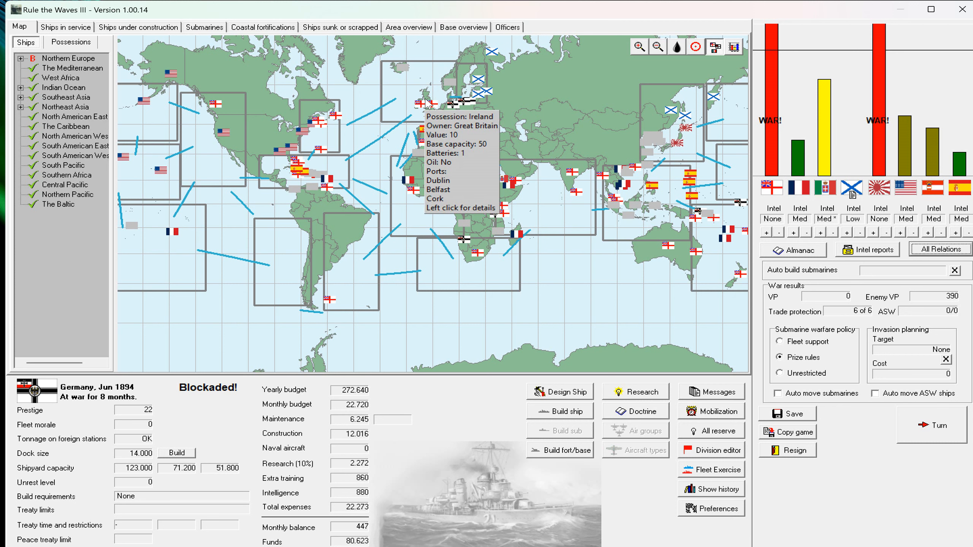
left_click(435, 106)
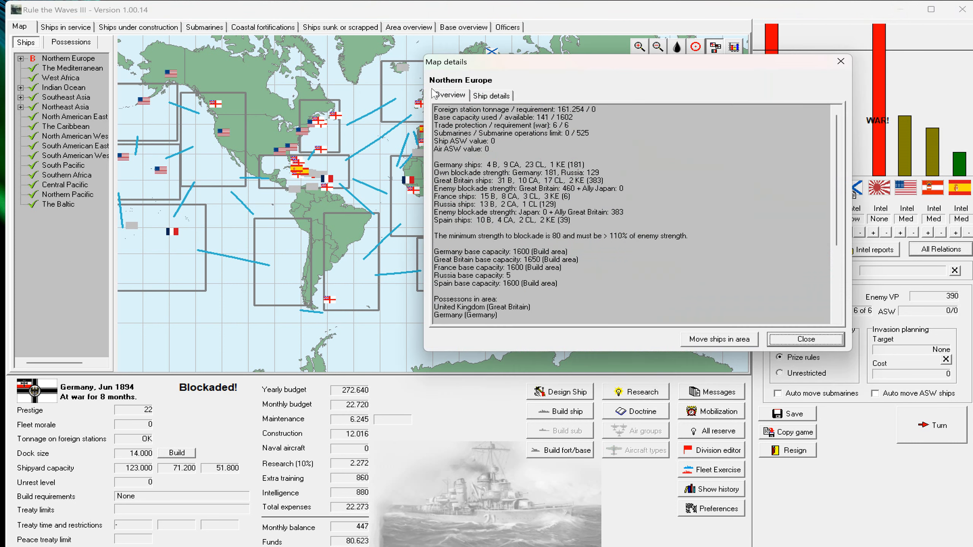
left_click(804, 339)
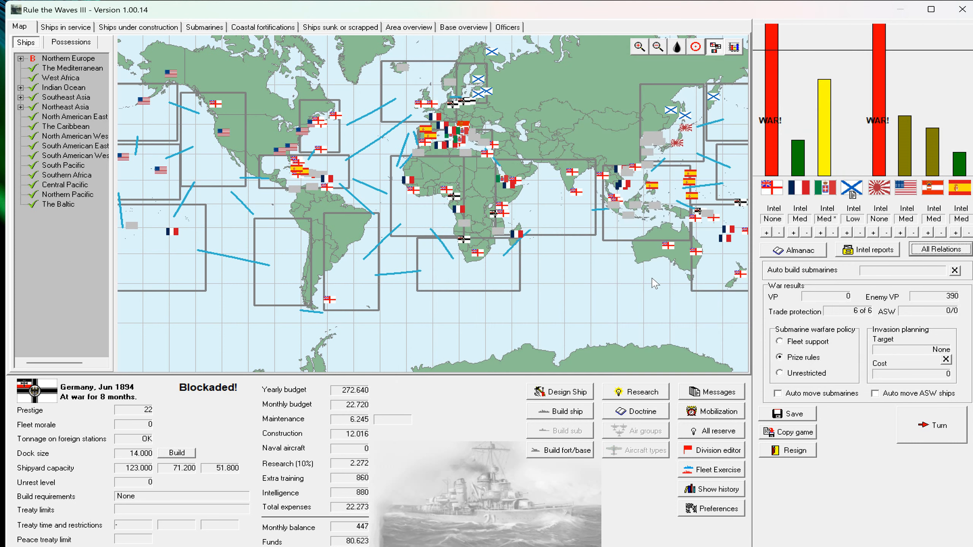
mouse_move(555, 111)
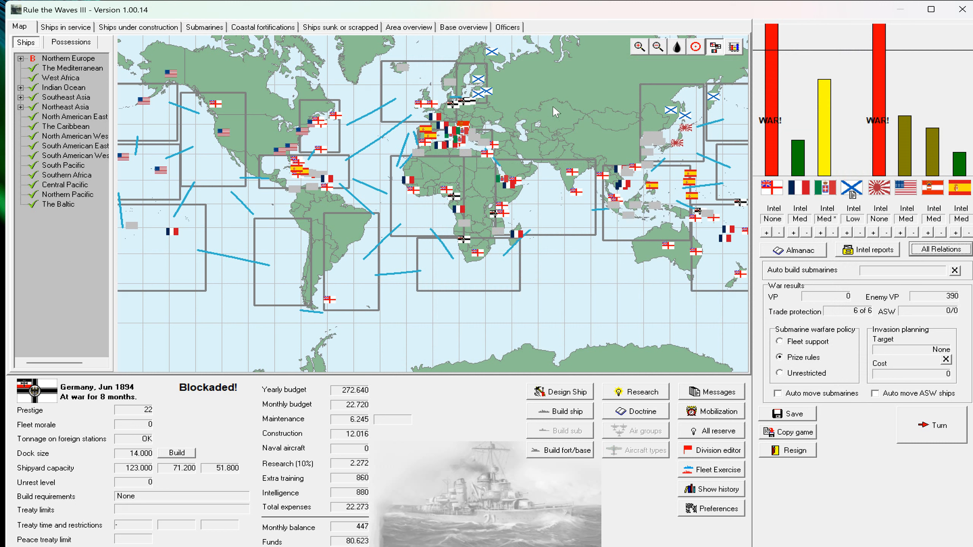
mouse_move(737, 212)
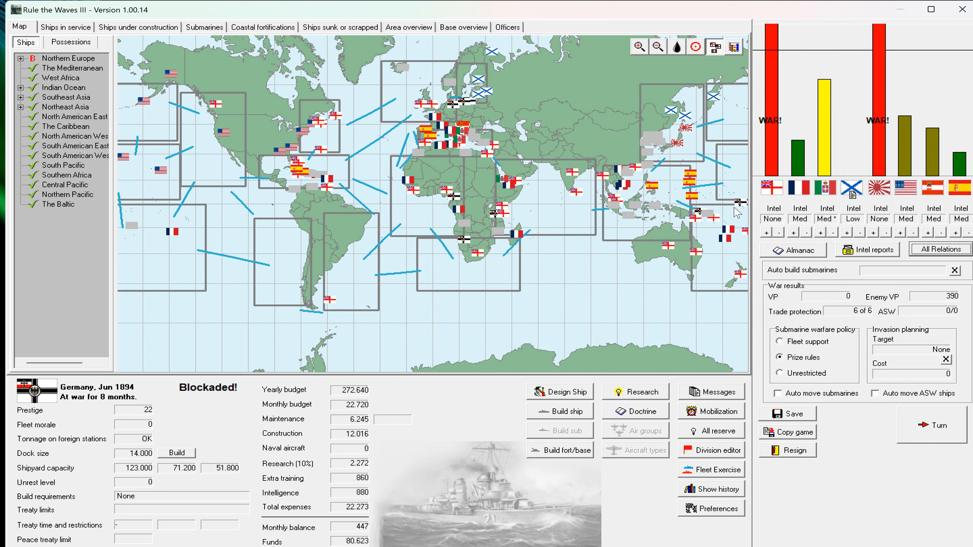
mouse_move(899, 368)
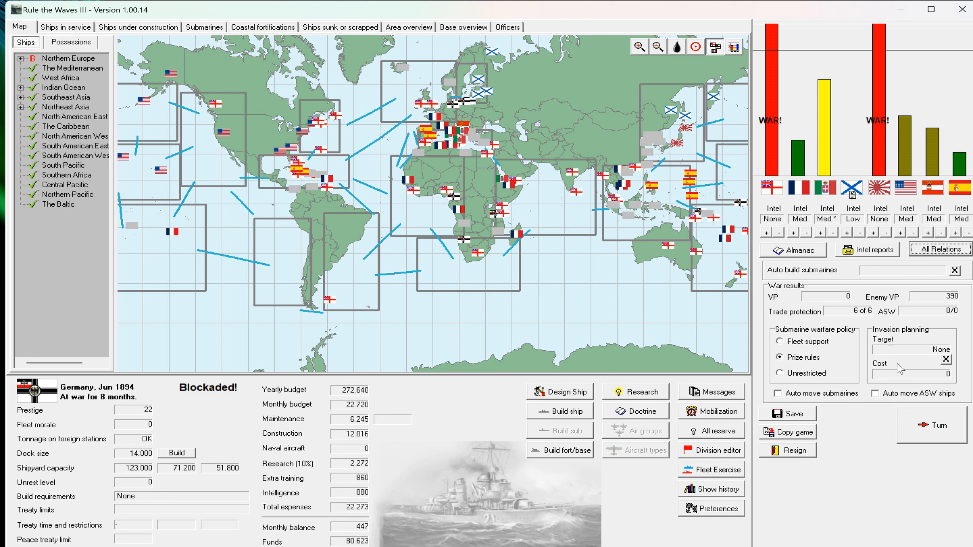
mouse_move(939, 425)
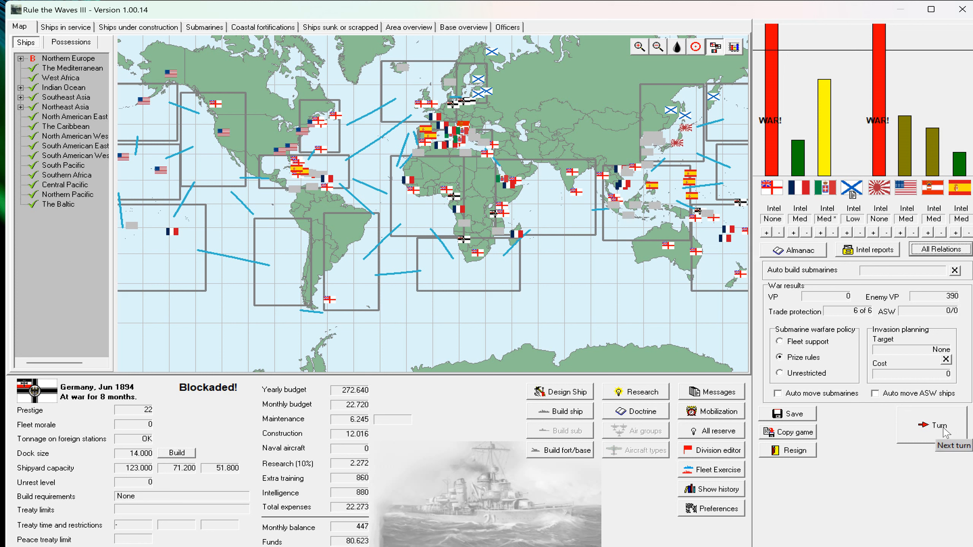
mouse_move(153, 57)
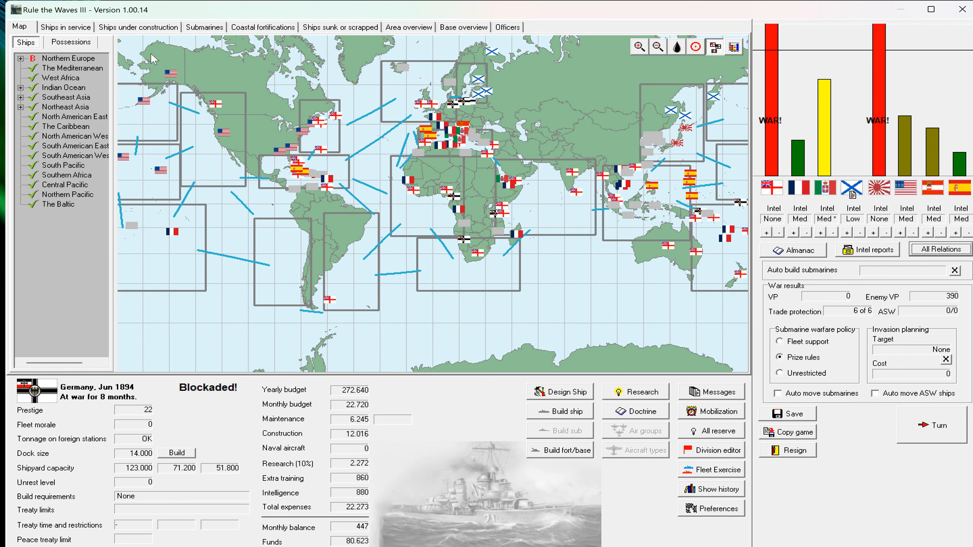
Check ships under construction, then scroll the ships-in-service list down to the KE ships.
left_click(137, 26)
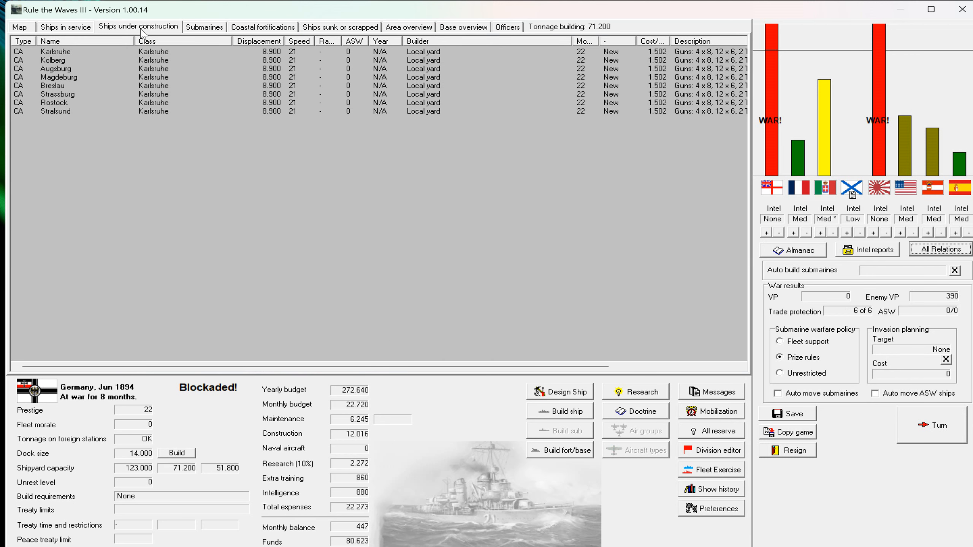
mouse_move(52, 39)
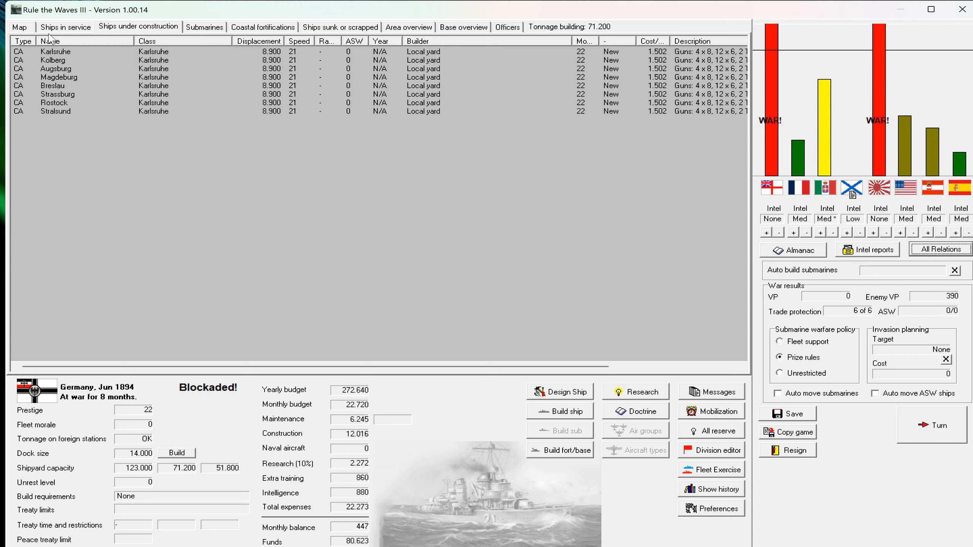
left_click(65, 27)
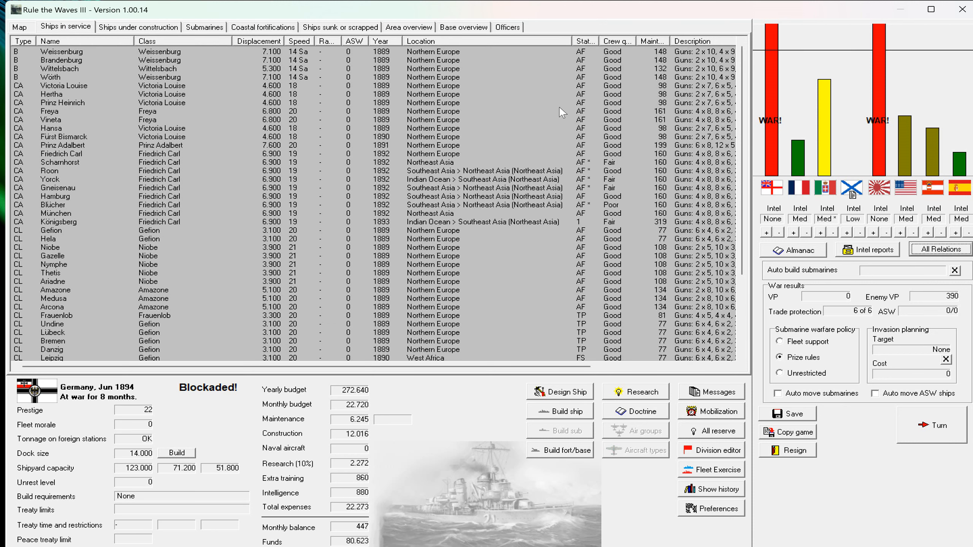
scroll("down", 3)
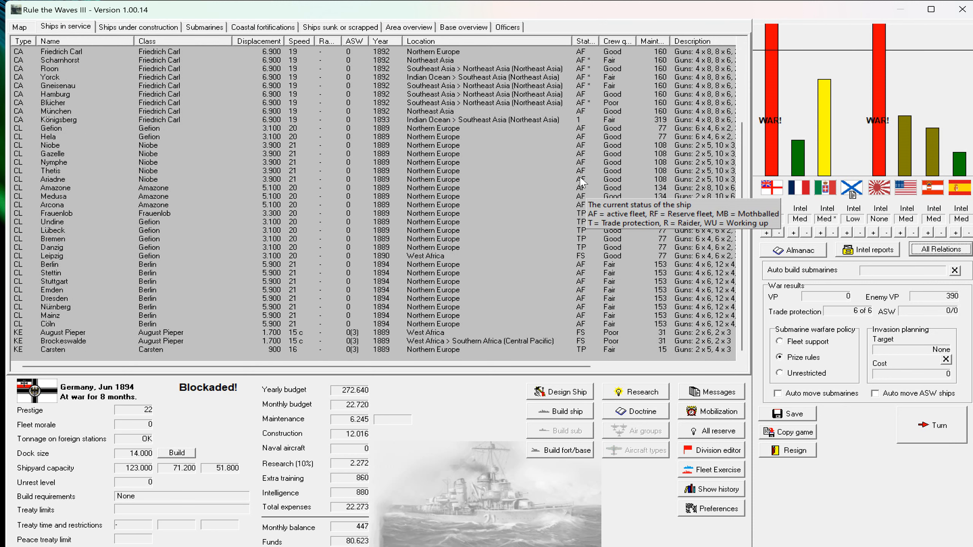
mouse_move(570, 169)
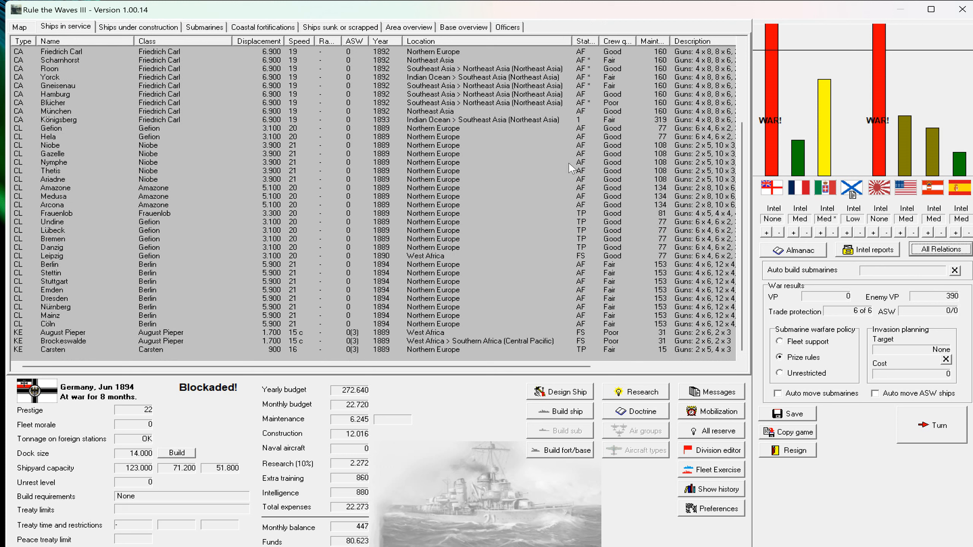
mouse_move(570, 182)
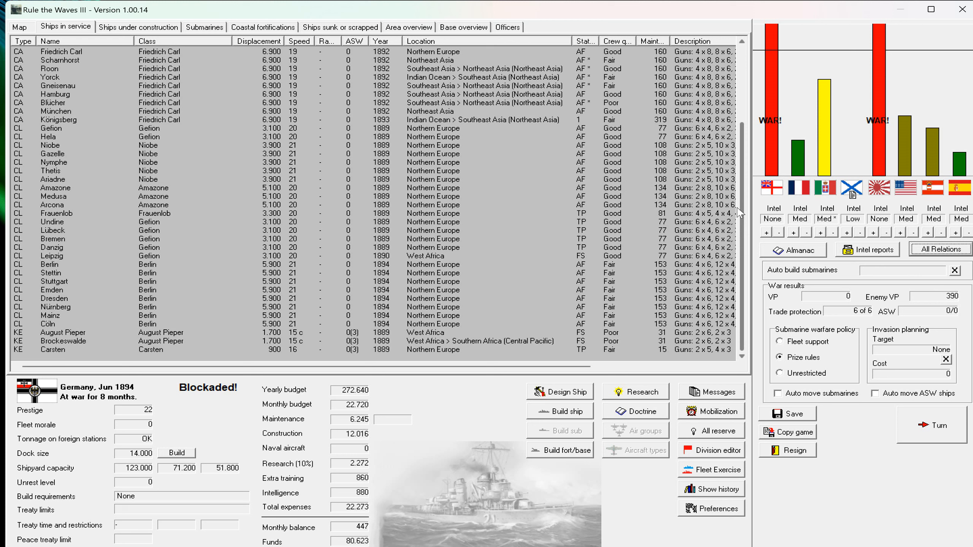
mouse_move(923, 356)
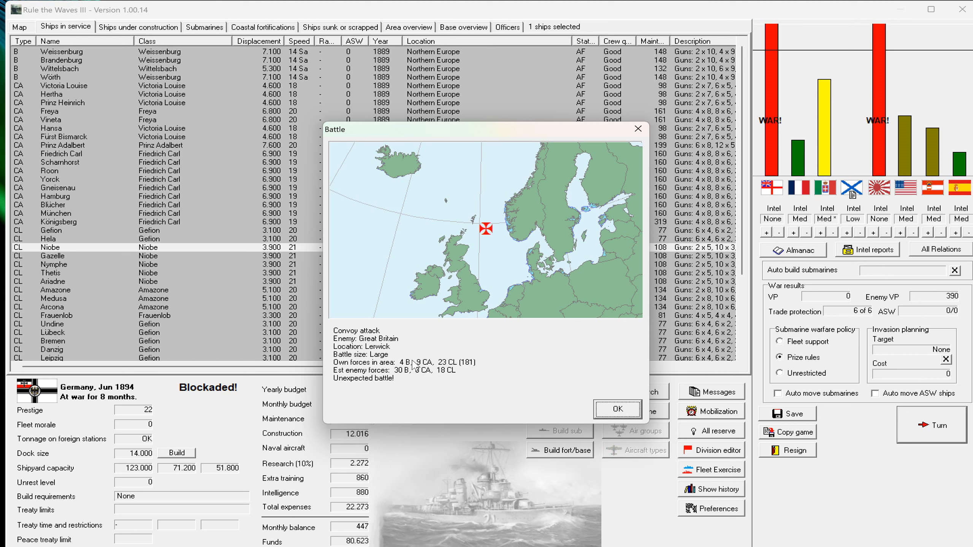
mouse_move(474, 379)
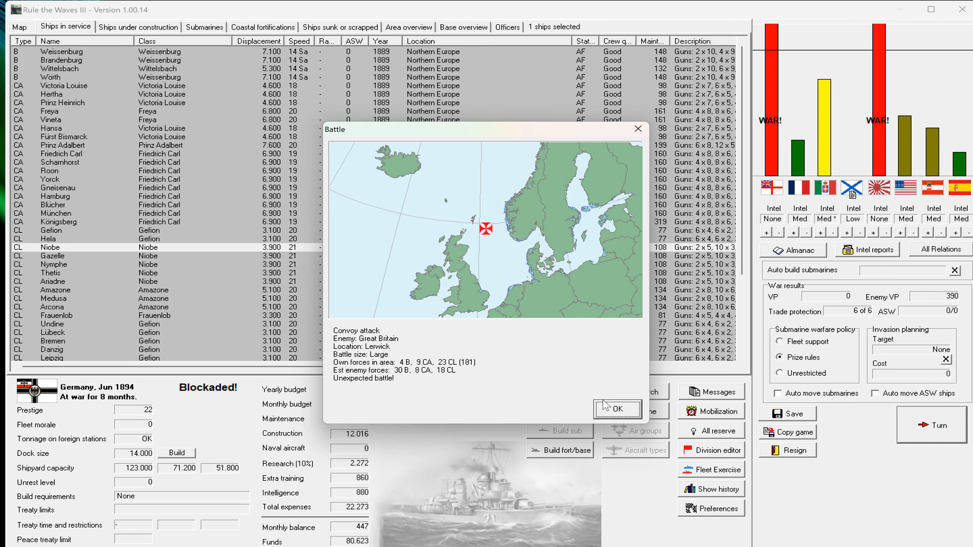
Confirm the large convoy-attack battle against Great Britain near Lerwick.
left_click(616, 410)
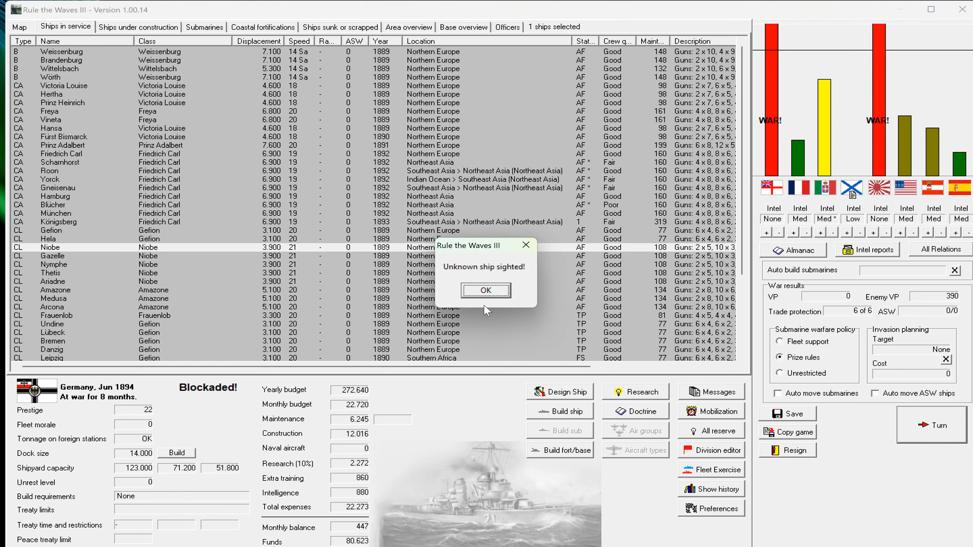
Dismiss the unknown-ship notice, maximize the battle, and advance until Formidable, Monmouth and Bedford classes are identified.
left_click(485, 291)
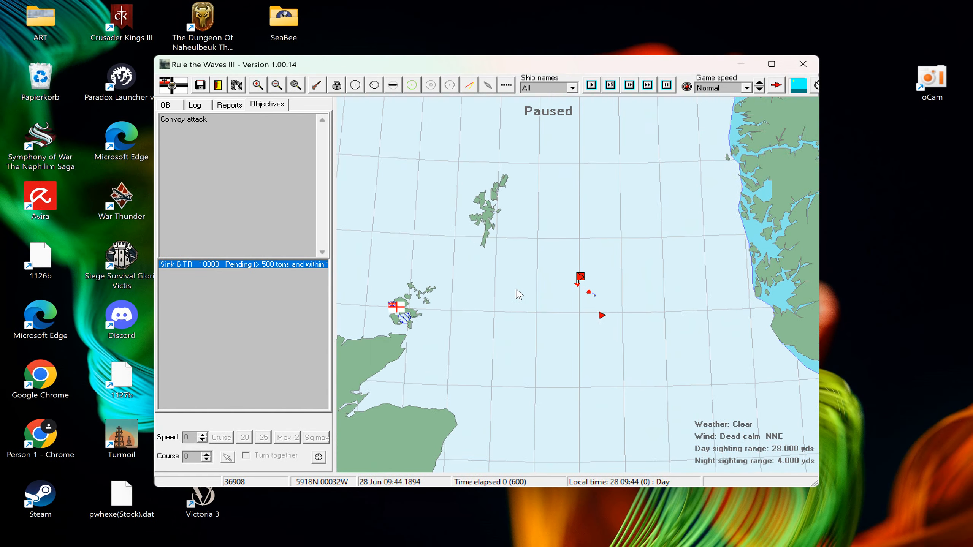
left_click(771, 64)
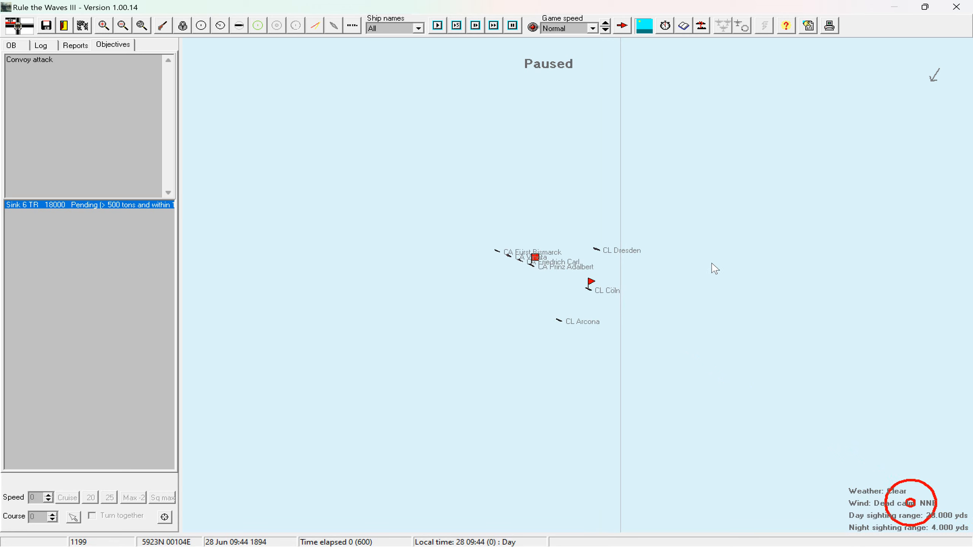
mouse_move(714, 268)
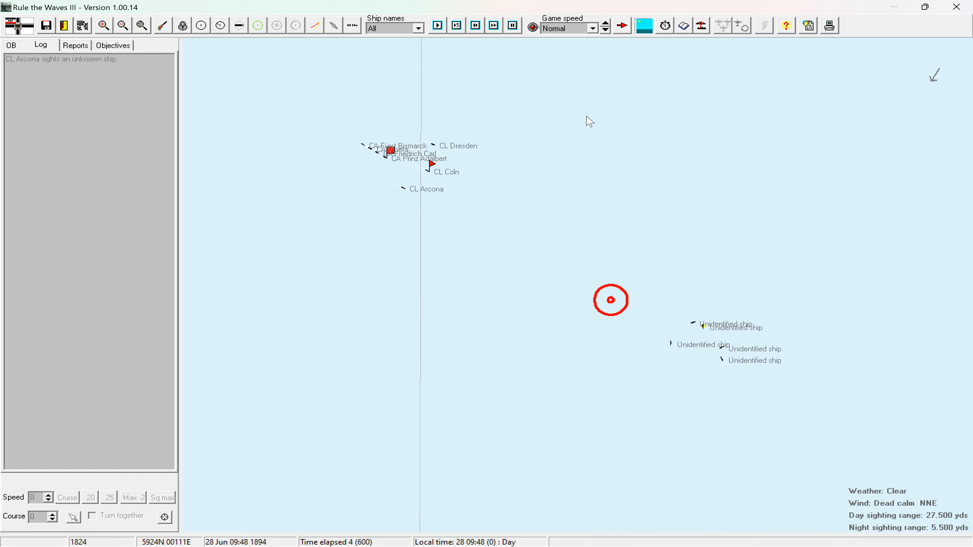
left_click(112, 45)
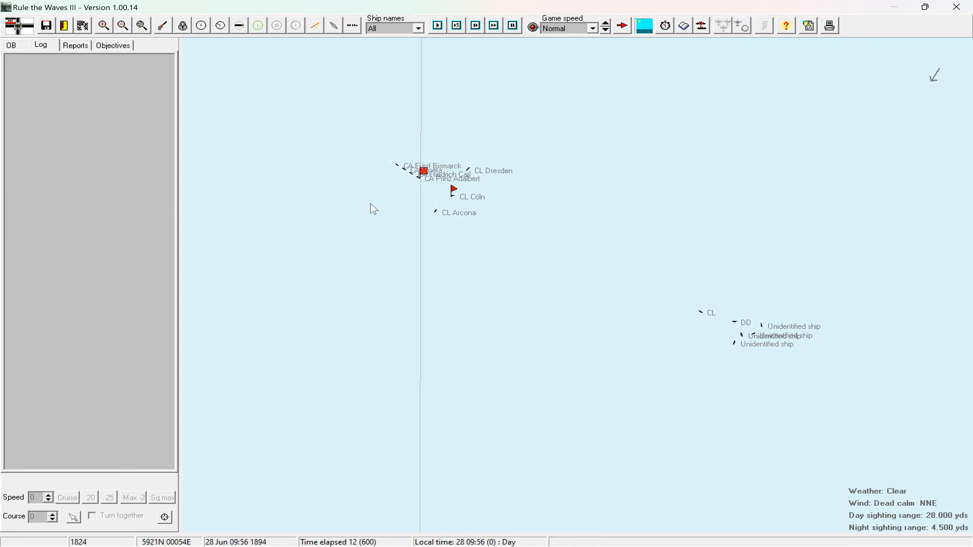
left_click(456, 25)
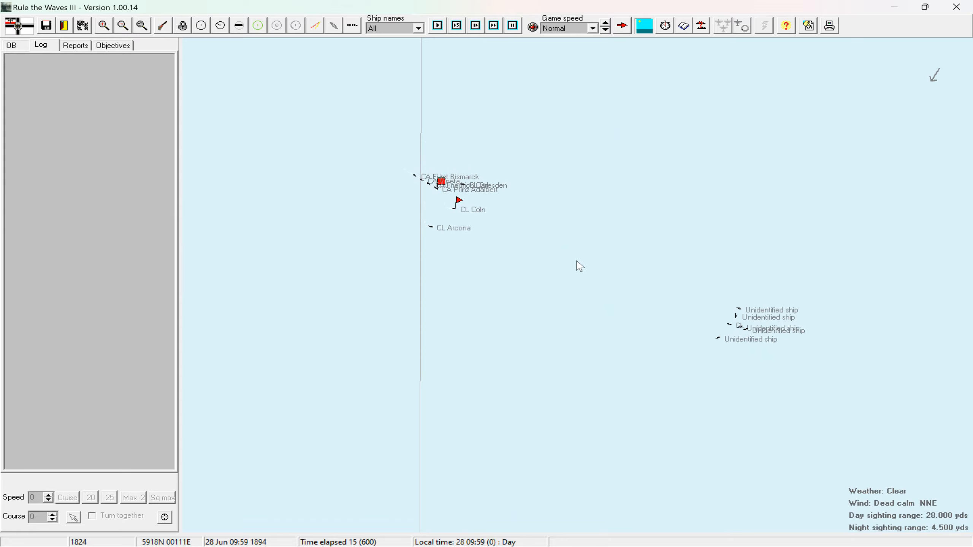
left_click(493, 26)
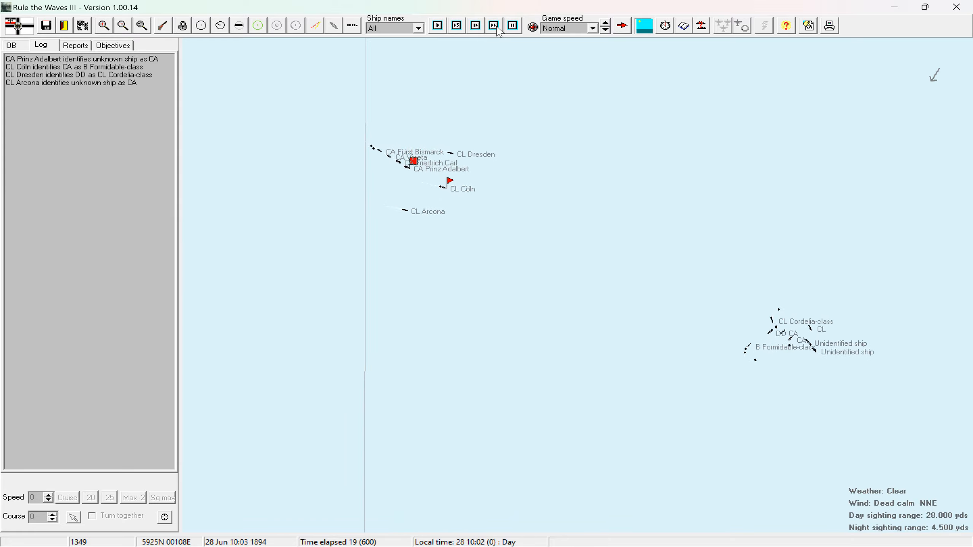
left_click(513, 25)
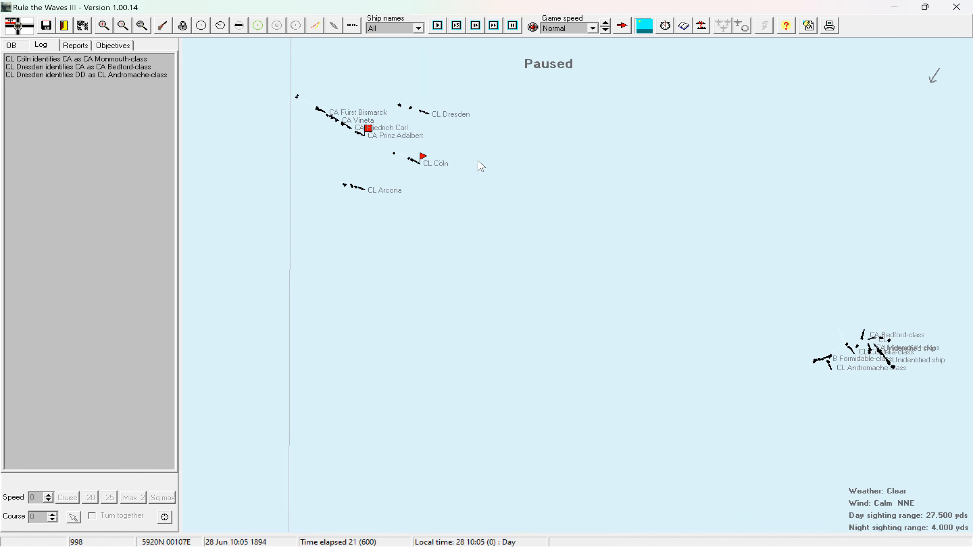
Select German Cruiser Division 1 and raise its speed to 16 knots.
left_click(368, 129)
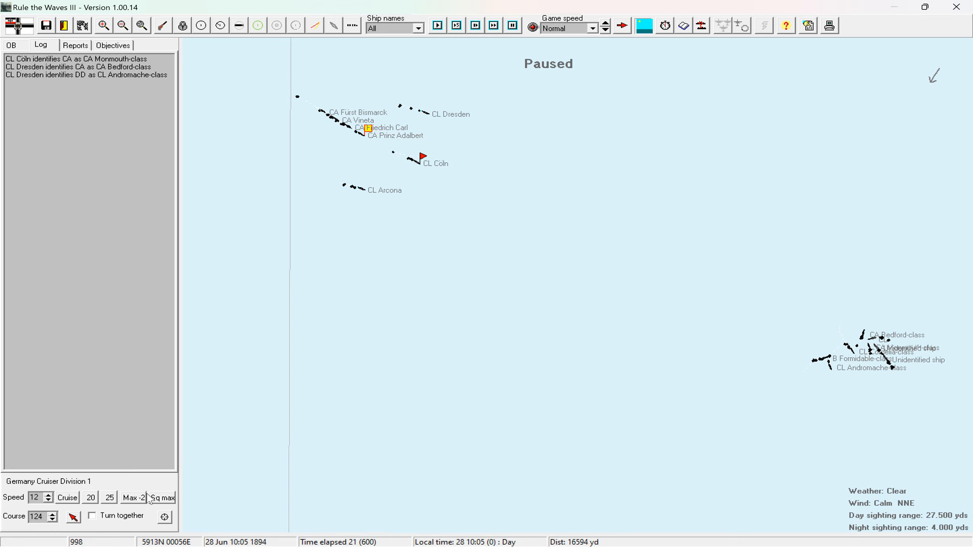
left_click(49, 494)
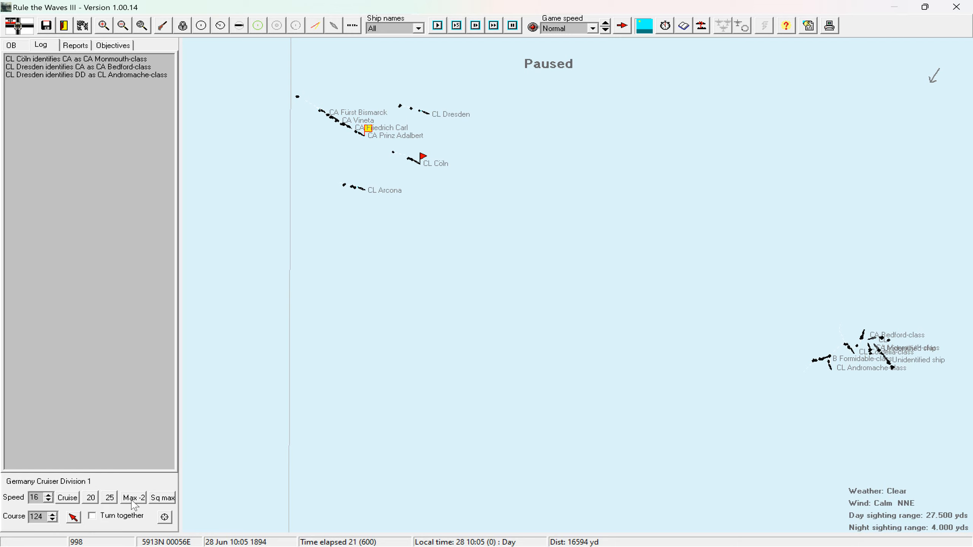
mouse_move(133, 498)
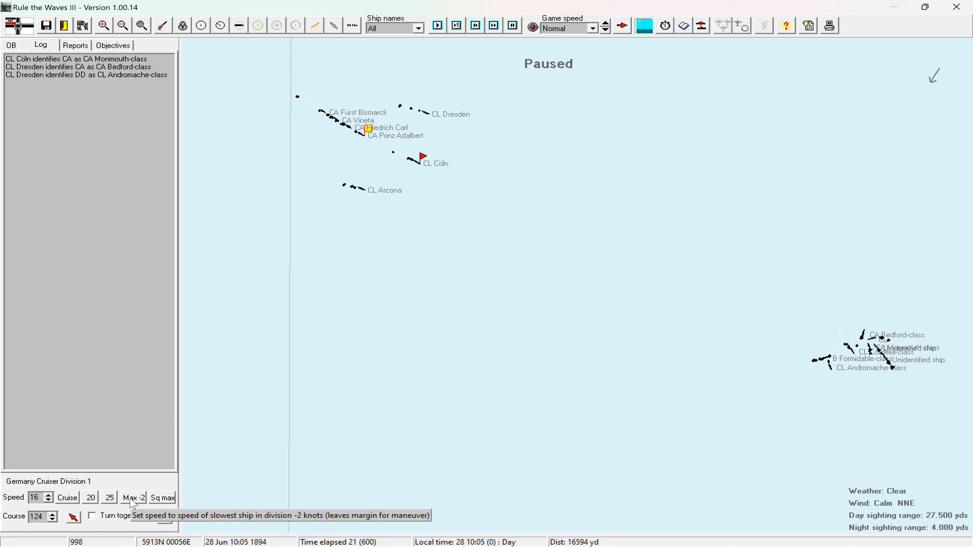
mouse_move(163, 497)
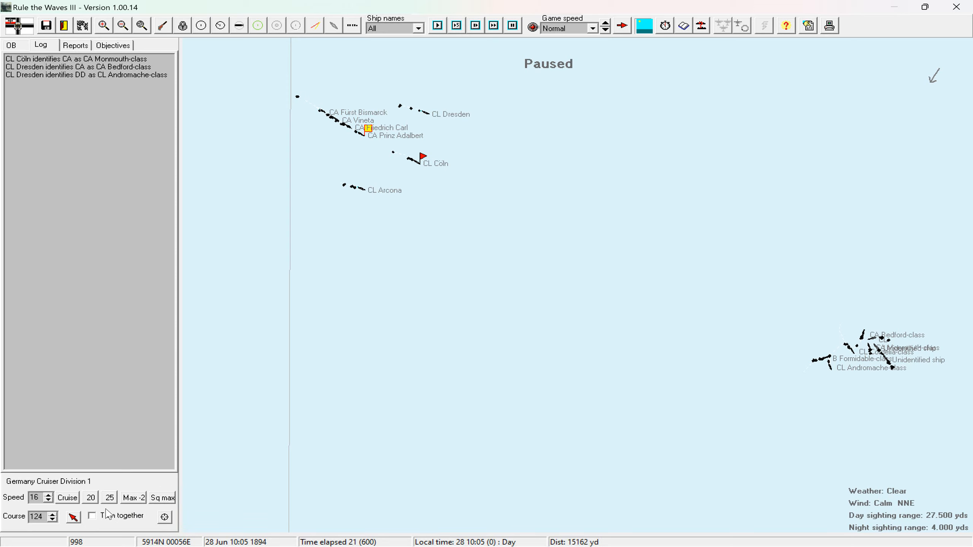
mouse_move(84, 521)
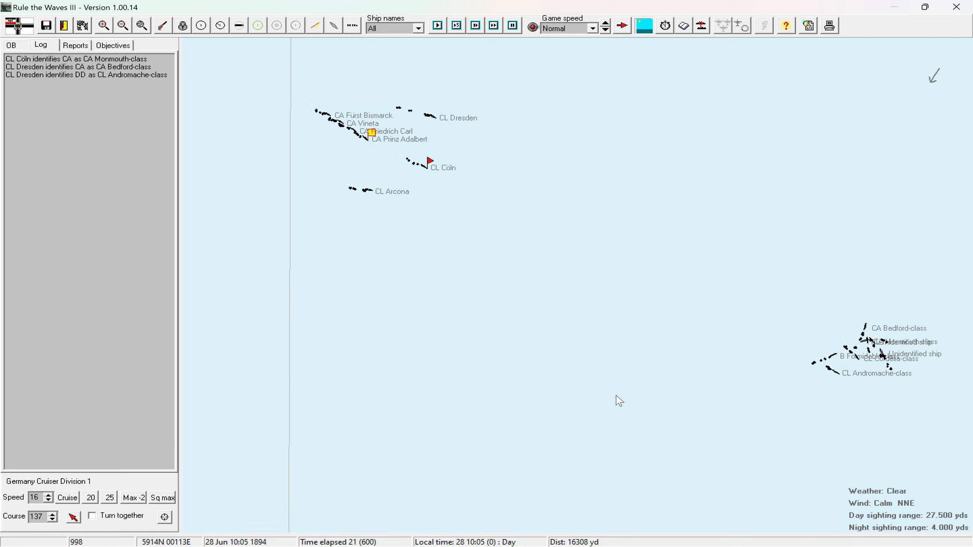
Give Light Cruiser Division 2 the Independent role with AI control turned off.
left_click(436, 26)
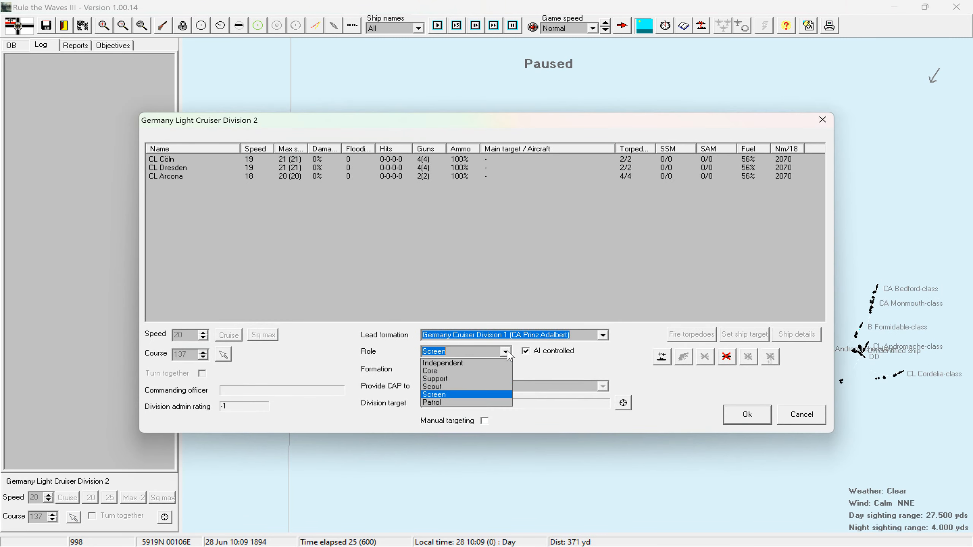
left_click(443, 363)
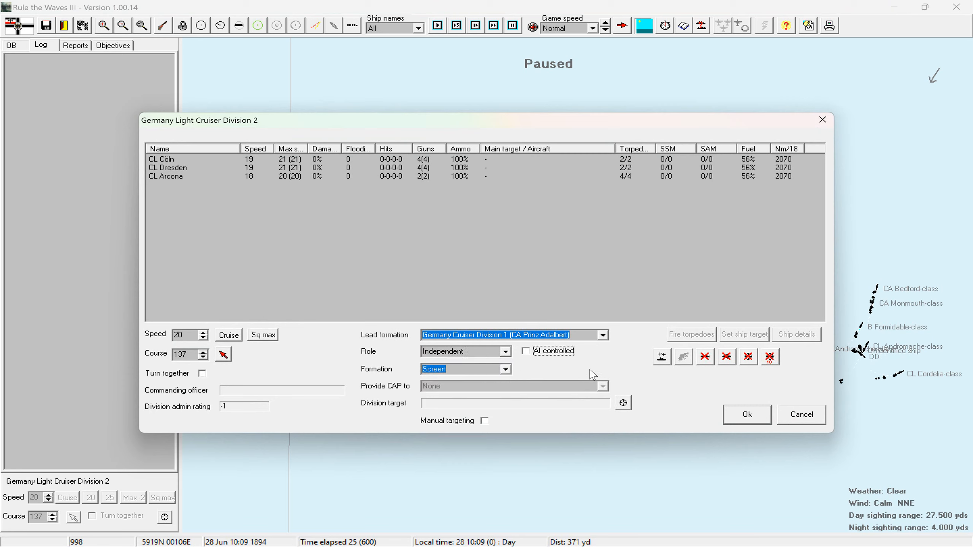
mouse_move(467, 385)
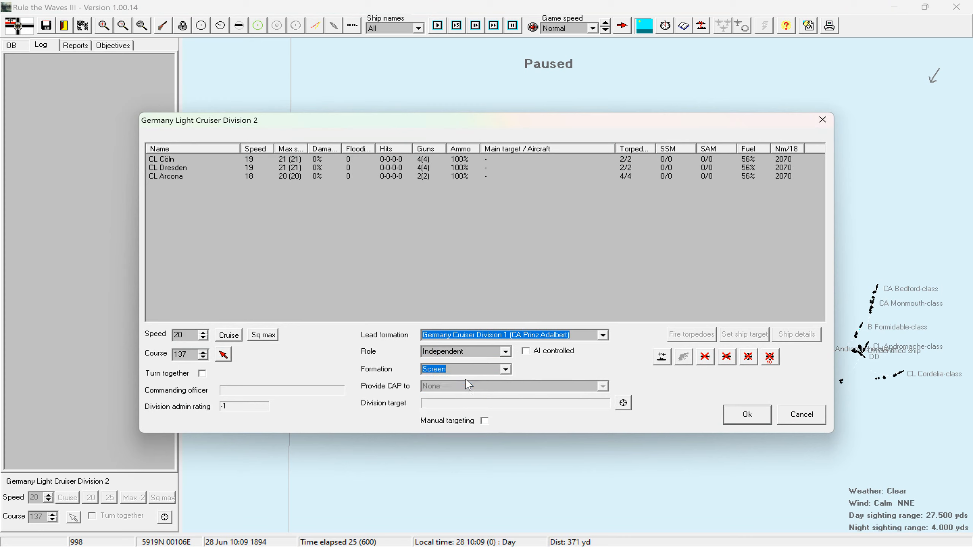
left_click(746, 415)
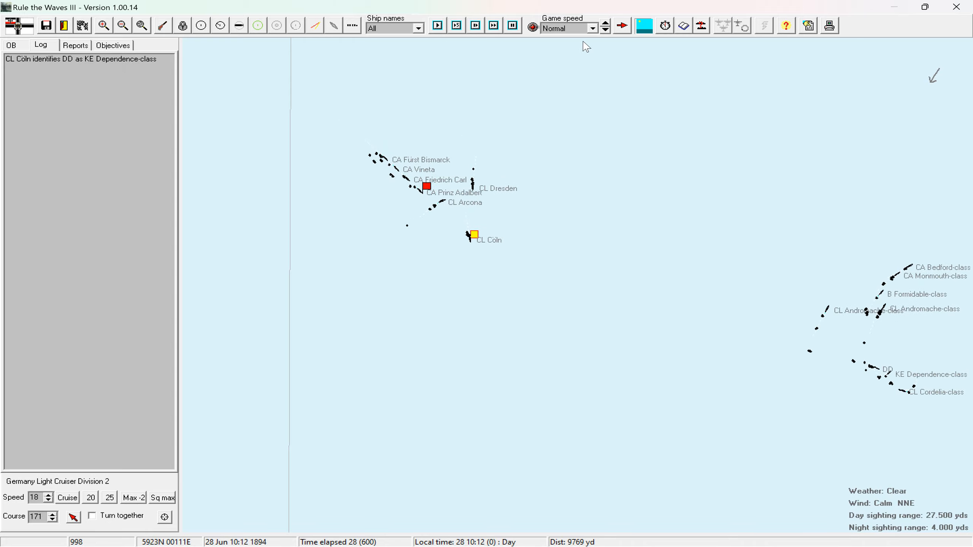
Set game speed to Slow and review the sink-six-transports objective before returning to the Log.
left_click(592, 28)
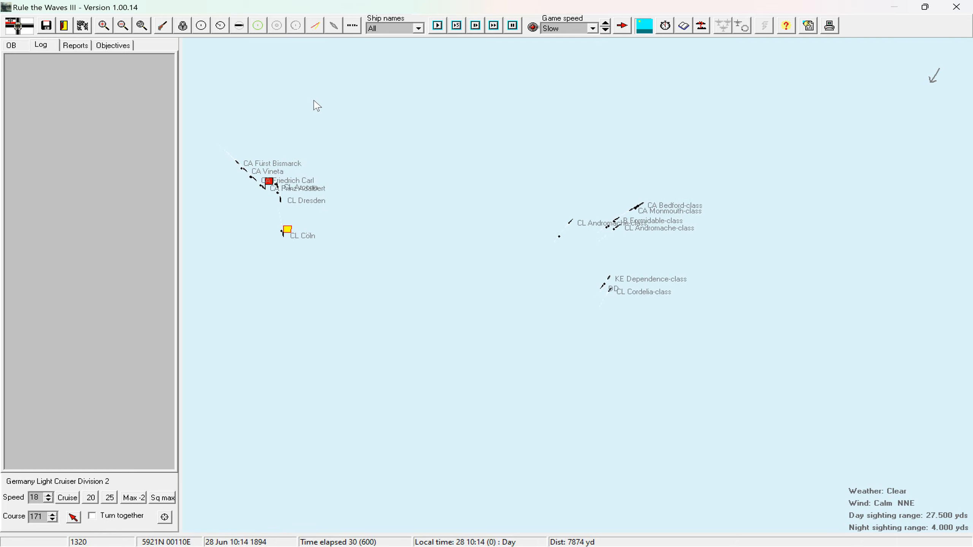
left_click(113, 45)
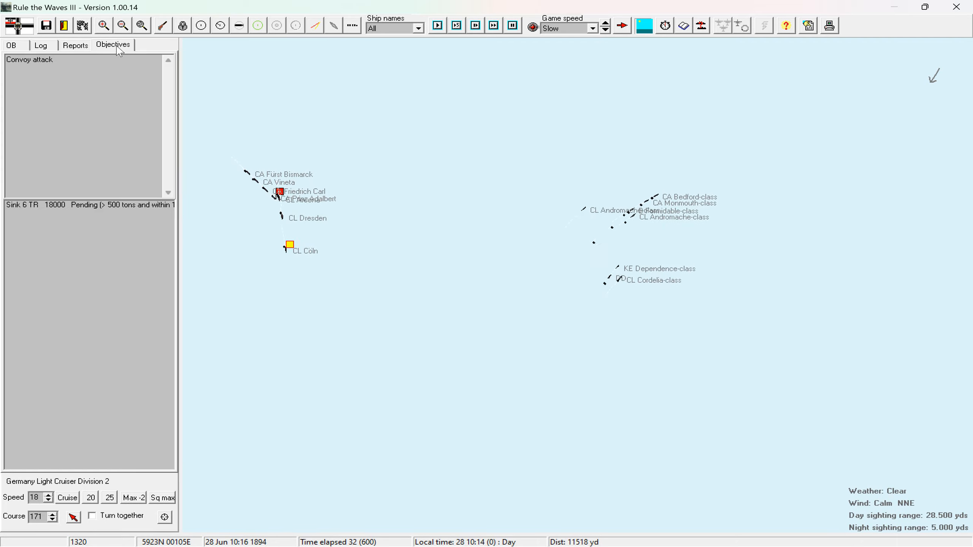
left_click(41, 45)
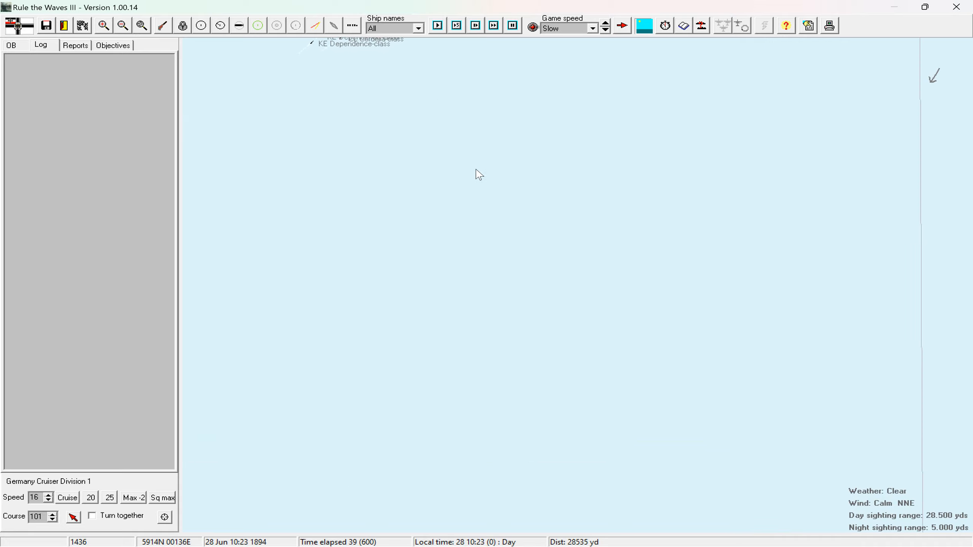
Advance the battle clock to time 45 as the cruisers close on the enemy.
left_click(436, 25)
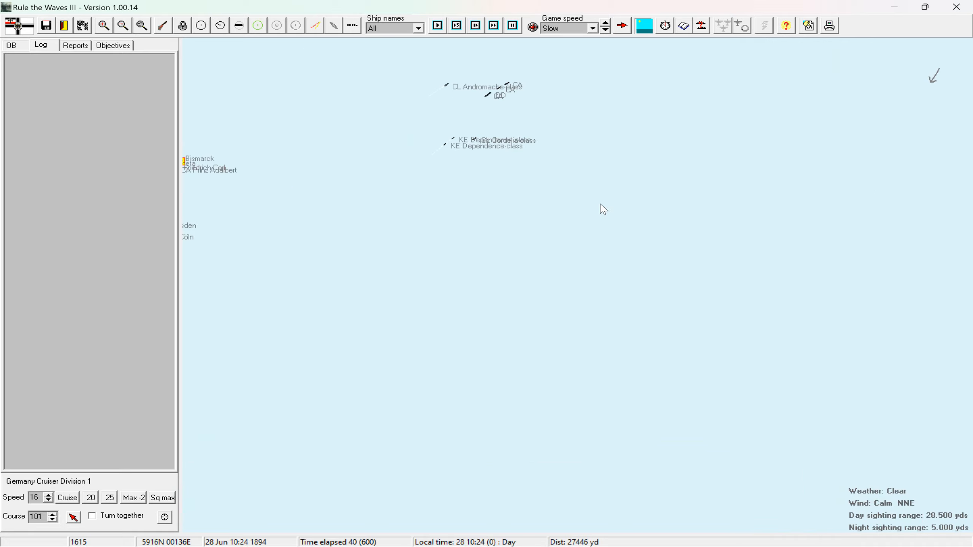
left_click(456, 26)
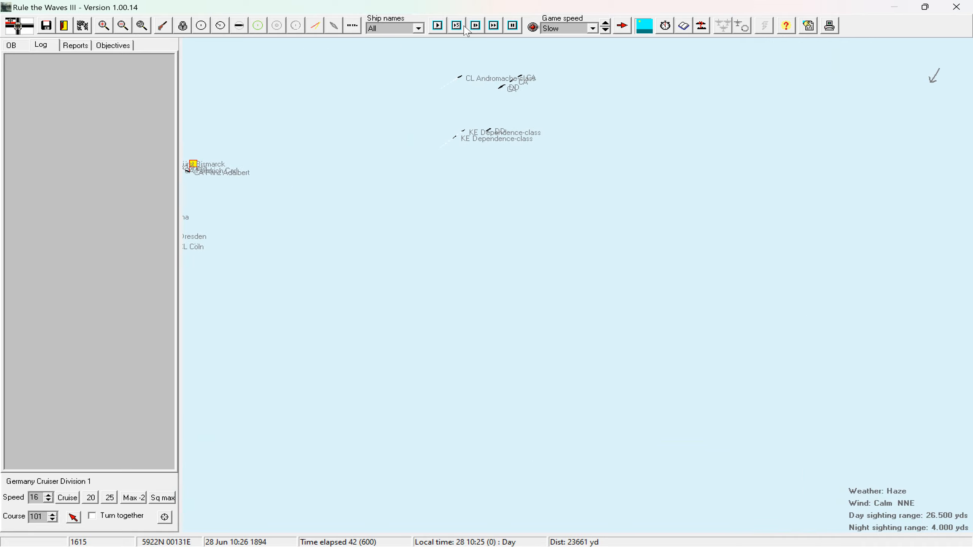
left_click(456, 25)
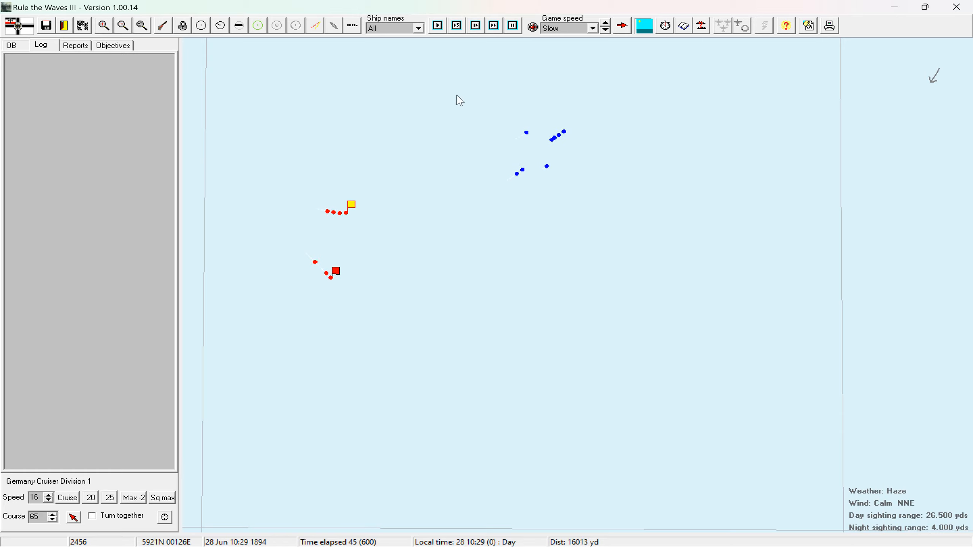
Advance battle time to 76, when Prinz Adalbert identifies transports and an armed merchant cruiser.
left_click(621, 26)
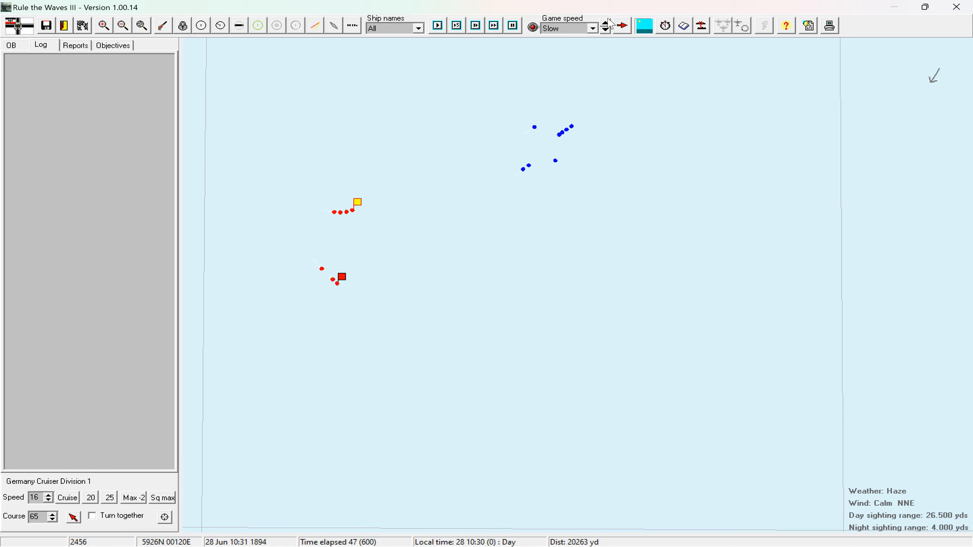
left_click(604, 23)
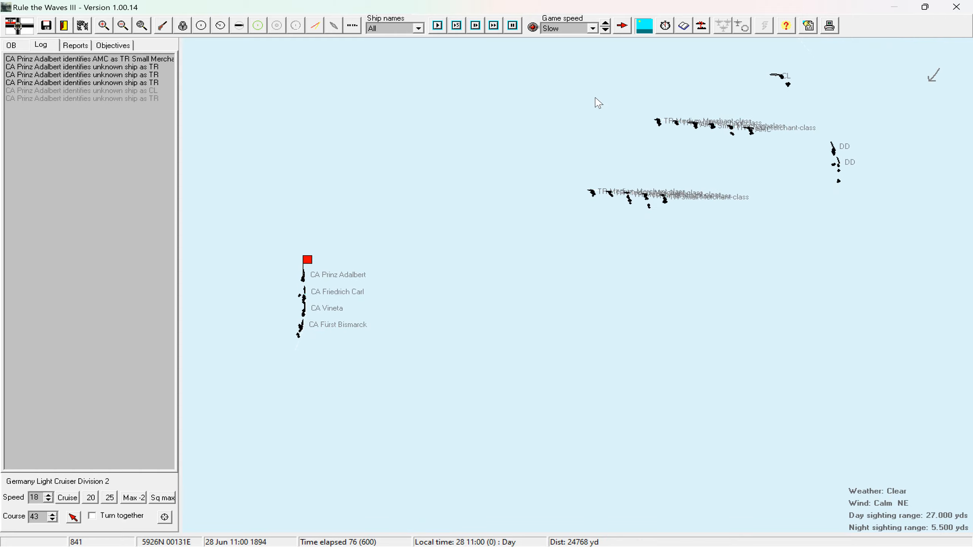
Pause the battle at time 91 while Friedrich Carl engages the Bedford-class cruiser.
left_click(438, 26)
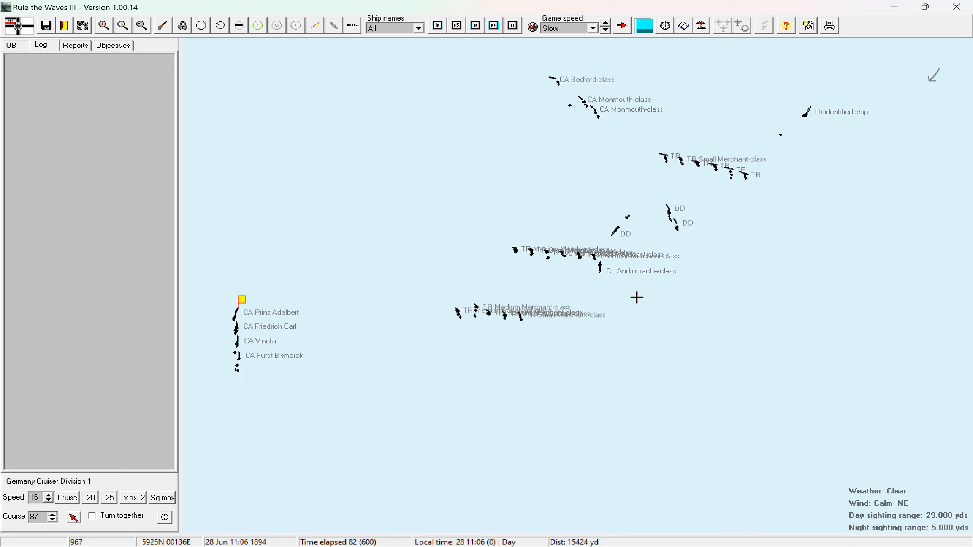
left_click(437, 25)
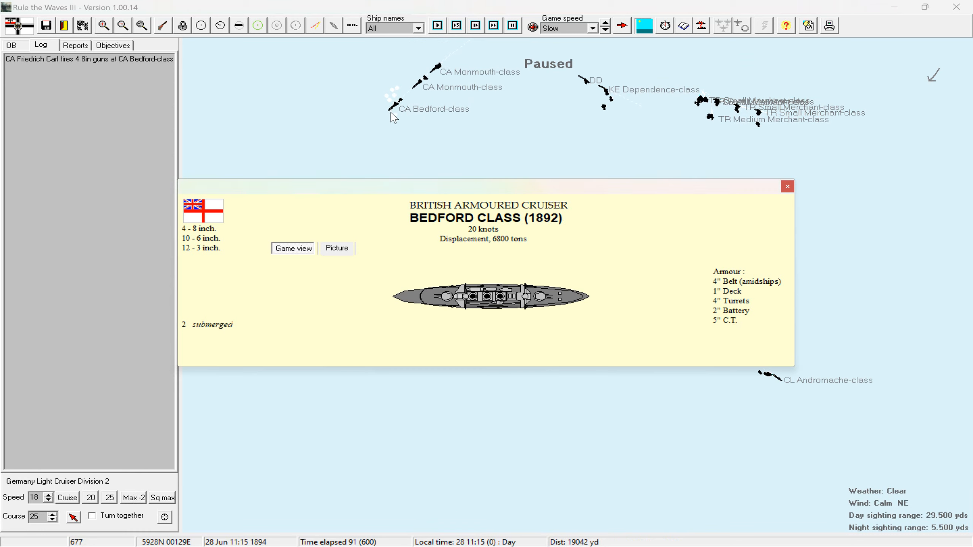
mouse_move(469, 305)
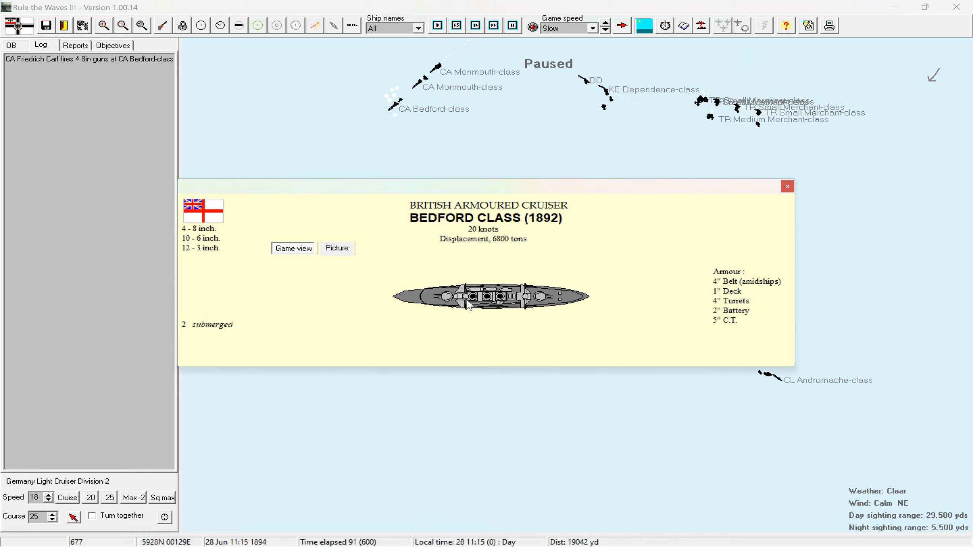
mouse_move(501, 252)
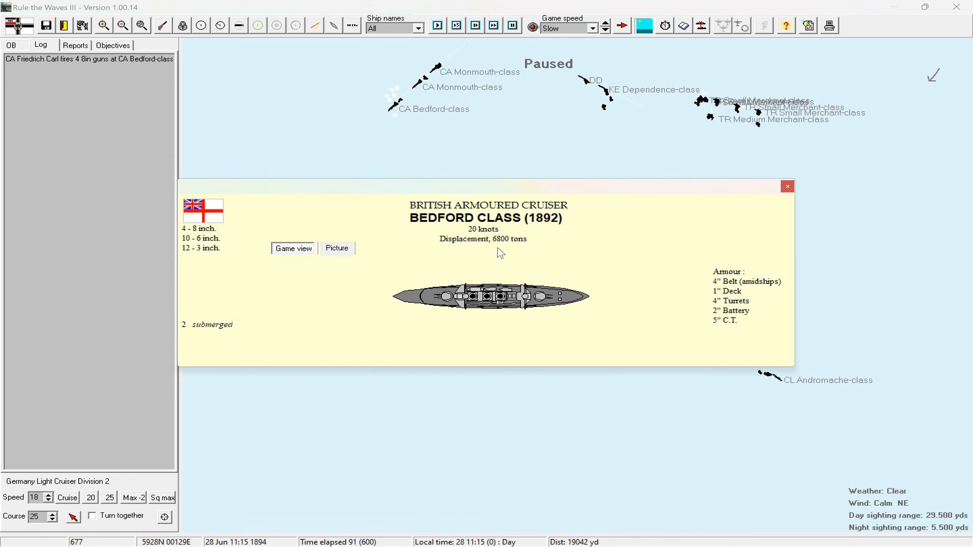
mouse_move(526, 313)
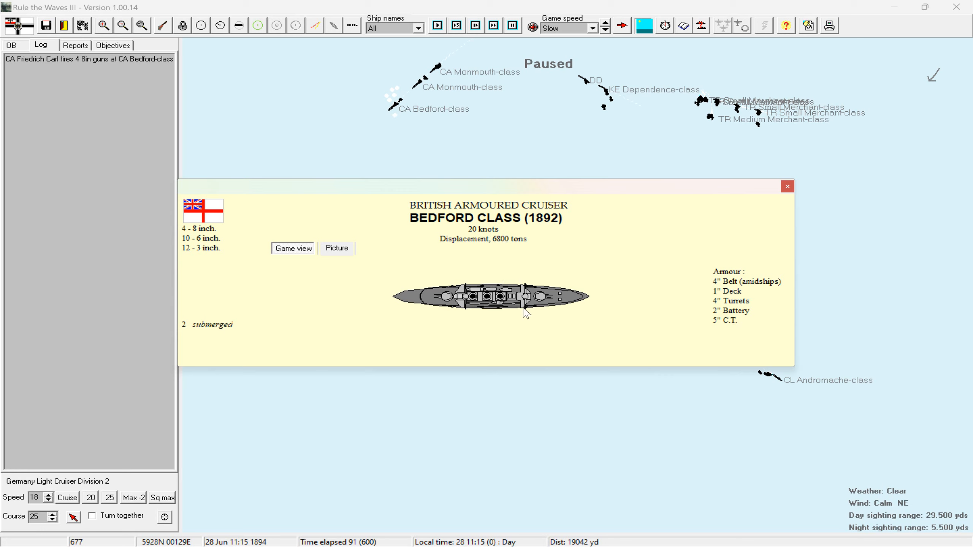
mouse_move(185, 244)
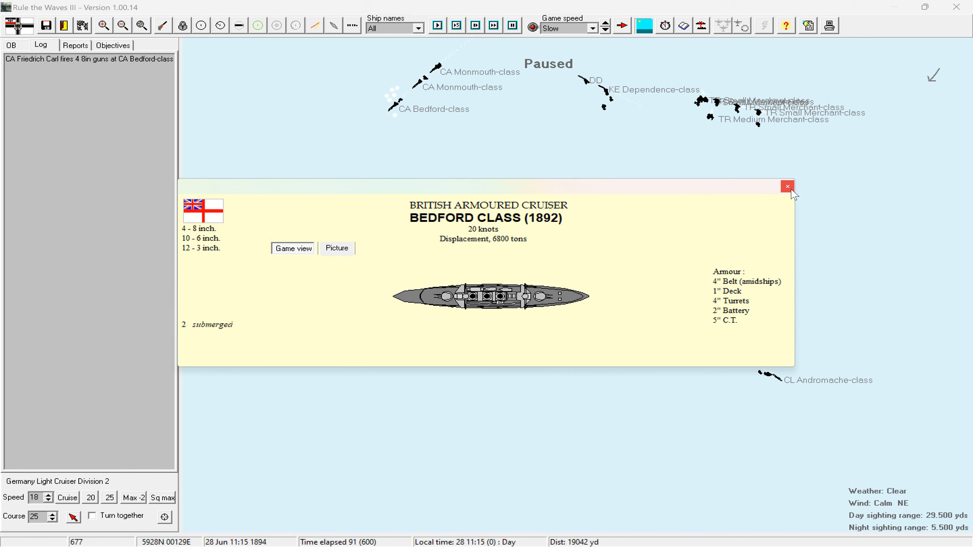
Close the Bedford-class details and set new headings for Cruiser Division 1 while the battle runs.
left_click(788, 188)
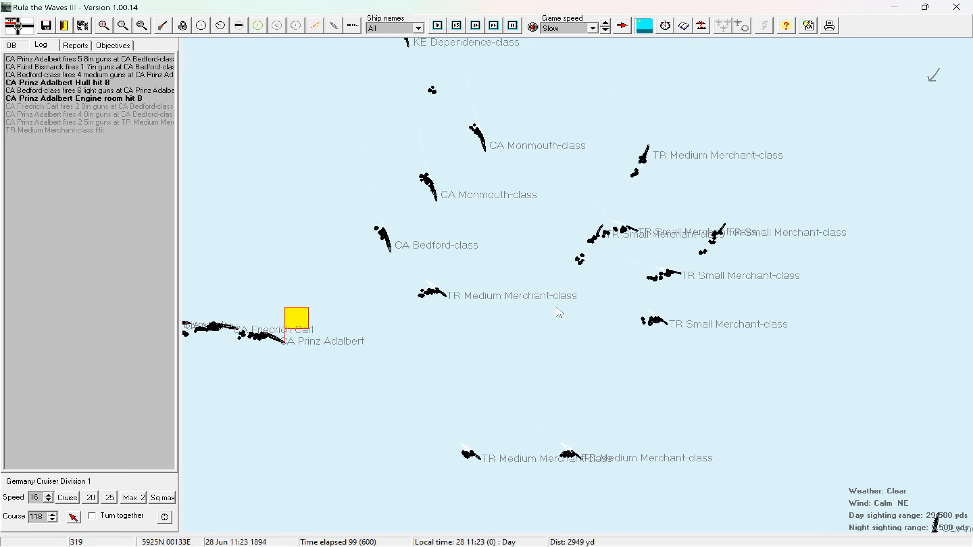
left_click(605, 31)
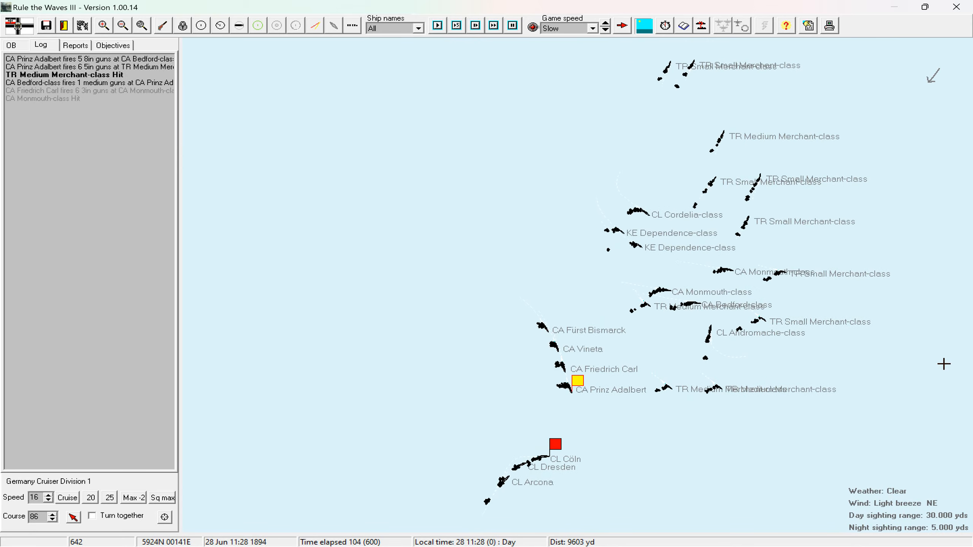
left_click(437, 26)
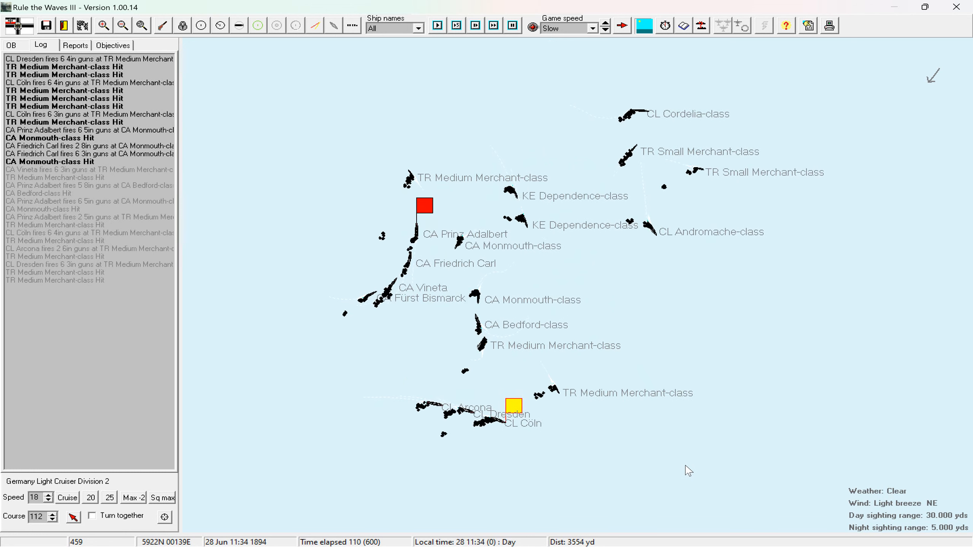
left_click(436, 26)
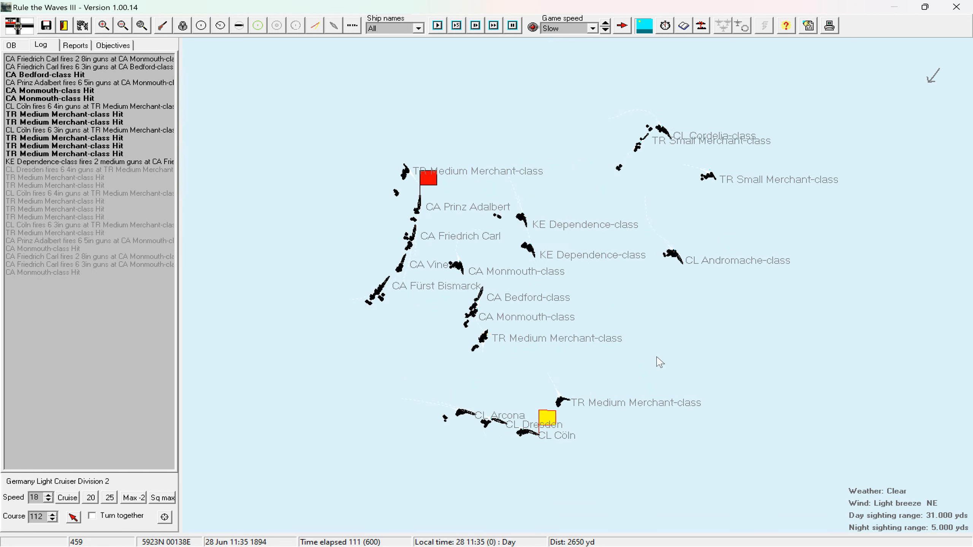
left_click(437, 25)
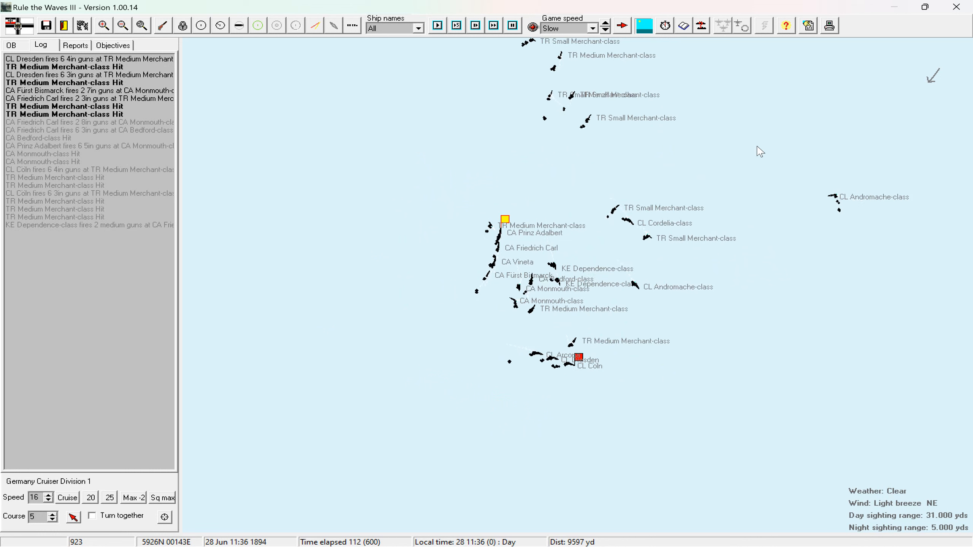
left_click(437, 26)
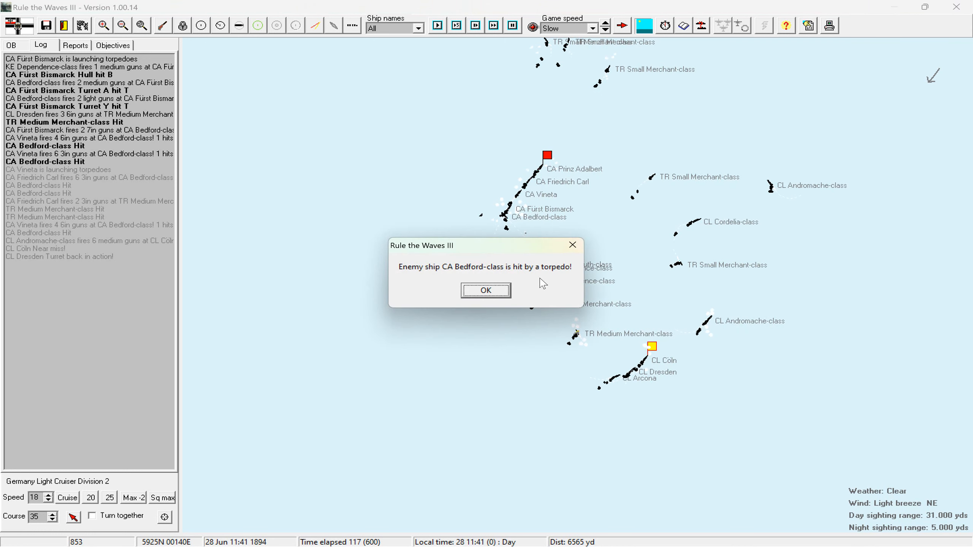
mouse_move(511, 302)
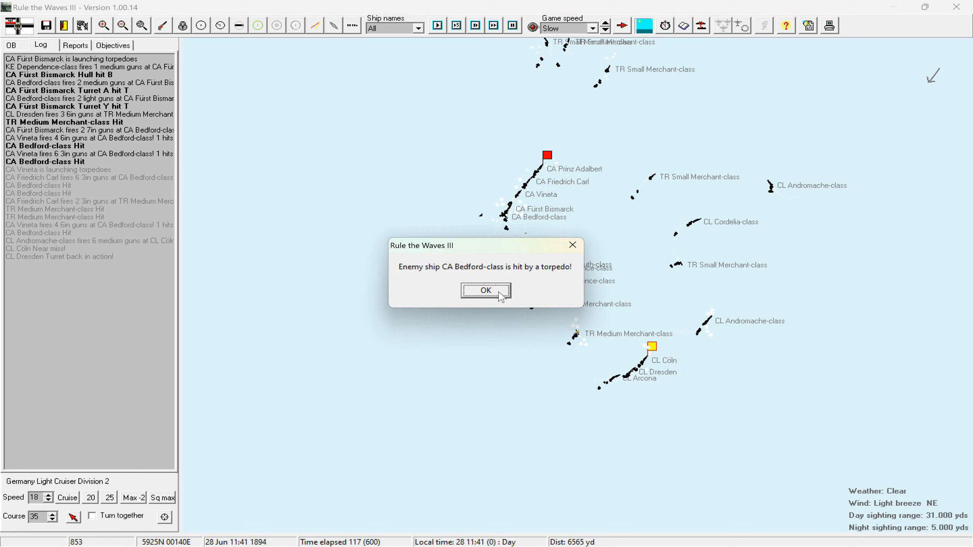
mouse_move(435, 277)
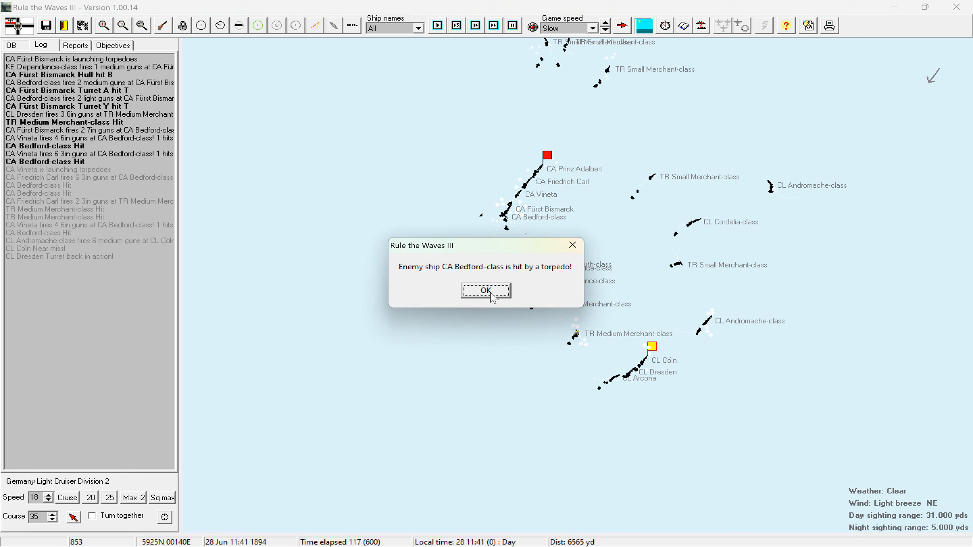
mouse_move(497, 298)
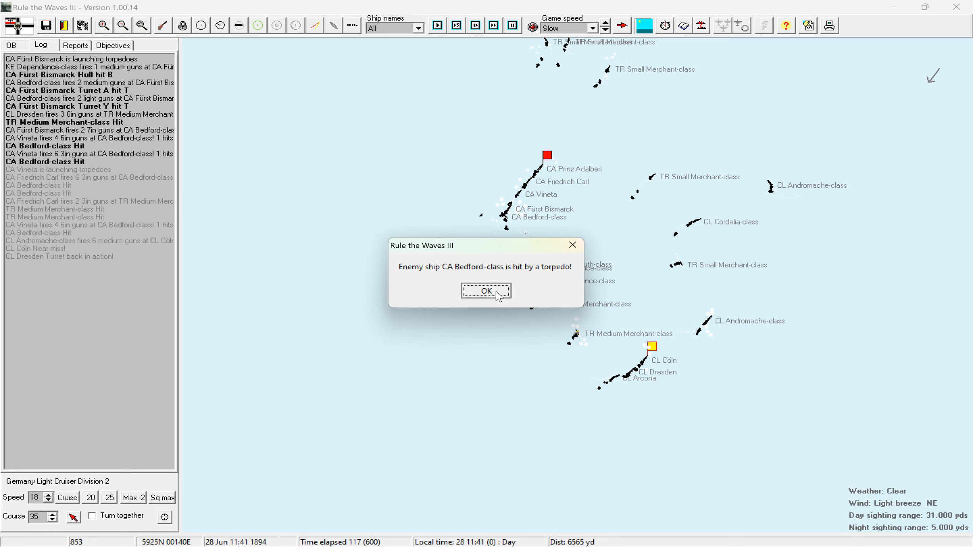
Dismiss the 'Enemy ship CA Bedford-class is hit by a torpedo!' notice.
left_click(486, 290)
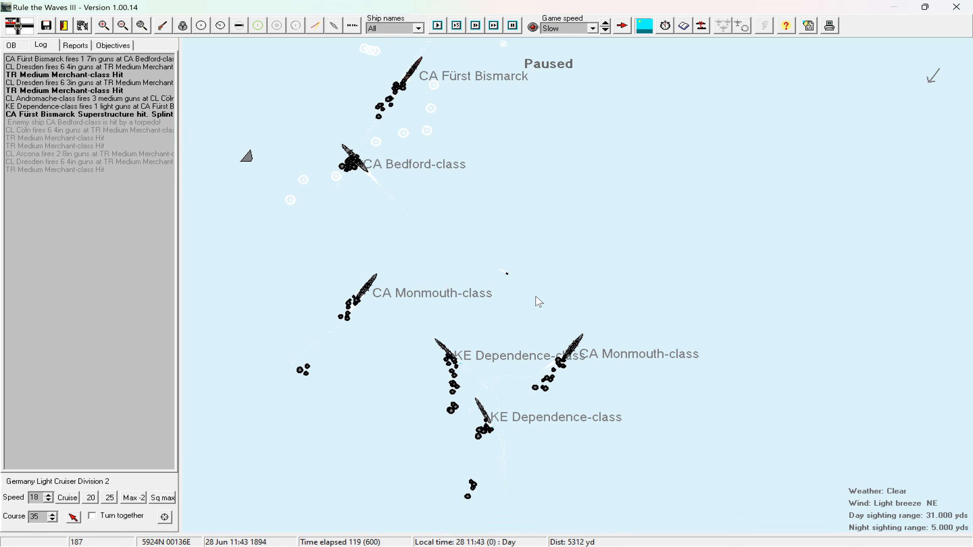
mouse_move(569, 328)
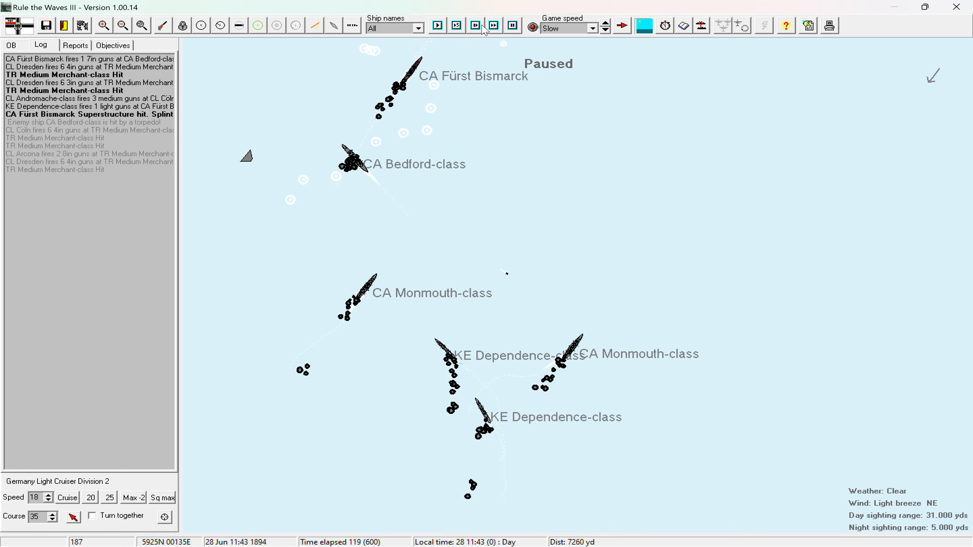
Resume the battle clock and set the game speed to Slower.
left_click(493, 25)
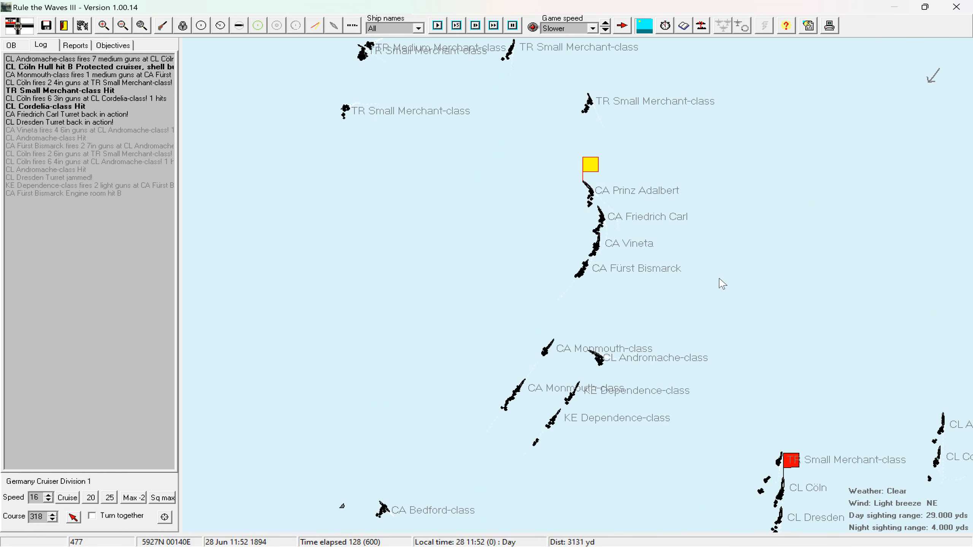
left_click(457, 25)
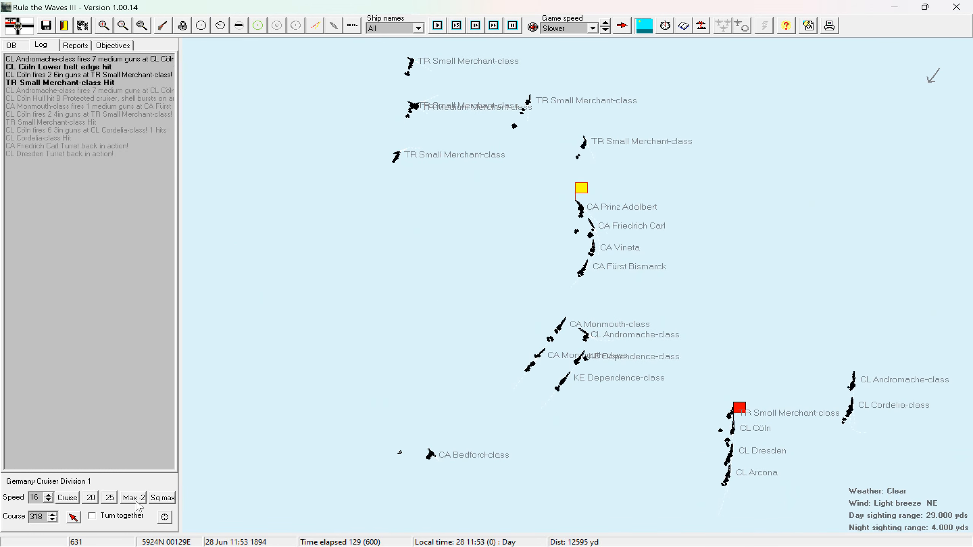
left_click(132, 497)
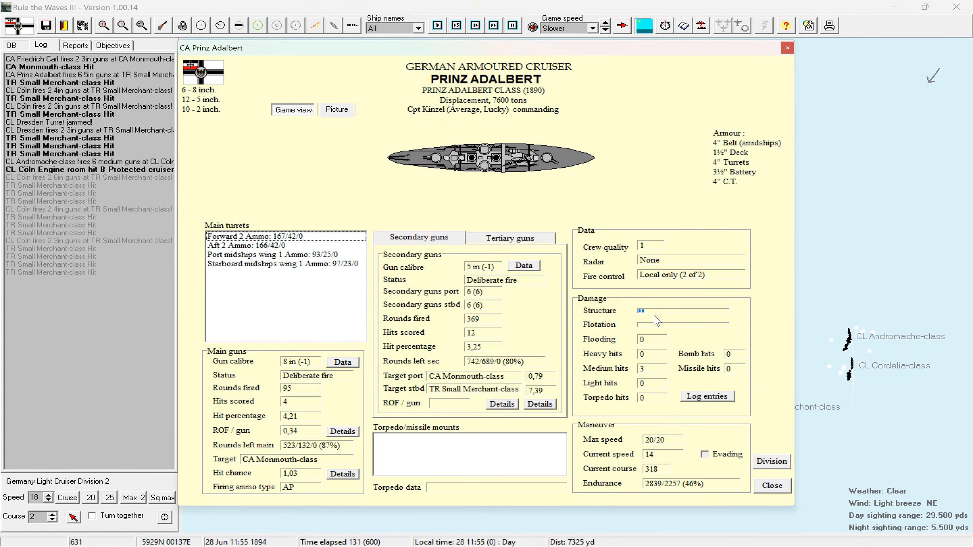
mouse_move(456, 283)
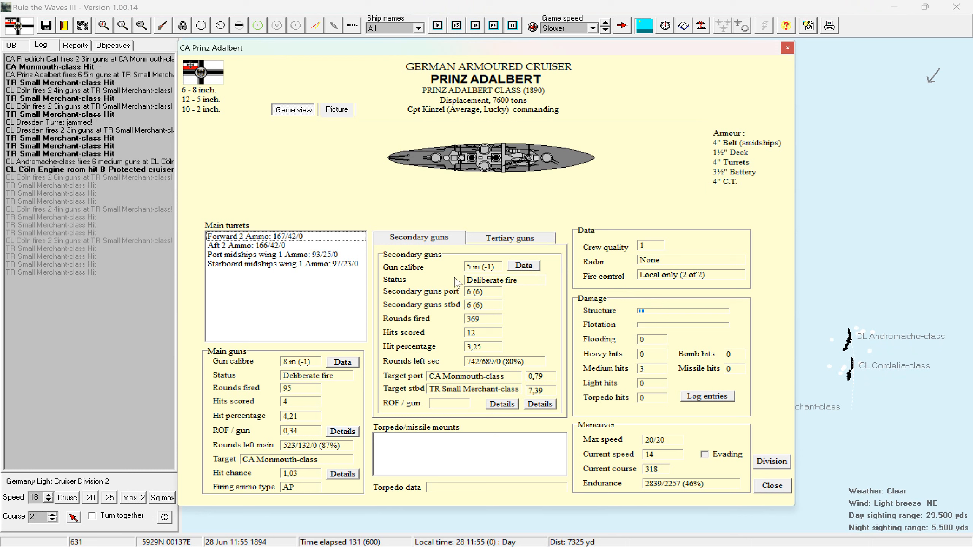
mouse_move(286, 408)
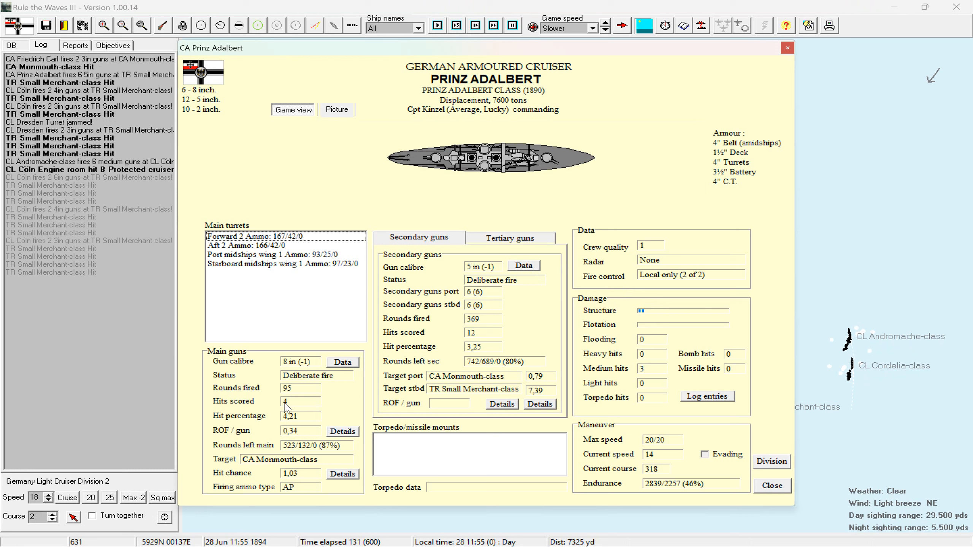
mouse_move(453, 343)
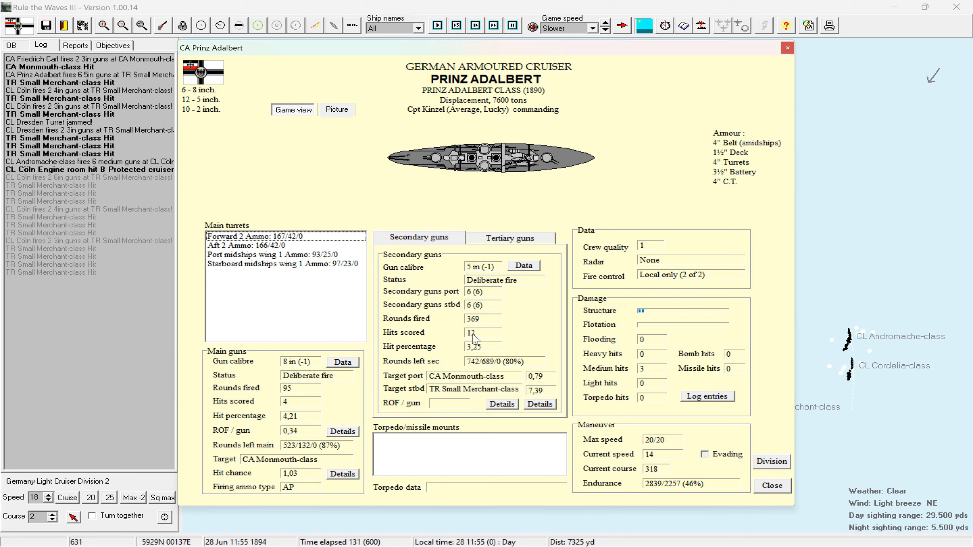
mouse_move(481, 336)
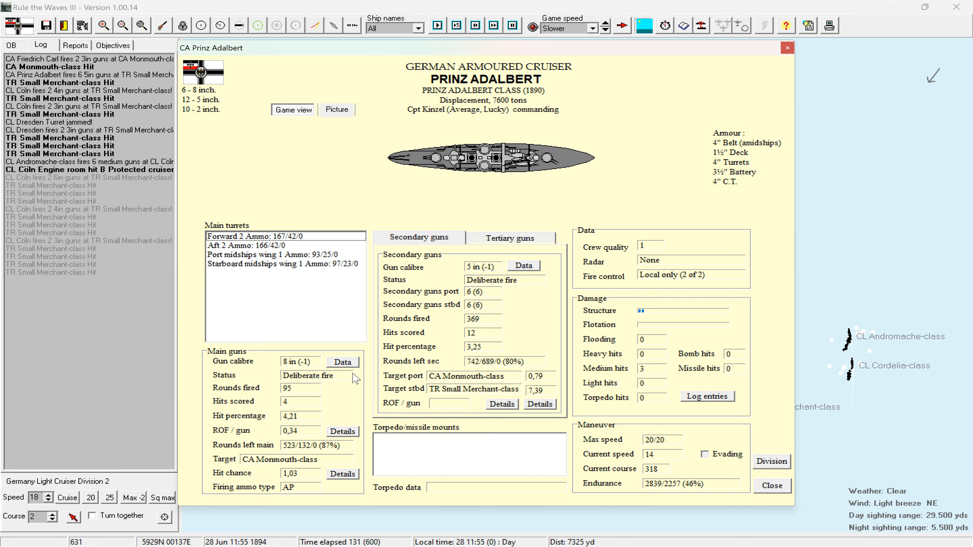
mouse_move(790, 133)
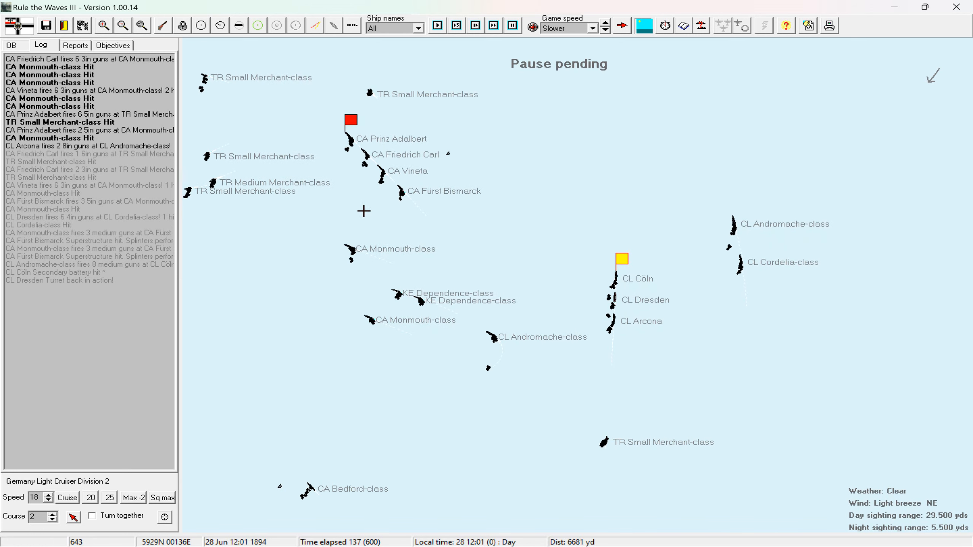
Zoom in on the Monmouth-class cruiser, zoom back out, and reopen Prinz Adalbert's details.
left_click(512, 26)
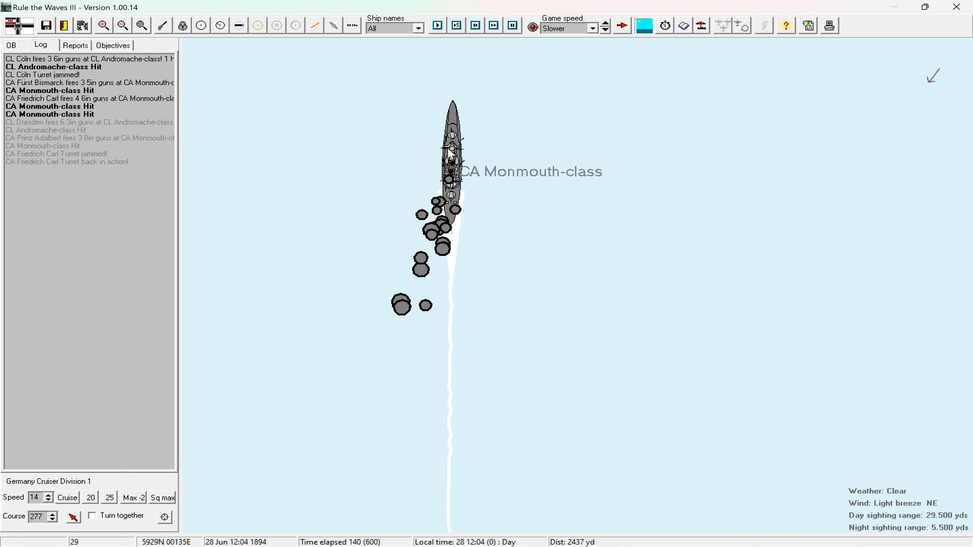
left_click(122, 26)
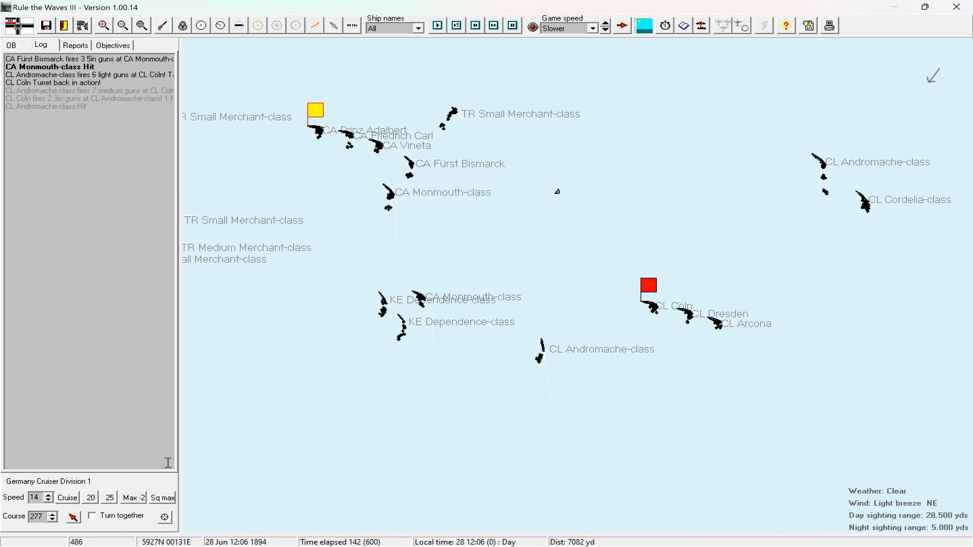
left_click(436, 25)
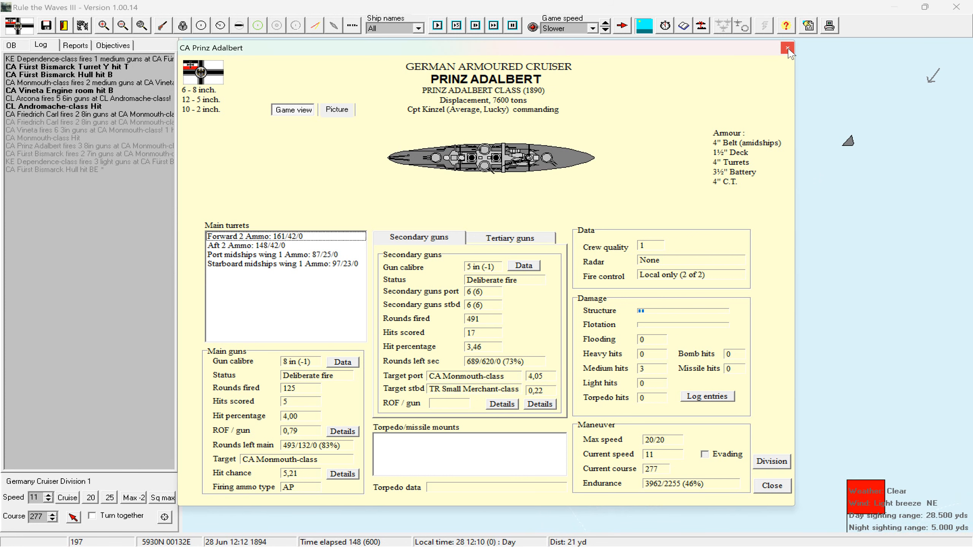
Close the Prinz Adalbert and Fürst Bismarck status sheets, returning to the tactical map.
left_click(788, 49)
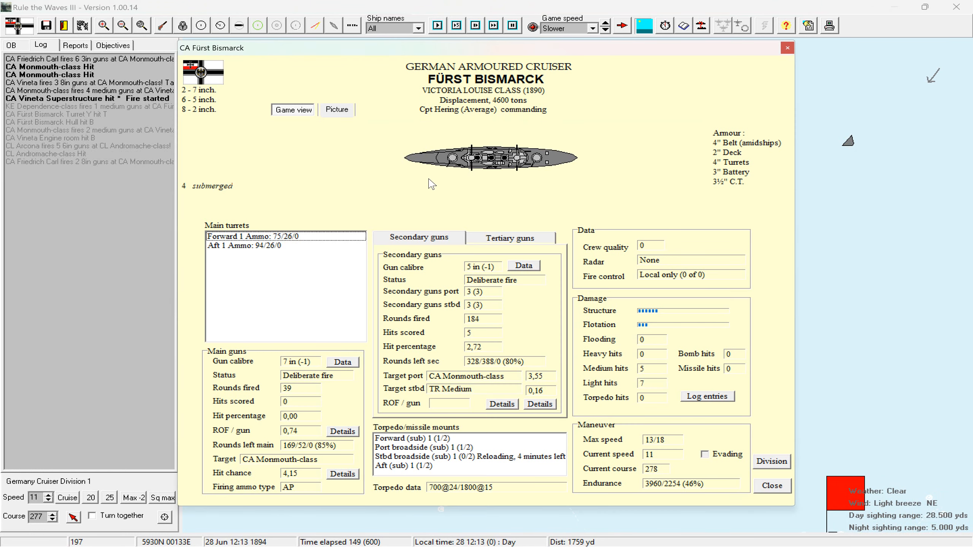
mouse_move(465, 166)
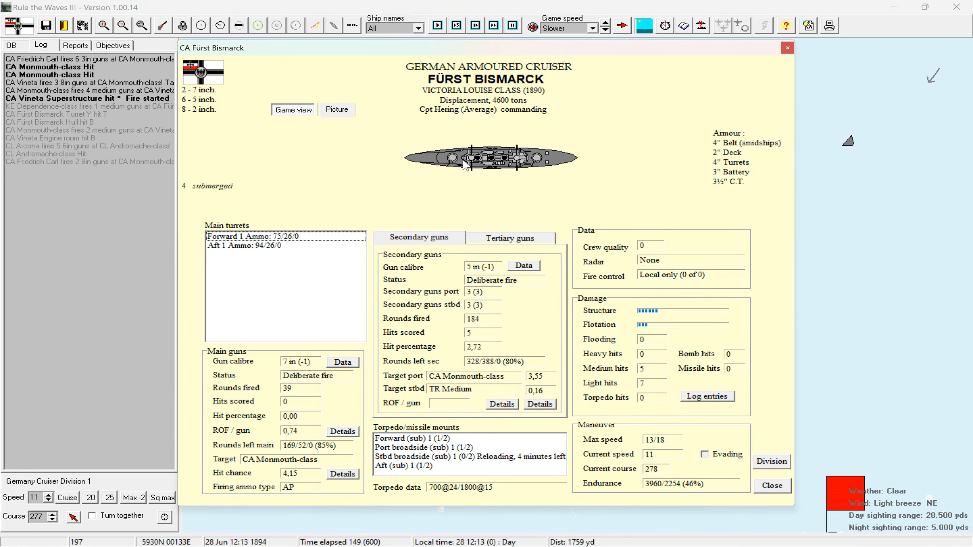
mouse_move(720, 65)
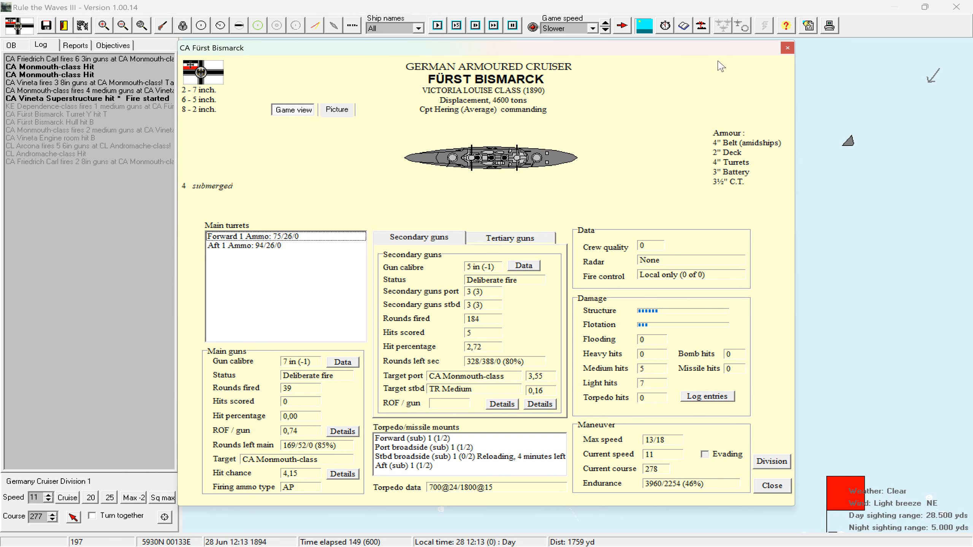
mouse_move(788, 48)
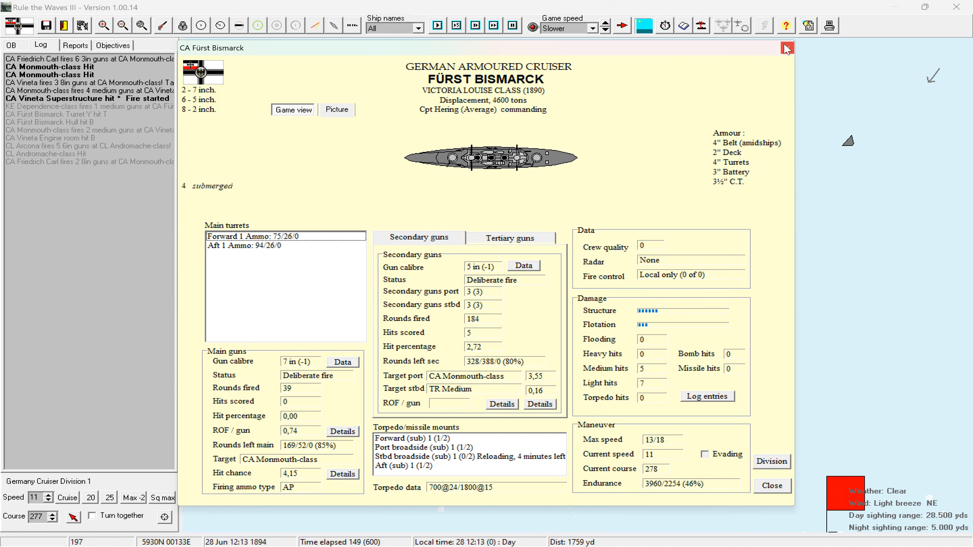
left_click(787, 48)
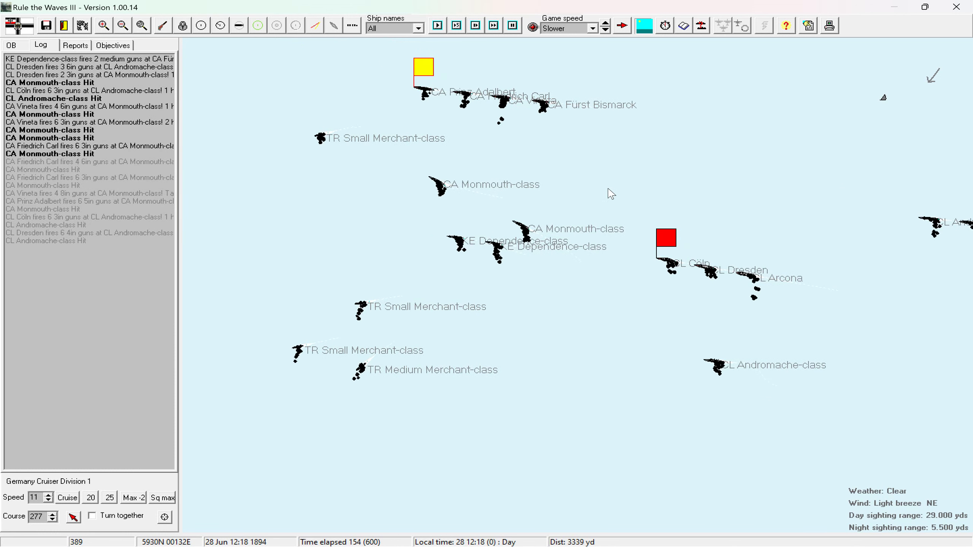
Pause the battle at time 161 as the Sink 6 TR objective is accomplished.
left_click(436, 25)
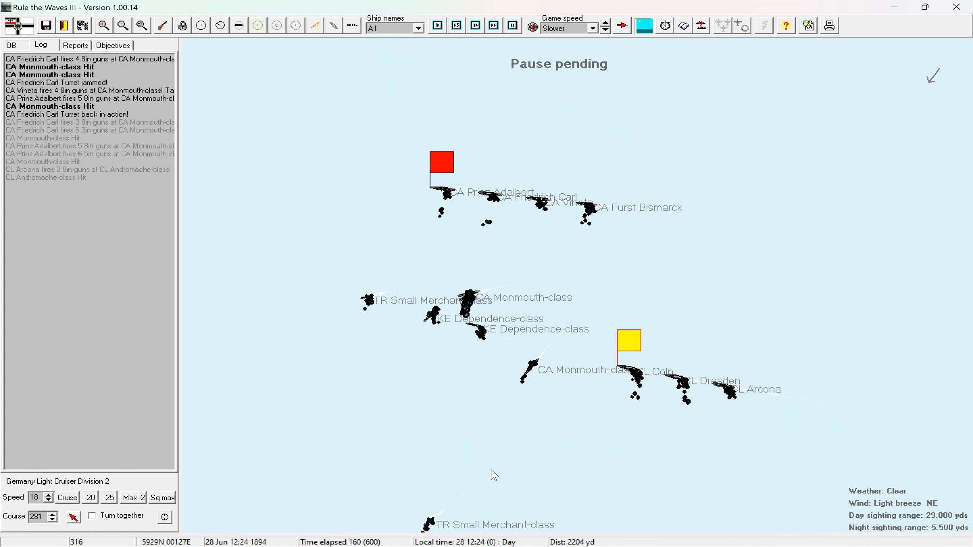
left_click(437, 26)
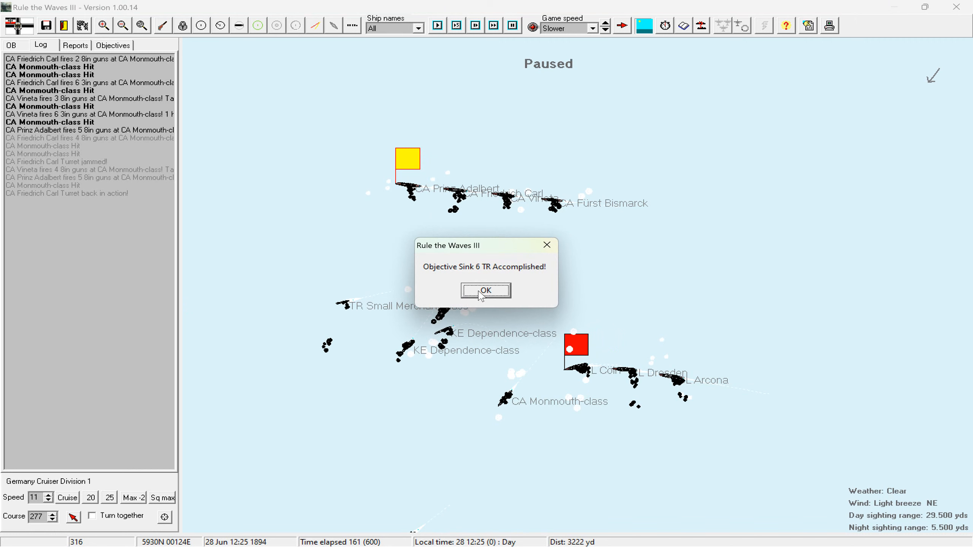
Acknowledge the Sink 6 TR objective notice and zoom in on the light cruiser group.
left_click(486, 290)
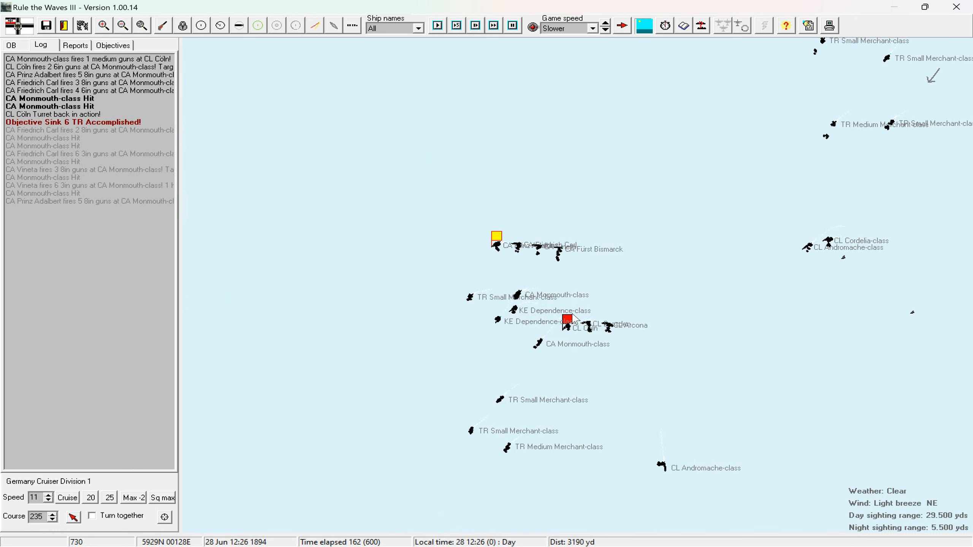
left_click(567, 321)
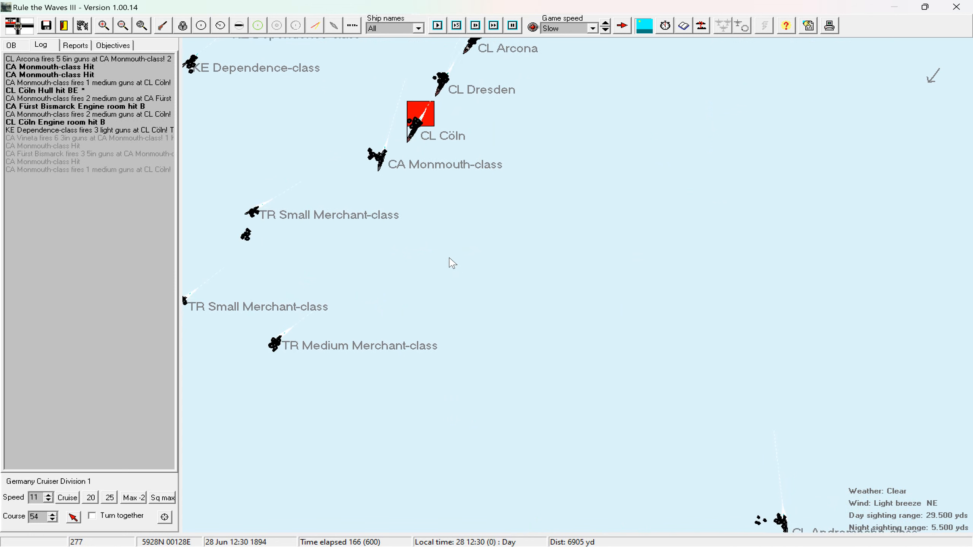
Select Light Cruiser Division 2, slow the game speed, then switch to Cruiser Division 1 and pause.
left_click(620, 25)
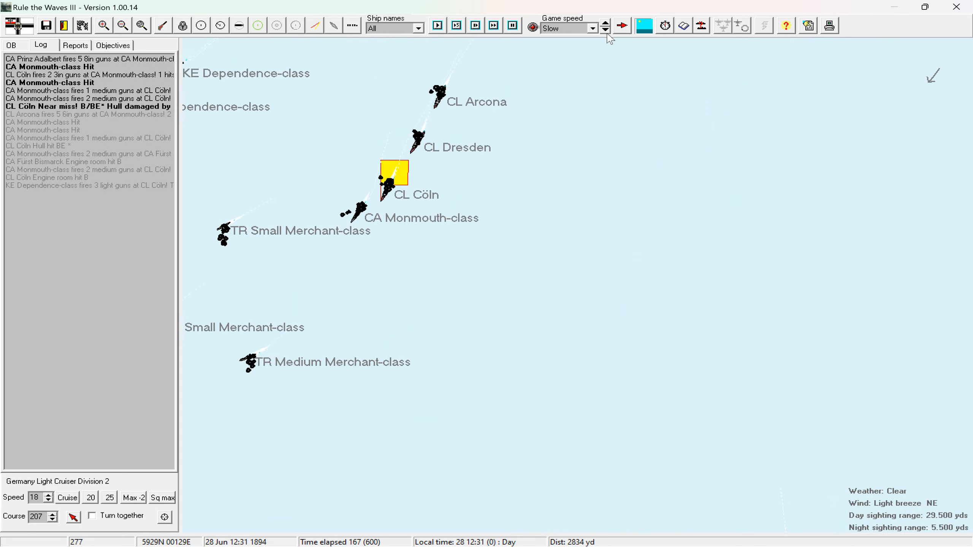
left_click(605, 31)
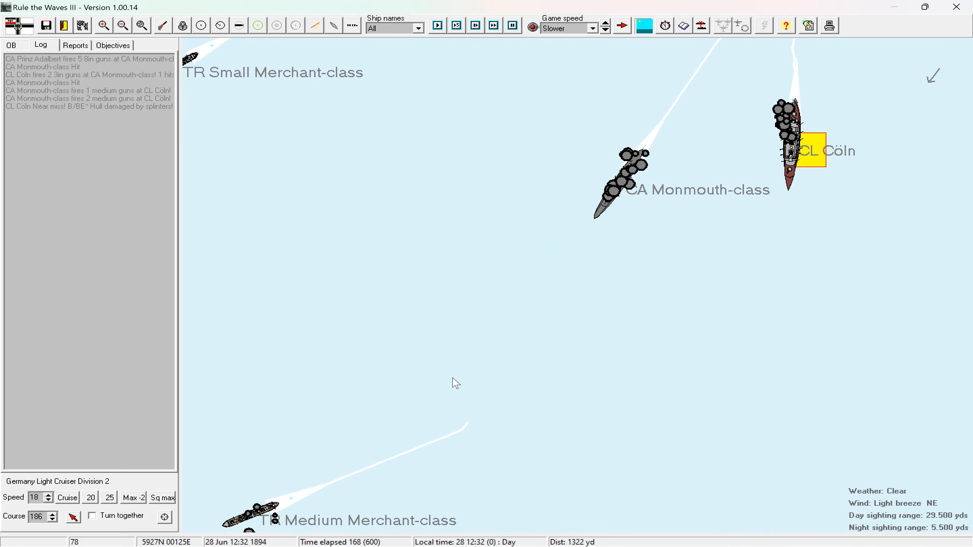
left_click(436, 26)
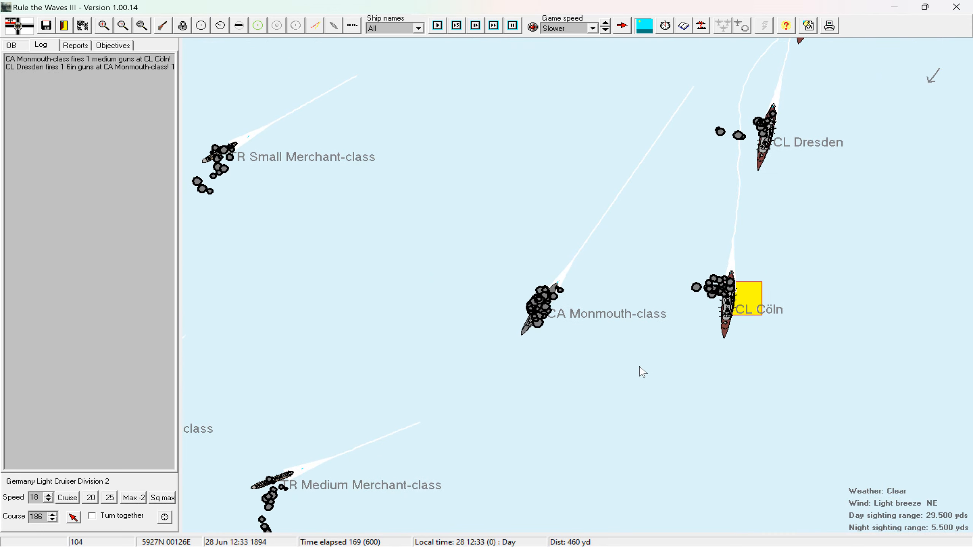
left_click(437, 26)
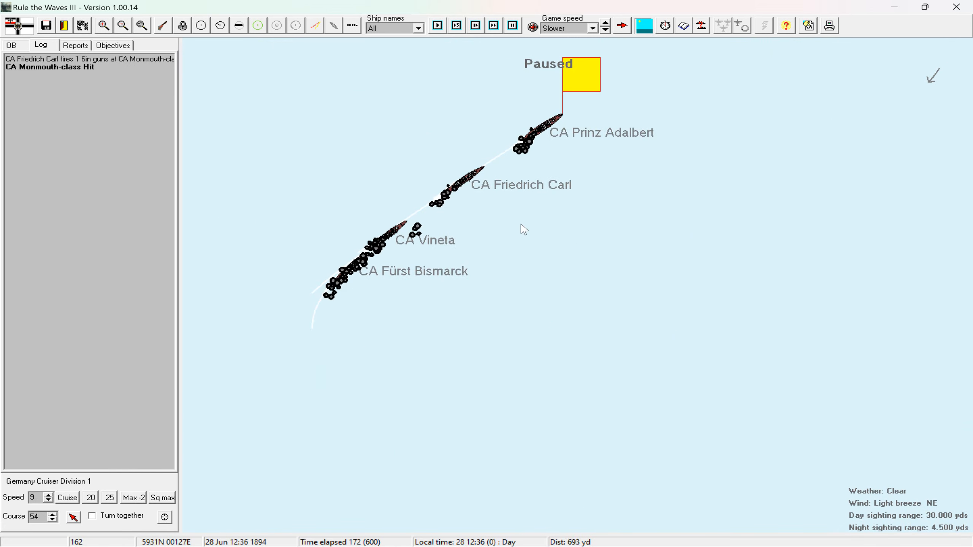
Review Fürst Bismarck's damage and 11-knot top speed, view Prinz Adalbert, then open the division overview.
double_click(335, 286)
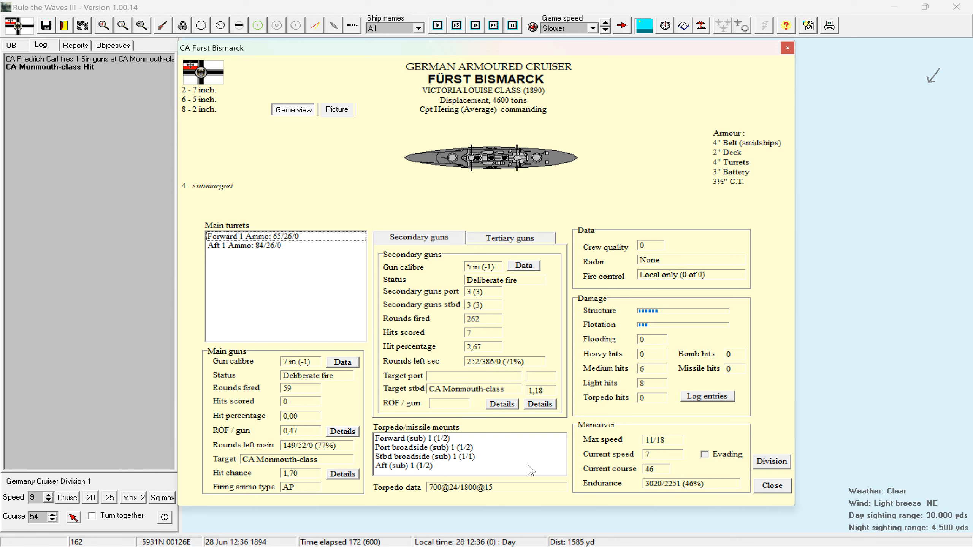
mouse_move(478, 356)
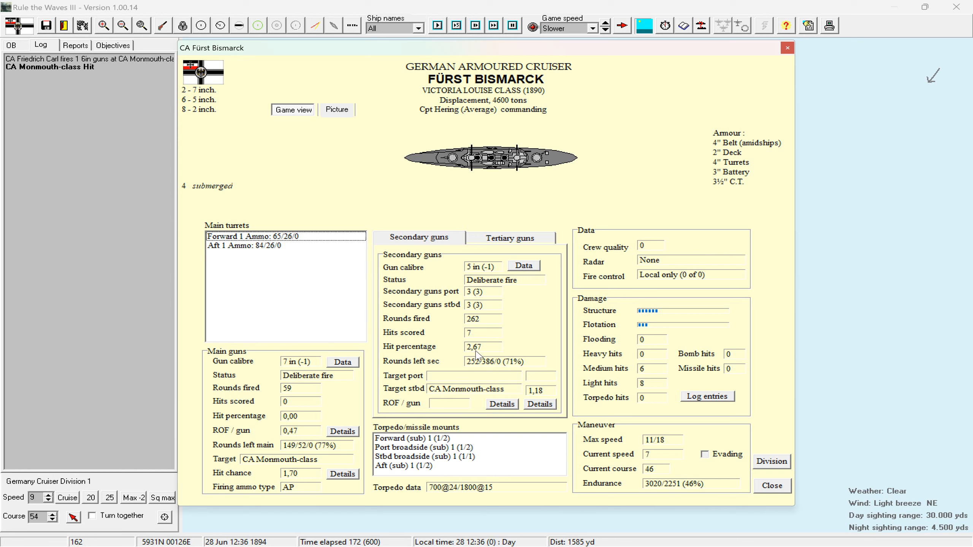
mouse_move(632, 381)
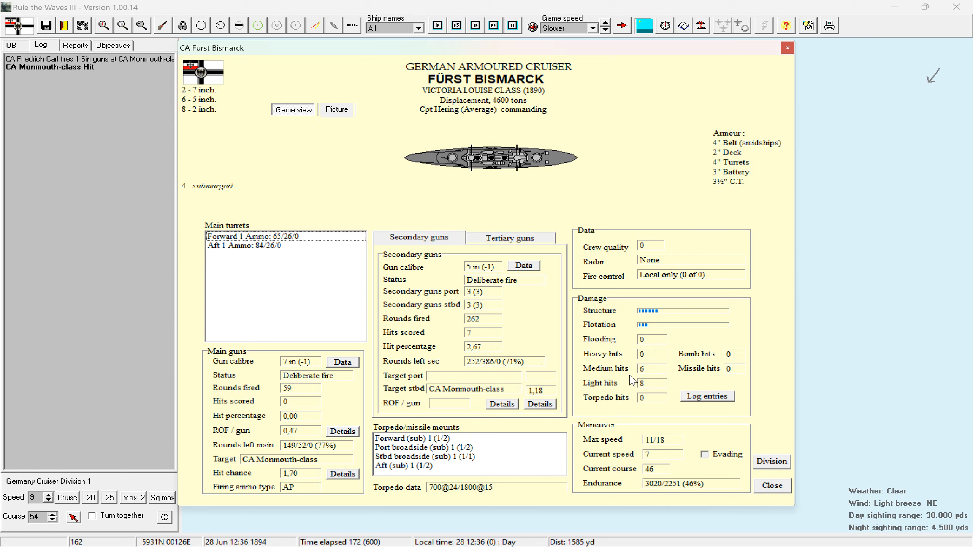
mouse_move(662, 473)
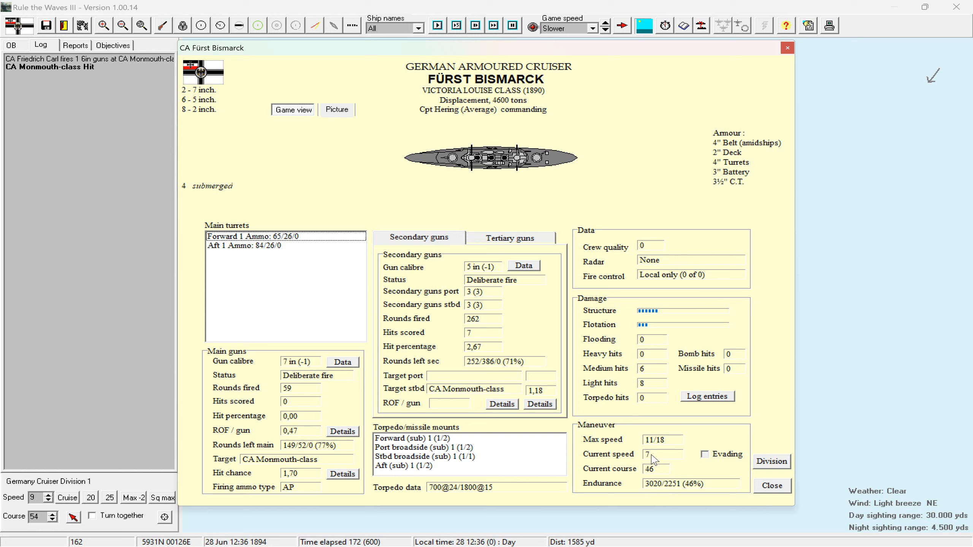
mouse_move(653, 446)
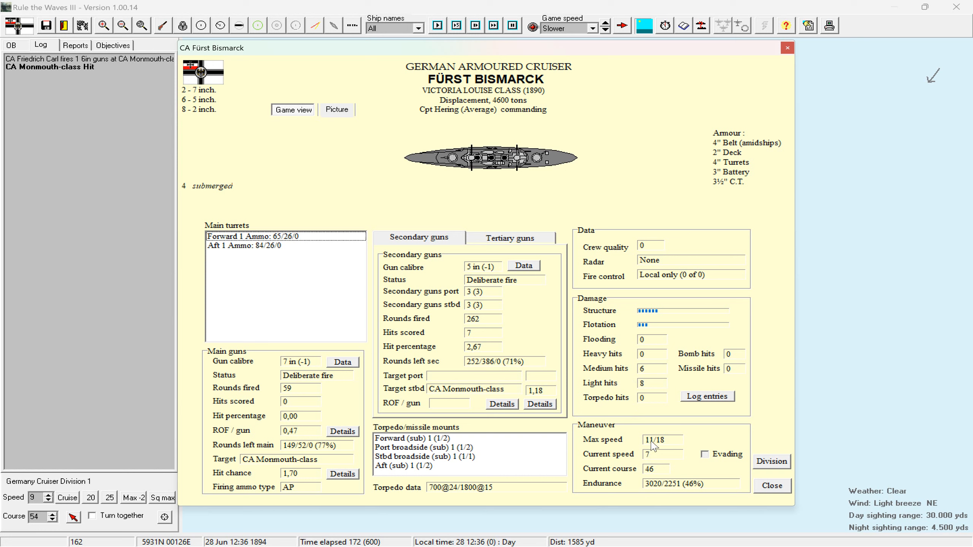
mouse_move(669, 452)
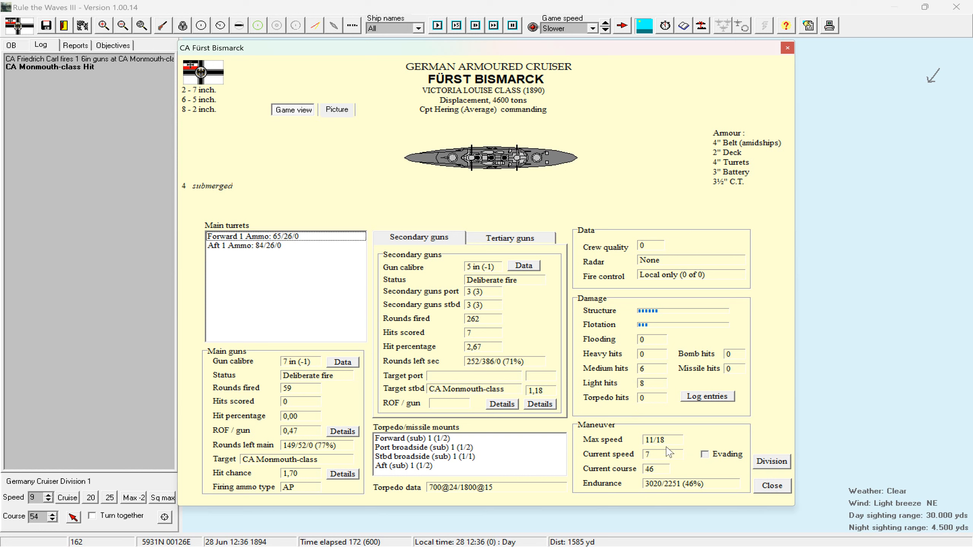
mouse_move(660, 444)
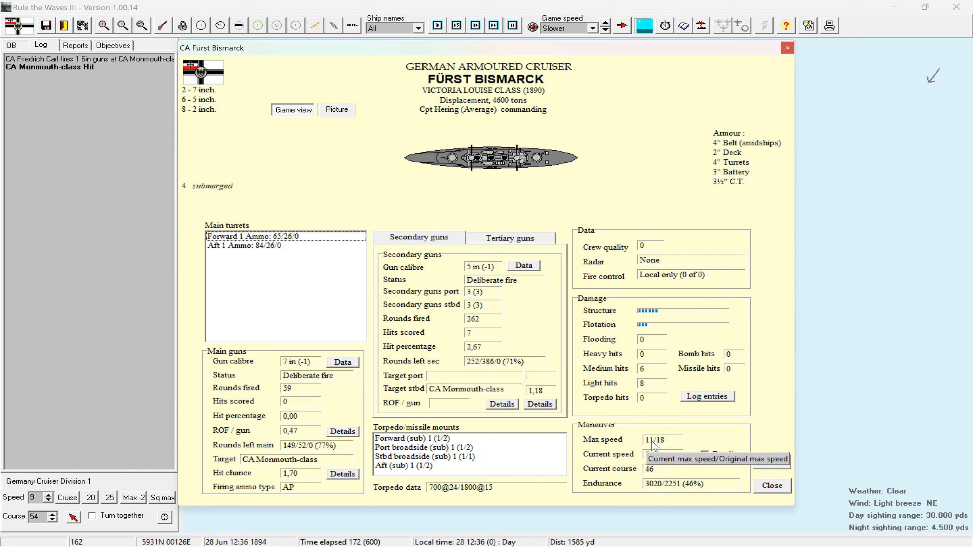
mouse_move(763, 492)
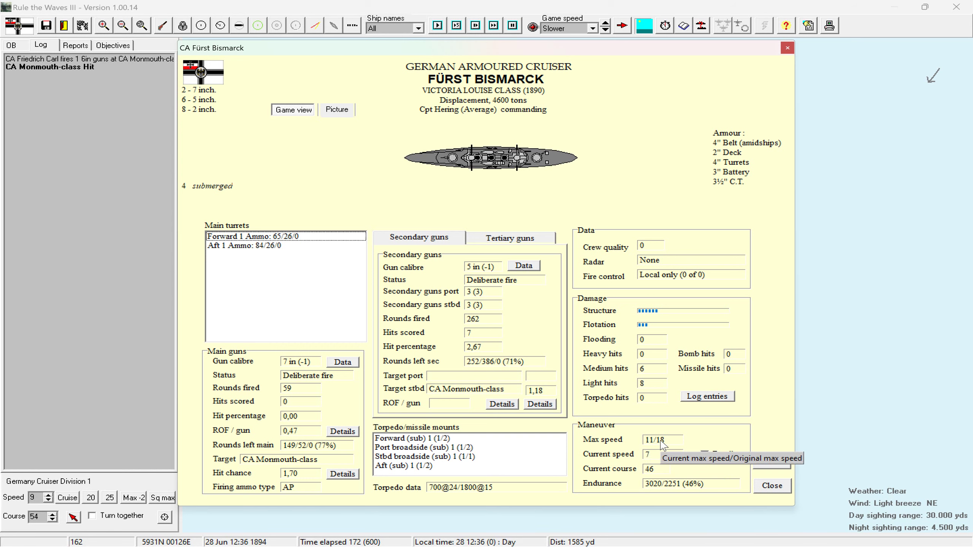
left_click(771, 486)
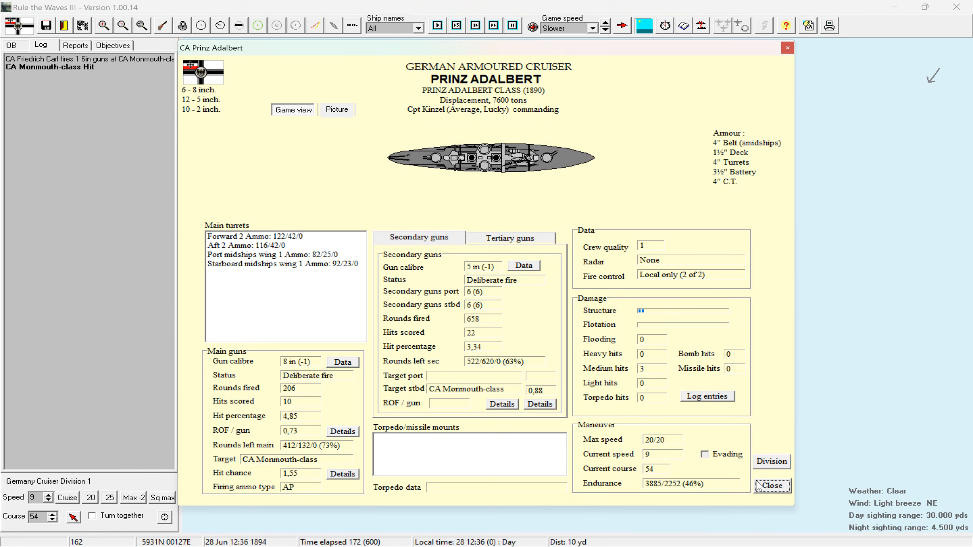
left_click(771, 486)
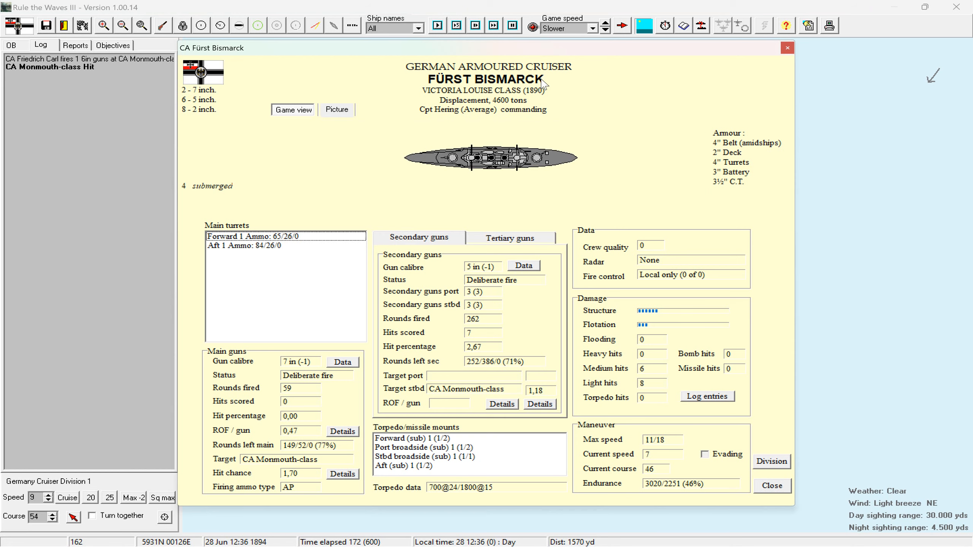
left_click(771, 486)
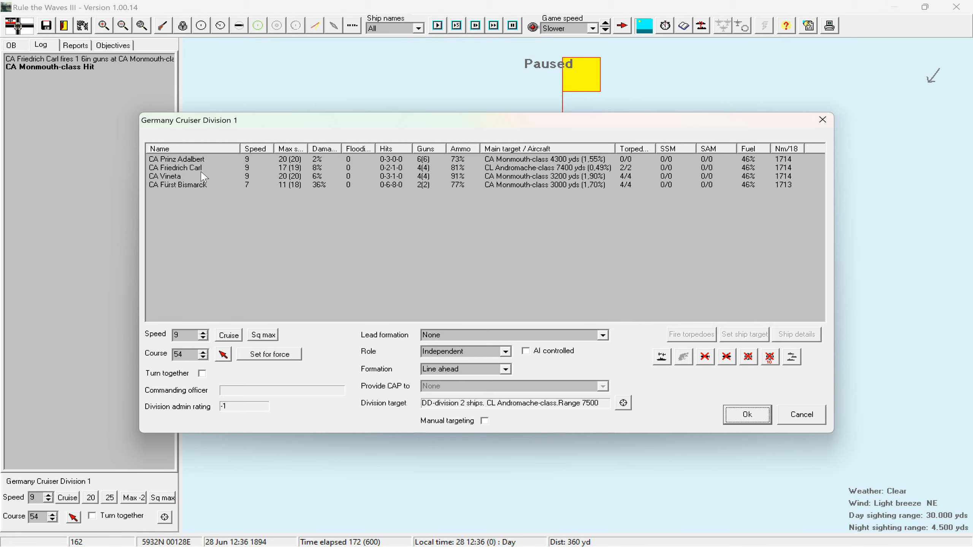
mouse_move(244, 189)
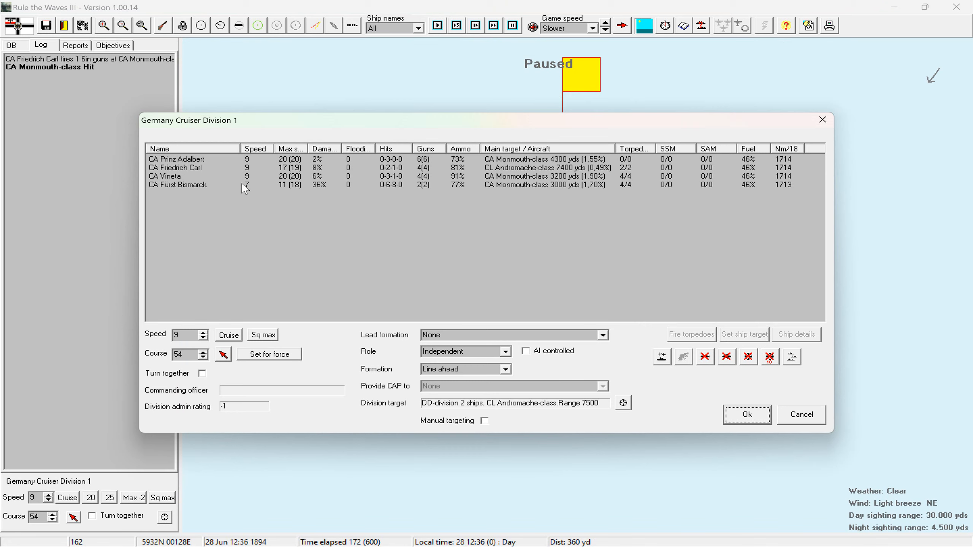
Detach Fürst Bismarck under AI control, confirm the division changes, and return to the battle view.
right_click(177, 185)
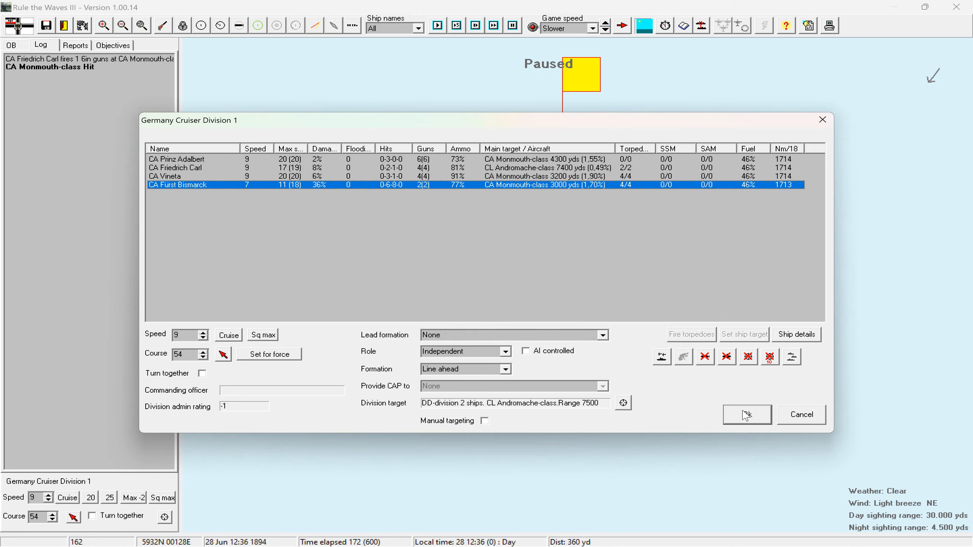
left_click(746, 415)
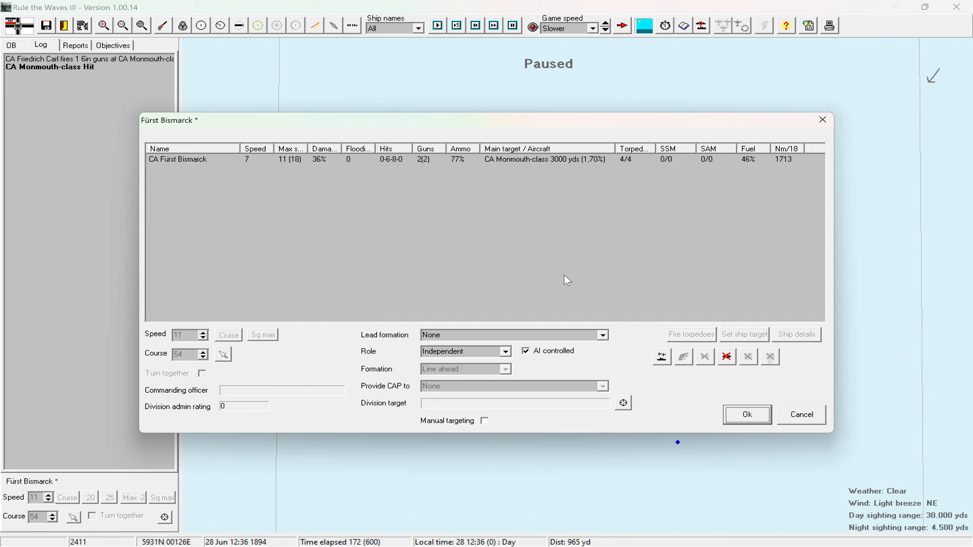
left_click(746, 414)
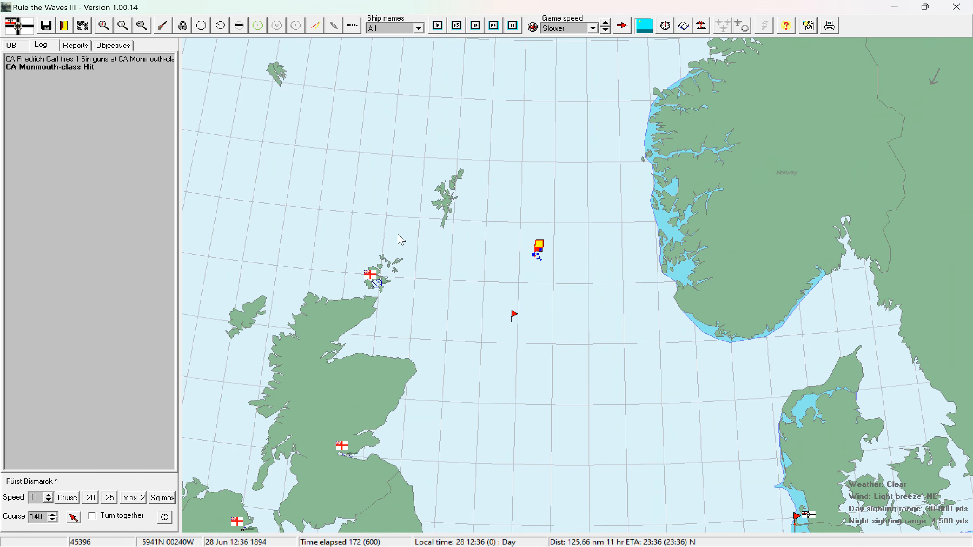
left_click(103, 26)
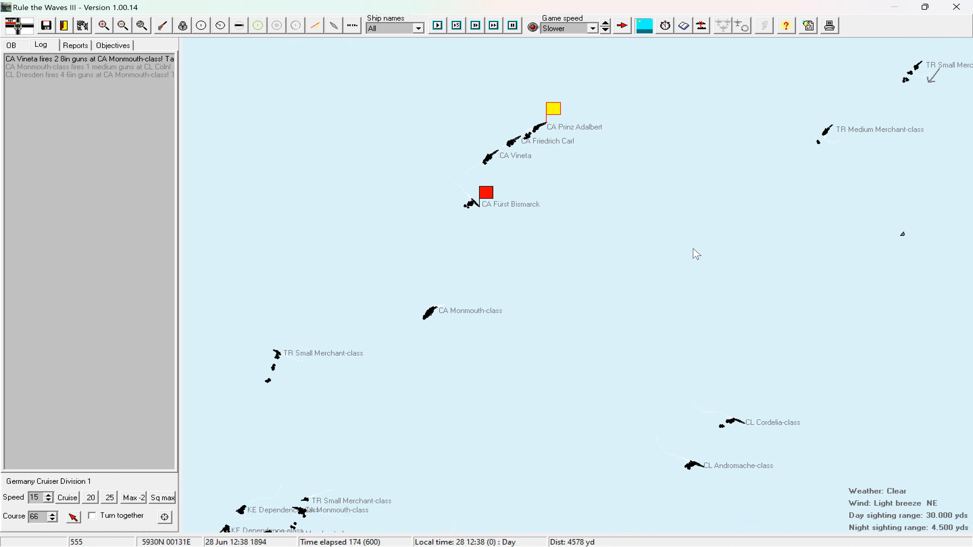
Run the battle to time 181, briefly selecting Light Cruiser Division 2 before returning to Cruiser Division 1.
left_click(436, 26)
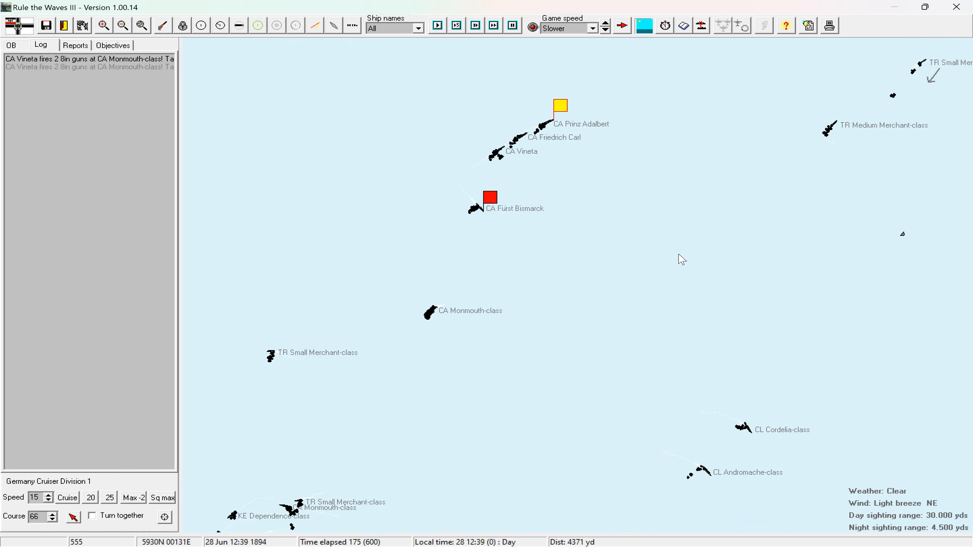
left_click(437, 25)
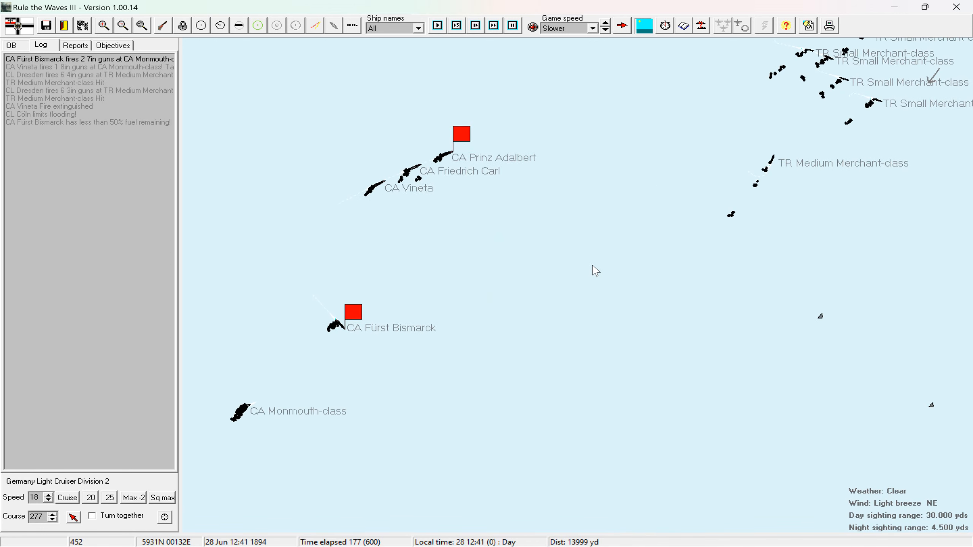
left_click(437, 25)
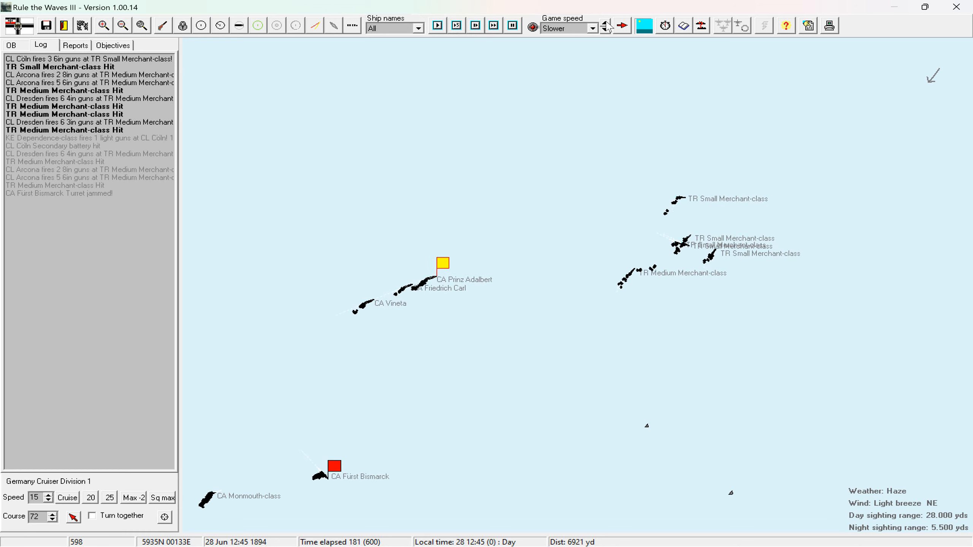
Run the battle at Slow speed to time 212, zoomed in on the merchant convoy.
left_click(605, 23)
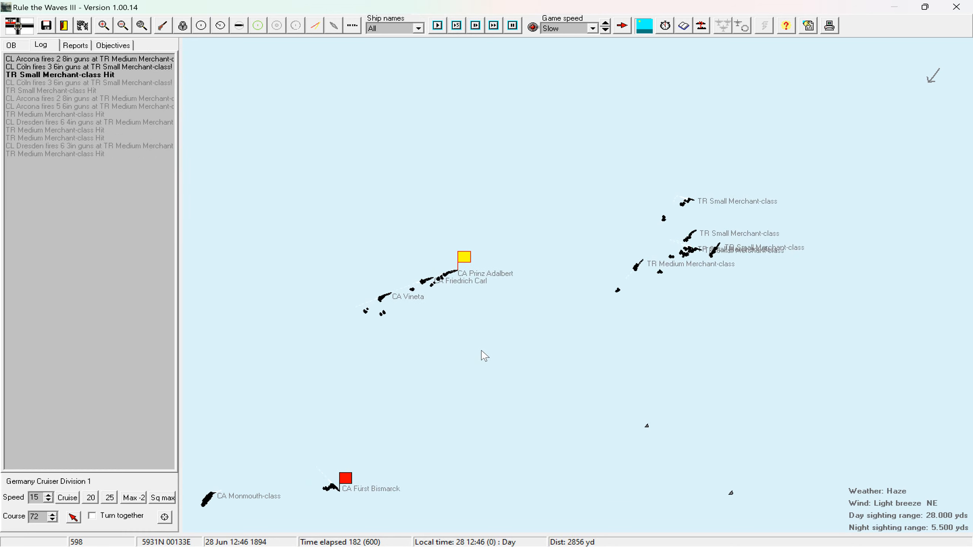
left_click(437, 26)
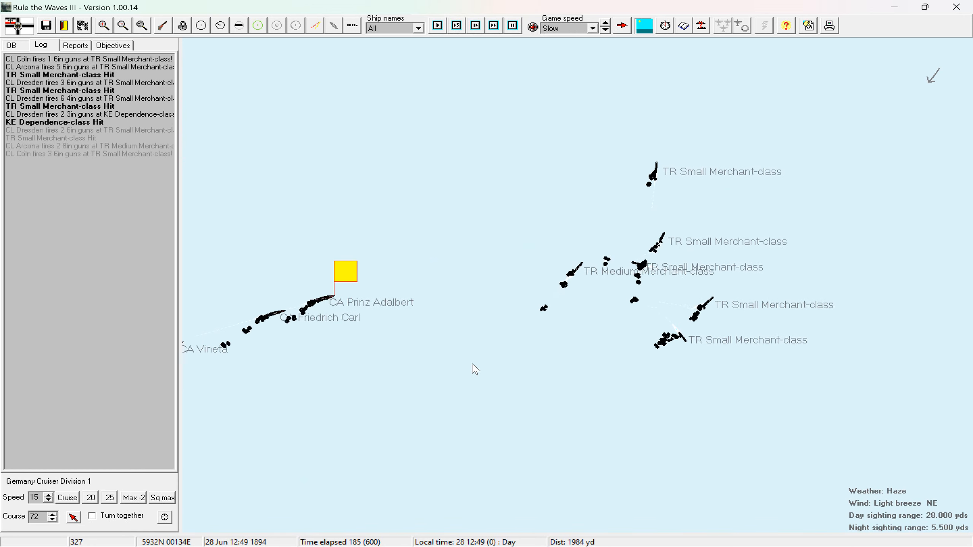
left_click(438, 25)
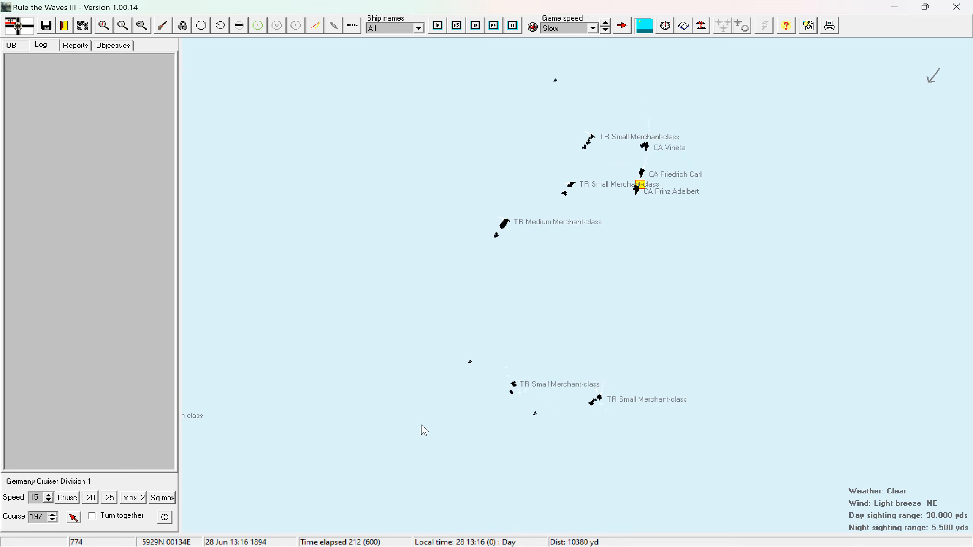
Select Light Cruiser Division 2 (Cöln, Dresden, Arcona) as battle time reaches 235.
left_click(437, 26)
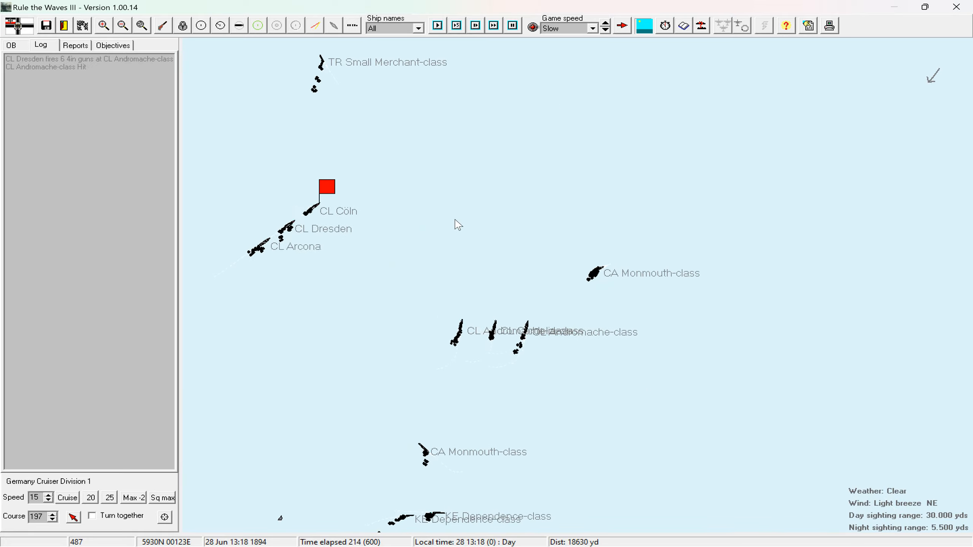
left_click(438, 25)
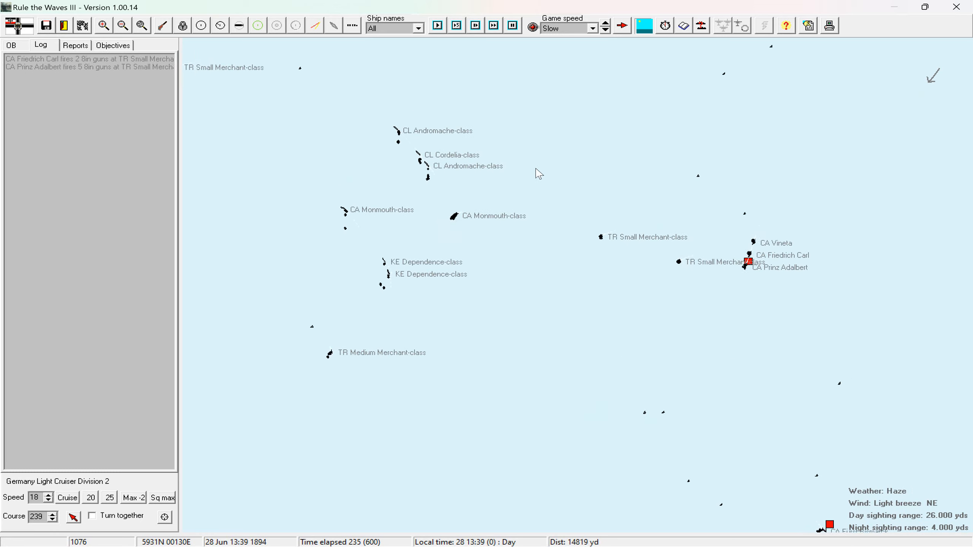
Switch between division flagships, ending on Cruiser Division 1 at course 267, 12 knots.
left_click(437, 26)
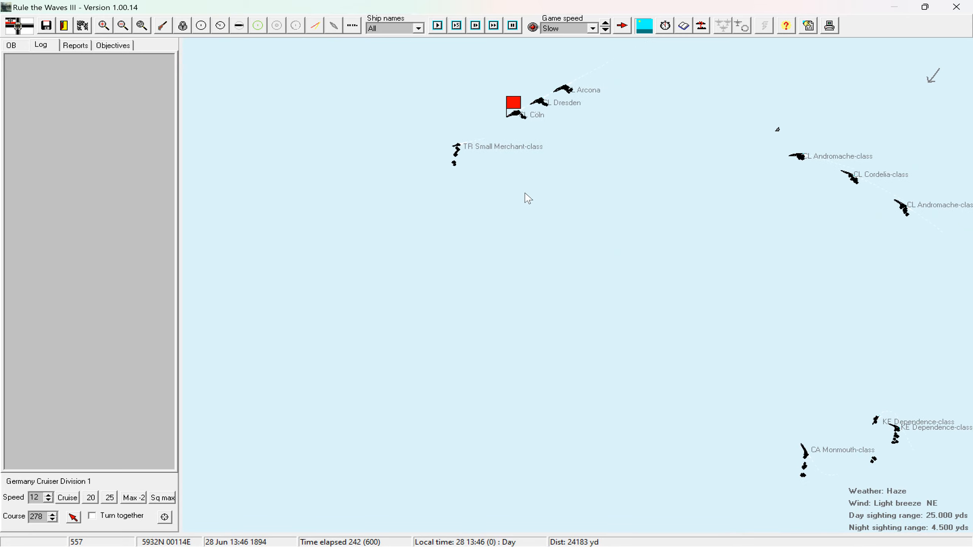
left_click(437, 25)
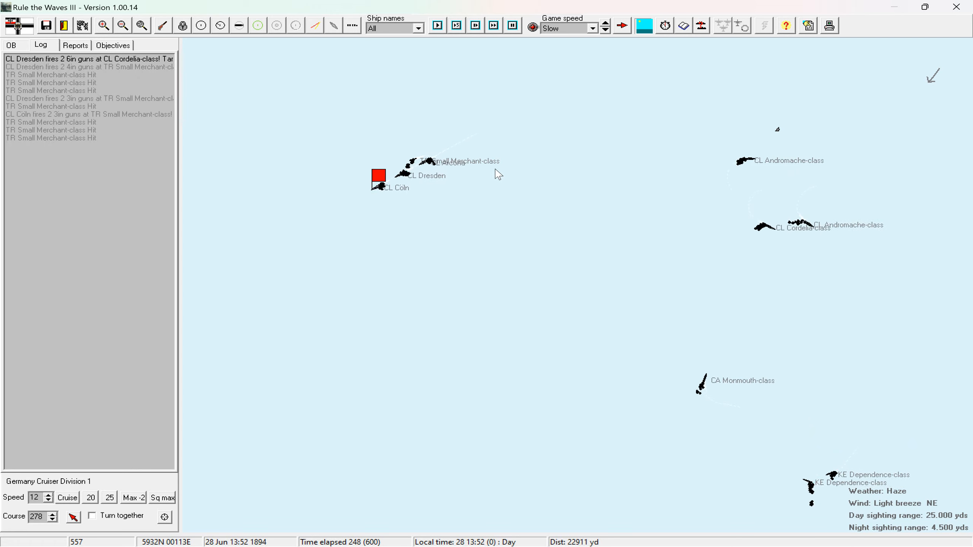
left_click(436, 25)
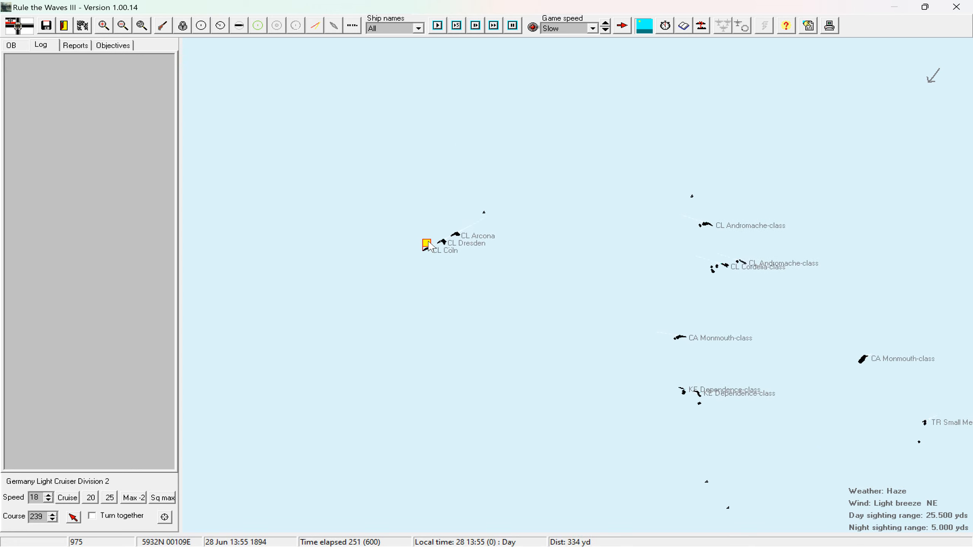
left_click(702, 371)
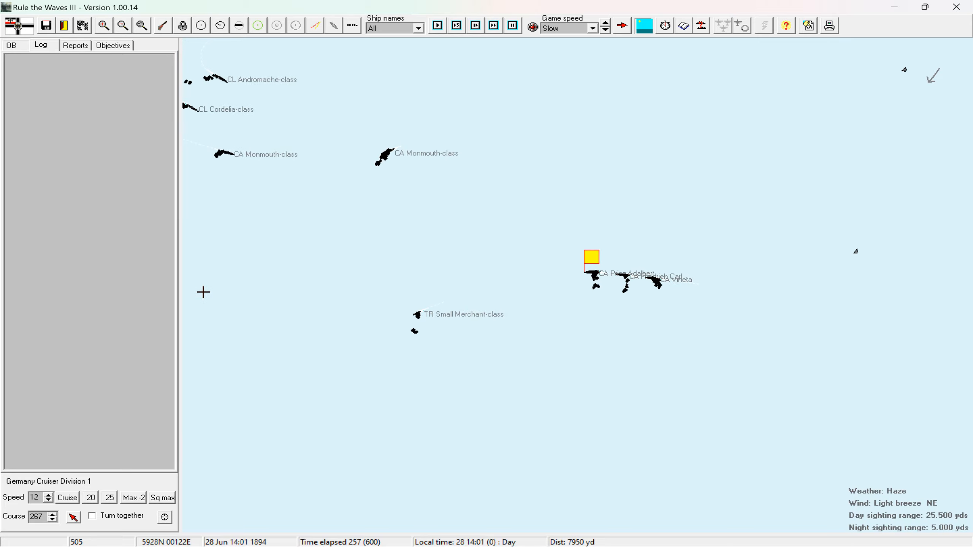
Set game speed to Slower and dismiss the Fürst Bismarck AI-control message.
left_click(437, 25)
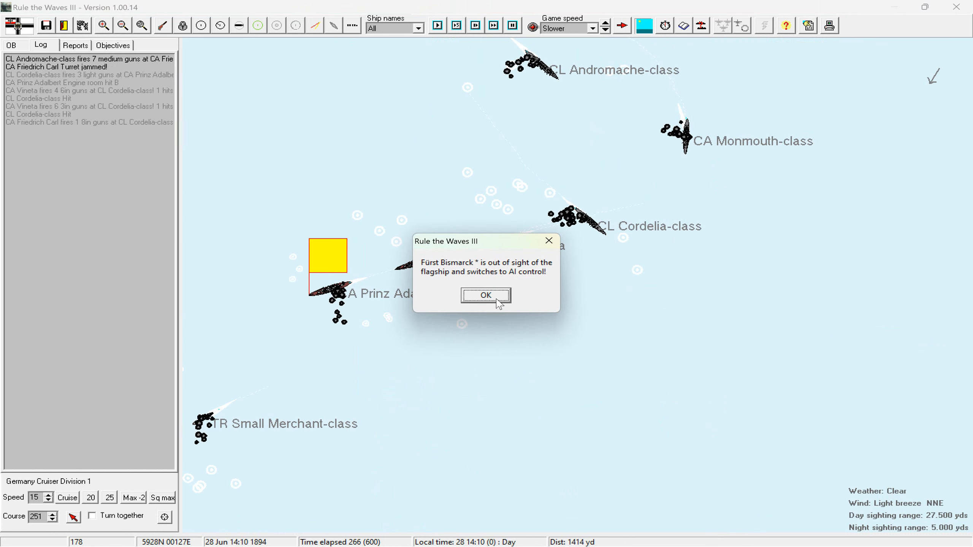
left_click(486, 295)
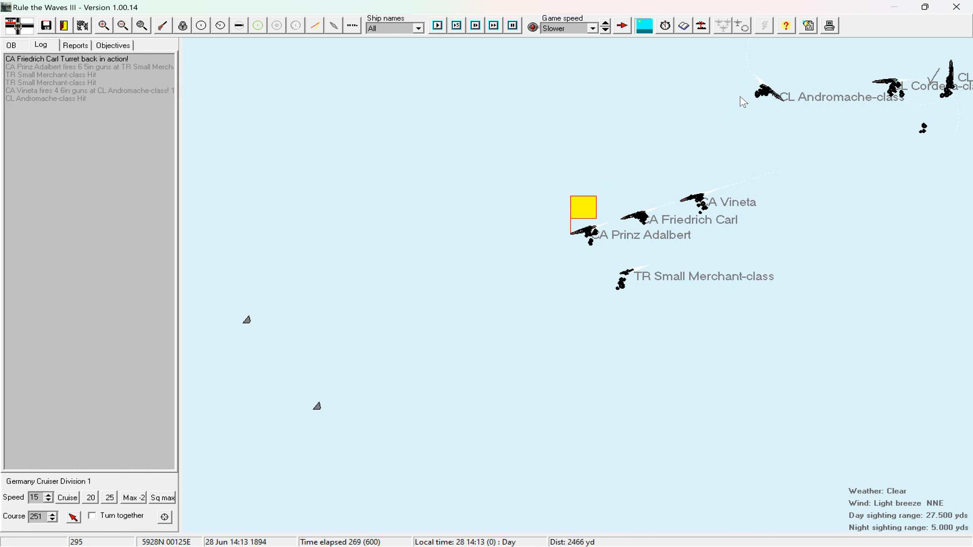
mouse_move(808, 25)
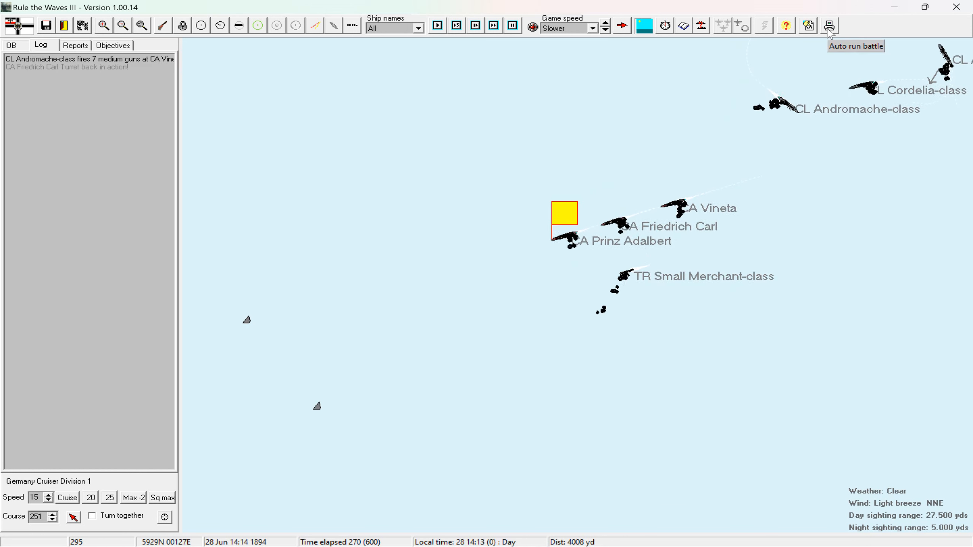
mouse_move(808, 26)
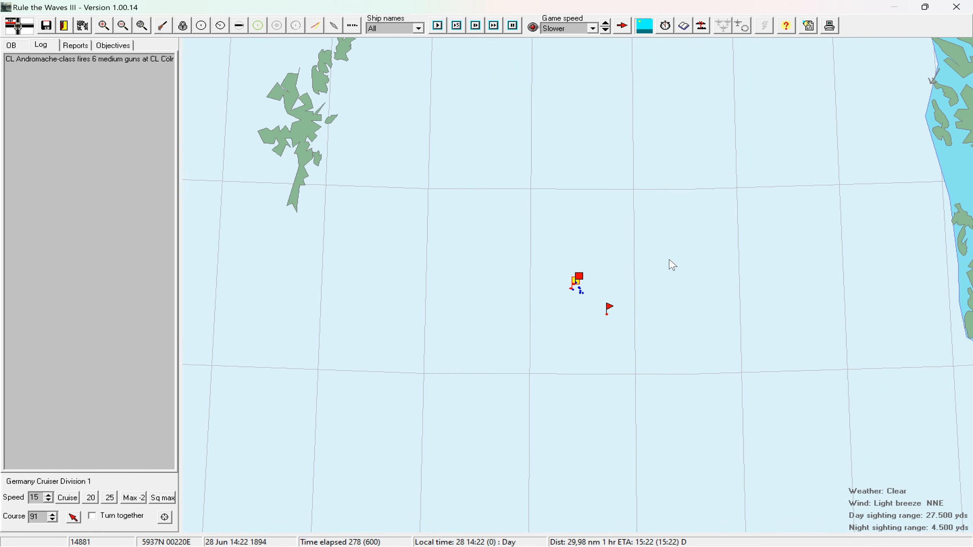
Zoom out to the full North Sea map, then back to the fleet's tactical view.
left_click(123, 26)
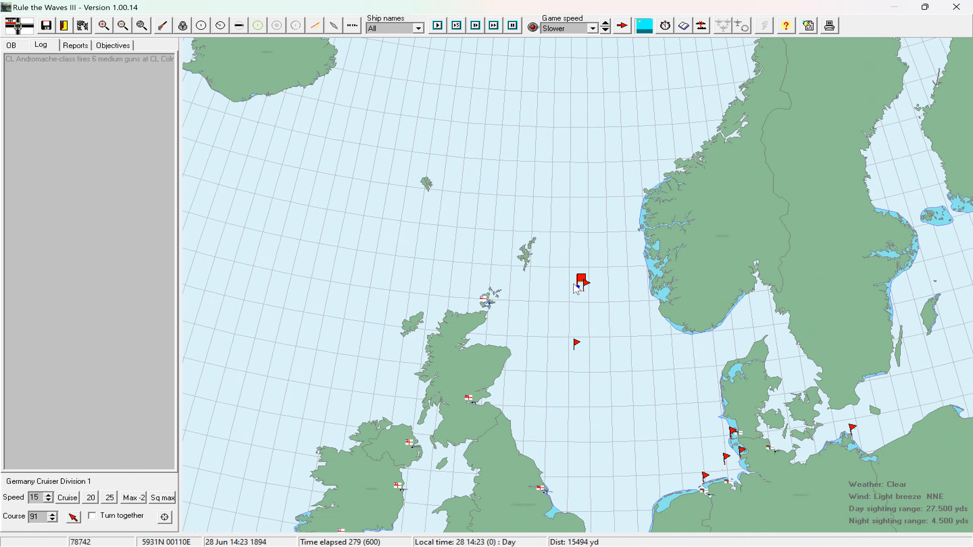
left_click(103, 25)
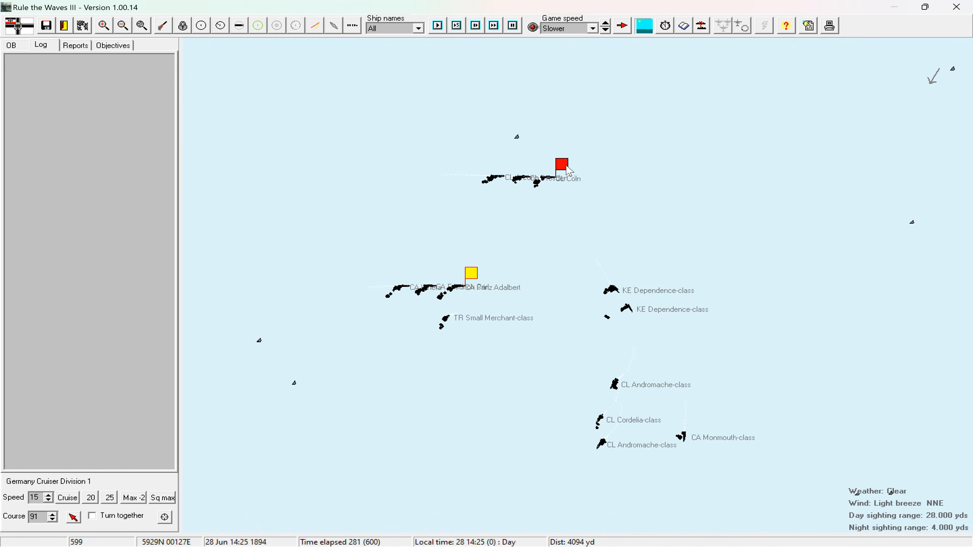
Select Cruiser Division 1's flagship and pause the battle at time 303, course 245.
left_click(482, 273)
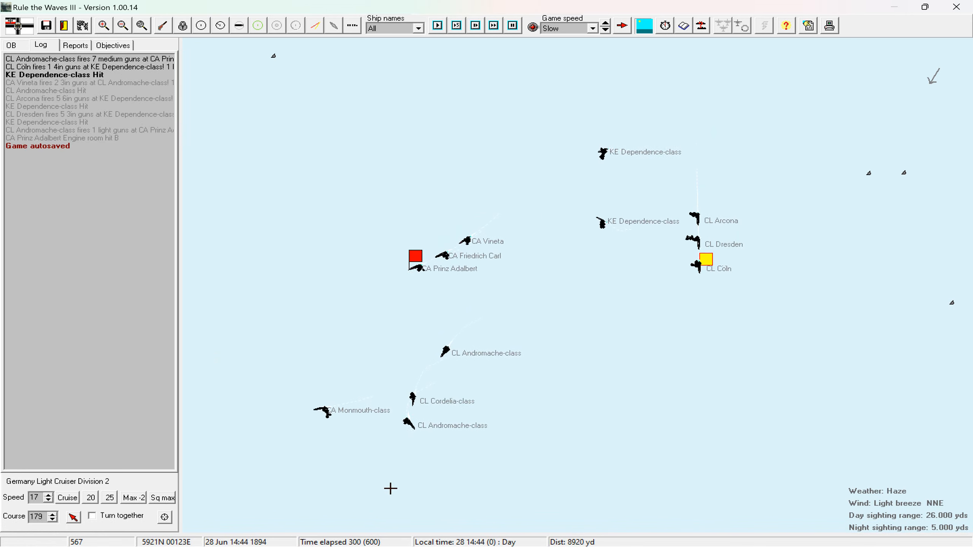
left_click(436, 26)
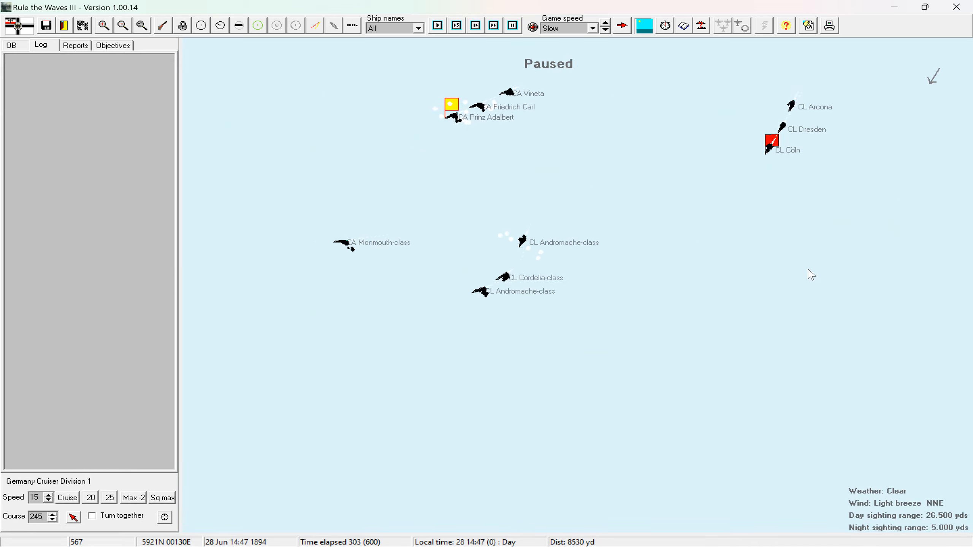
Resume the battle to time 327 and dismiss Prinz Adalbert's low main-ammunition warning.
left_click(493, 27)
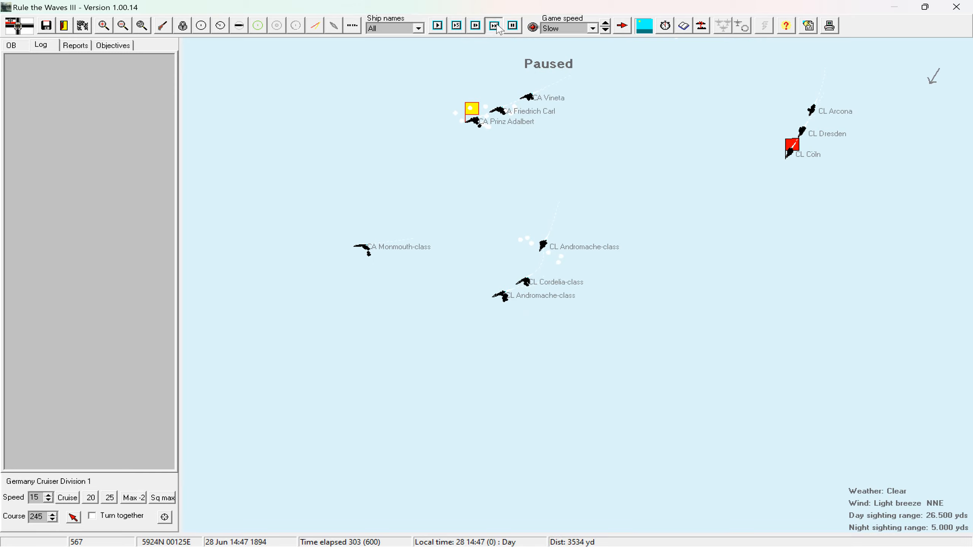
left_click(494, 26)
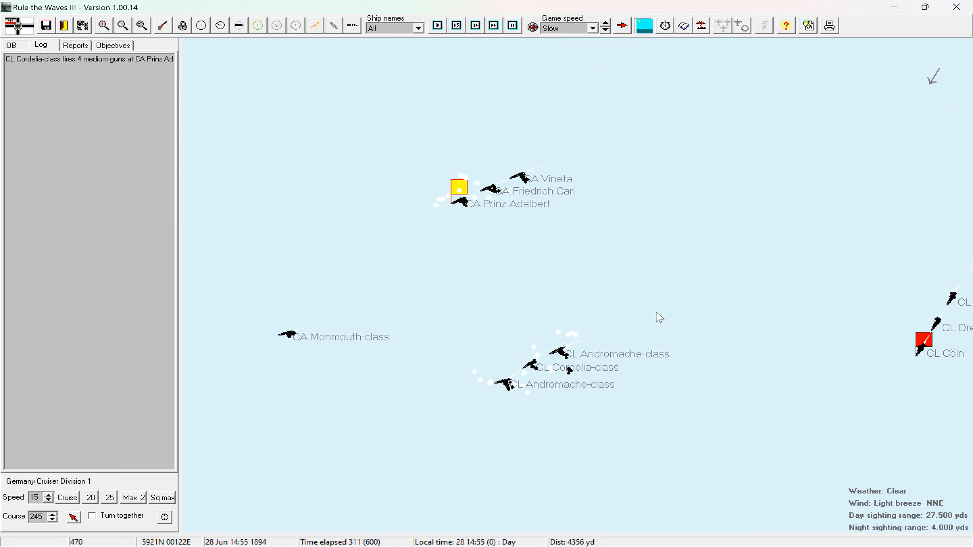
left_click(436, 25)
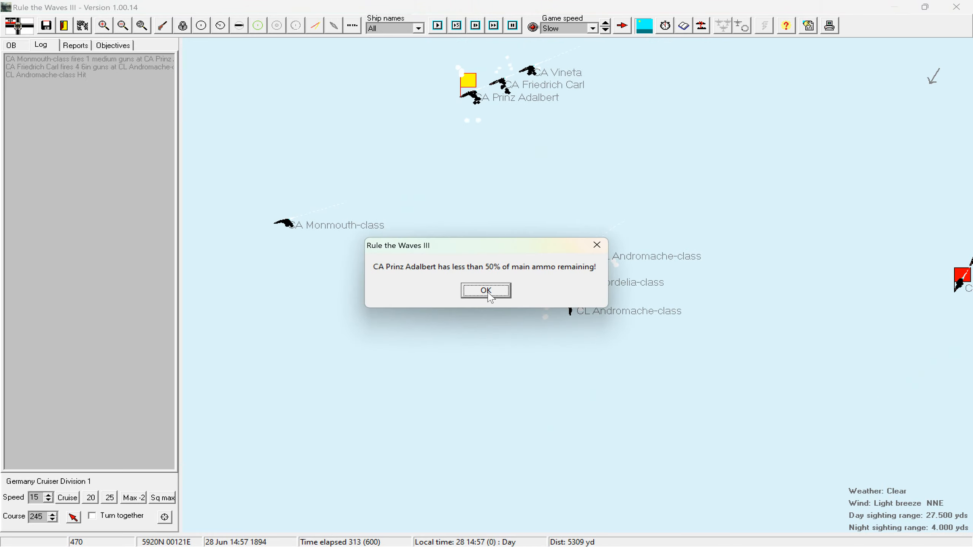
left_click(485, 289)
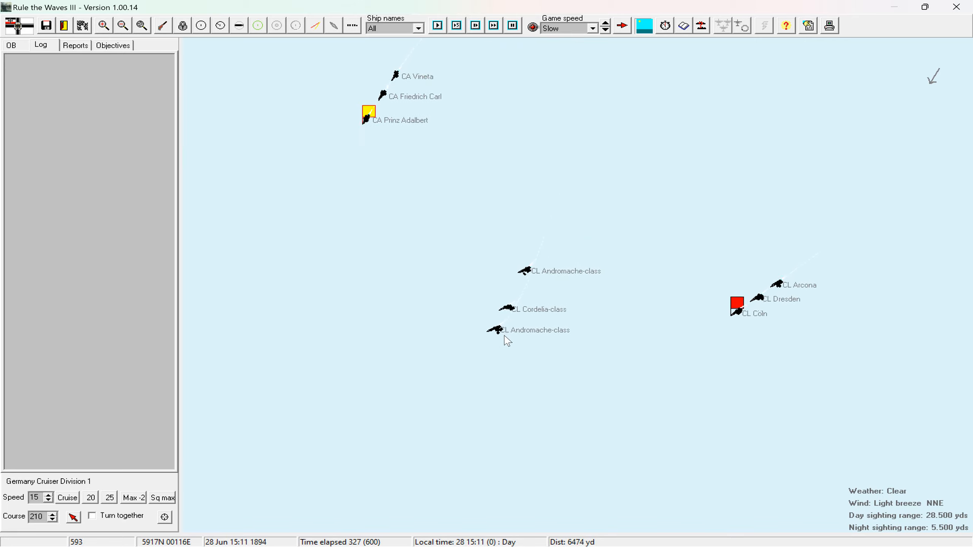
Select Light Cruiser Division 2 via the Cöln flagship as battle reaches time 341.
left_click(437, 25)
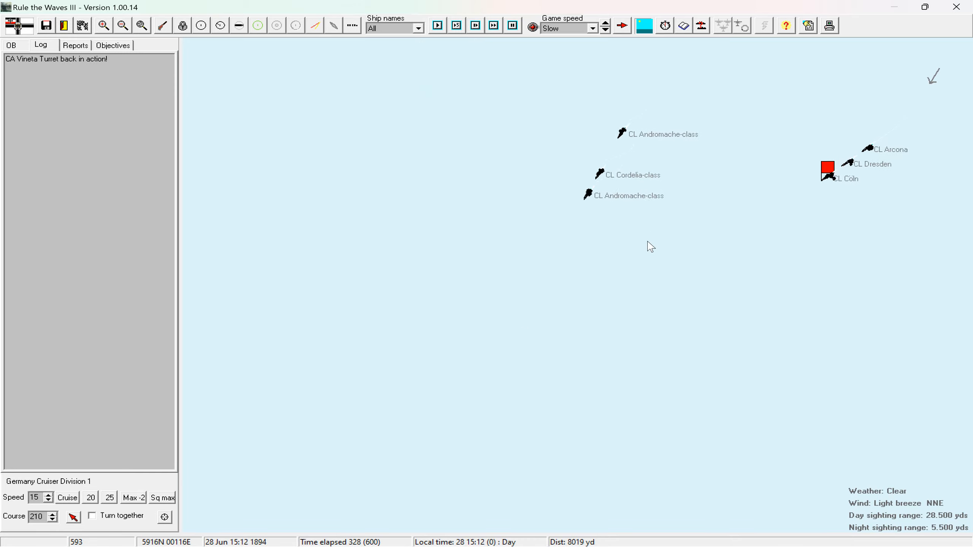
left_click(436, 26)
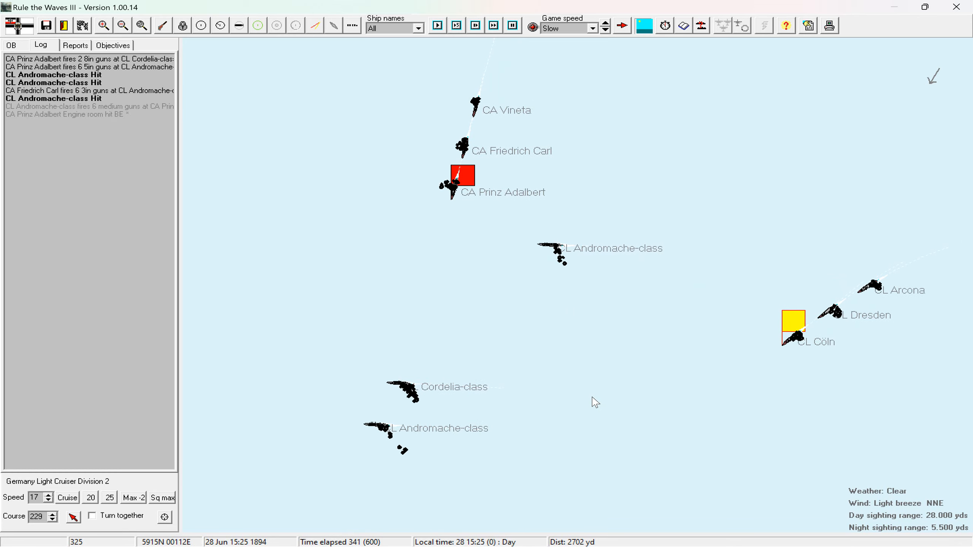
Select Cruiser Division 1, set course 278, and dismiss the low-ammunition warning.
left_click(438, 25)
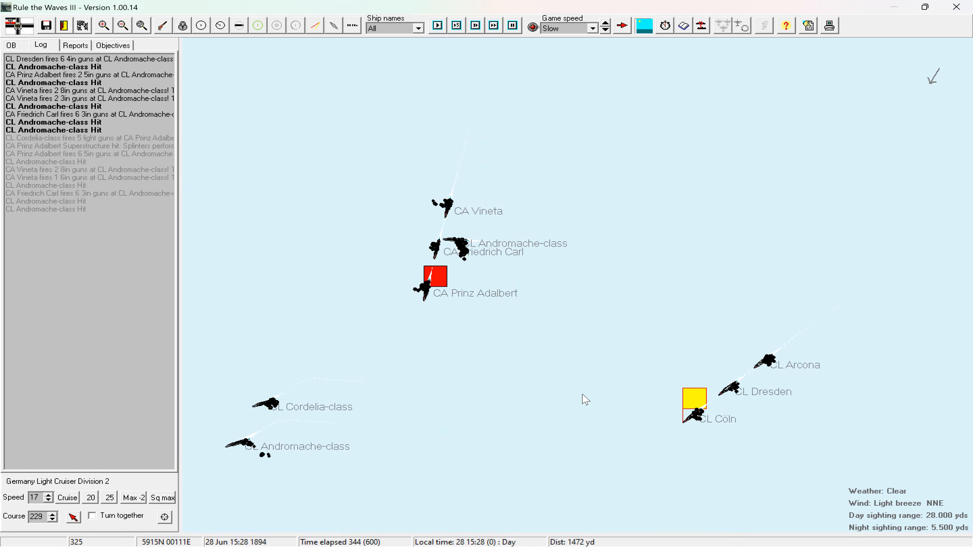
left_click(436, 26)
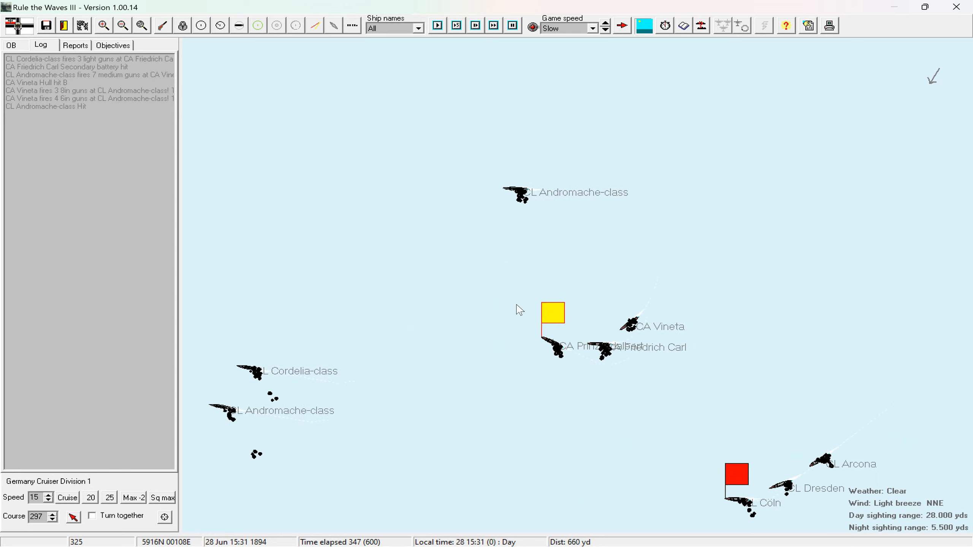
left_click(437, 26)
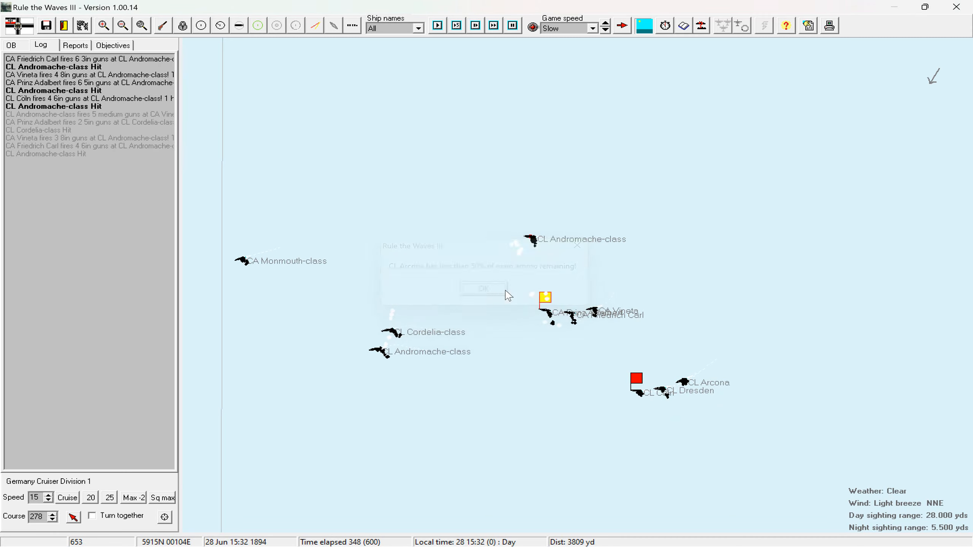
left_click(482, 289)
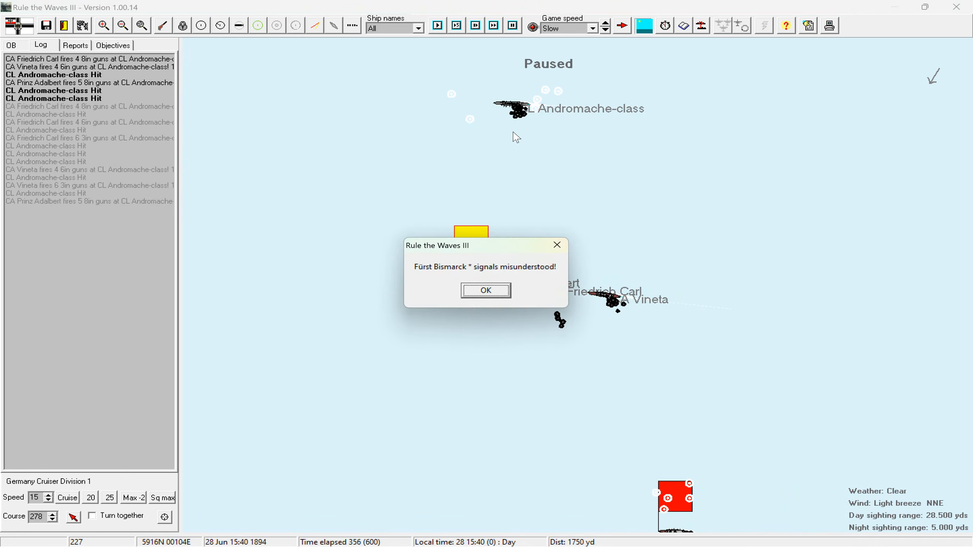
Dismiss the misunderstood-signals message and let the battle run until CL Dresden's ammunition warning at 371.
left_click(486, 289)
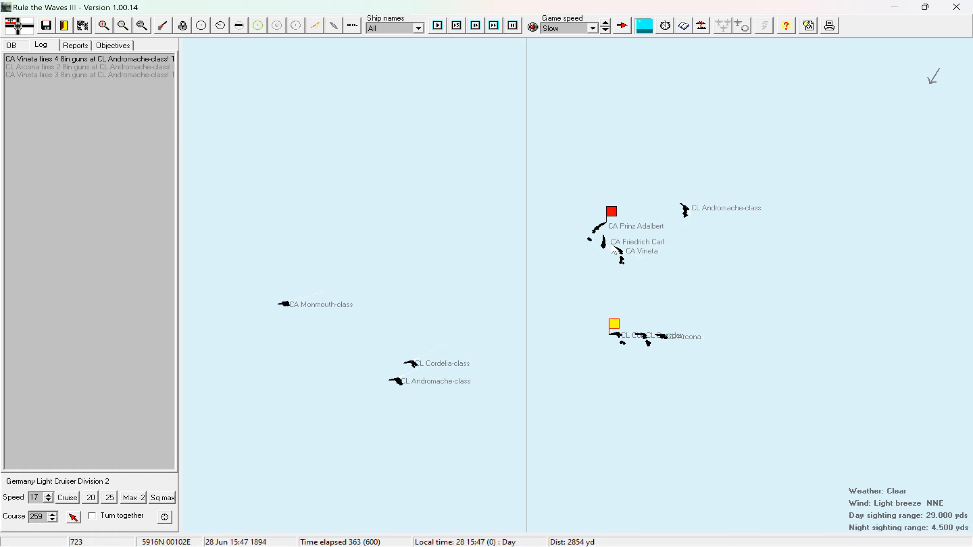
left_click(436, 26)
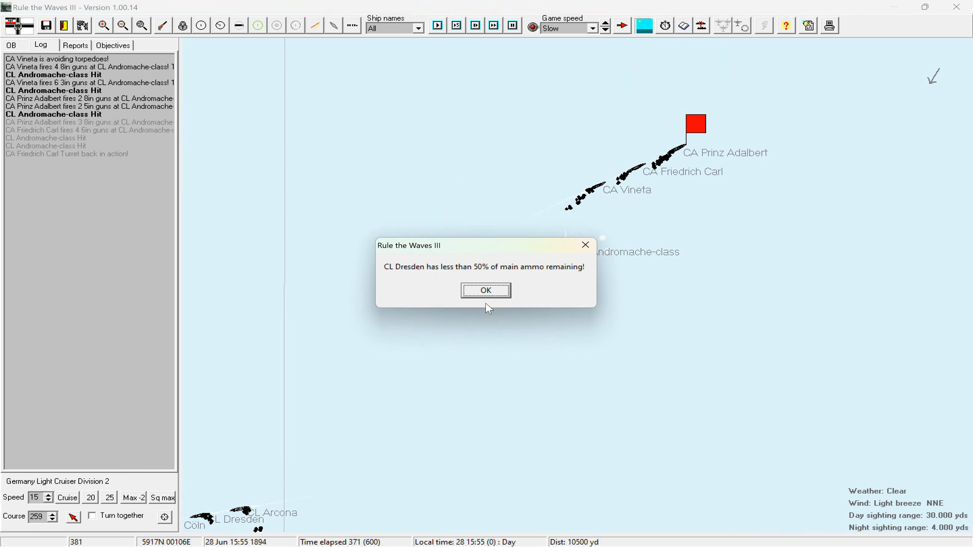
Clear the Dresden and Cöln low-ammunition warnings and resume the battle to time 386.
left_click(485, 290)
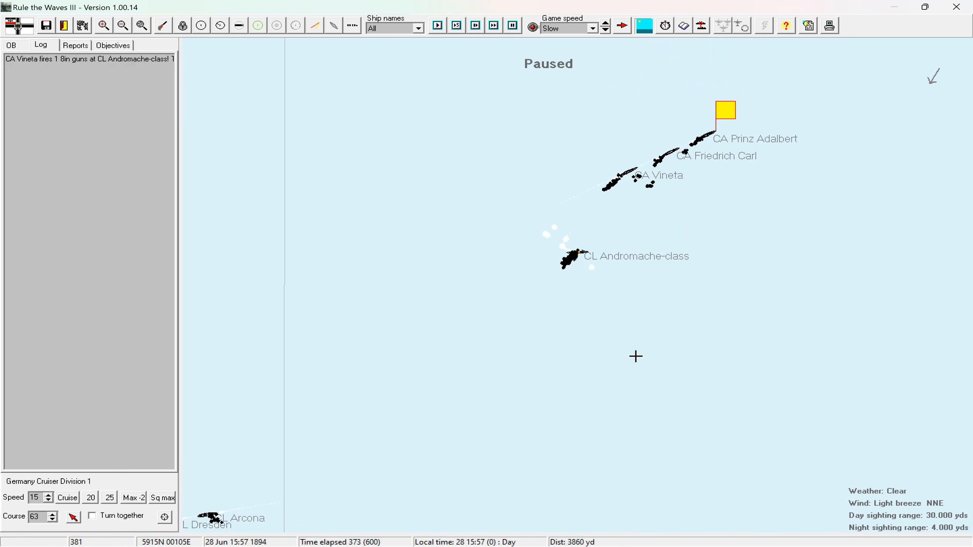
left_click(437, 25)
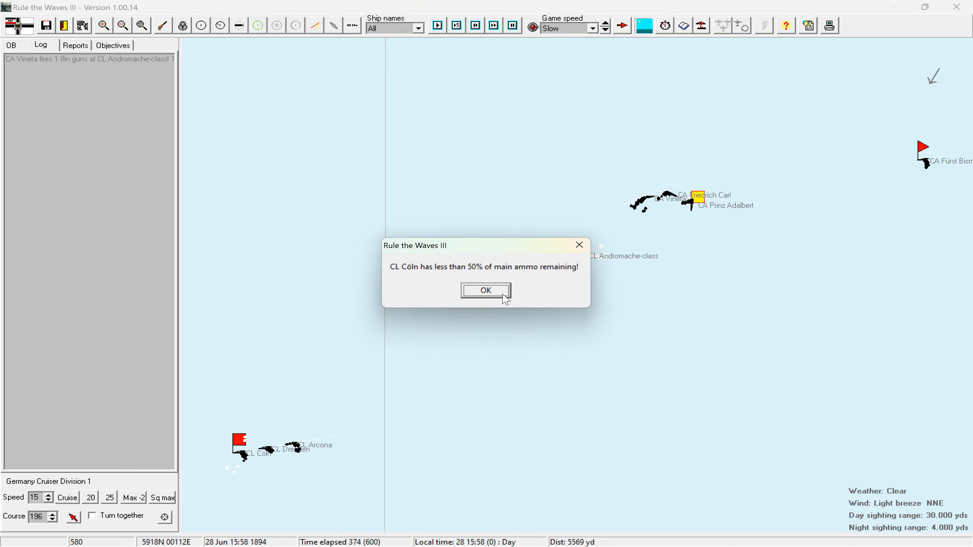
left_click(486, 290)
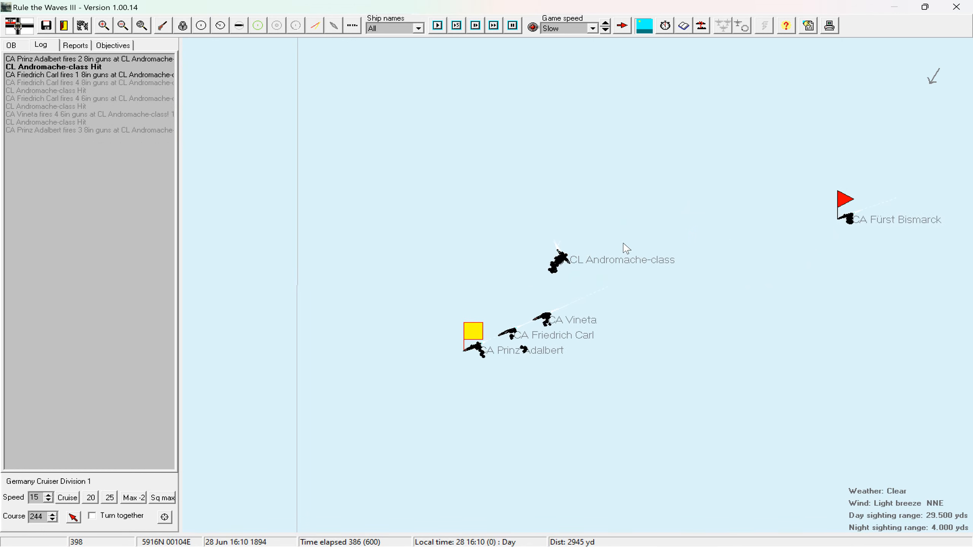
Run the cruiser engagement at Normal speed, adjusting map zoom, and pause at 17:09 (time 445).
left_click(437, 26)
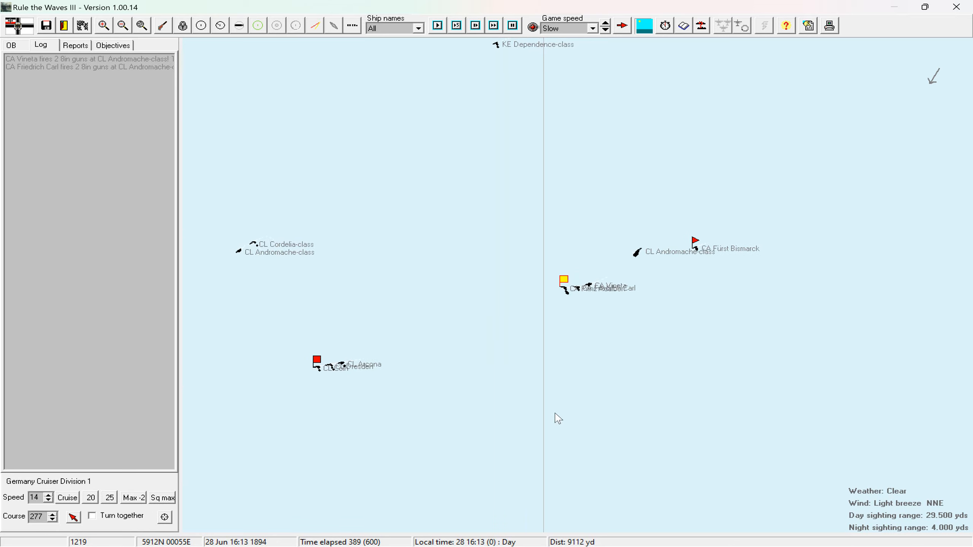
left_click(437, 26)
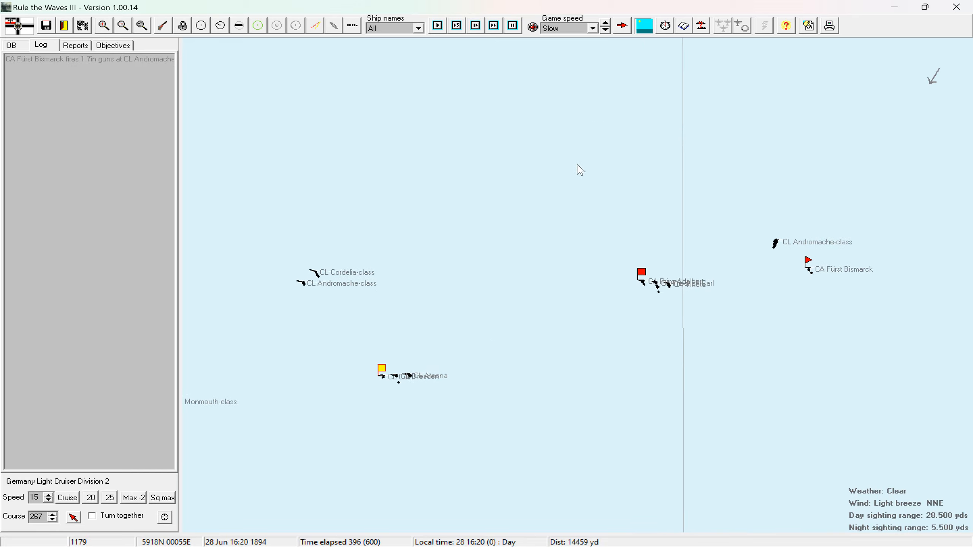
left_click(436, 25)
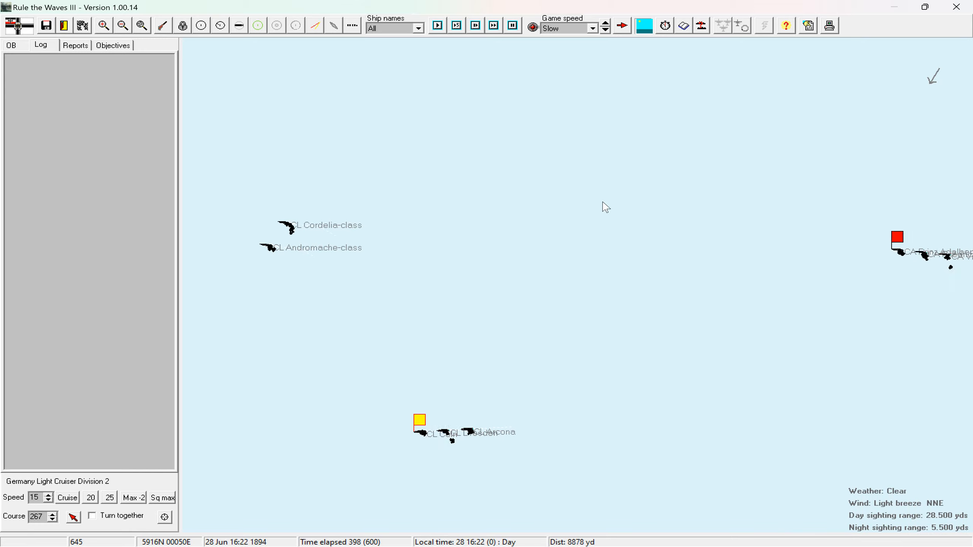
left_click(436, 26)
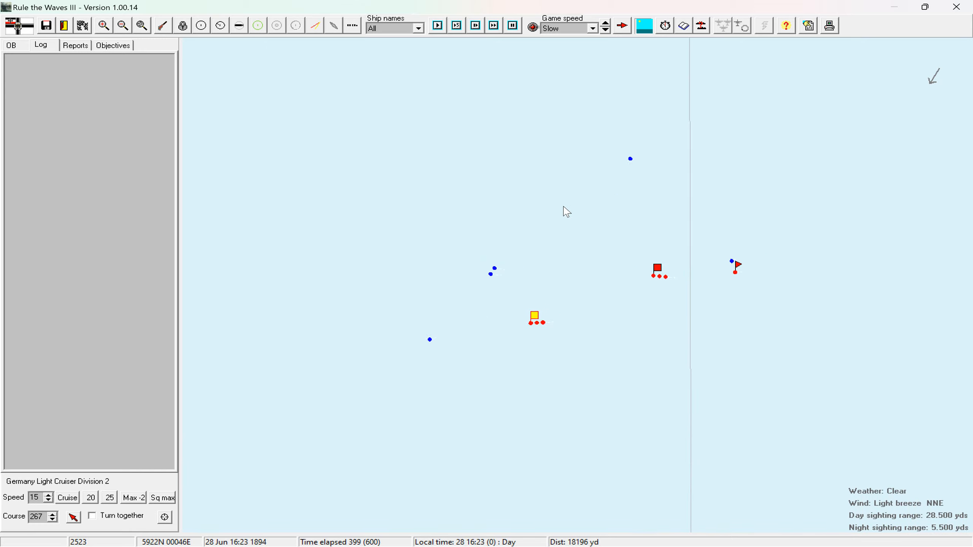
left_click(604, 23)
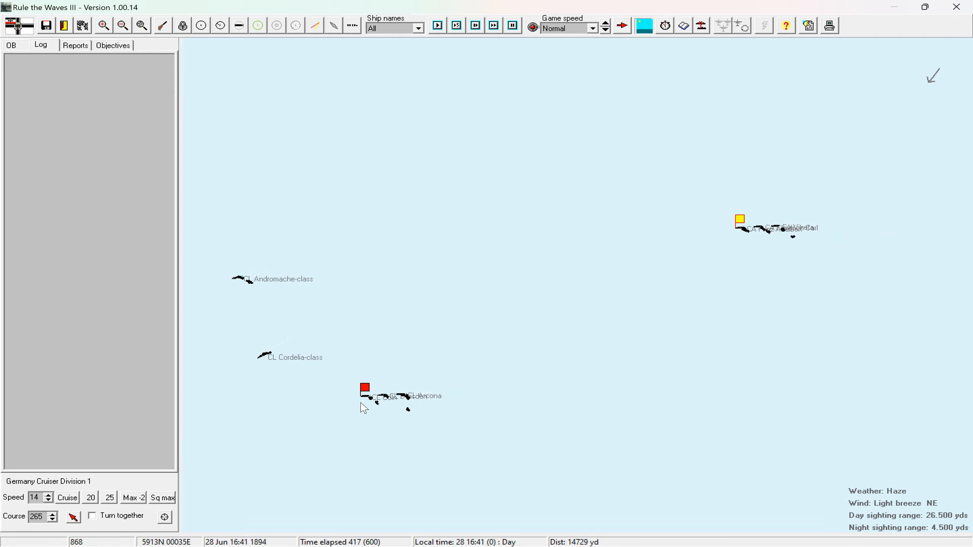
left_click(437, 26)
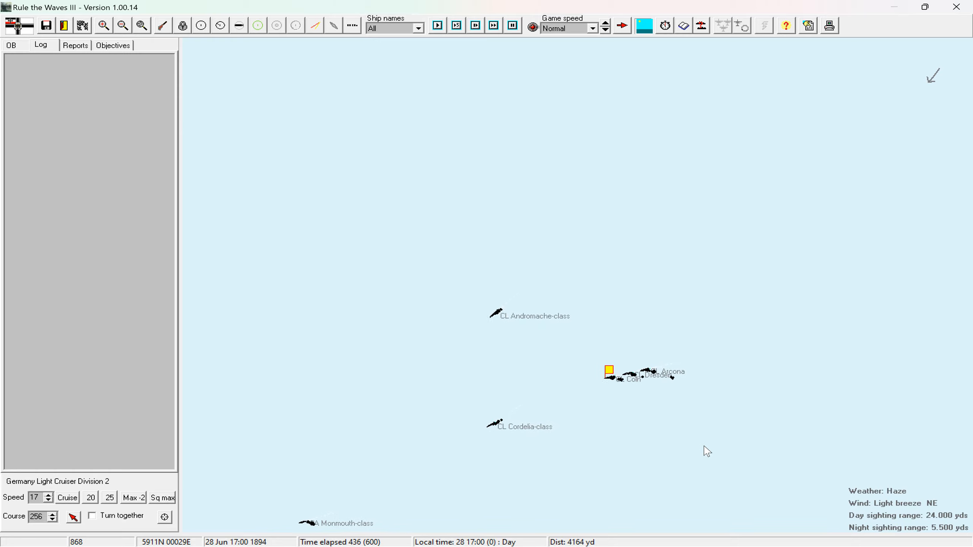
left_click(436, 26)
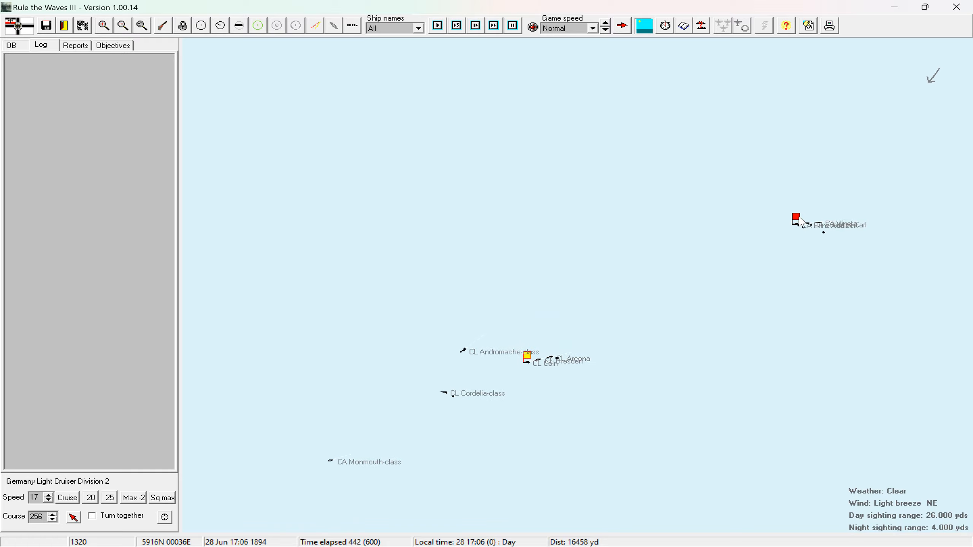
left_click(513, 26)
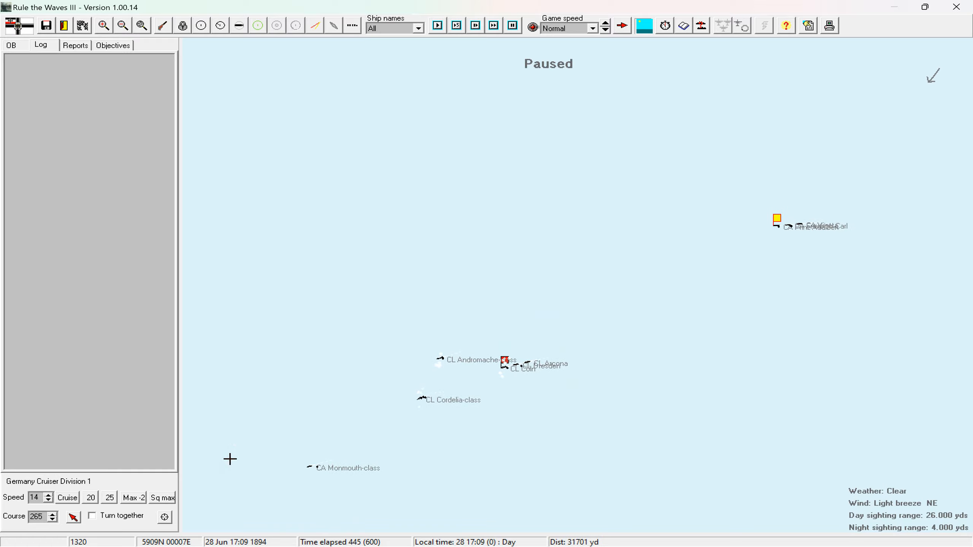
Steer Light Cruiser Division 2 on course 265 and run the battle to 18:30.
left_click(456, 25)
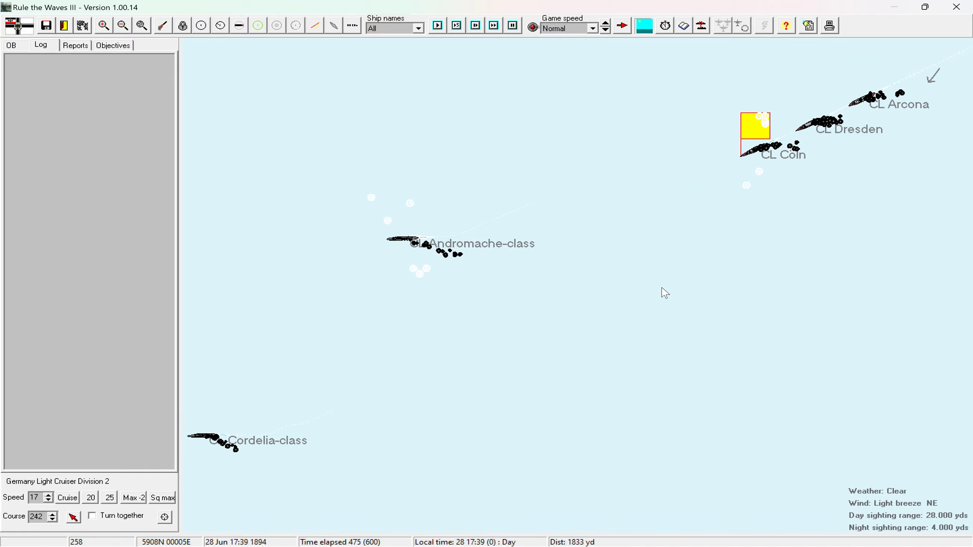
left_click(103, 26)
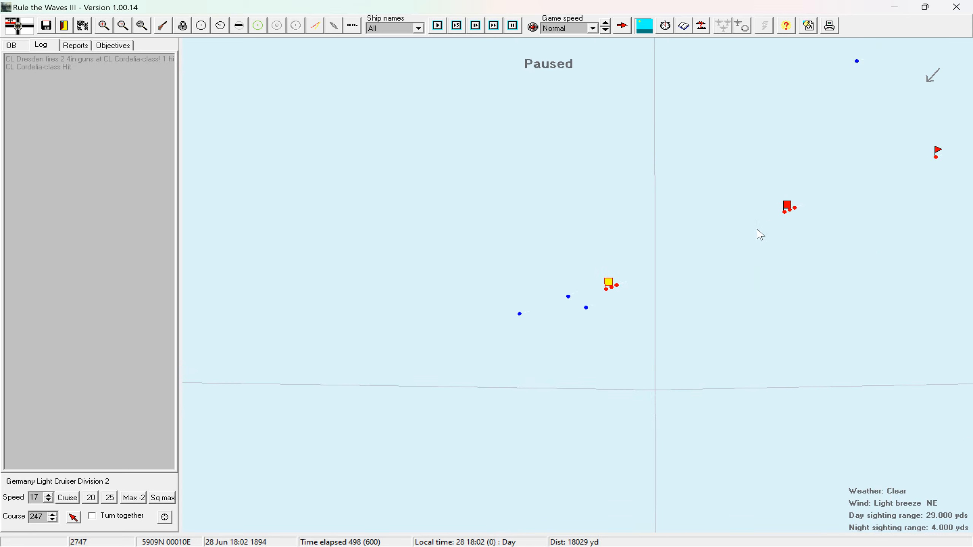
left_click(493, 26)
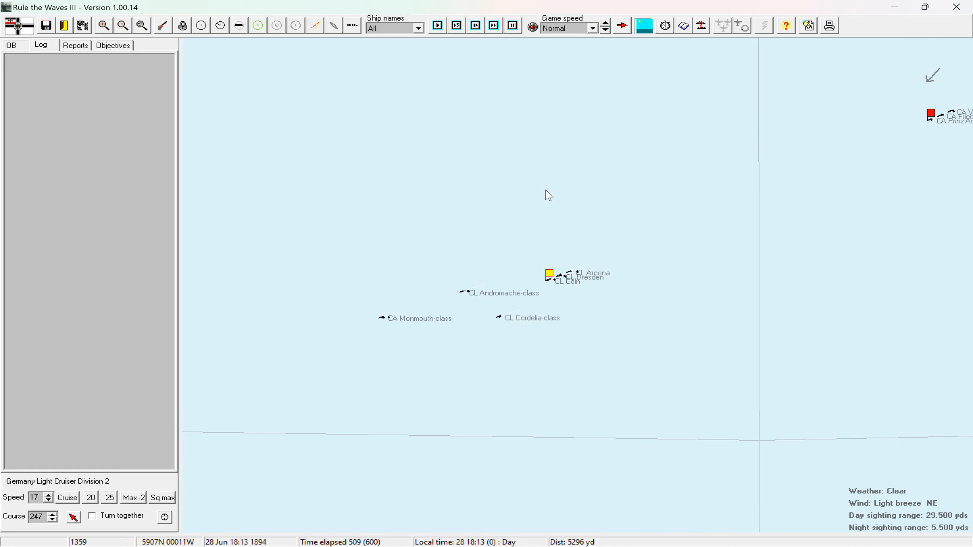
left_click(437, 25)
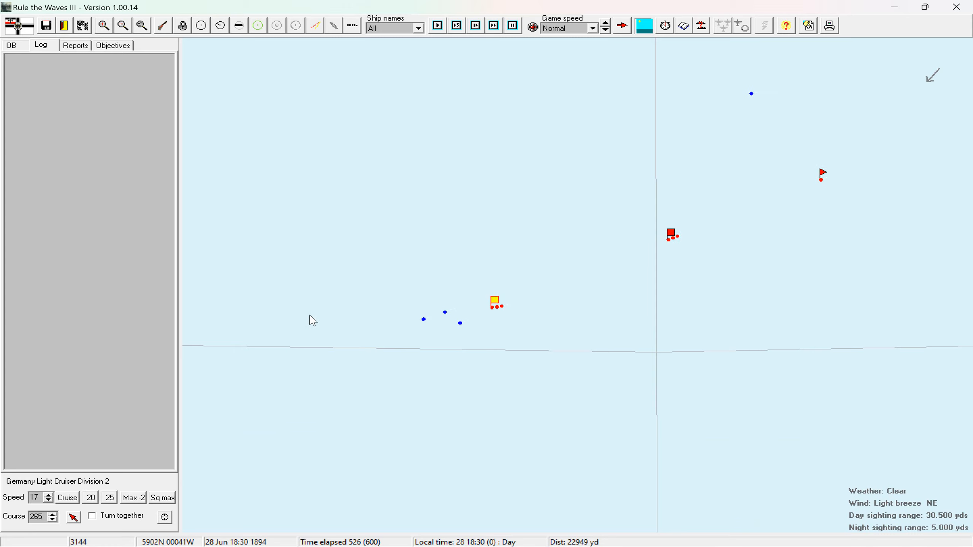
Zoom out and lower Cruiser Division 1's speed to 9 knots.
left_click(594, 28)
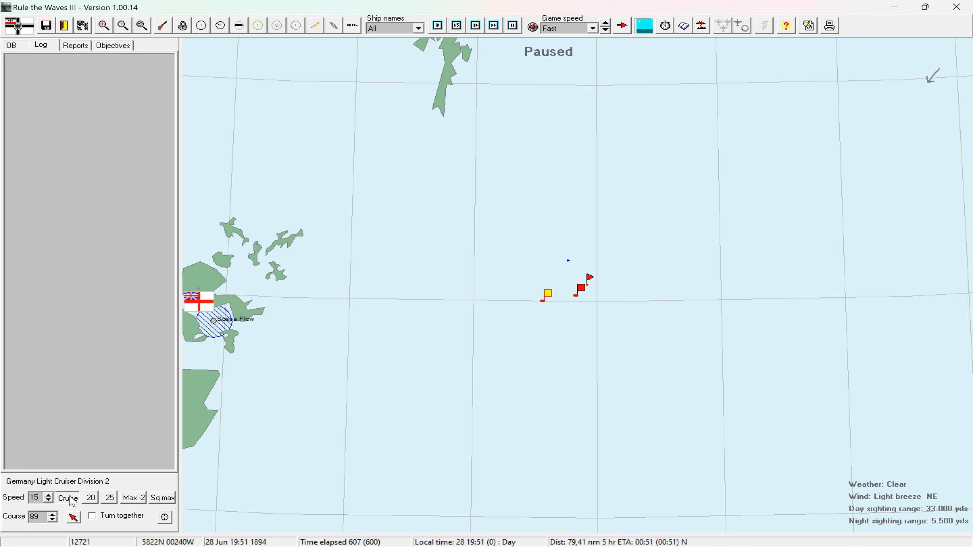
left_click(67, 498)
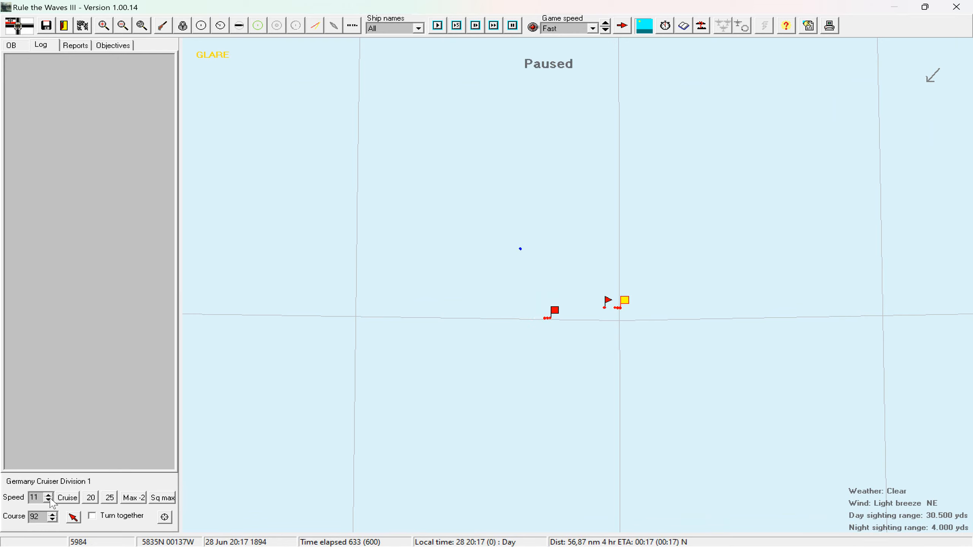
left_click(48, 500)
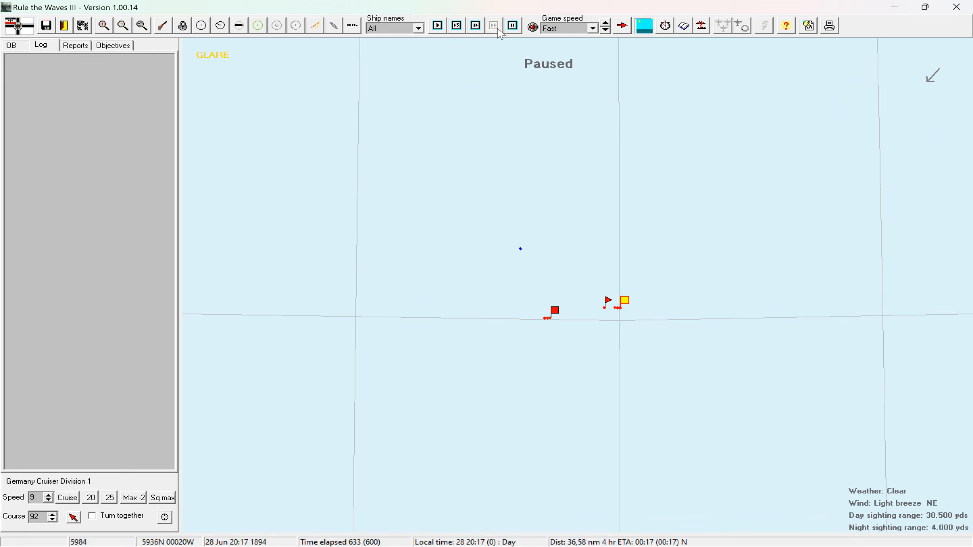
Resume the battle at Faster, then Ultra fast, until the convoy scenario ends.
left_click(494, 26)
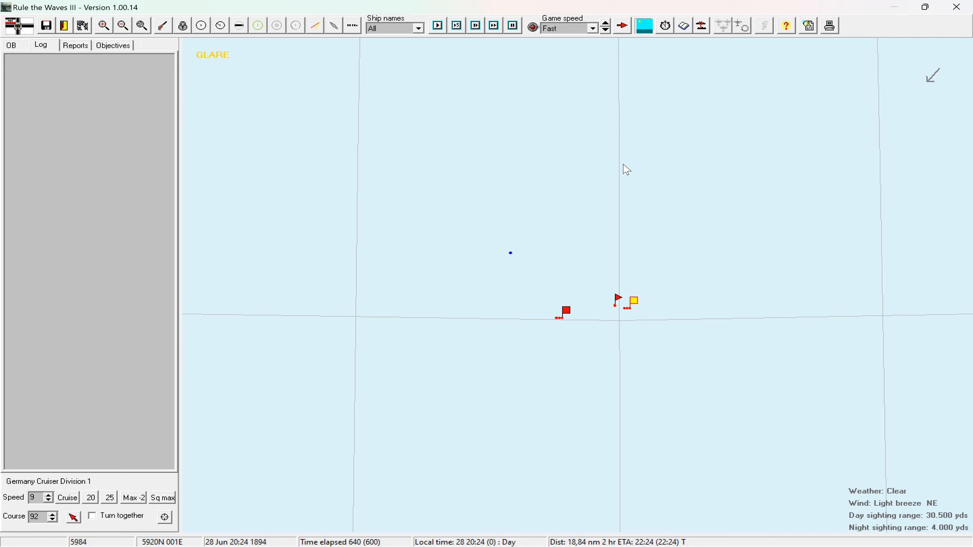
left_click(606, 24)
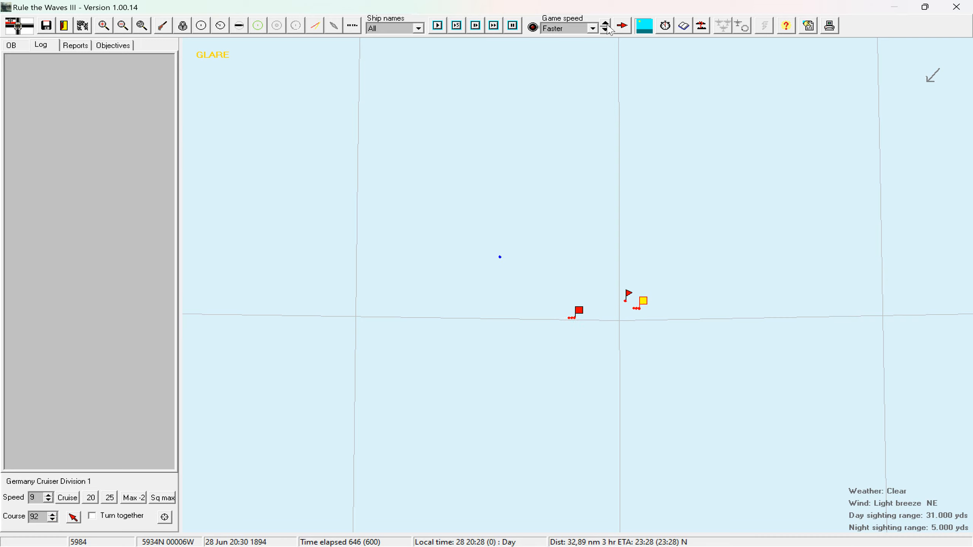
left_click(604, 24)
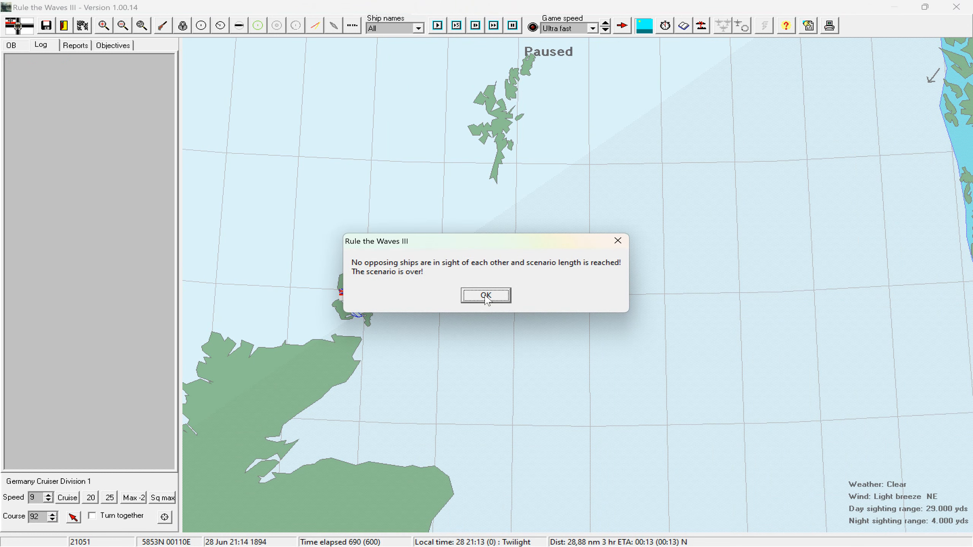
left_click(486, 295)
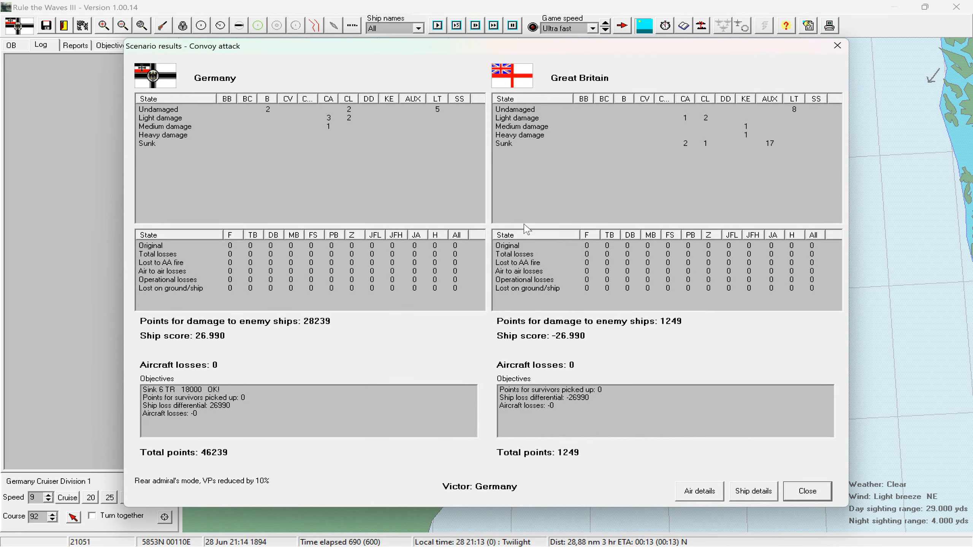
mouse_move(385, 286)
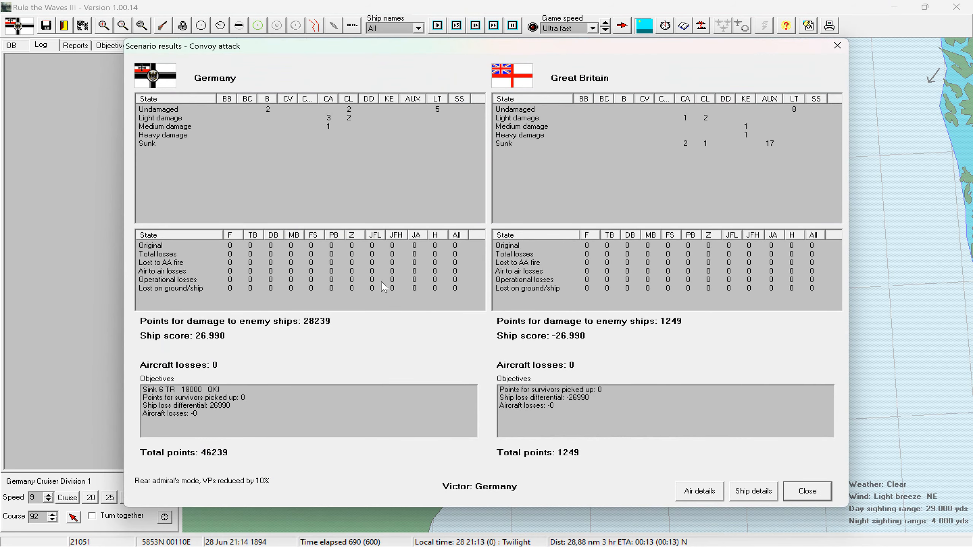
mouse_move(404, 195)
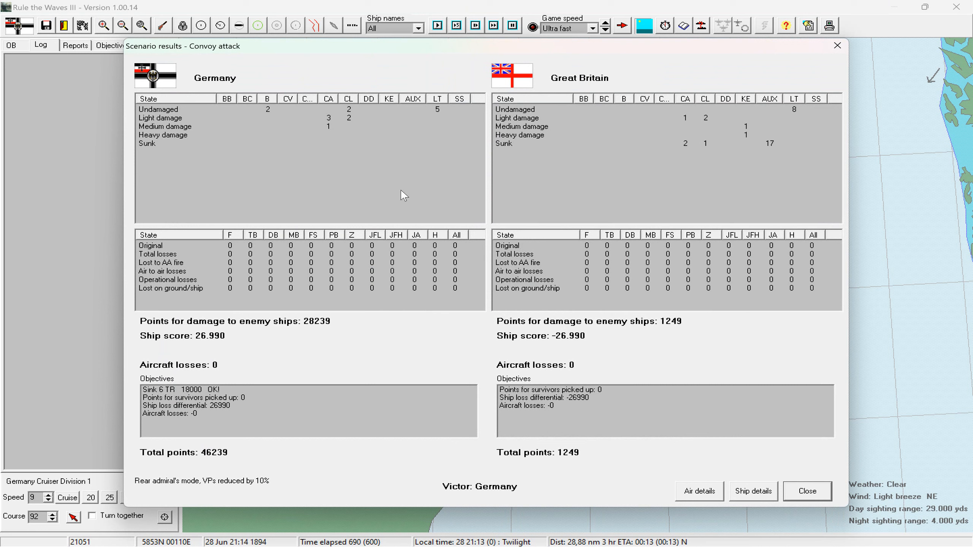
mouse_move(418, 200)
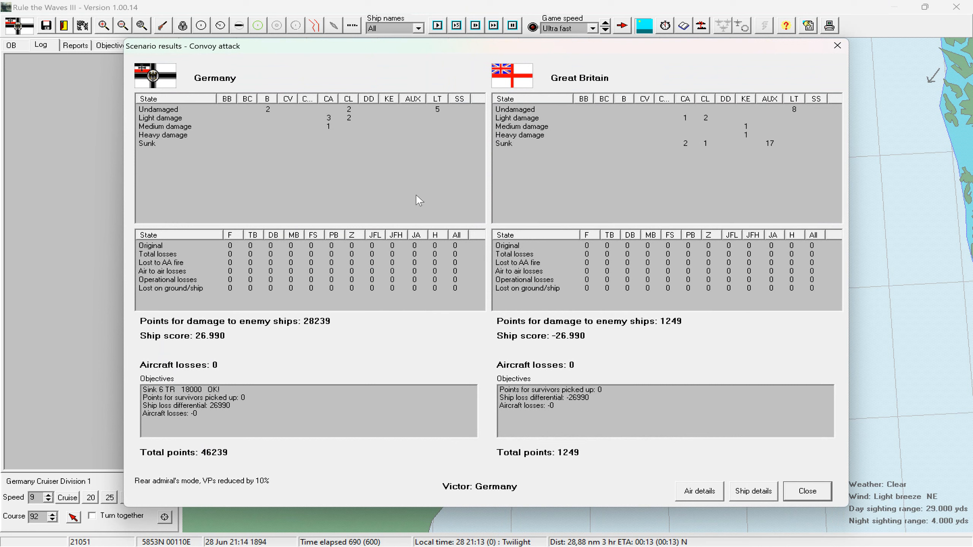
mouse_move(625, 145)
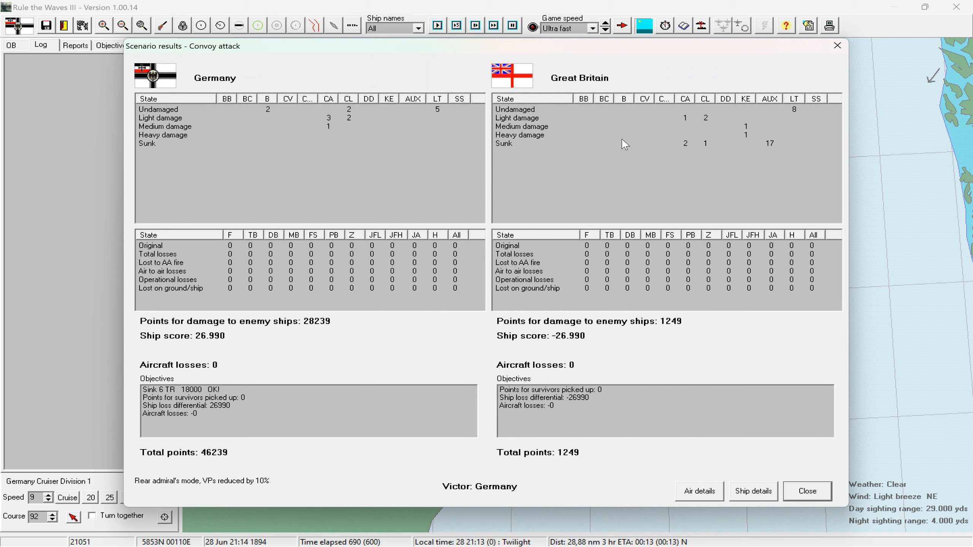
mouse_move(686, 151)
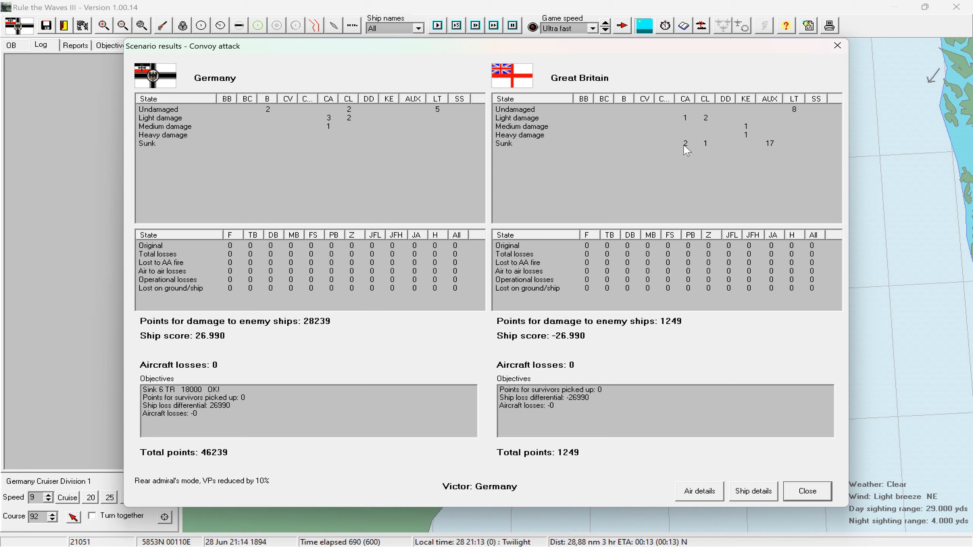
mouse_move(664, 168)
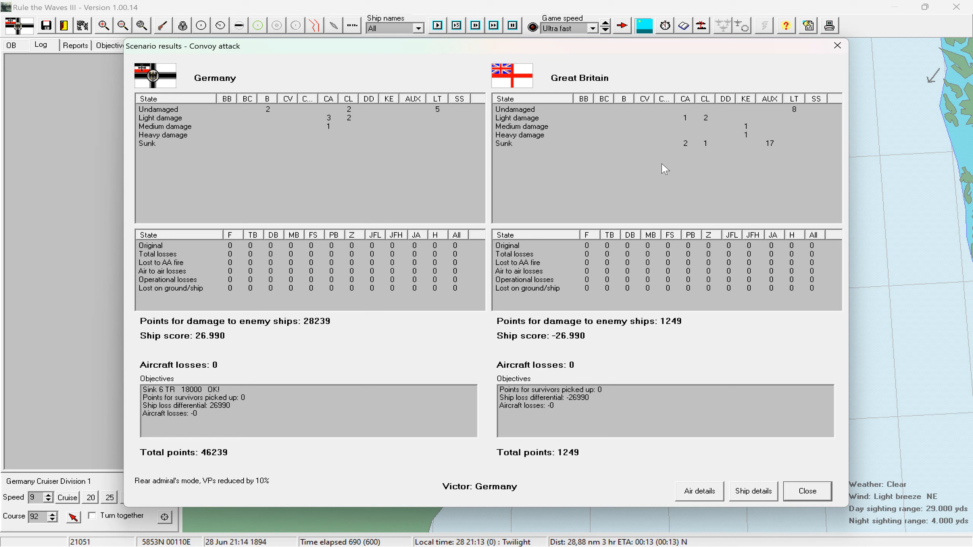
mouse_move(773, 149)
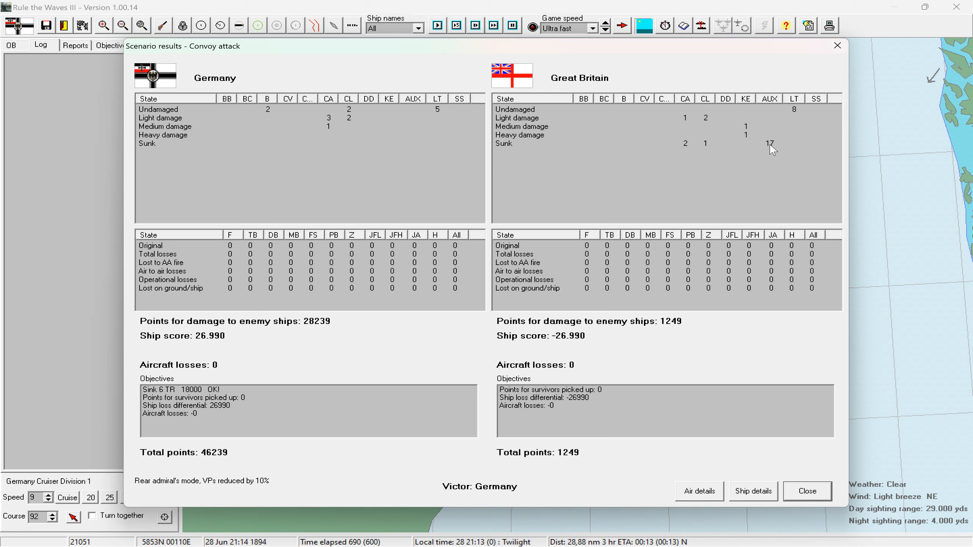
mouse_move(693, 150)
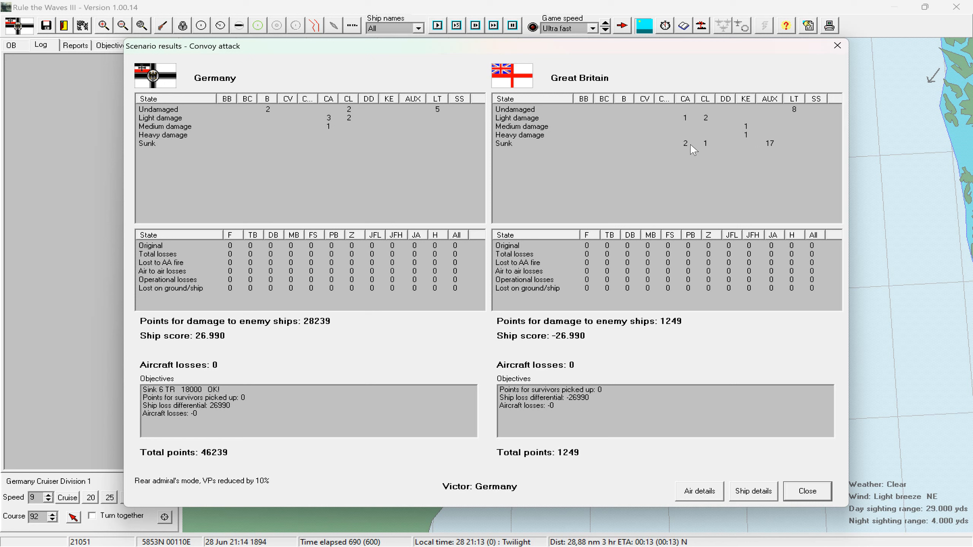
mouse_move(365, 162)
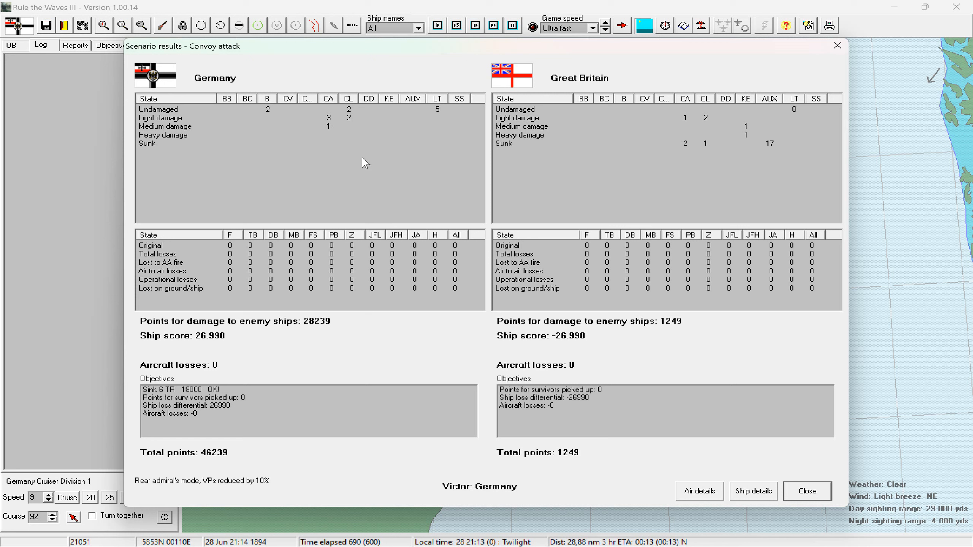
mouse_move(342, 138)
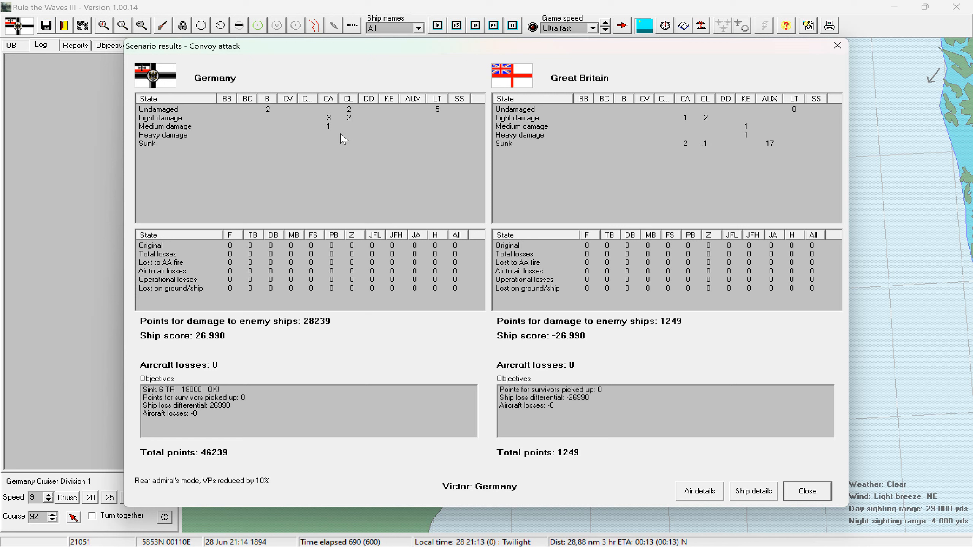
mouse_move(272, 114)
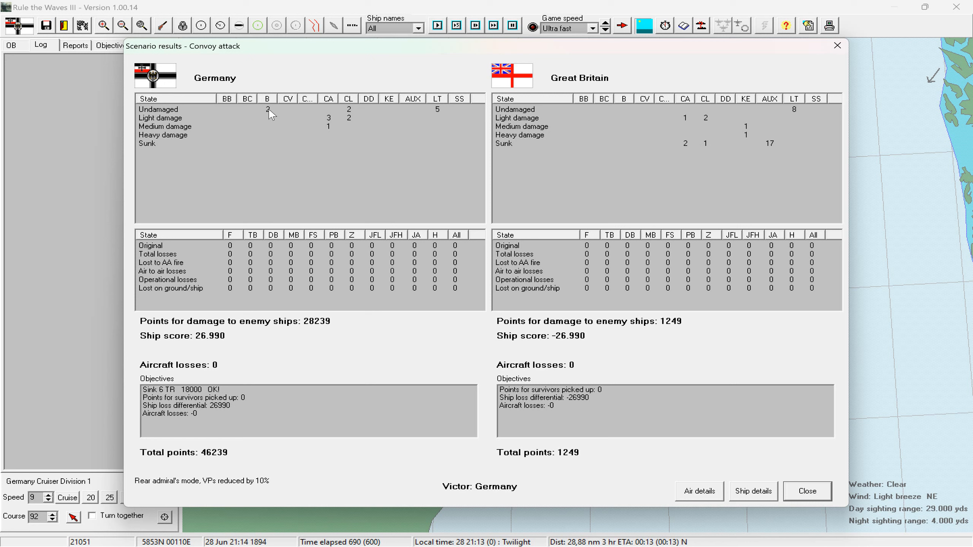
mouse_move(279, 117)
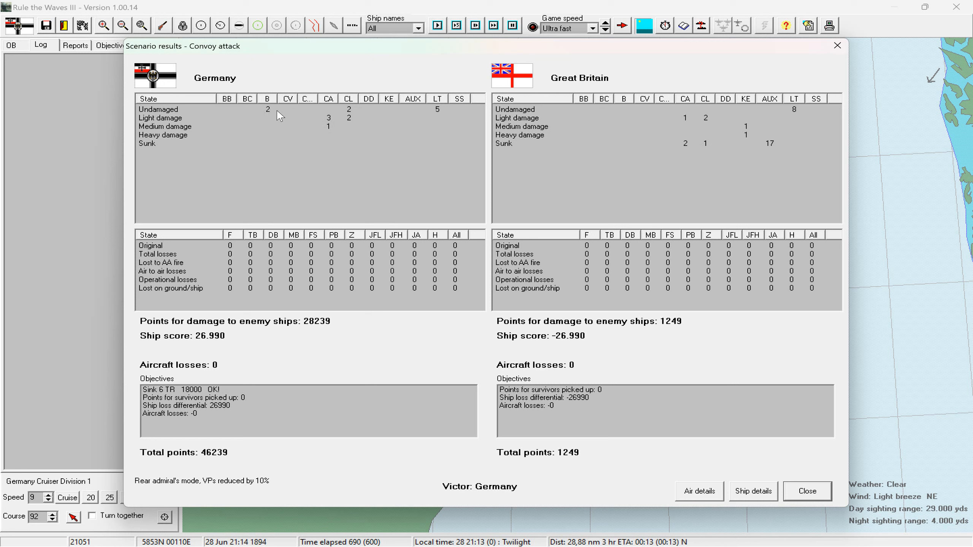
mouse_move(244, 399)
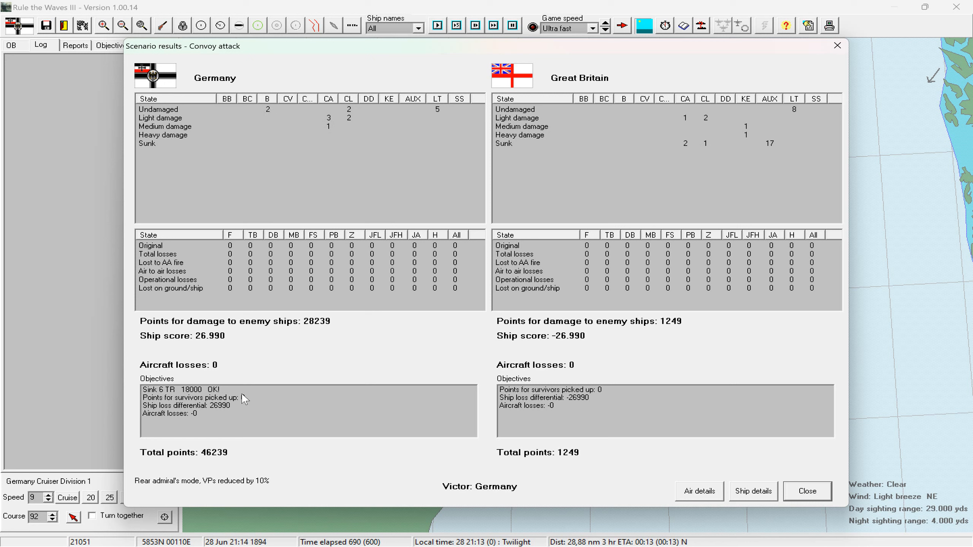
mouse_move(197, 397)
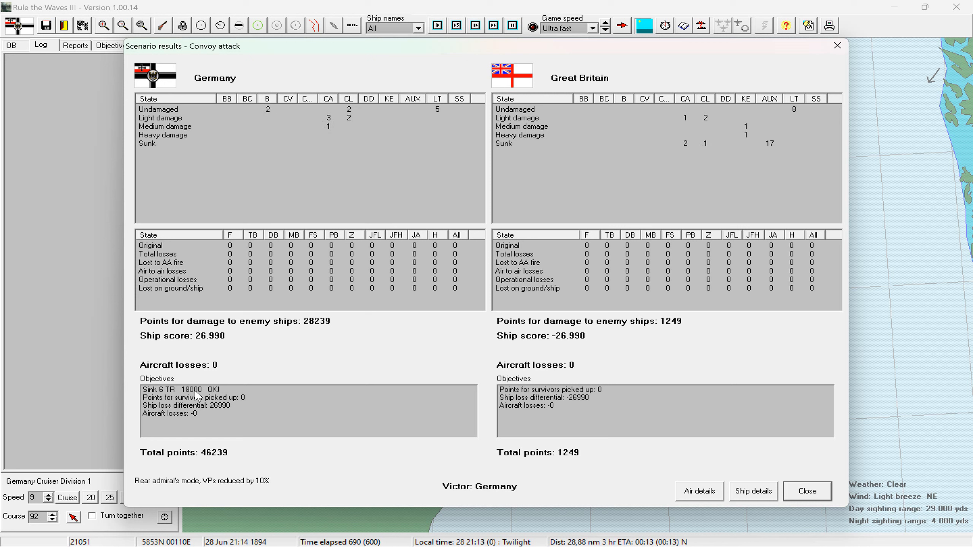
mouse_move(220, 413)
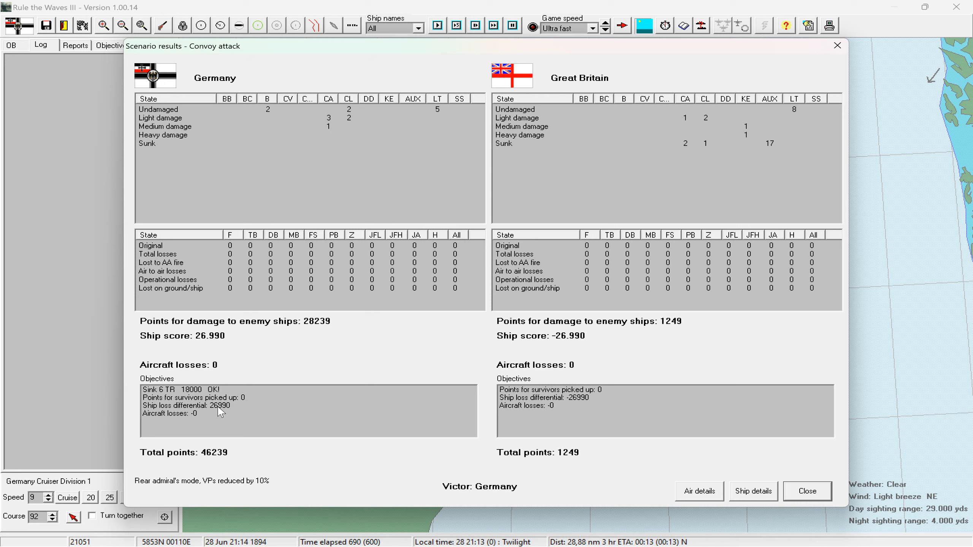
mouse_move(176, 411)
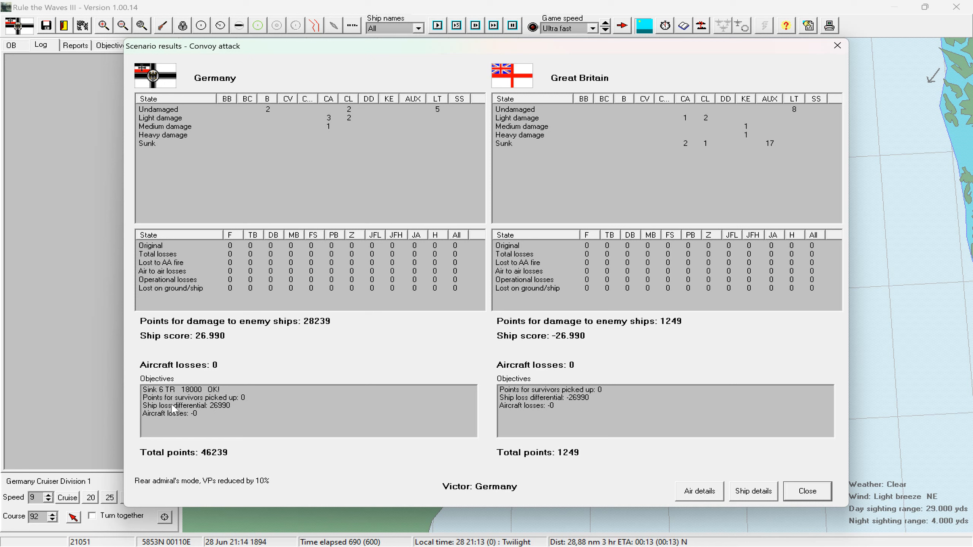
mouse_move(208, 460)
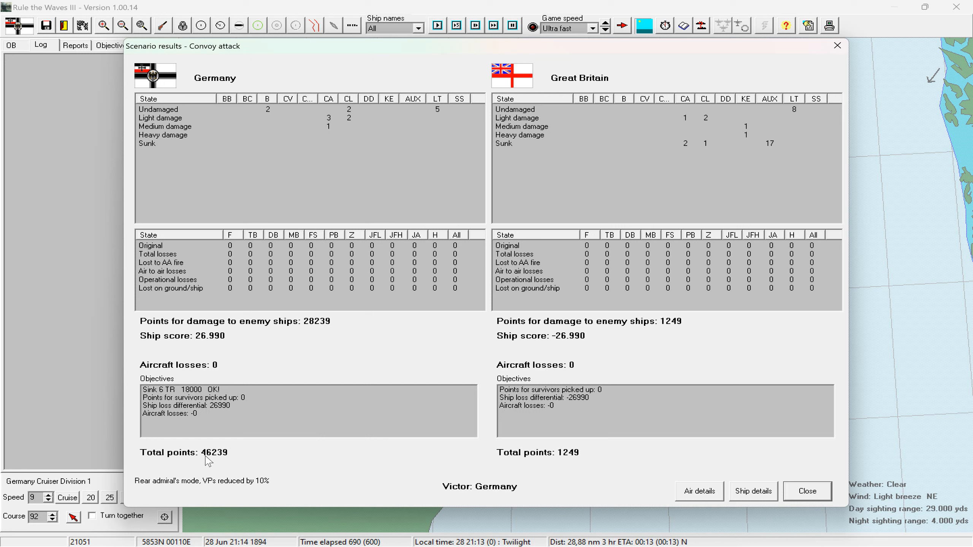
mouse_move(565, 459)
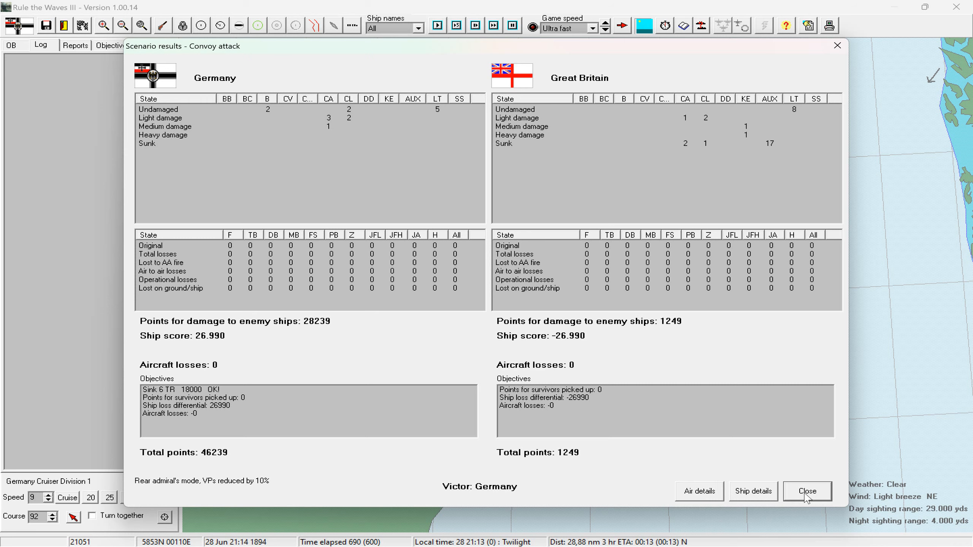
Close the convoy results, acknowledge the major victory and accept the 'Battle of Lerwick' name.
left_click(807, 491)
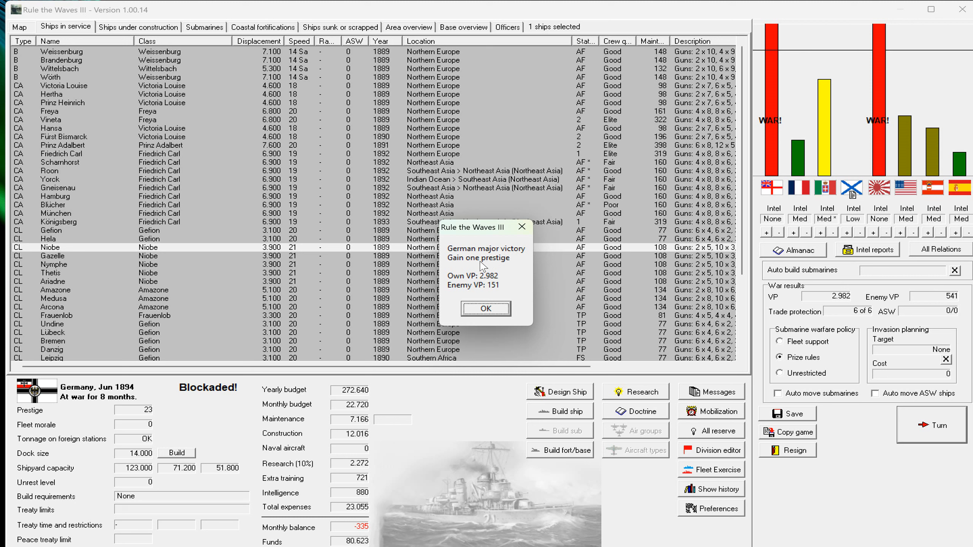
mouse_move(493, 285)
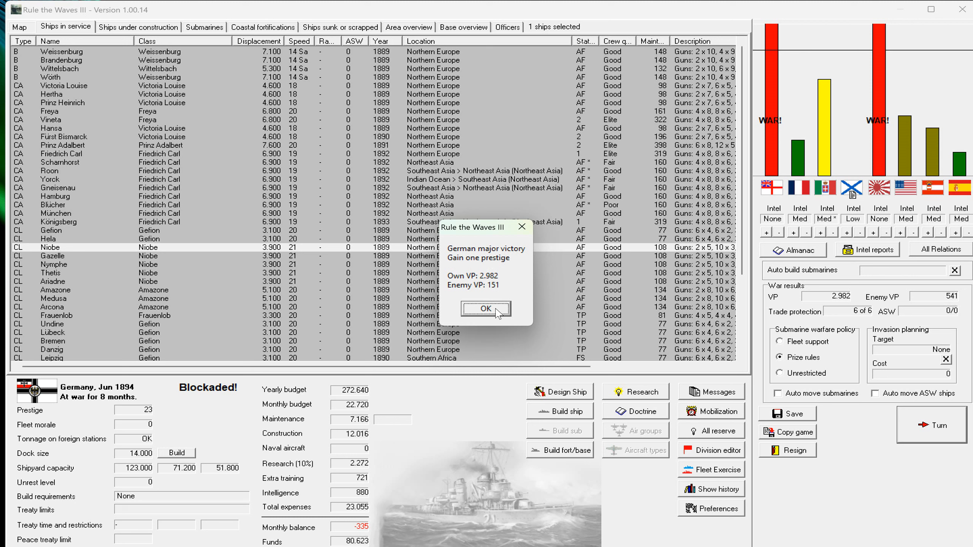
mouse_move(491, 282)
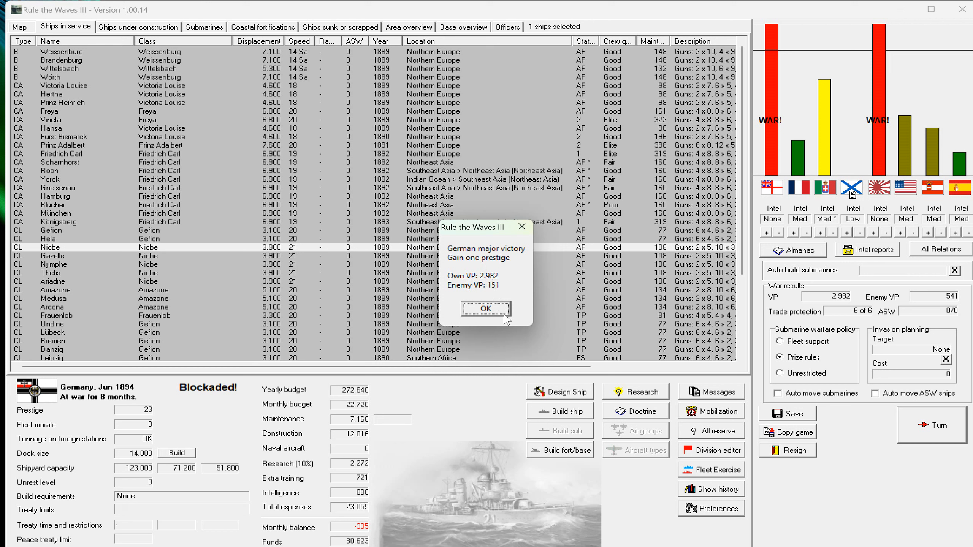
left_click(486, 308)
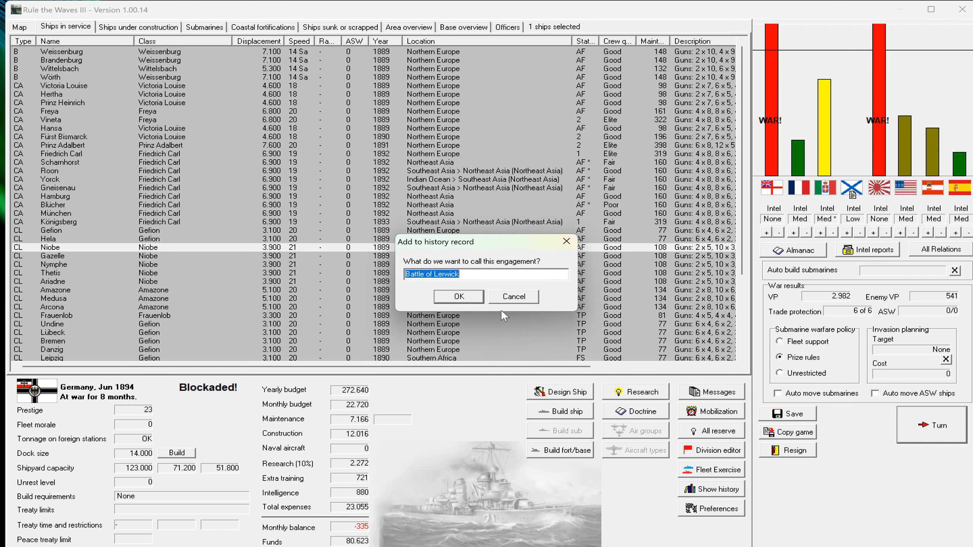
left_click(458, 296)
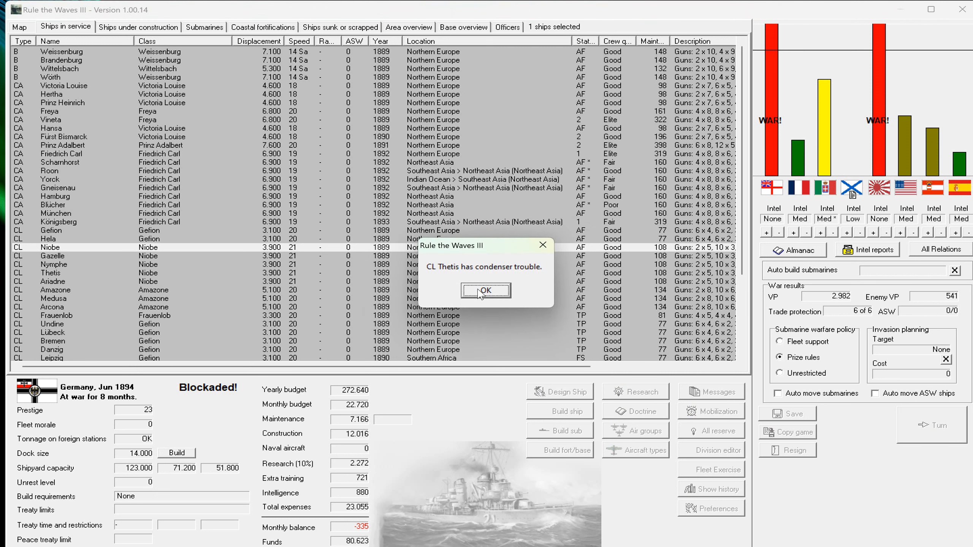
Dismiss the condenser, spy, research, trade warfare and Russia war reports.
left_click(486, 290)
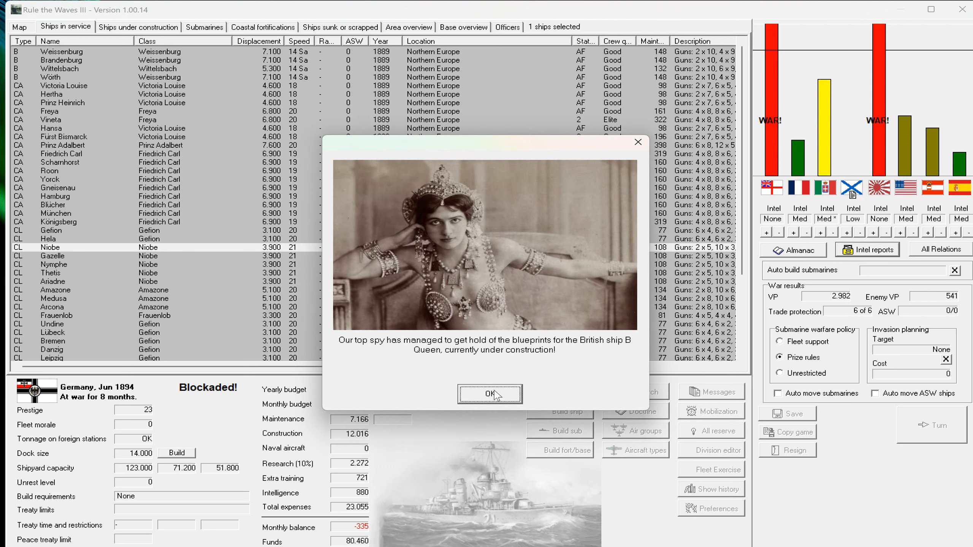
mouse_move(498, 391)
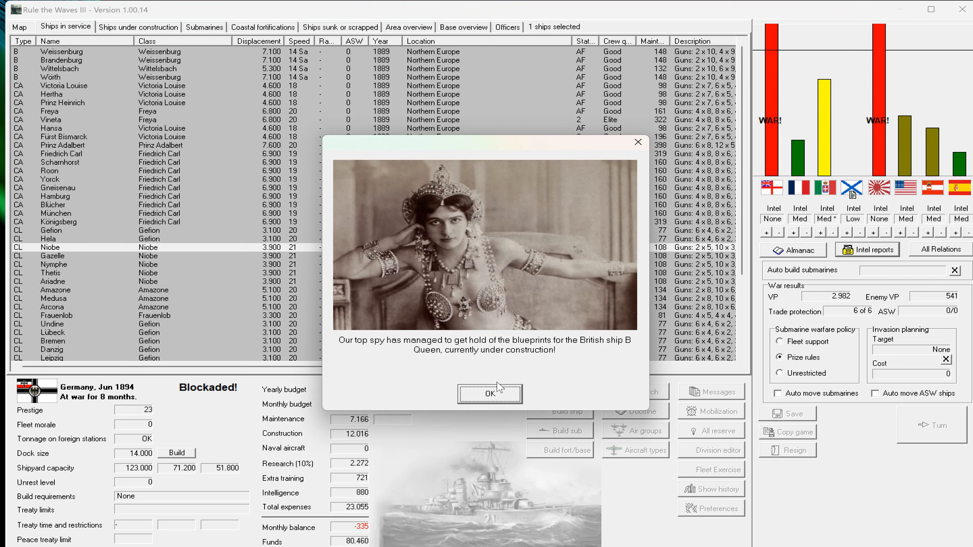
mouse_move(522, 400)
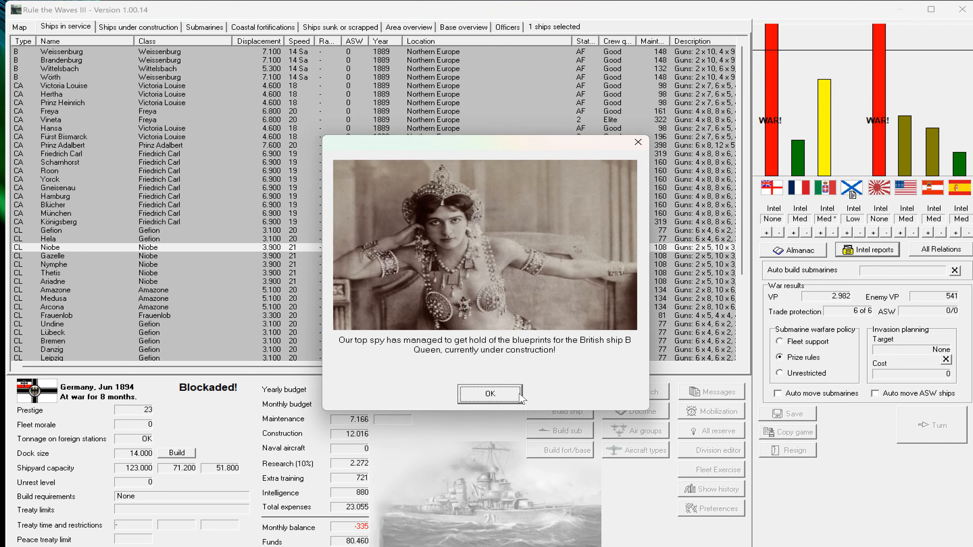
left_click(489, 395)
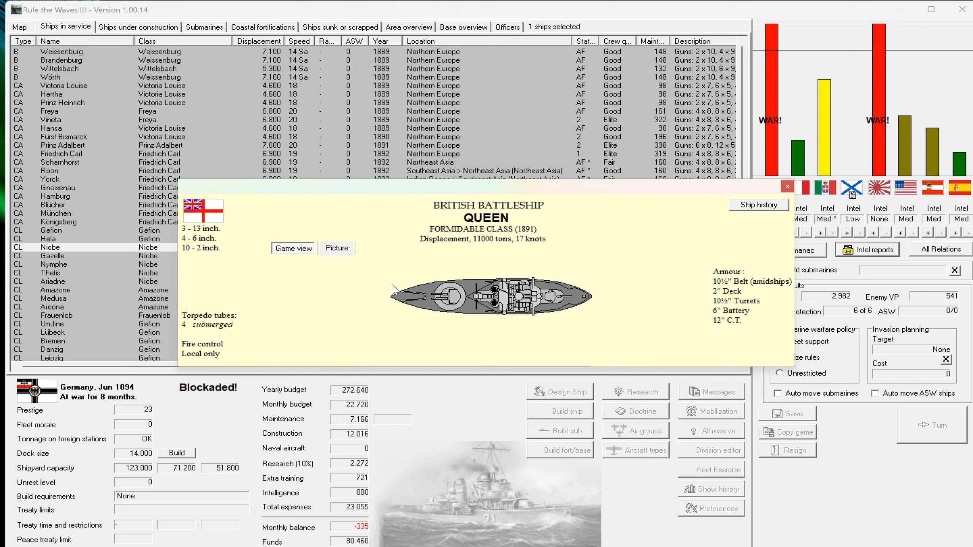
mouse_move(610, 255)
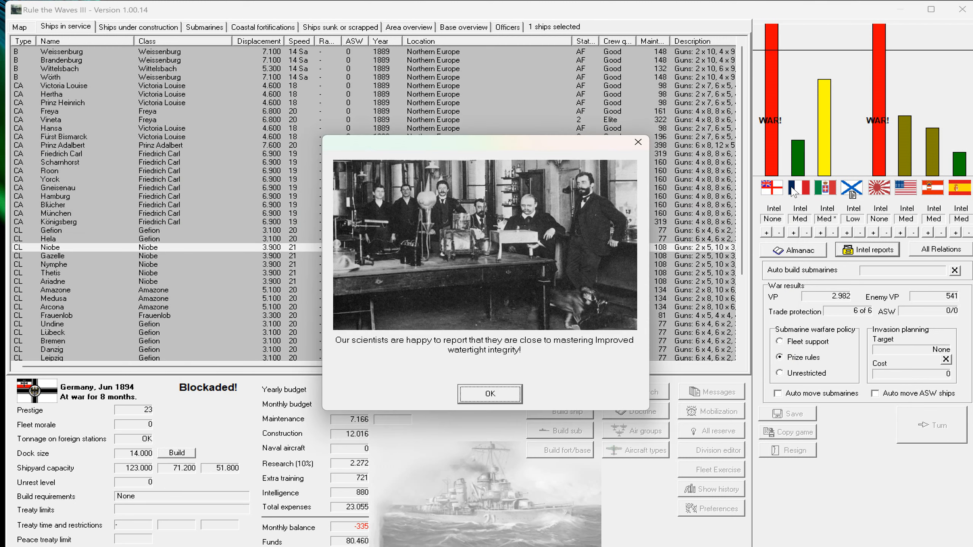
left_click(490, 394)
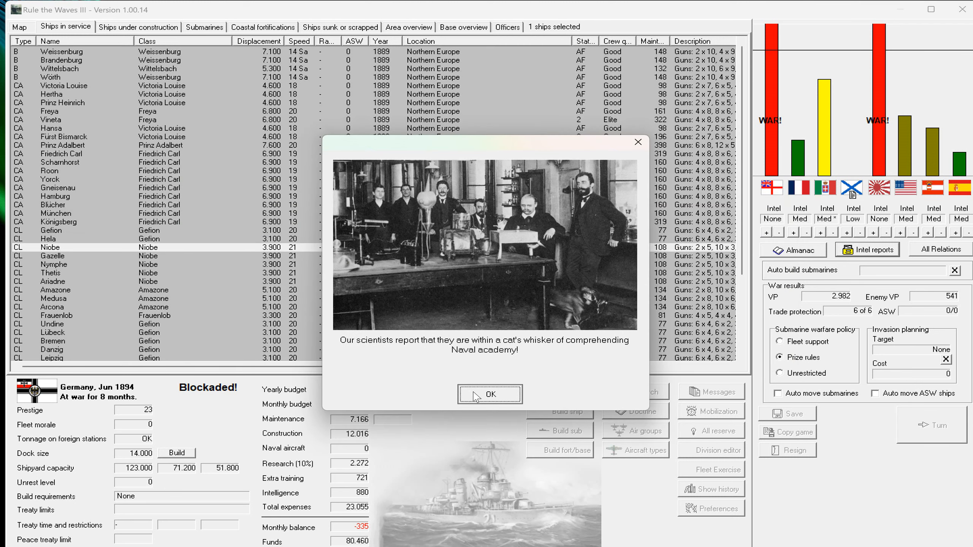
left_click(490, 394)
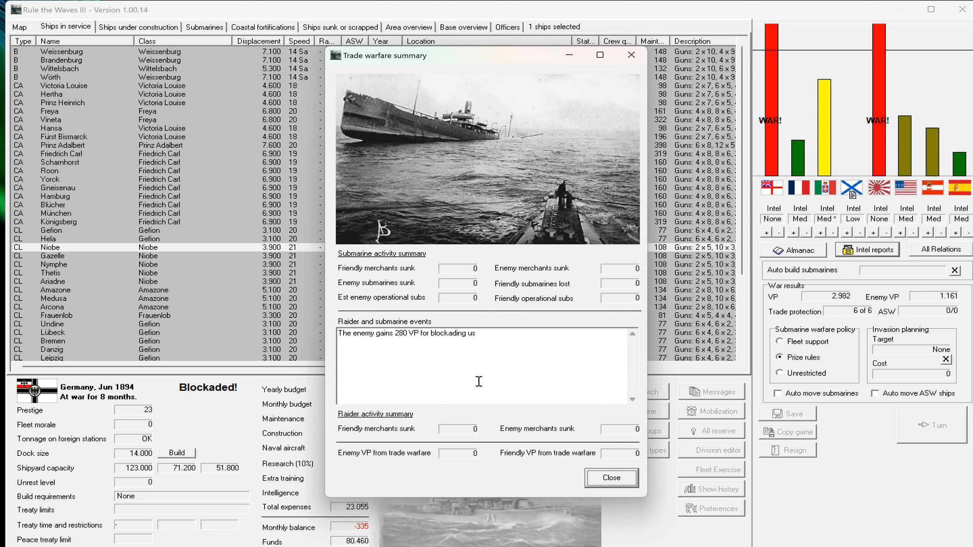
mouse_move(454, 335)
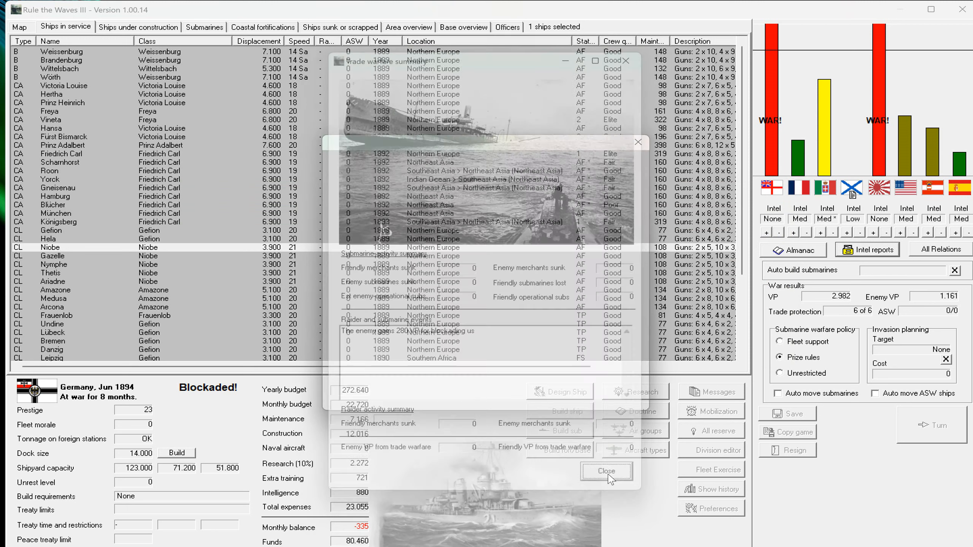
left_click(605, 471)
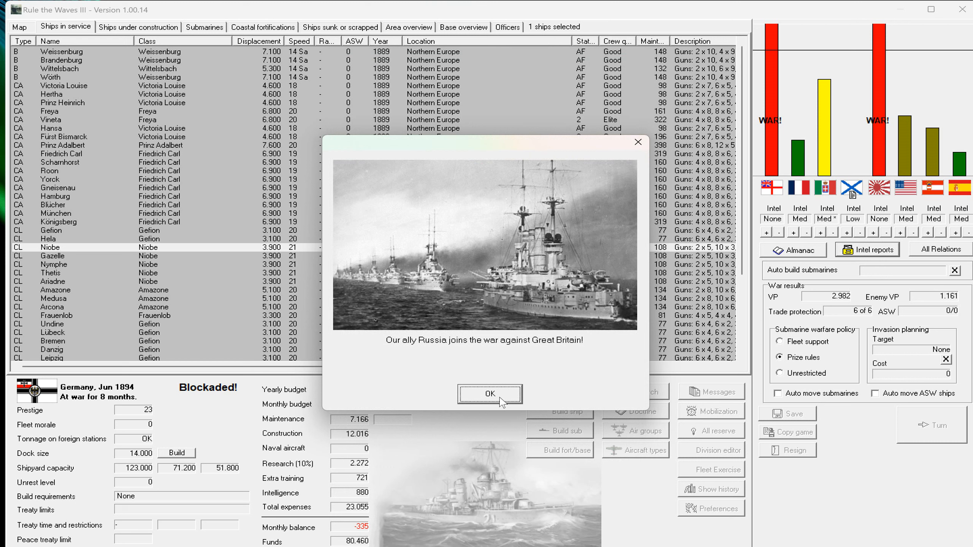
mouse_move(541, 358)
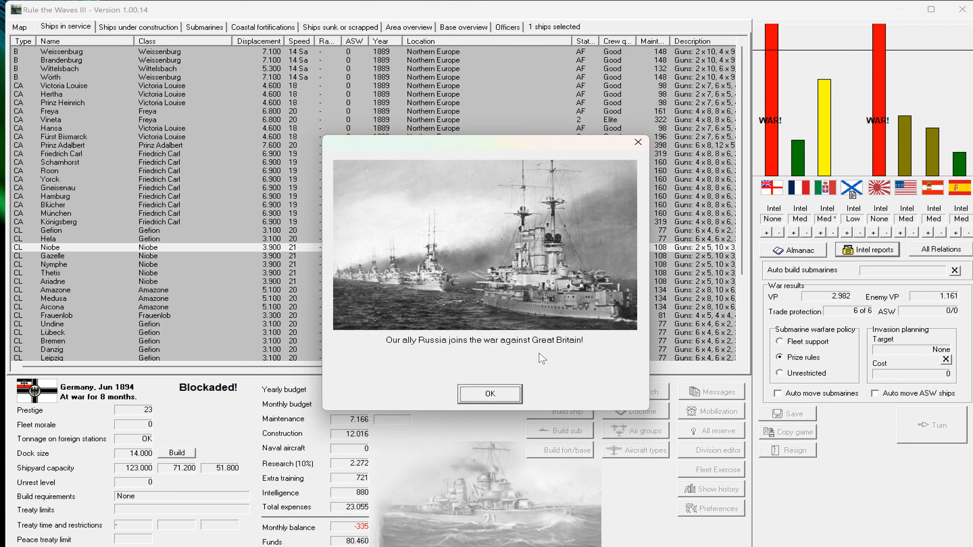
left_click(490, 395)
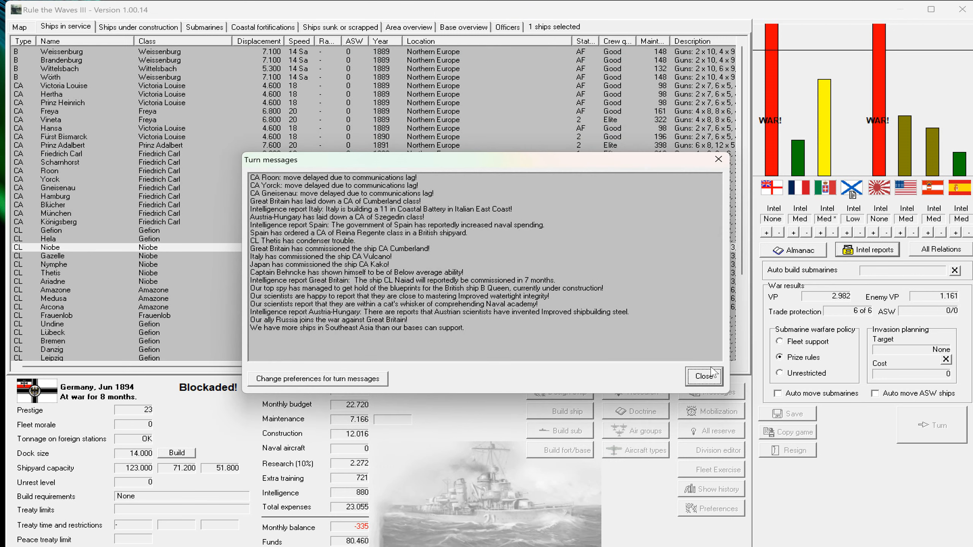
Close Turn messages, raise intelligence on Britain and Japan to High, cut Russia to None.
left_click(704, 375)
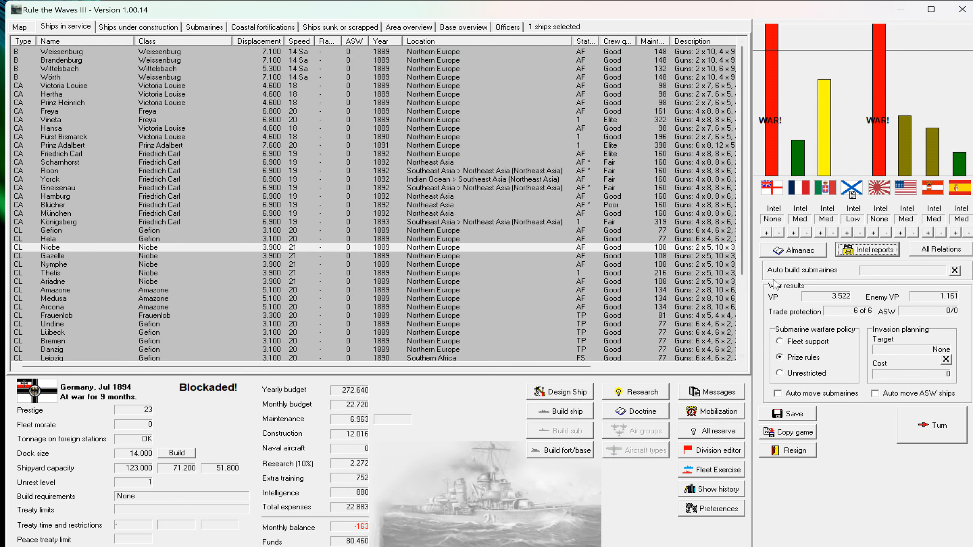
left_click(771, 231)
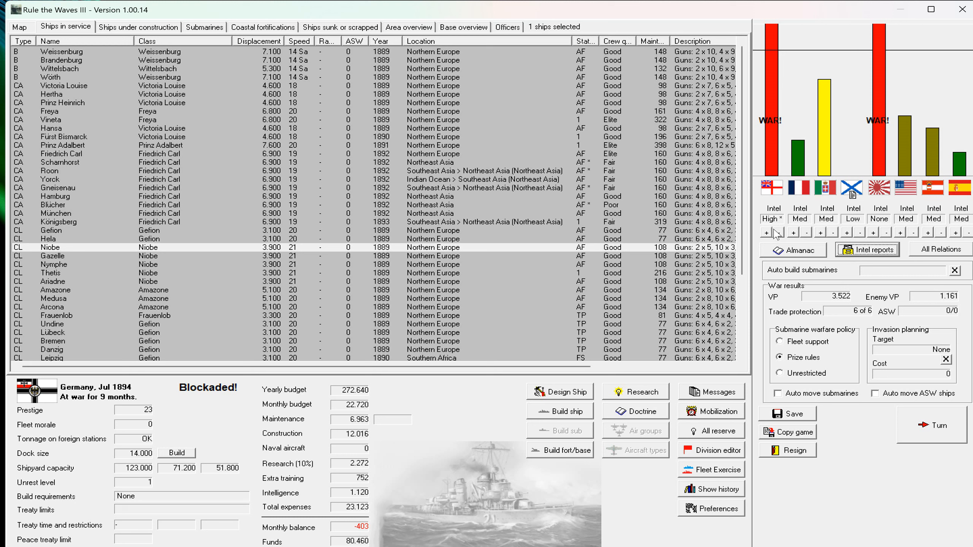
mouse_move(872, 232)
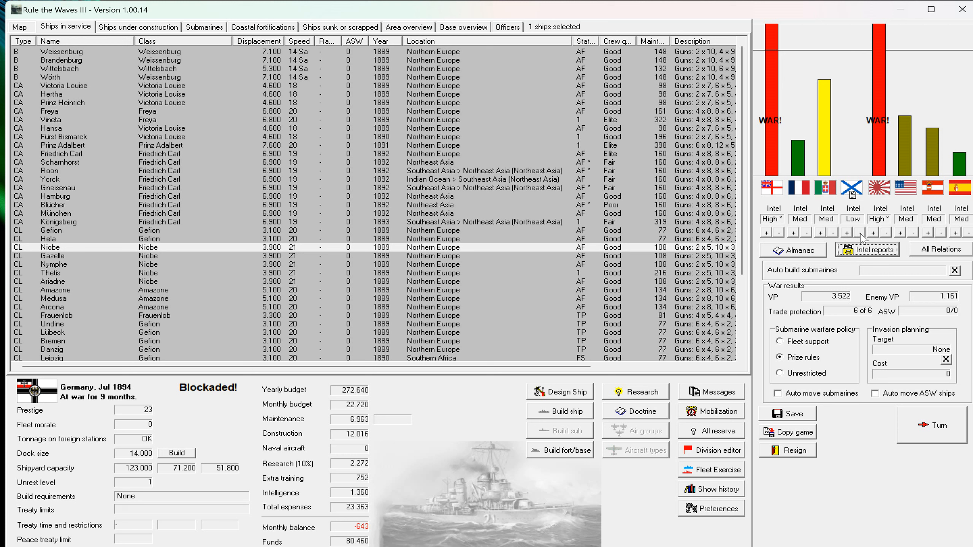
left_click(844, 231)
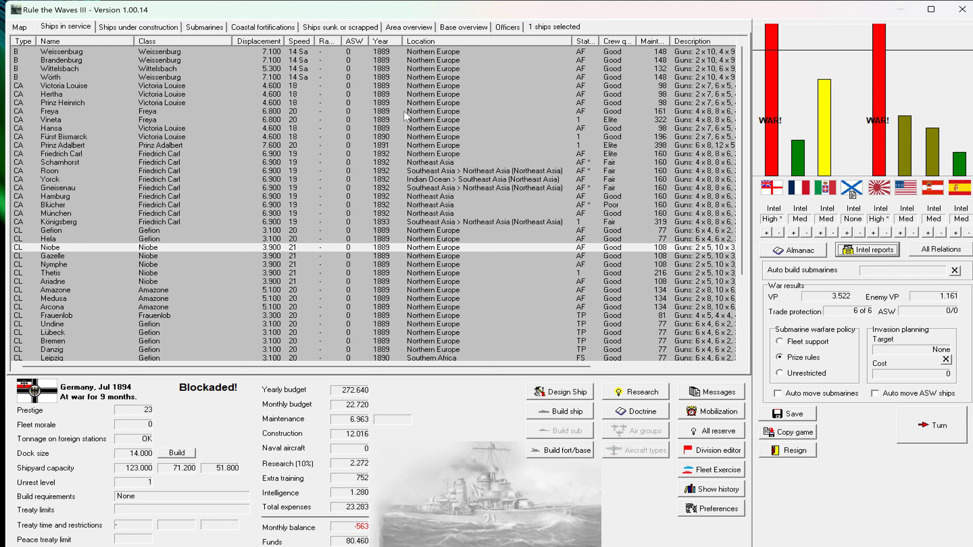
scroll("down", 3)
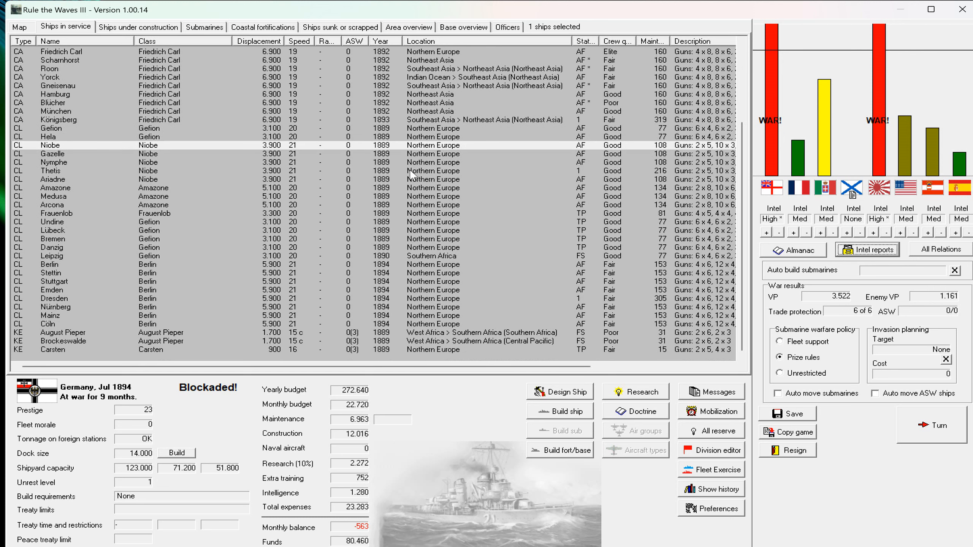
scroll("up", 3)
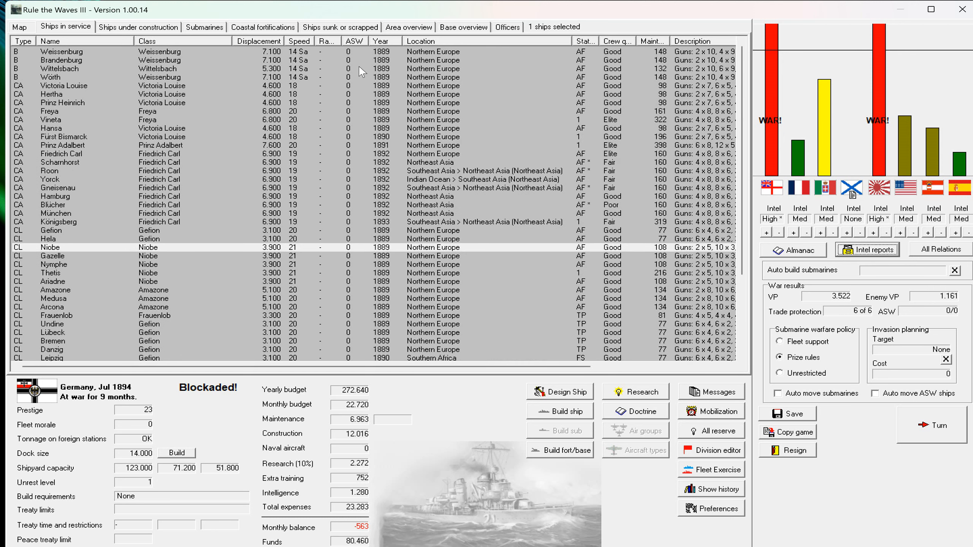
mouse_move(333, 62)
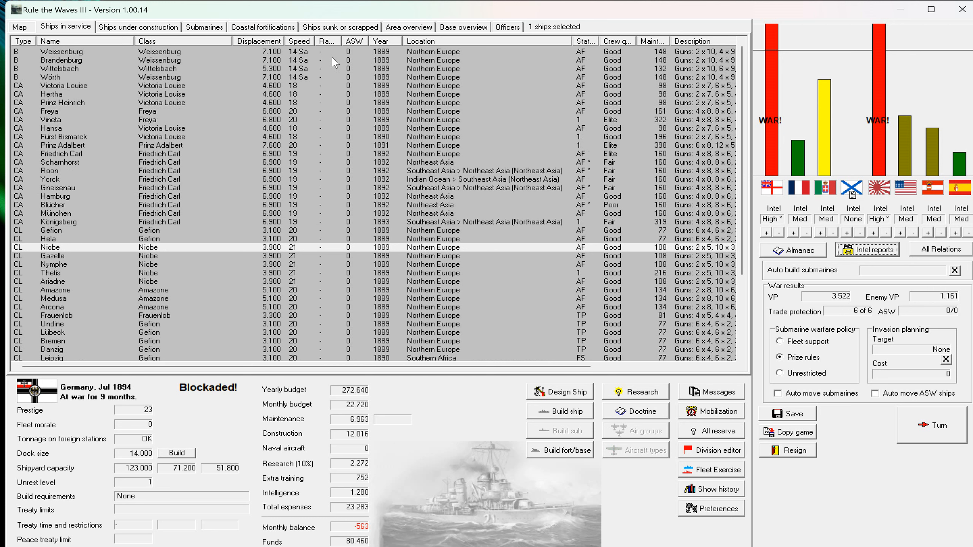
mouse_move(423, 322)
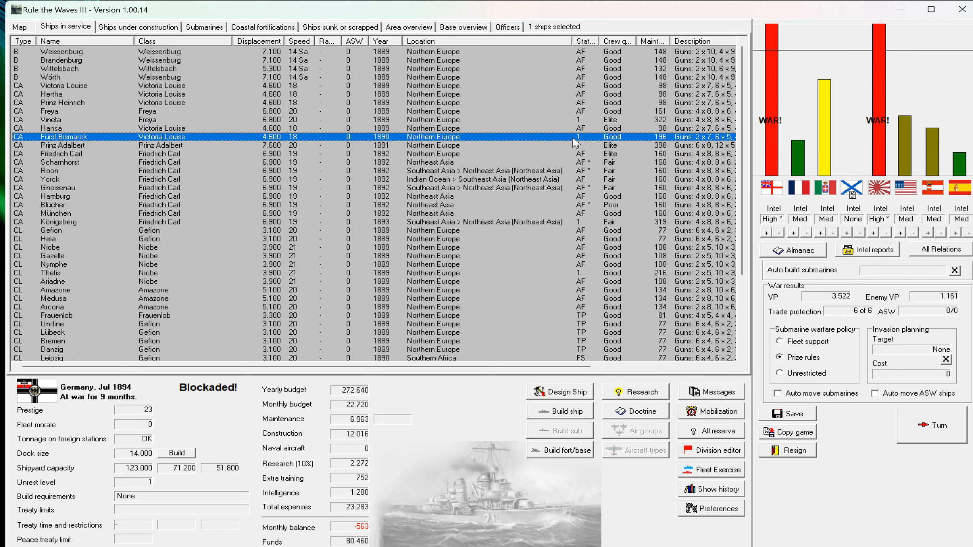
left_click(52, 222)
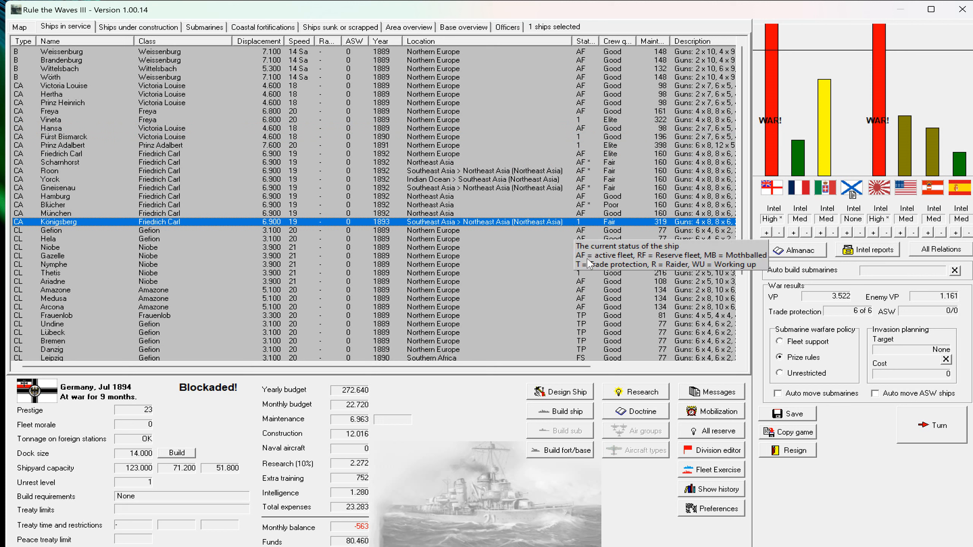
mouse_move(537, 291)
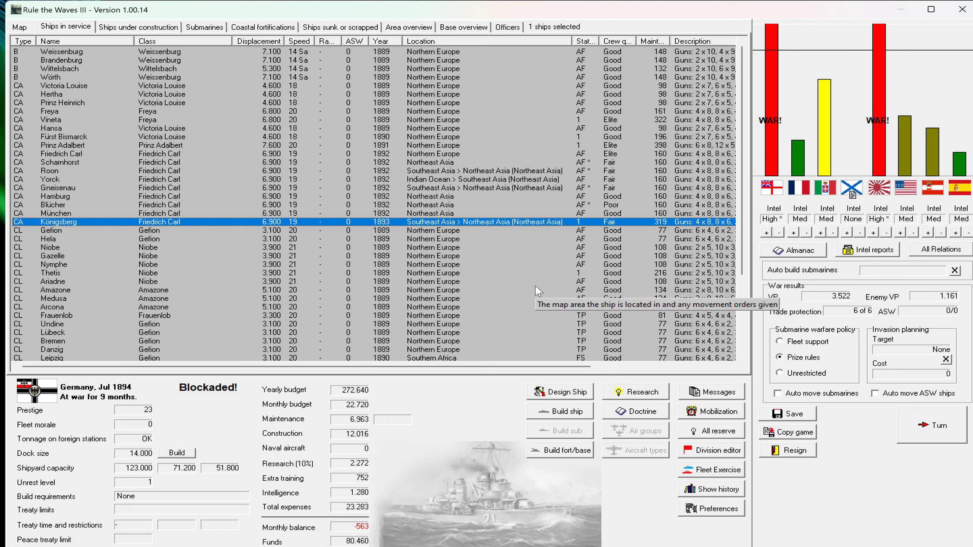
mouse_move(592, 156)
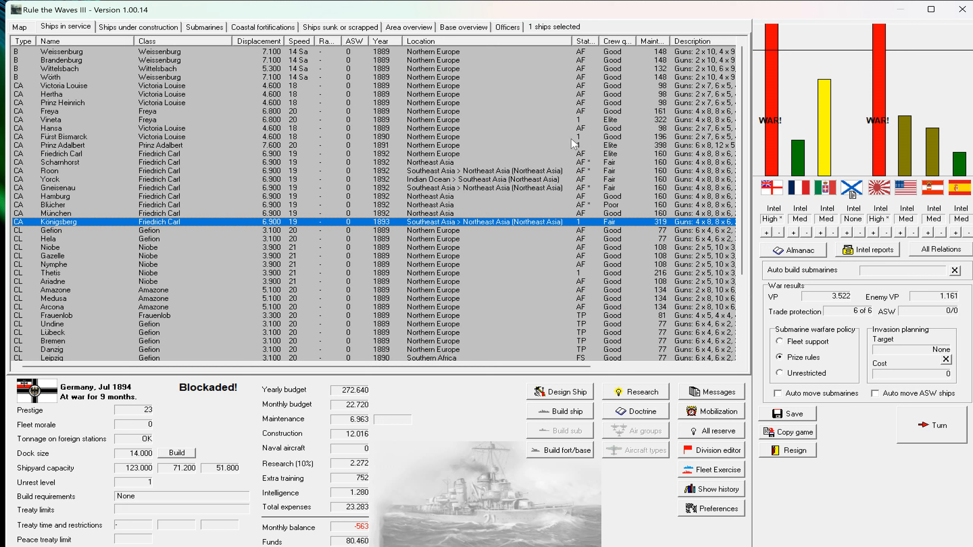
mouse_move(138, 489)
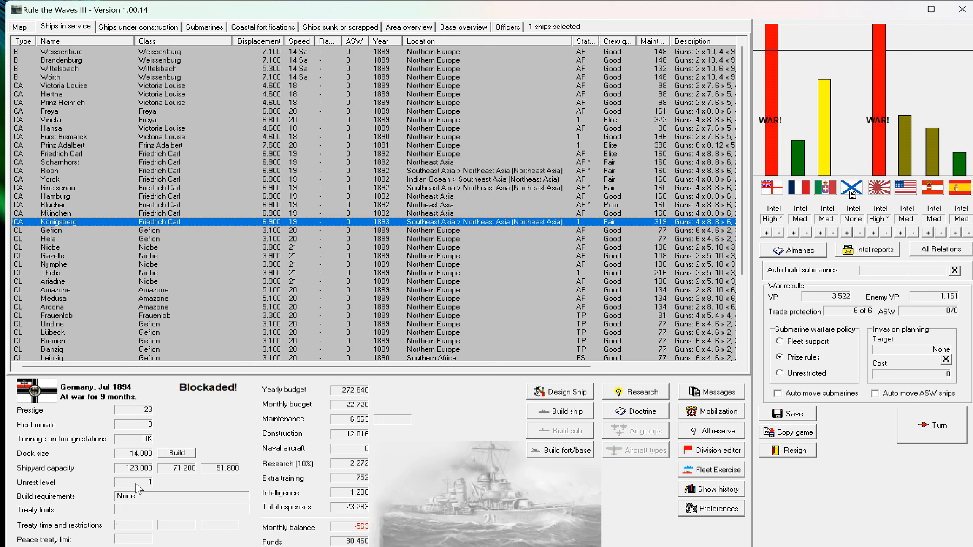
mouse_move(138, 483)
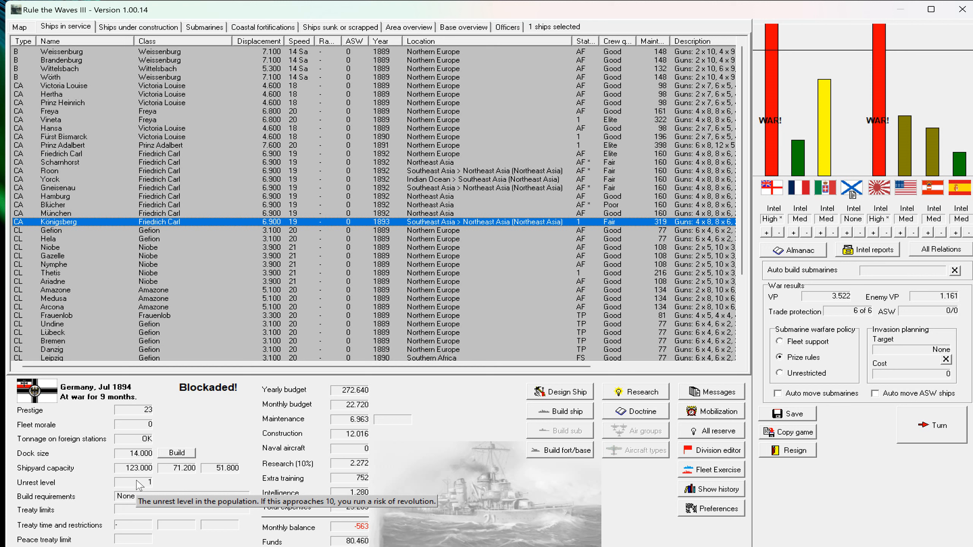
mouse_move(137, 476)
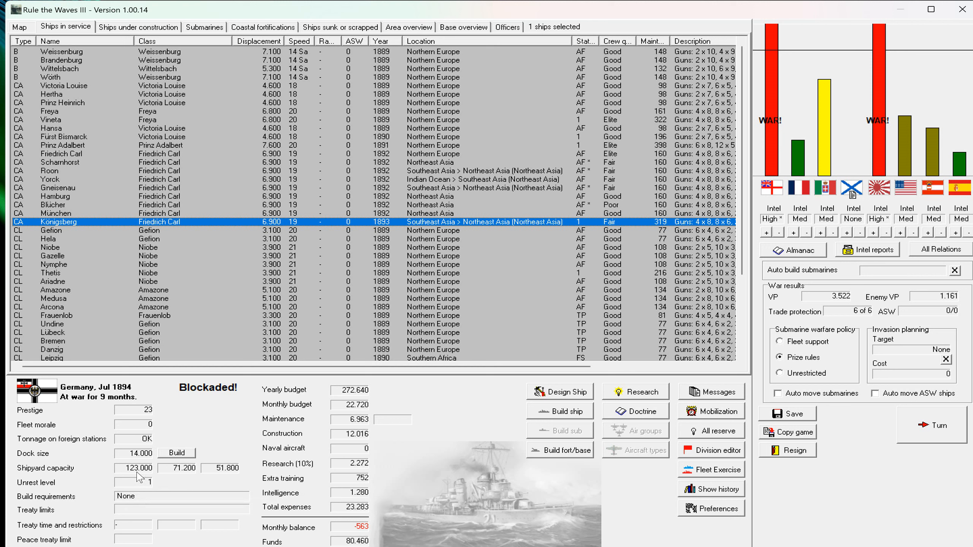
Check the world map's VP fields, then list the eight Karlsruhe-class cruisers under construction.
left_click(21, 26)
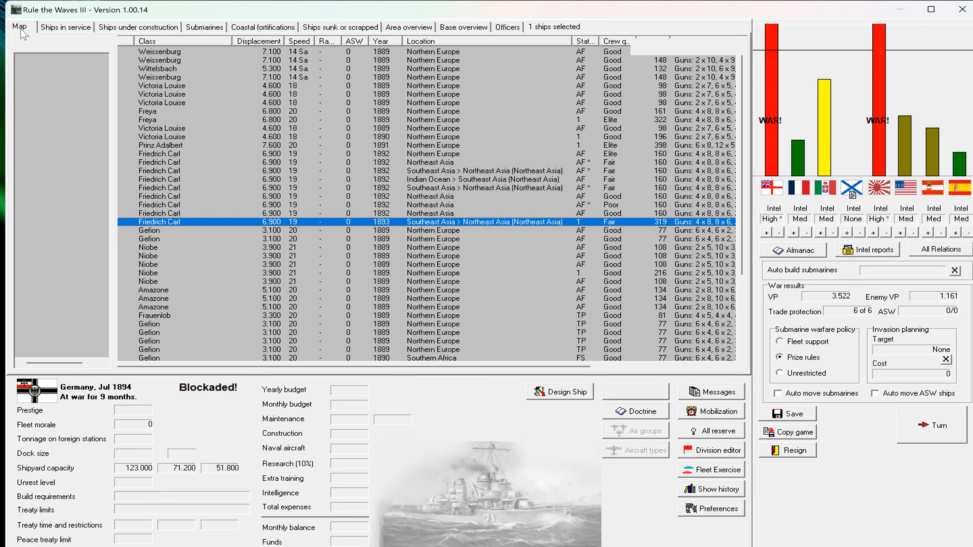
left_click(19, 26)
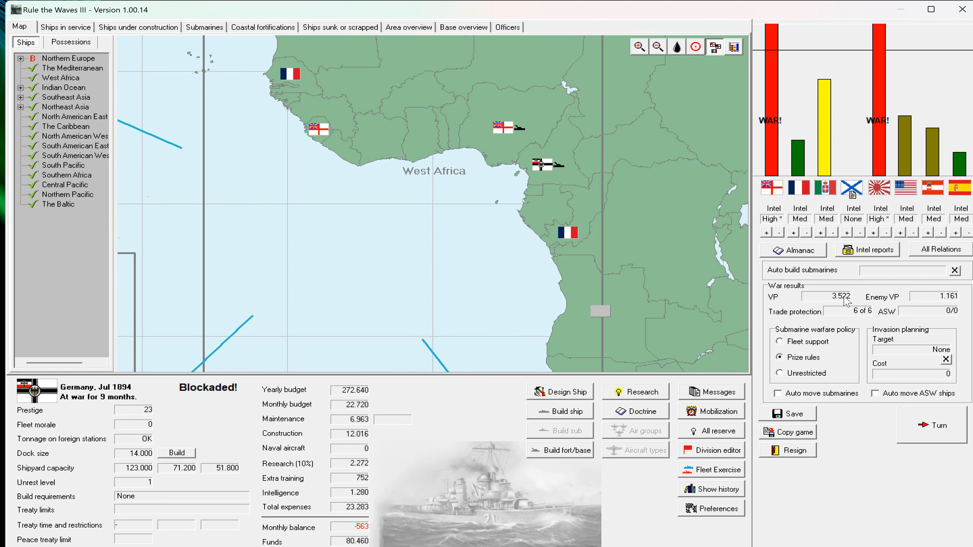
mouse_move(944, 299)
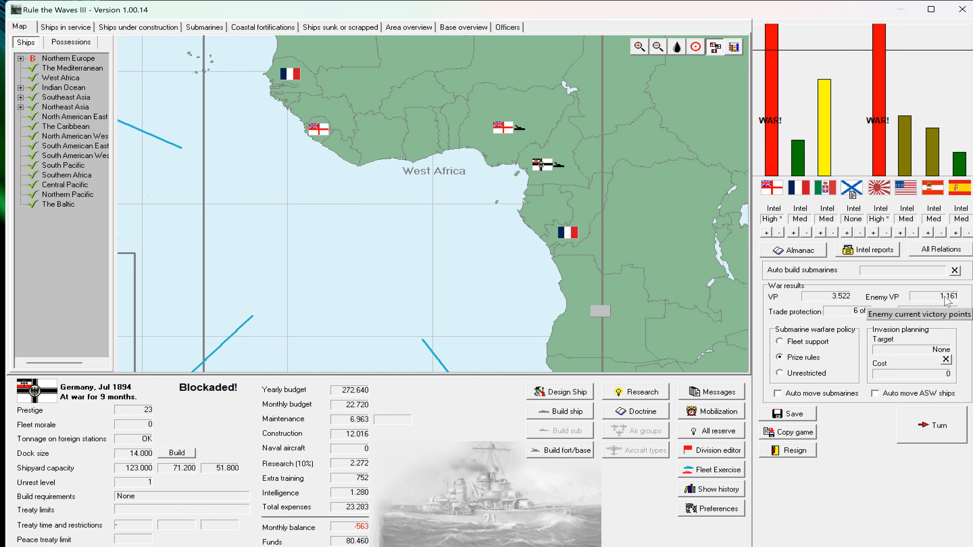
mouse_move(805, 379)
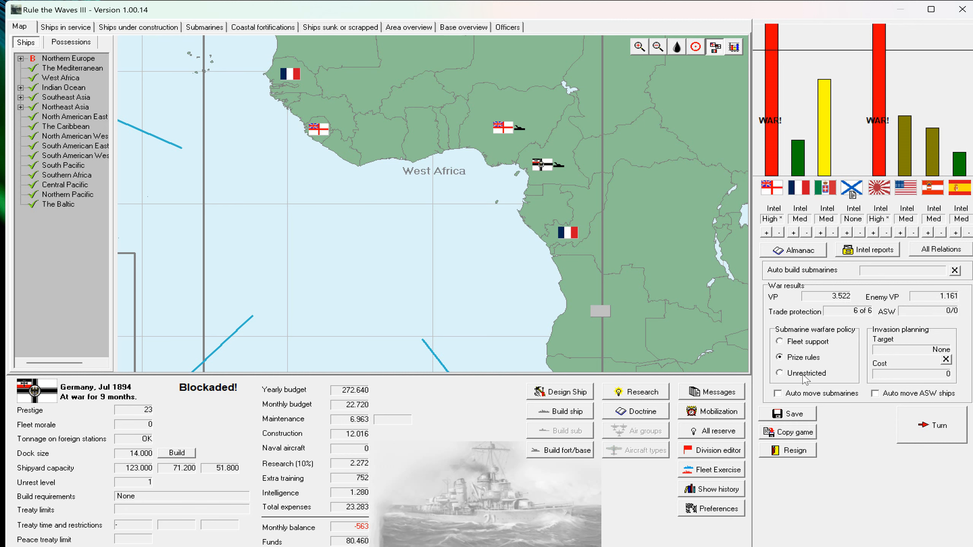
left_click(137, 27)
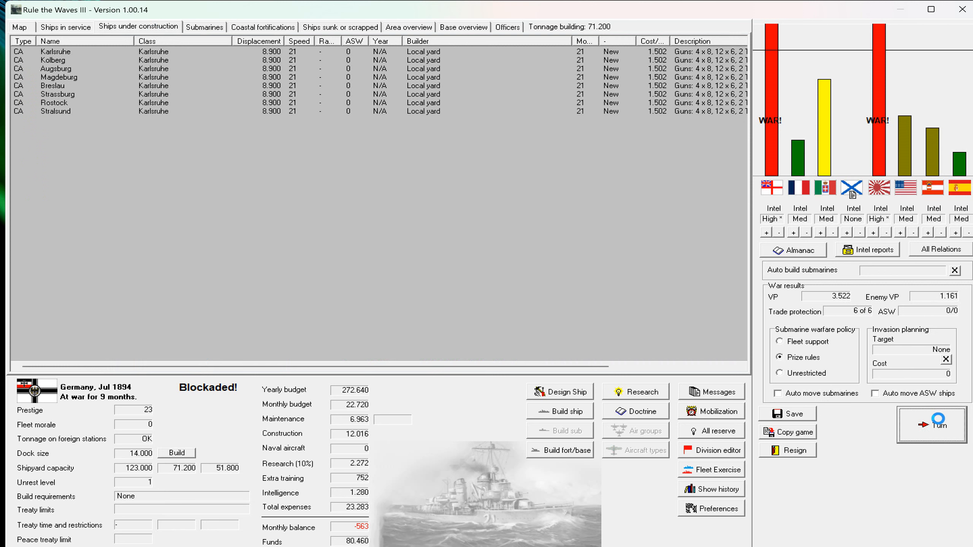
End the month, bringing up the Japan cruiser battle prompt off Hokkaido.
left_click(934, 425)
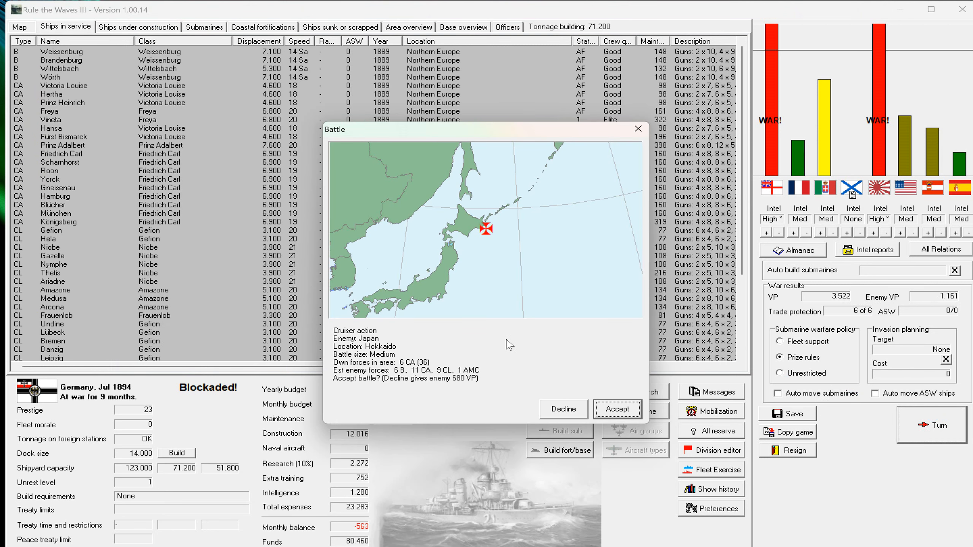
mouse_move(488, 234)
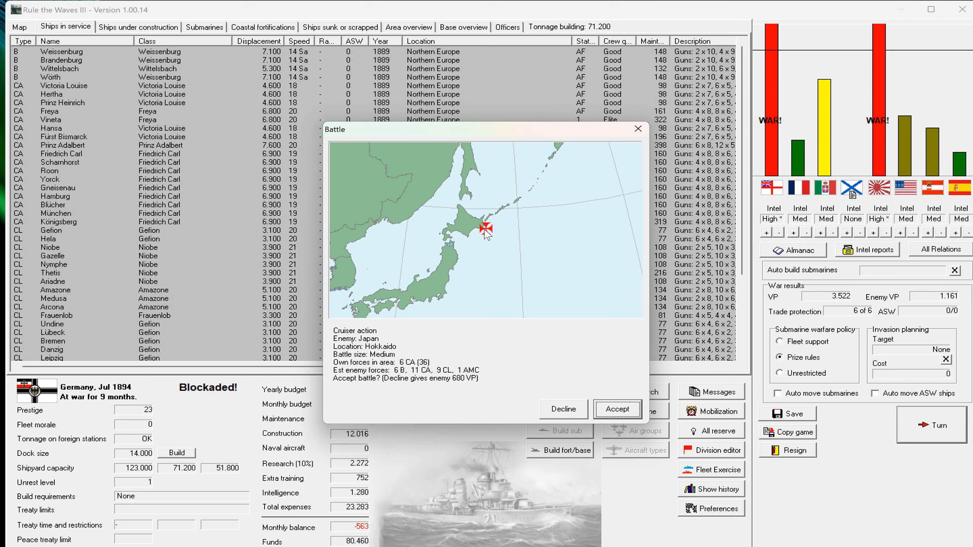
mouse_move(462, 362)
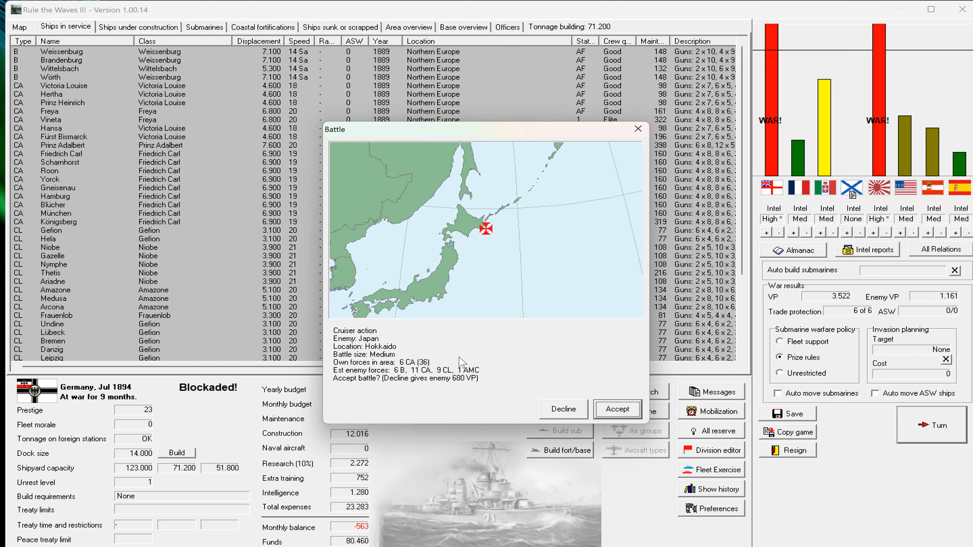
mouse_move(603, 416)
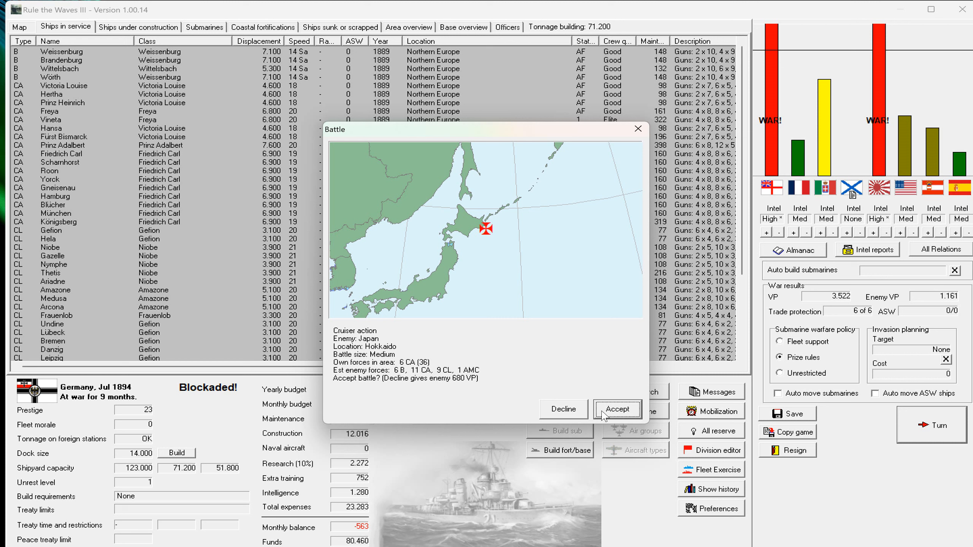
mouse_move(452, 383)
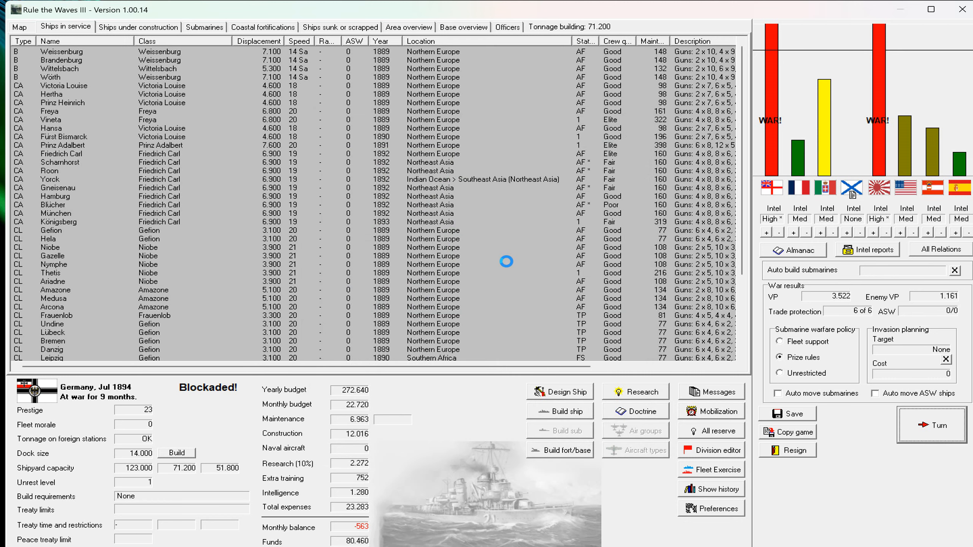
Select the German cruiser division off Hokkaido, view the objectives, and request auto-run.
left_click(930, 426)
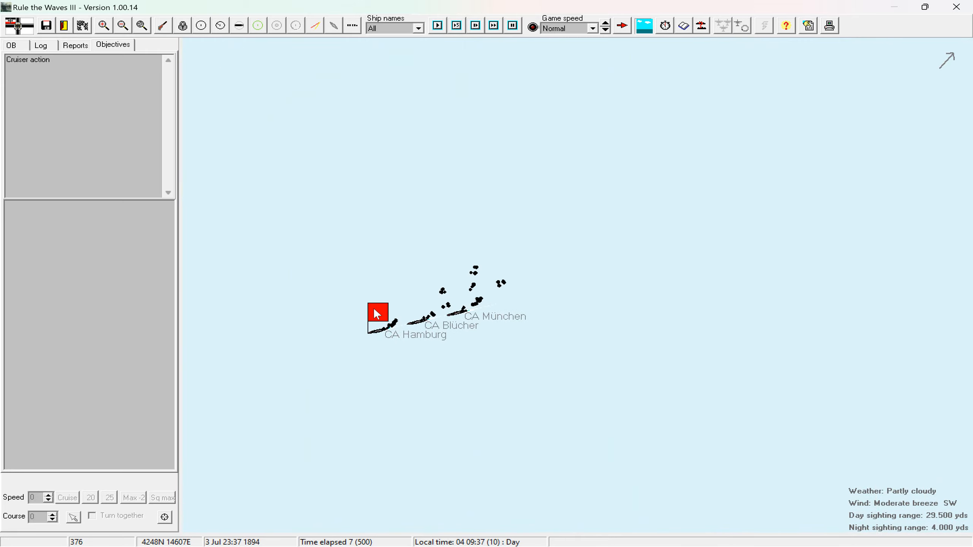
left_click(378, 313)
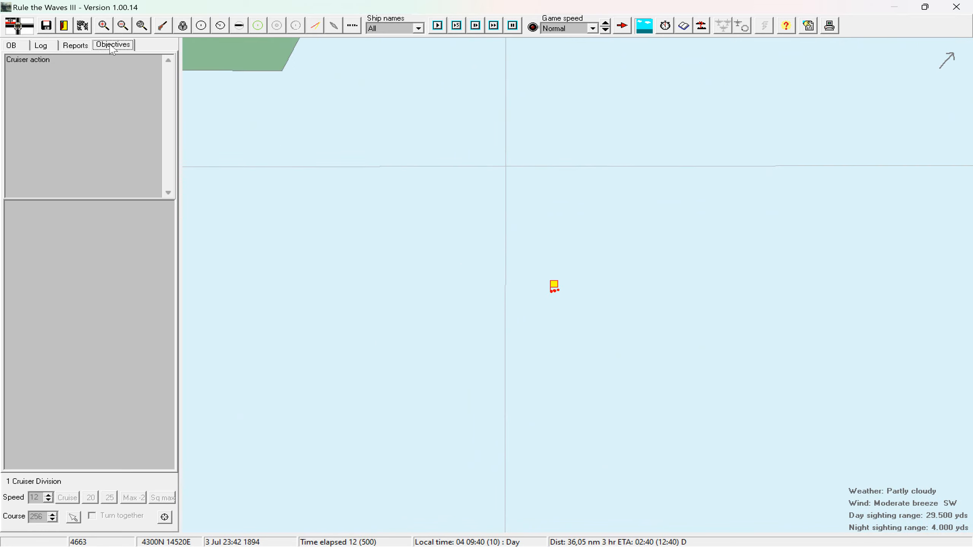
left_click(493, 26)
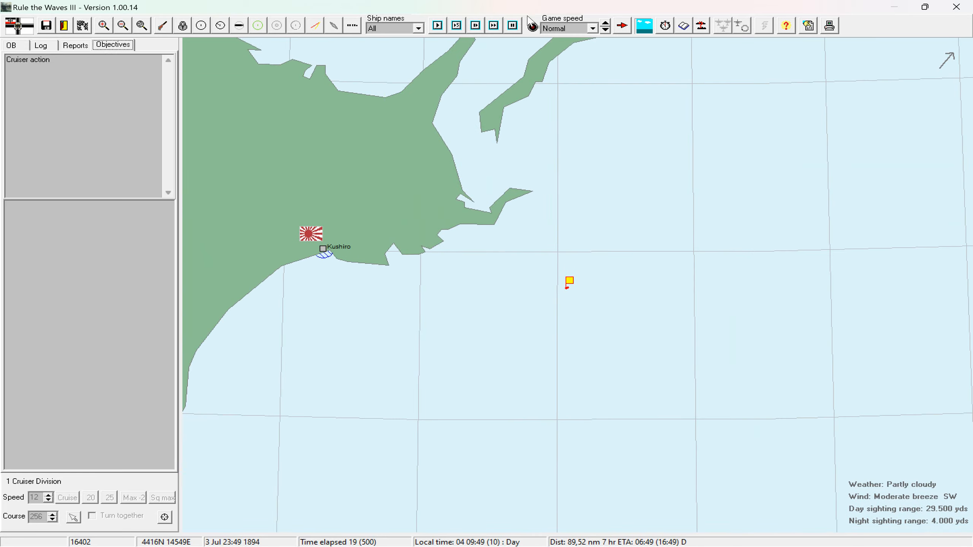
left_click(593, 28)
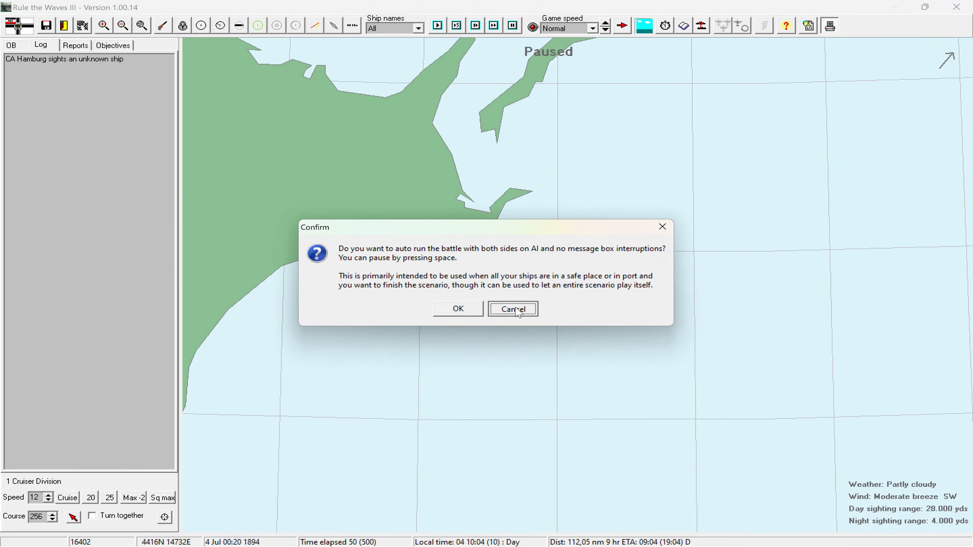
Decline auto-running the battle and bring up the Kasuga-class cruiser's info card.
left_click(512, 308)
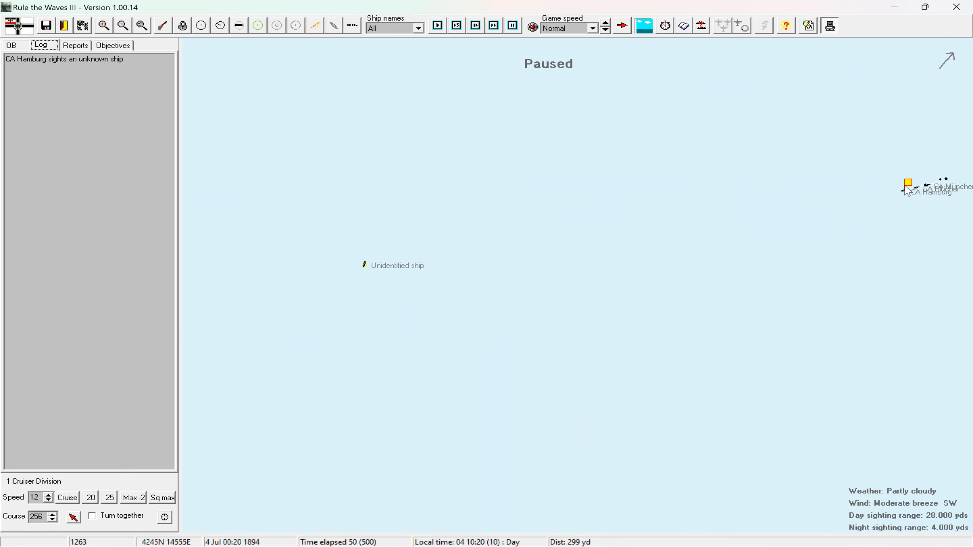
left_click(49, 494)
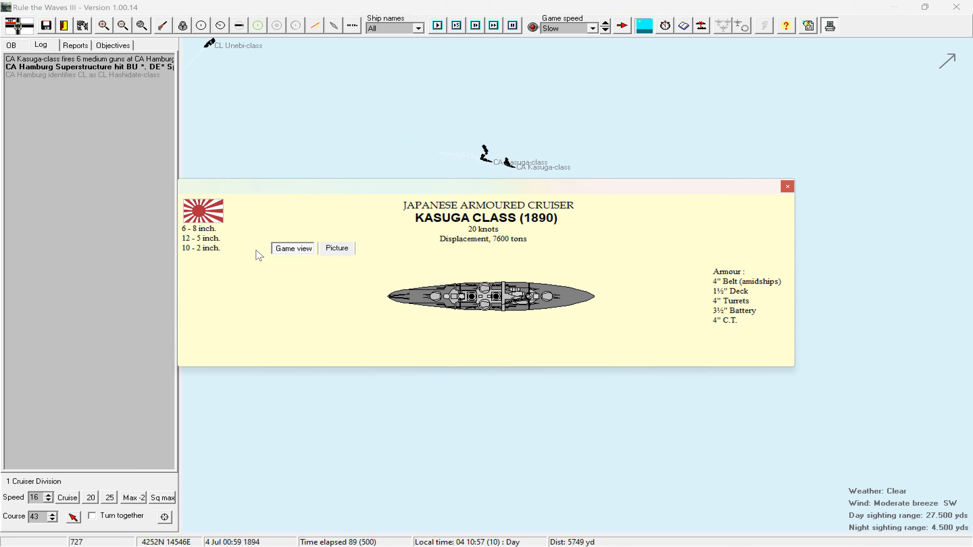
Close the Kasuga card, inspect CA Hamburg's guns and damage, and resume the battle.
left_click(787, 186)
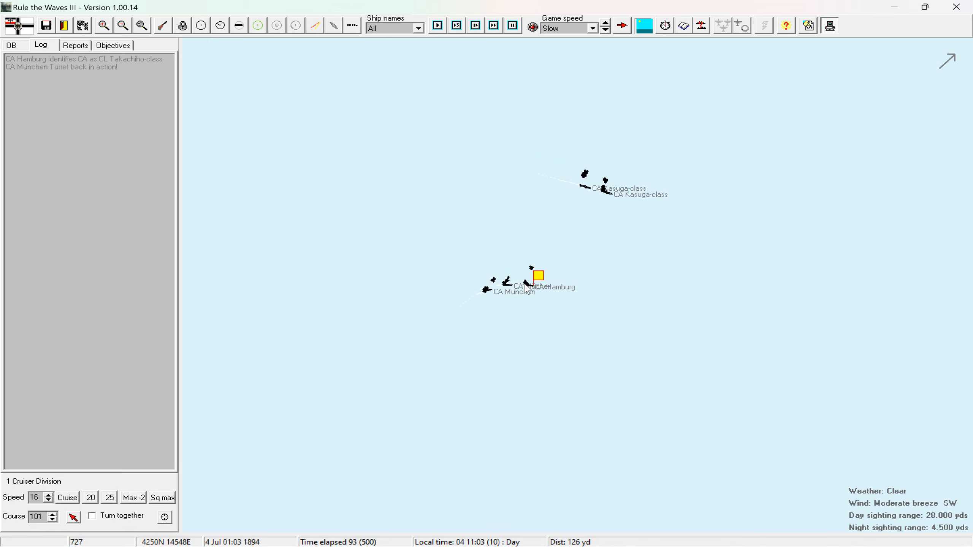
double_click(538, 279)
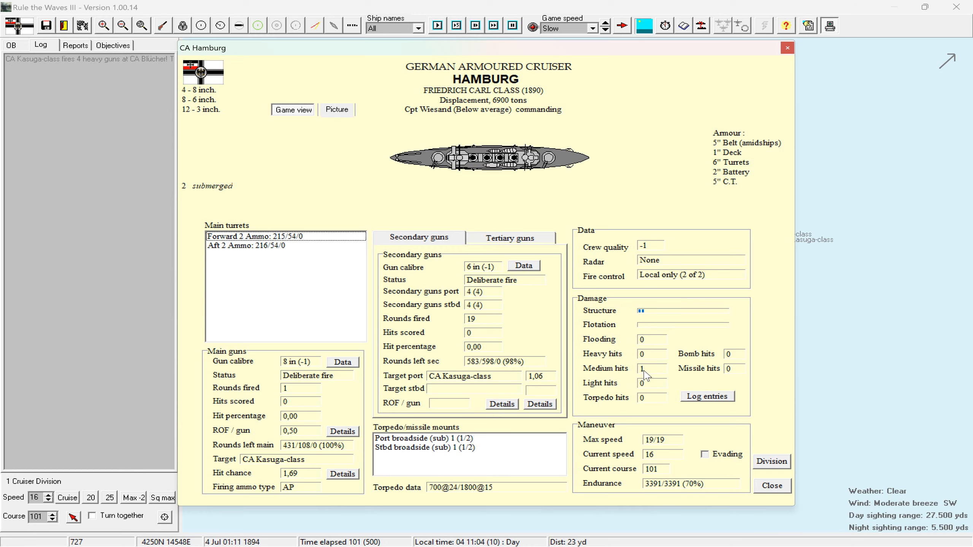
left_click(786, 48)
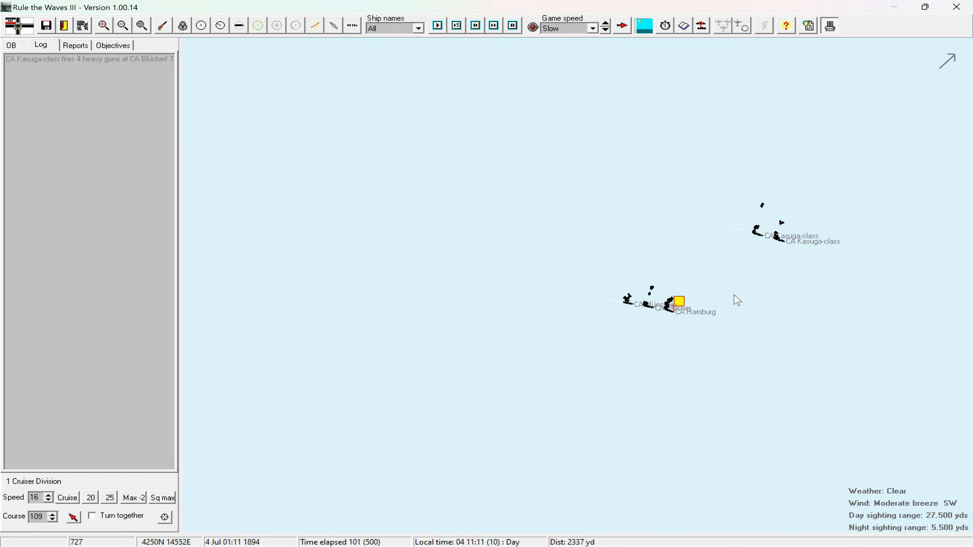
left_click(437, 25)
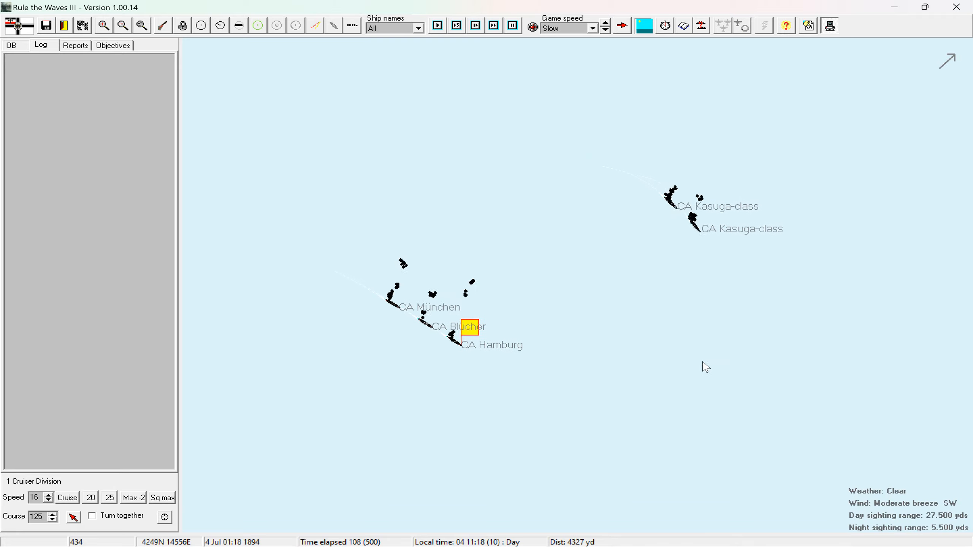
Steer Cruiser Division 1 onto course 211 at 15 knots and show the Kasuga-class card.
left_click(437, 26)
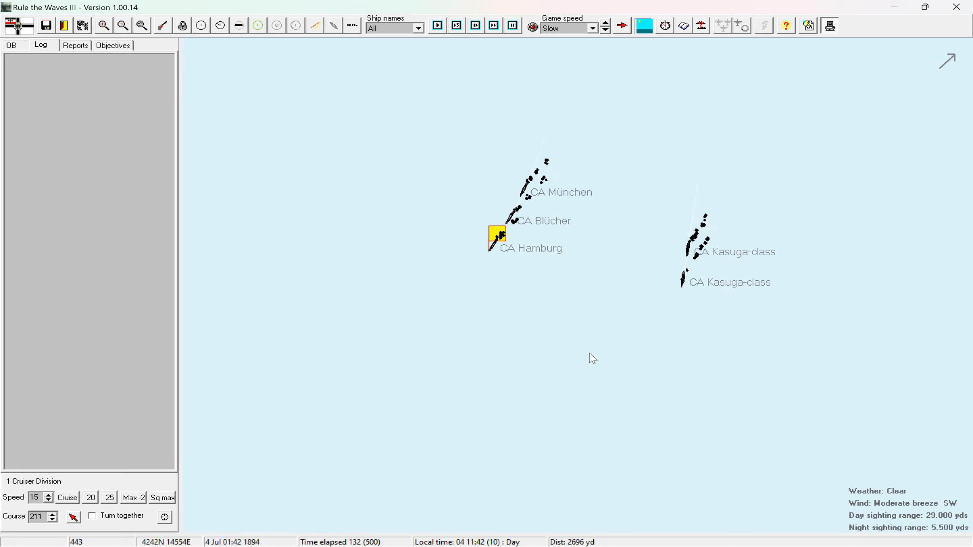
left_click(436, 26)
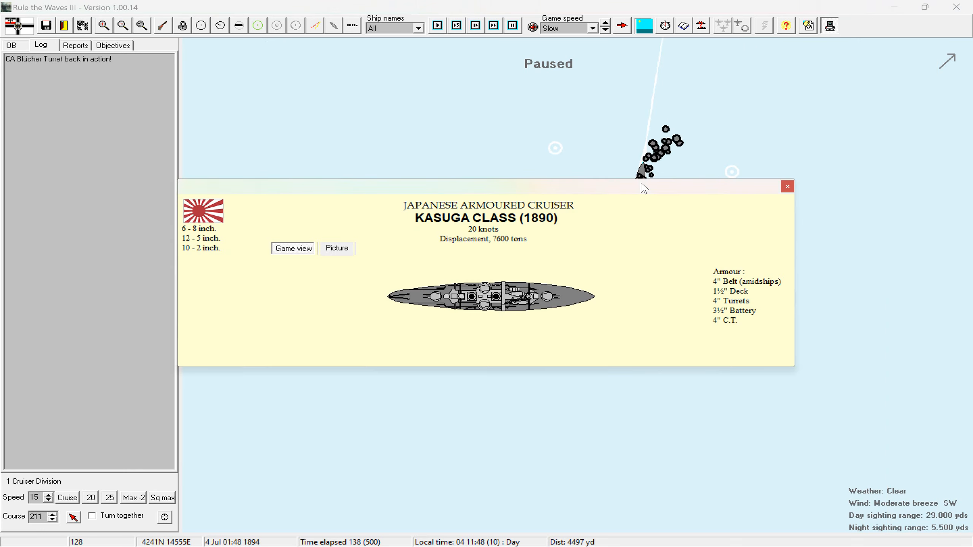
mouse_move(788, 186)
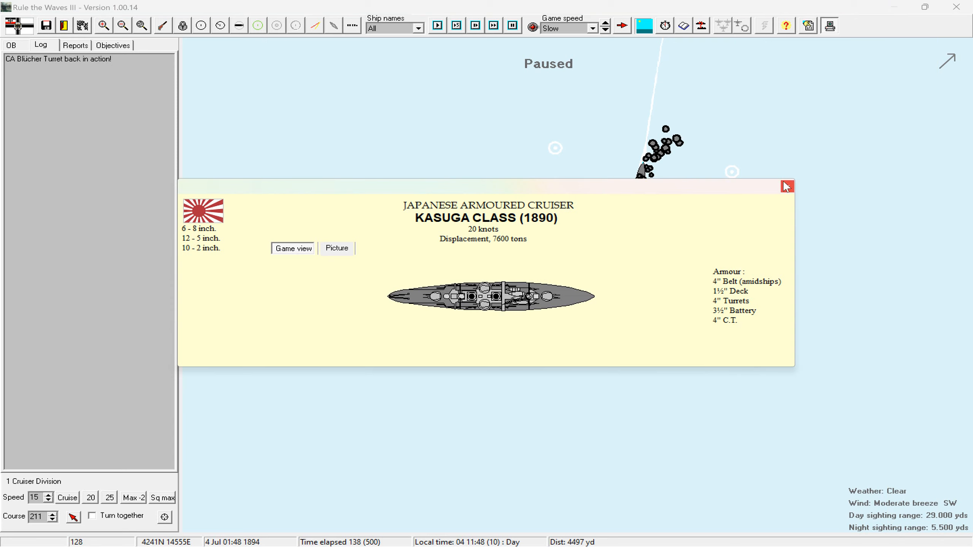
Close the Kasuga card and let battle run as Unebi, Takachiho and Hashidate cruisers appear.
left_click(787, 187)
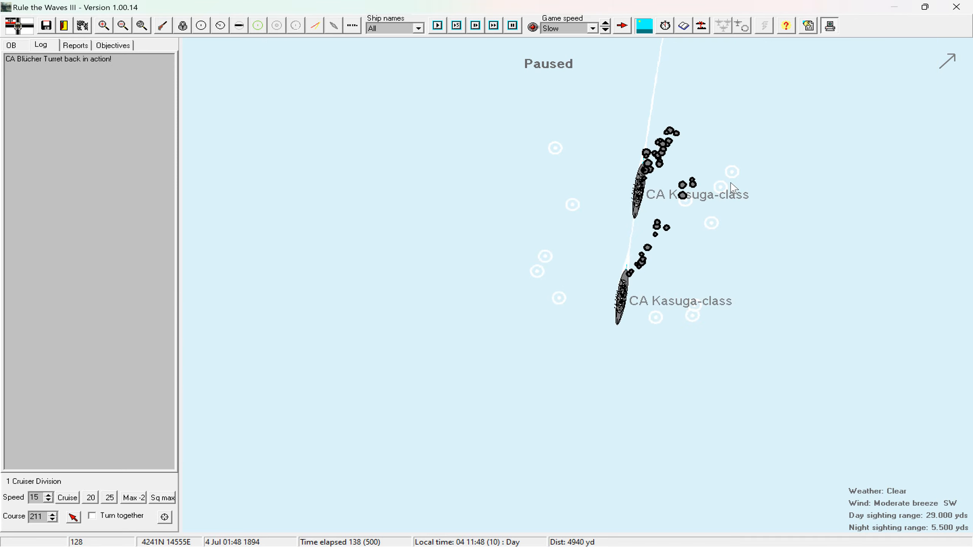
mouse_move(719, 207)
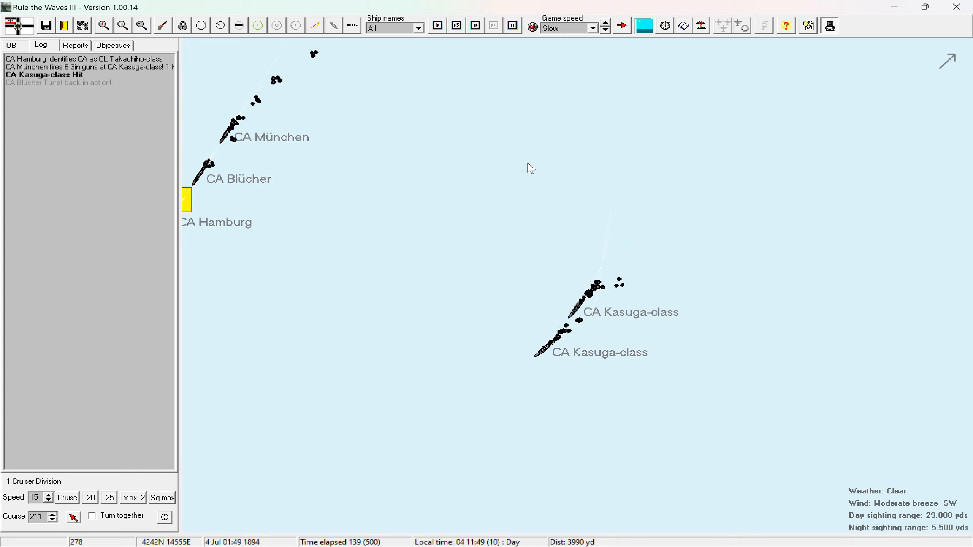
left_click(455, 26)
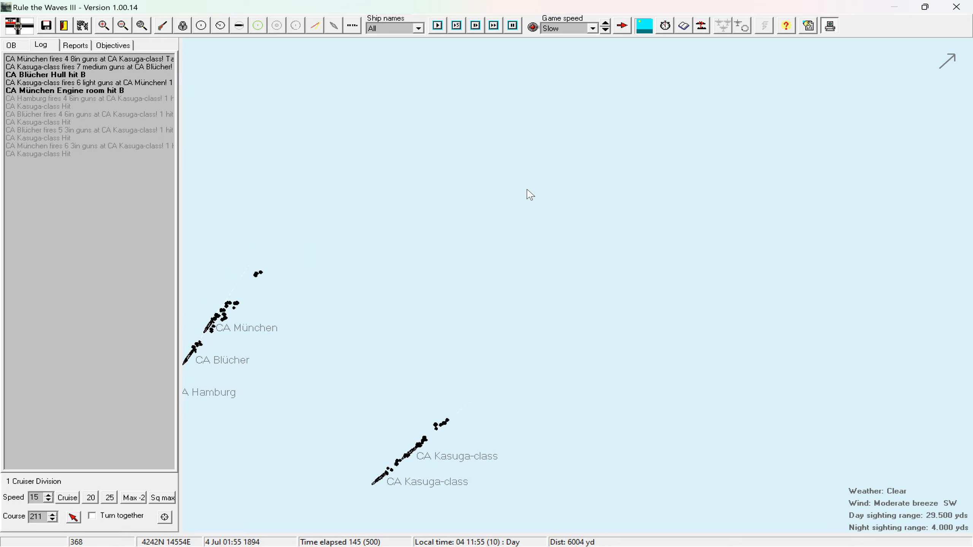
left_click(437, 25)
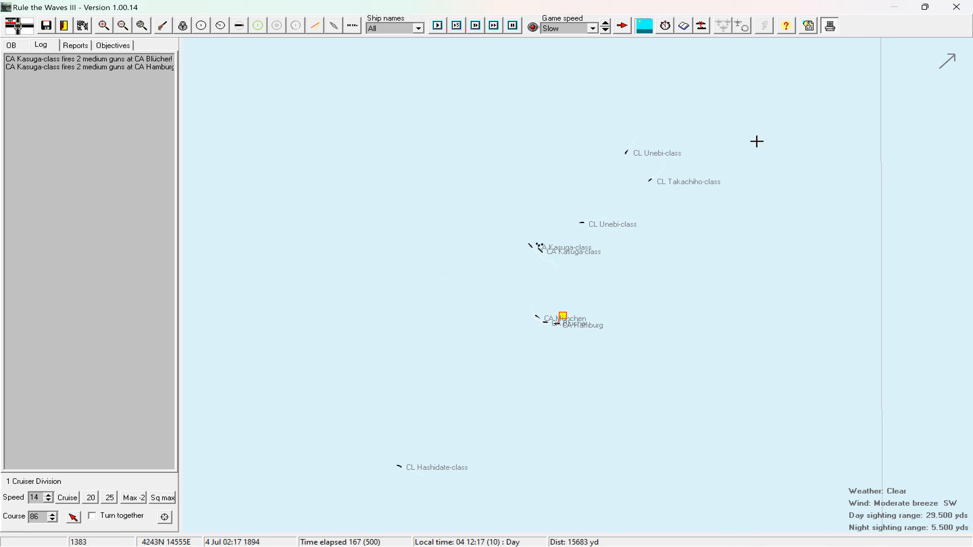
Bring Cruiser Division 1 round from course 62 to 327 against the Kasuga-class cruisers.
left_click(456, 25)
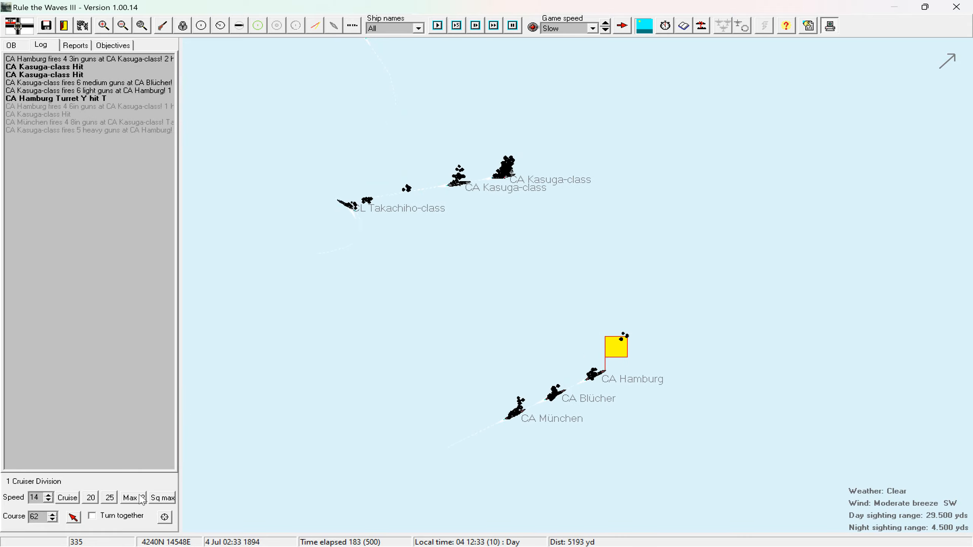
left_click(455, 25)
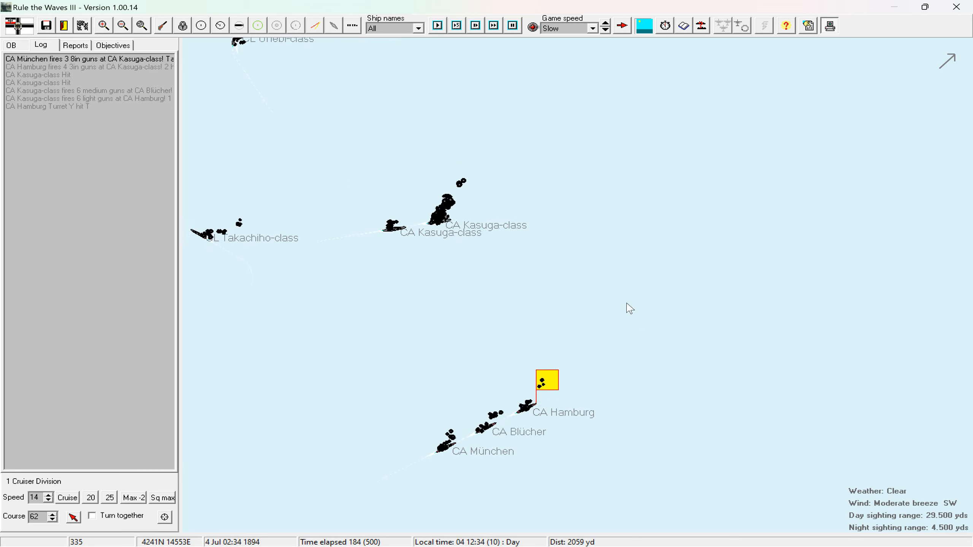
left_click(438, 25)
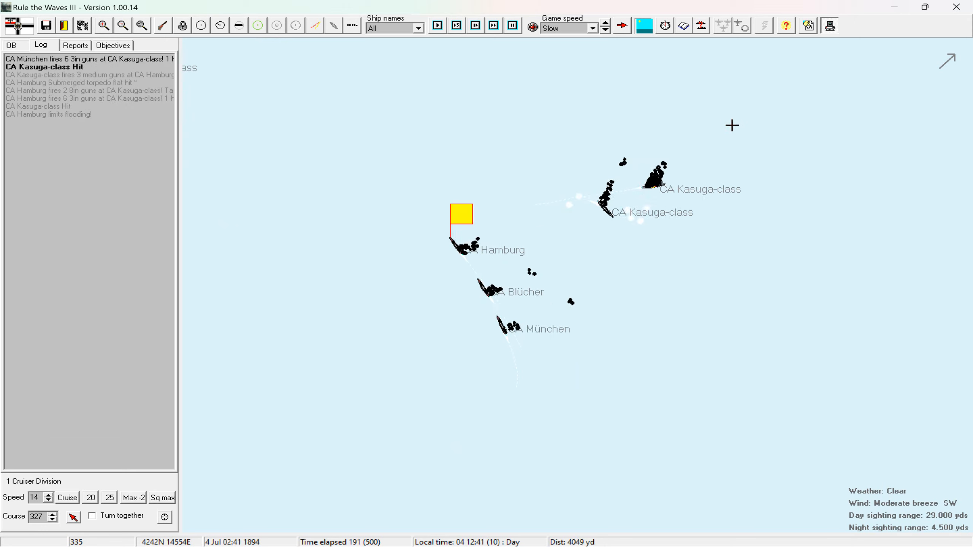
Slow Cruiser Division 1 to 12 knots and steer it onto course 35.
left_click(437, 25)
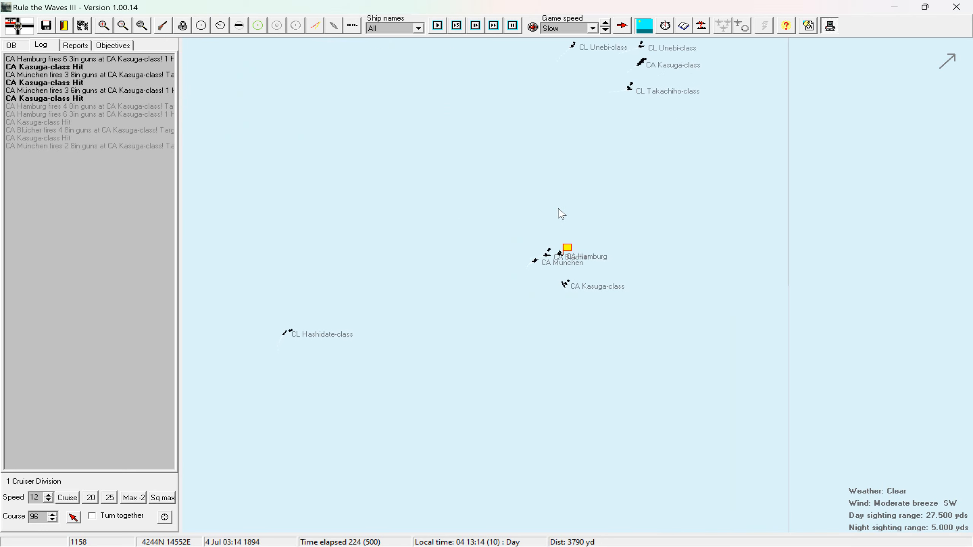
left_click(436, 26)
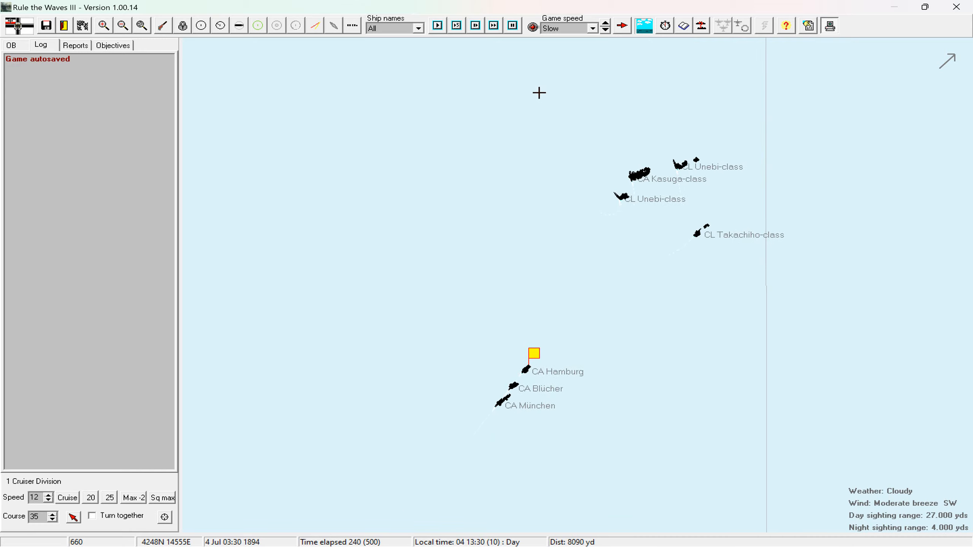
Point the division north toward the enemy cruisers and open the Unebi-class specifications card.
left_click(437, 25)
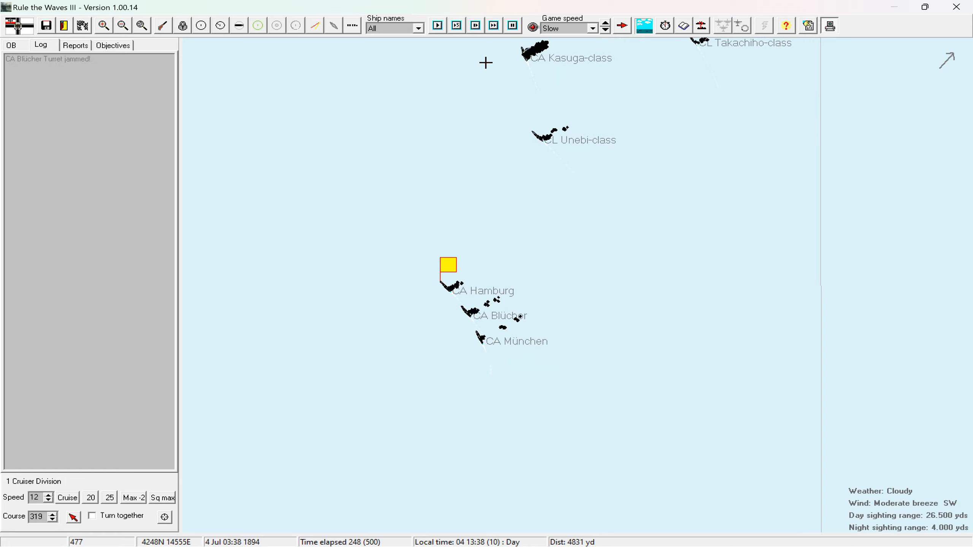
left_click(437, 25)
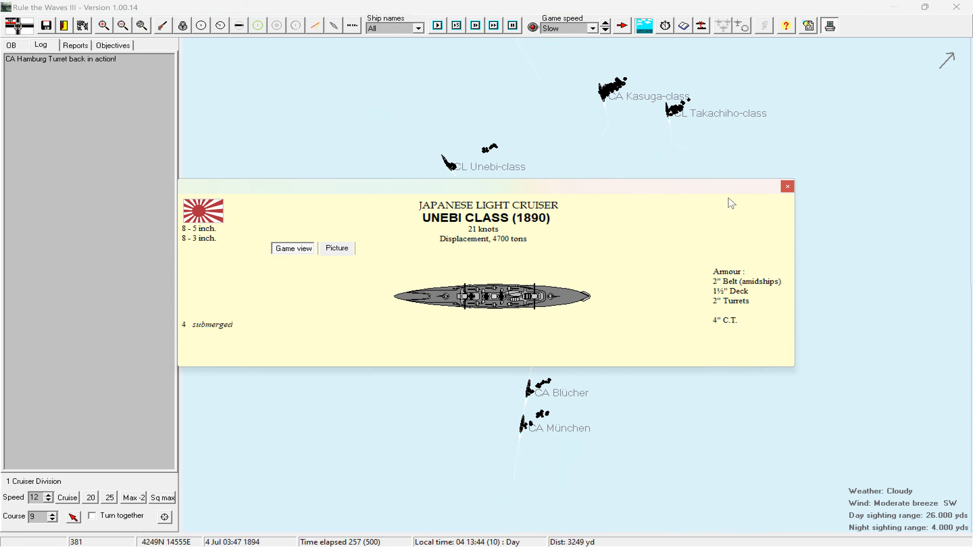
Close the Unebi card and set successive division headings, finishing on course 119.
left_click(788, 186)
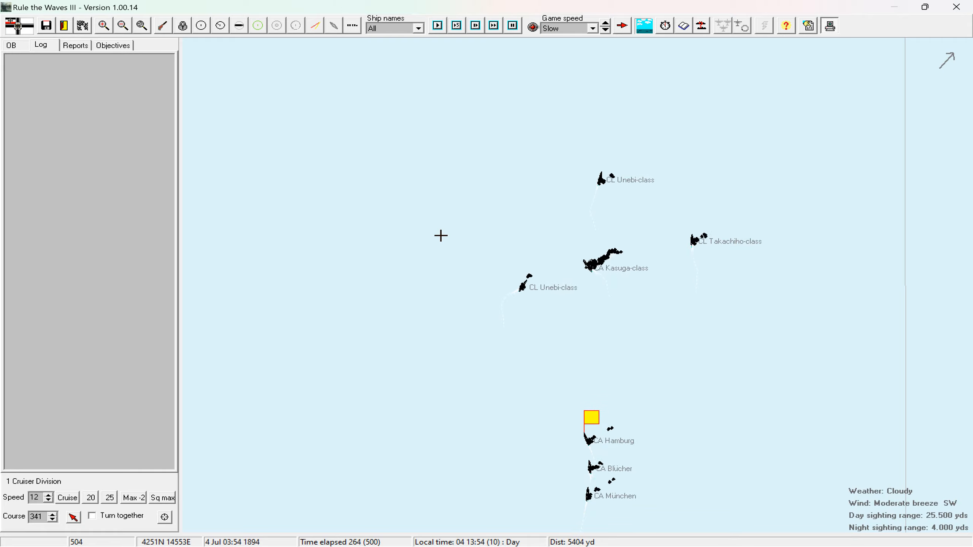
left_click(436, 26)
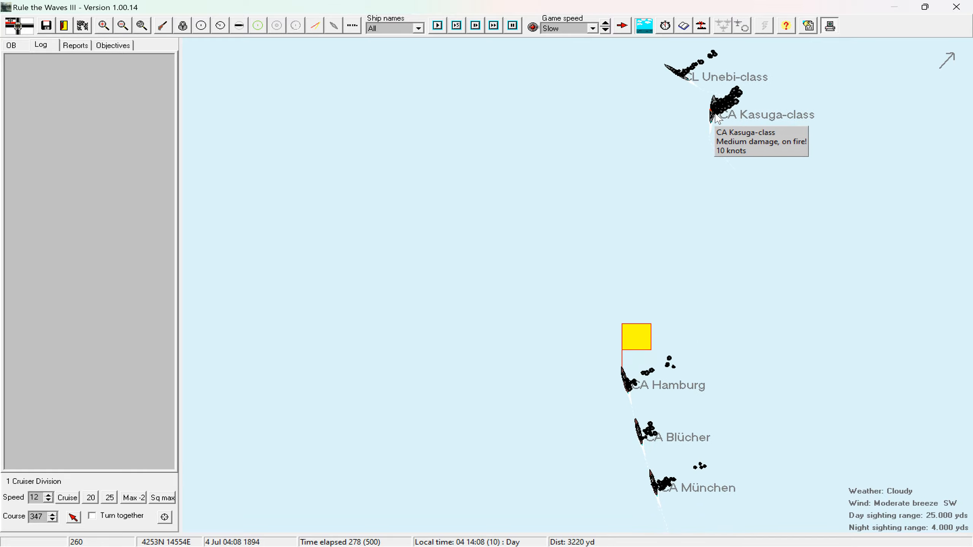
left_click(437, 26)
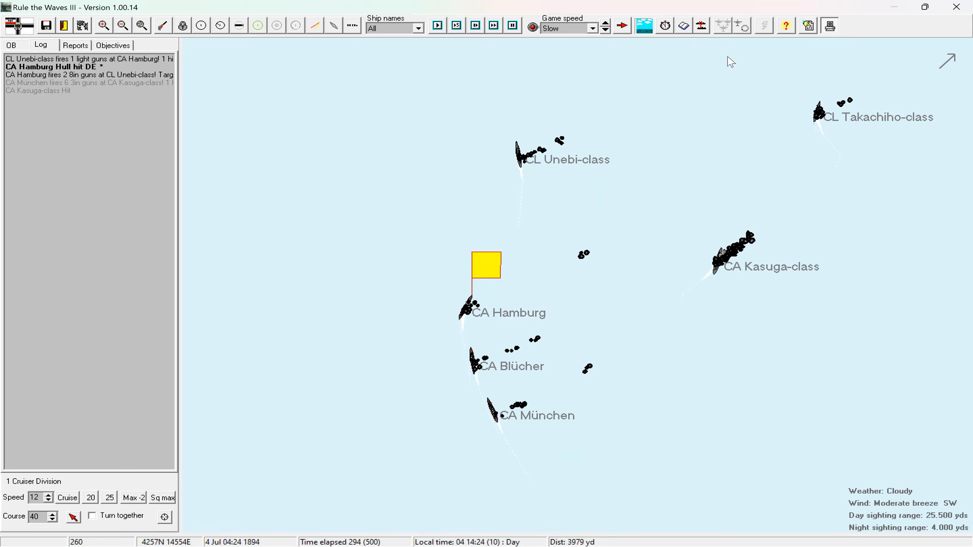
left_click(437, 25)
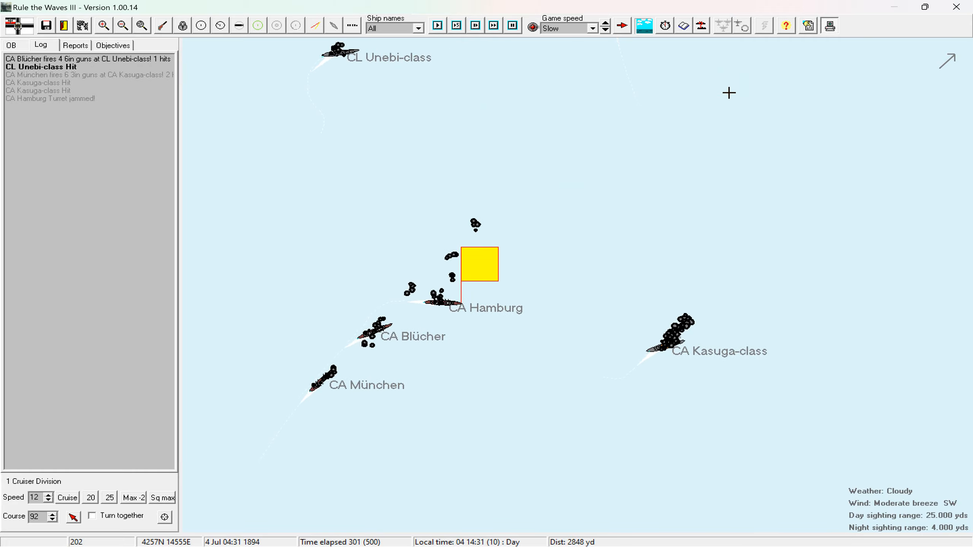
left_click(437, 26)
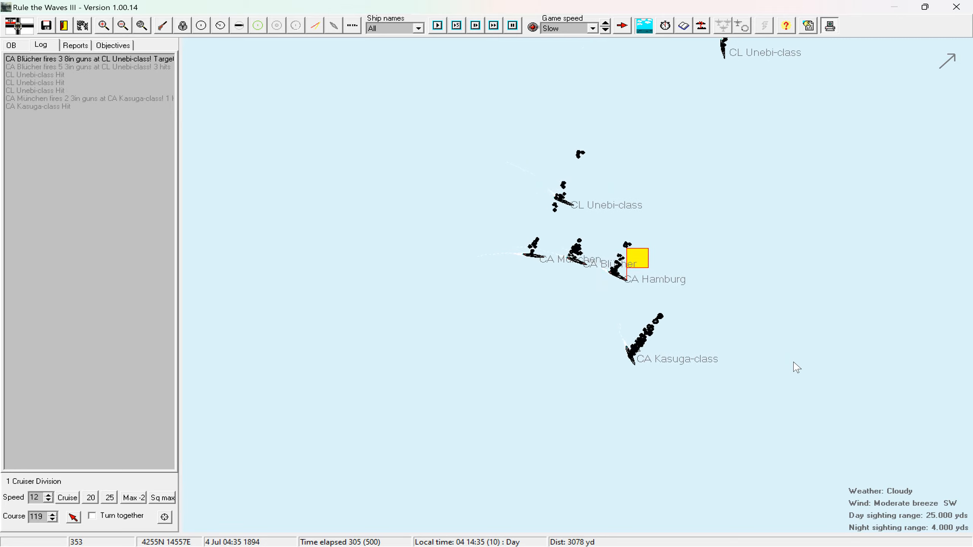
left_click(436, 25)
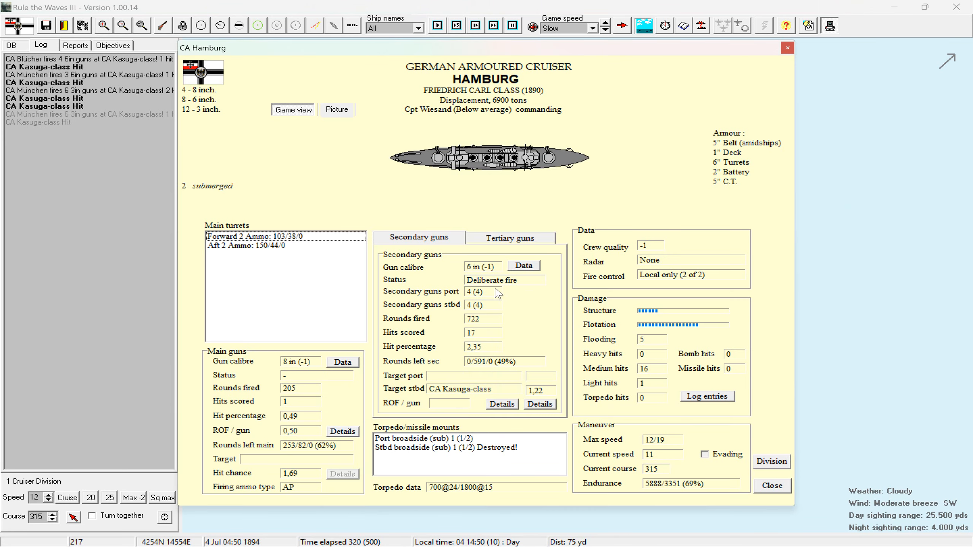
Close CA Hamburg's damage, ammunition and gunnery sheet to return to the battle map.
left_click(511, 237)
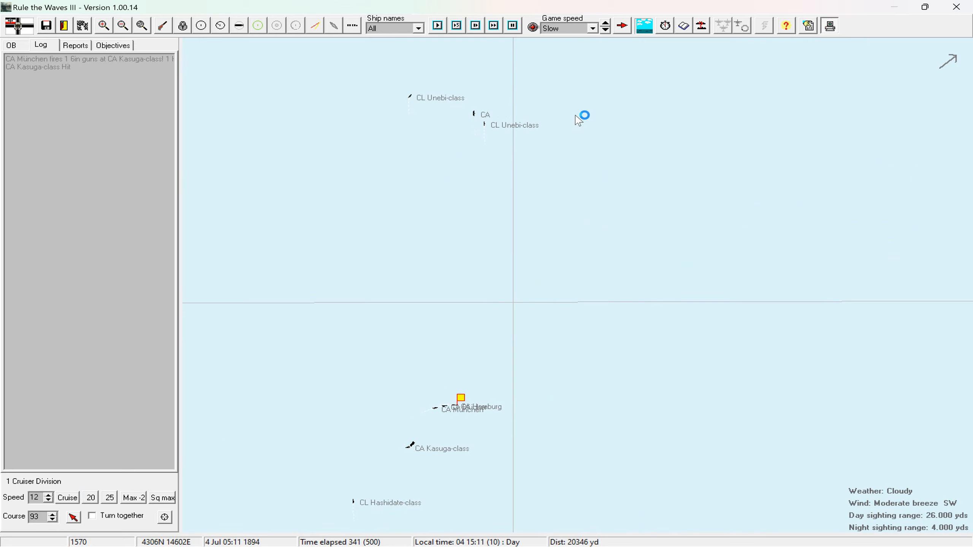
Raise the battle speed from Slow to Fast, then Ultra fast, until the scenario ends at time 550.
left_click(603, 24)
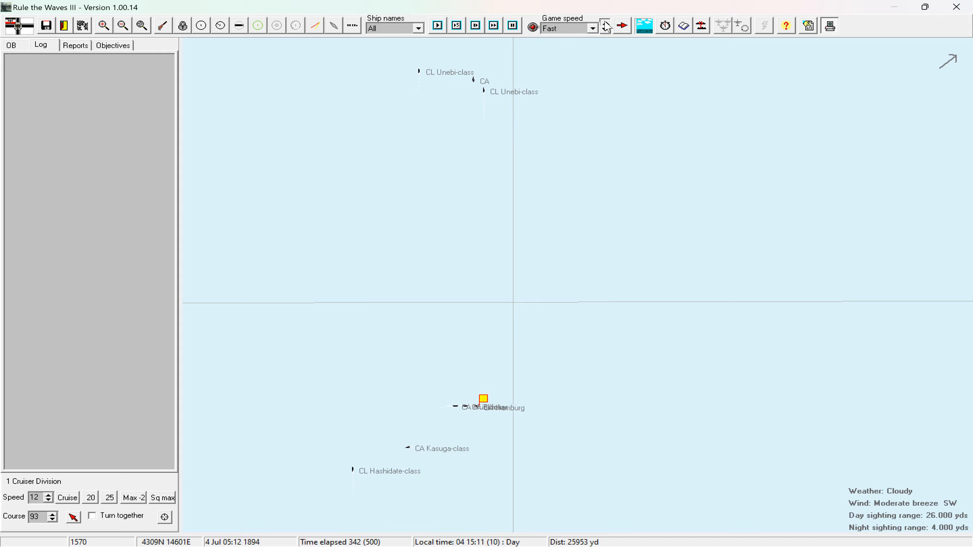
left_click(621, 25)
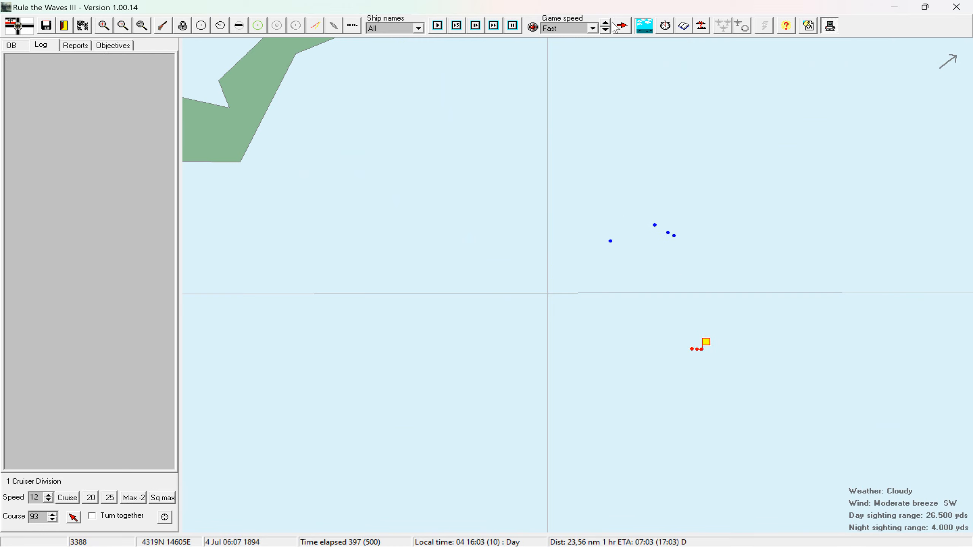
left_click(621, 26)
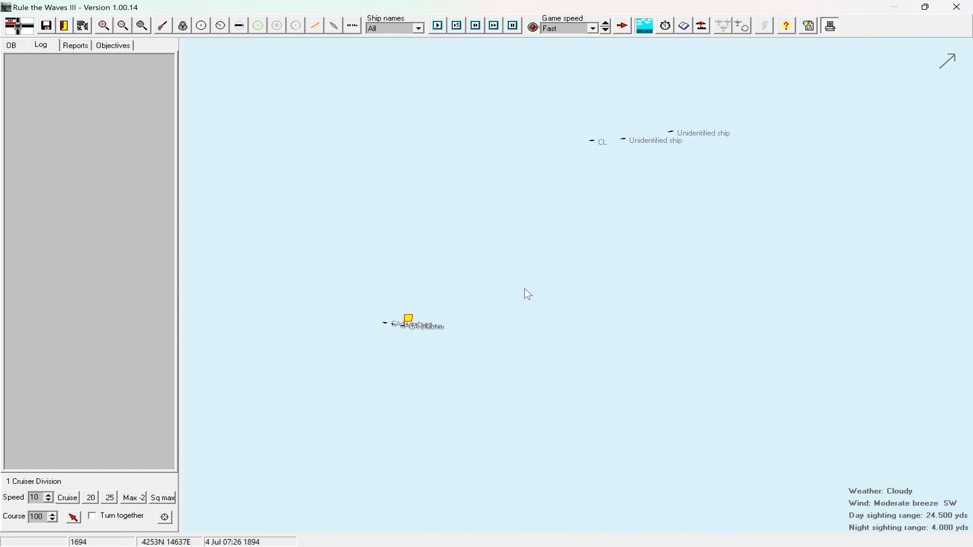
left_click(436, 25)
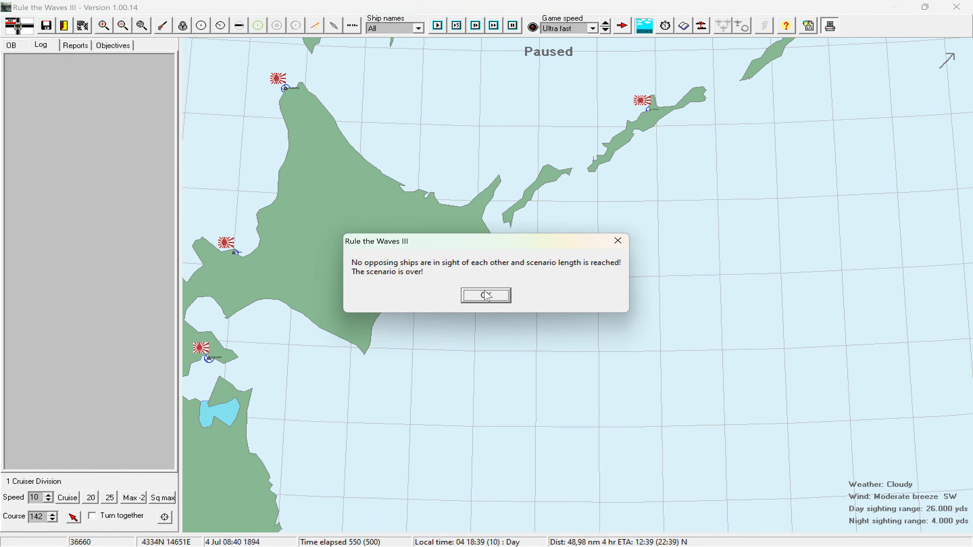
Dismiss the scenario-over message and close the results showing Germany winning 12,125 to 1,826.
left_click(485, 295)
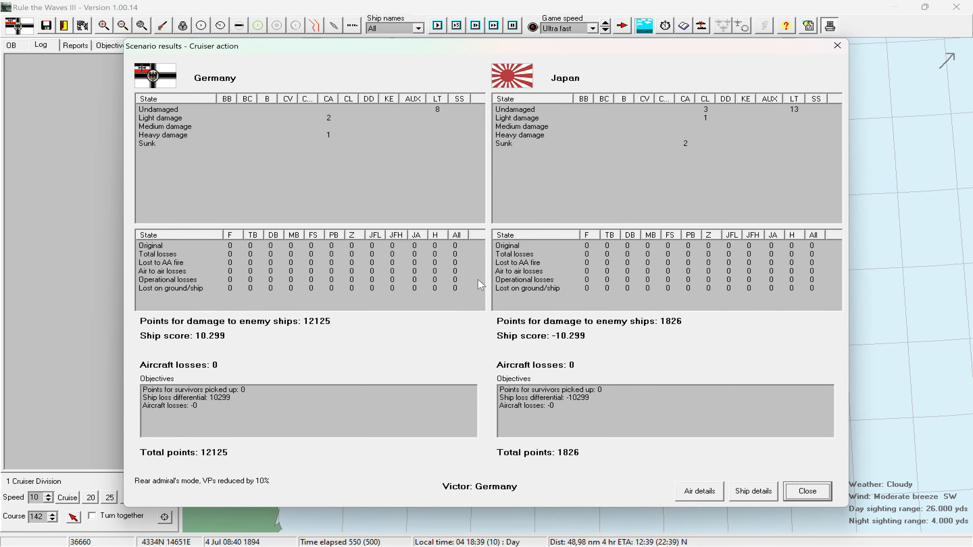
mouse_move(326, 133)
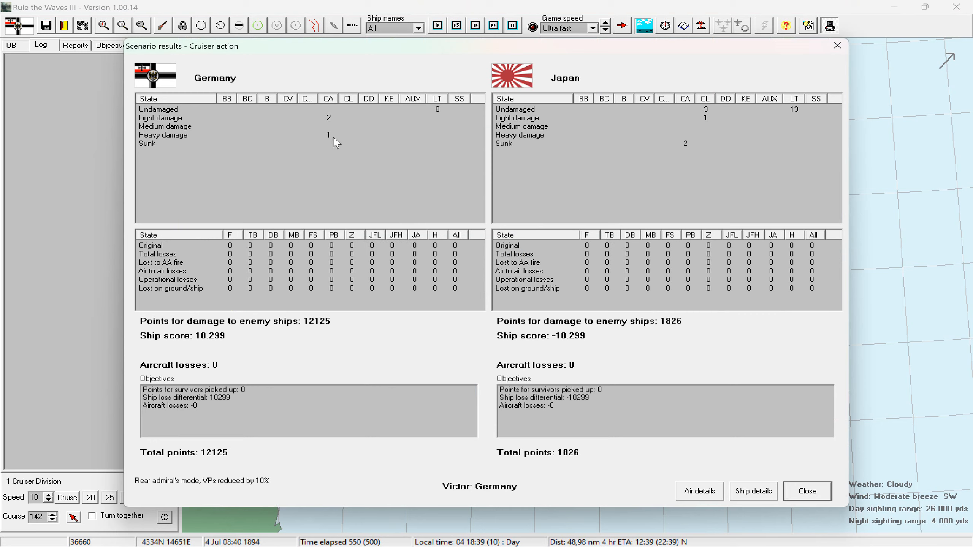
mouse_move(696, 148)
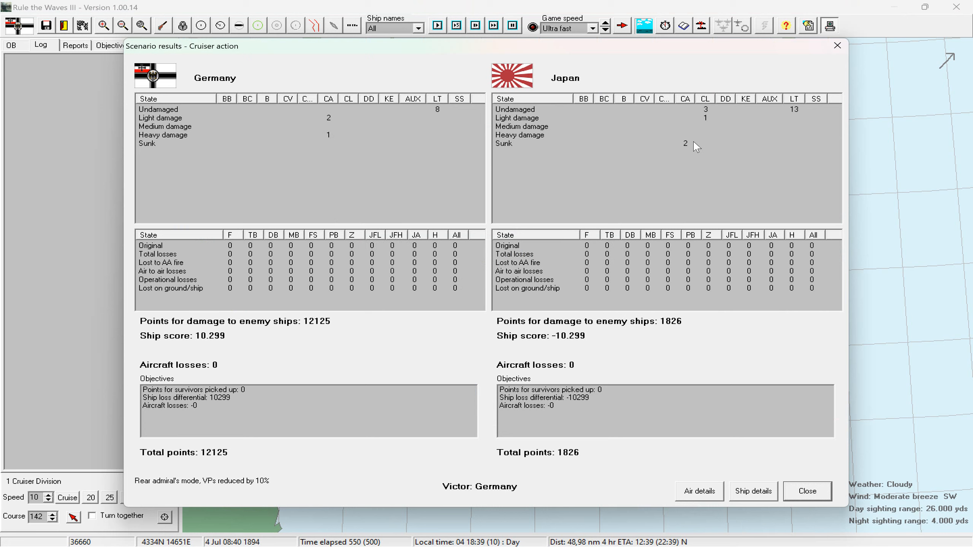
mouse_move(345, 378)
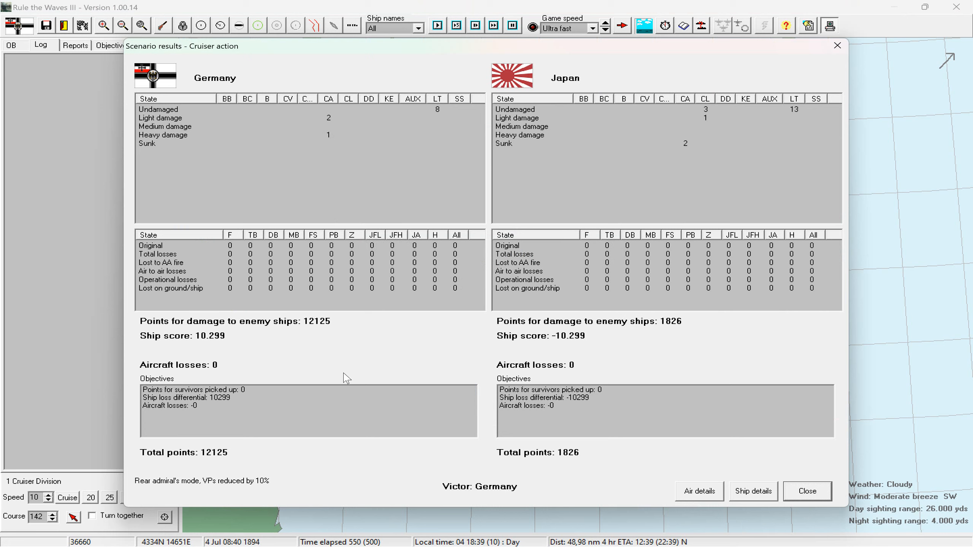
mouse_move(647, 417)
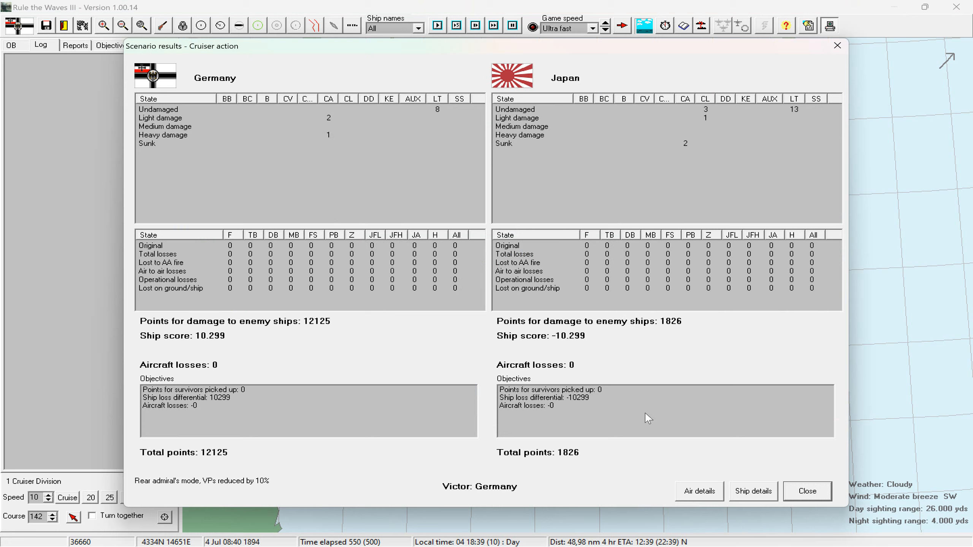
mouse_move(825, 503)
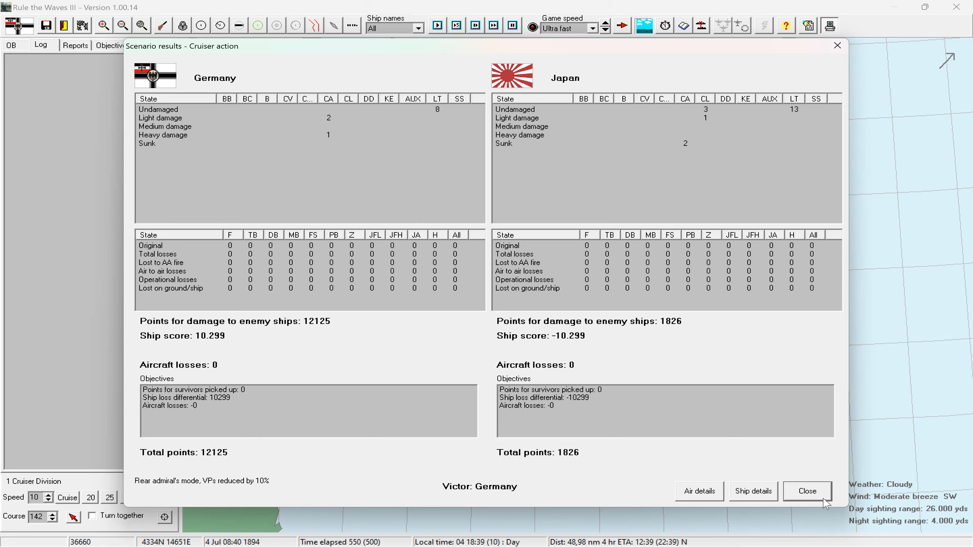
left_click(808, 490)
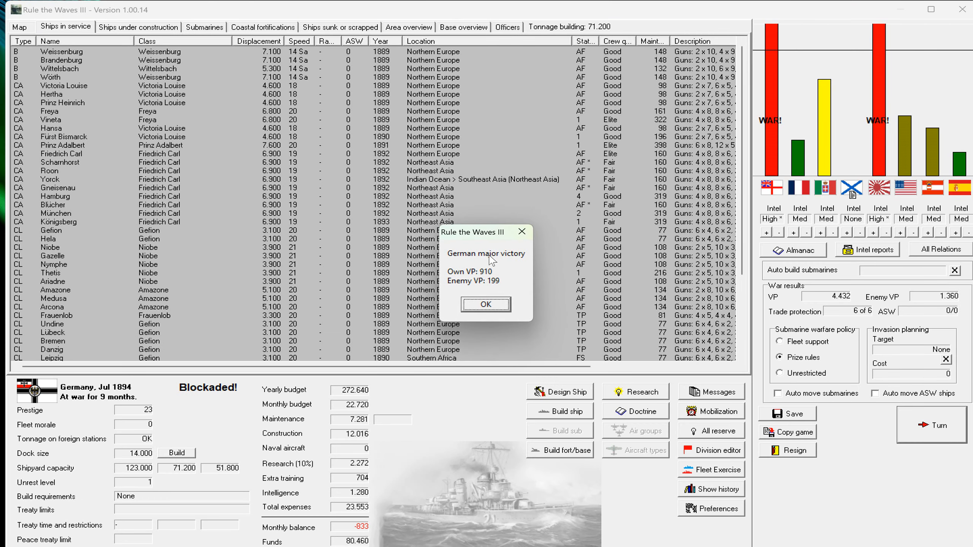
mouse_move(487, 278)
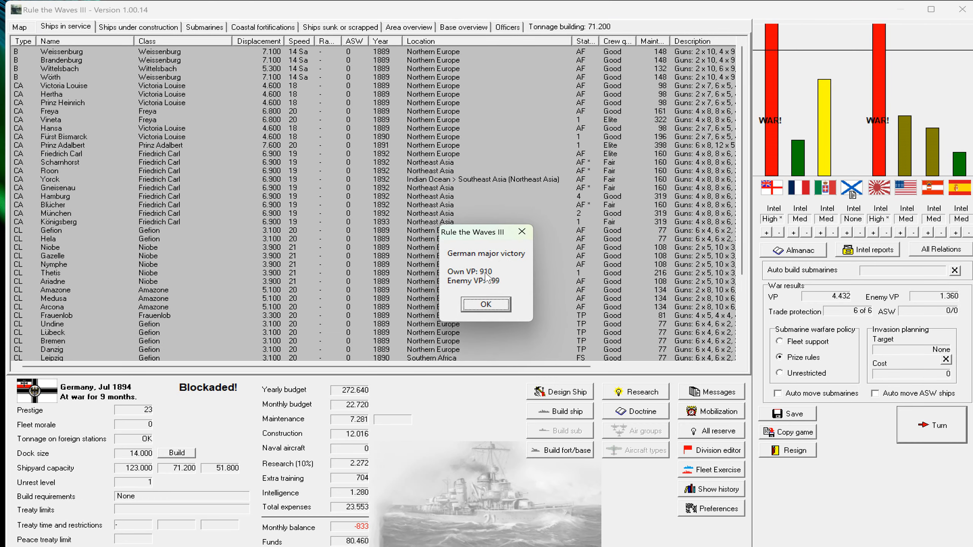
mouse_move(491, 281)
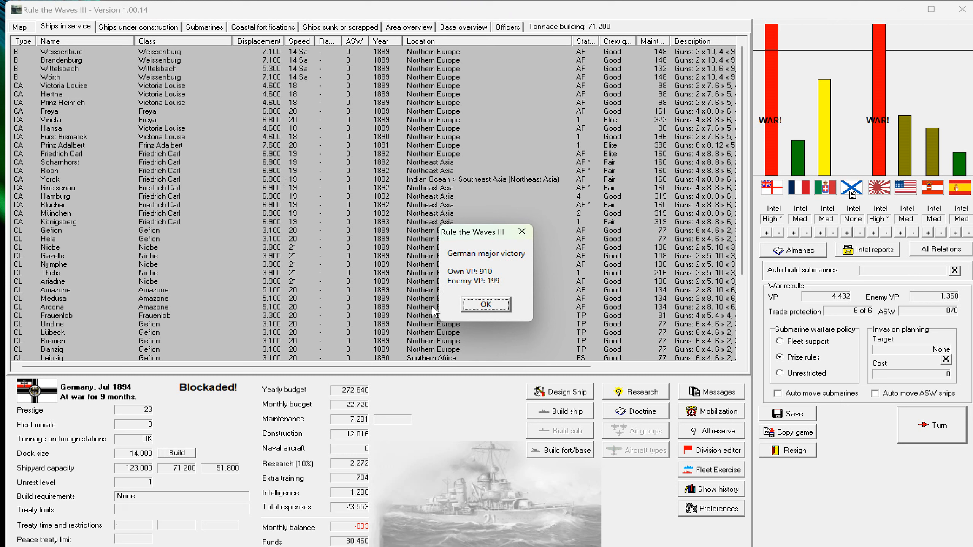
Dismiss the German major victory, 50 VP Northern Europe loss, and British strike rumour reports.
left_click(485, 305)
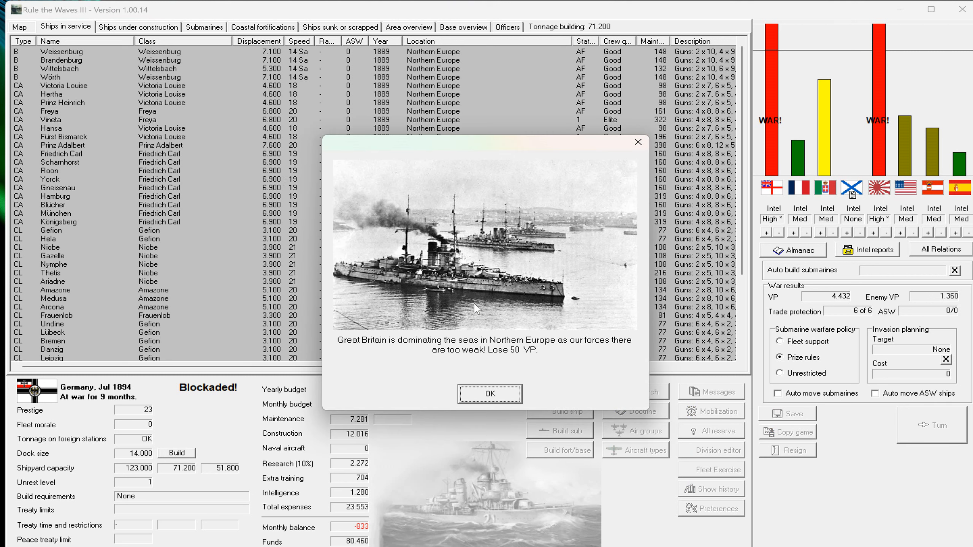
mouse_move(537, 358)
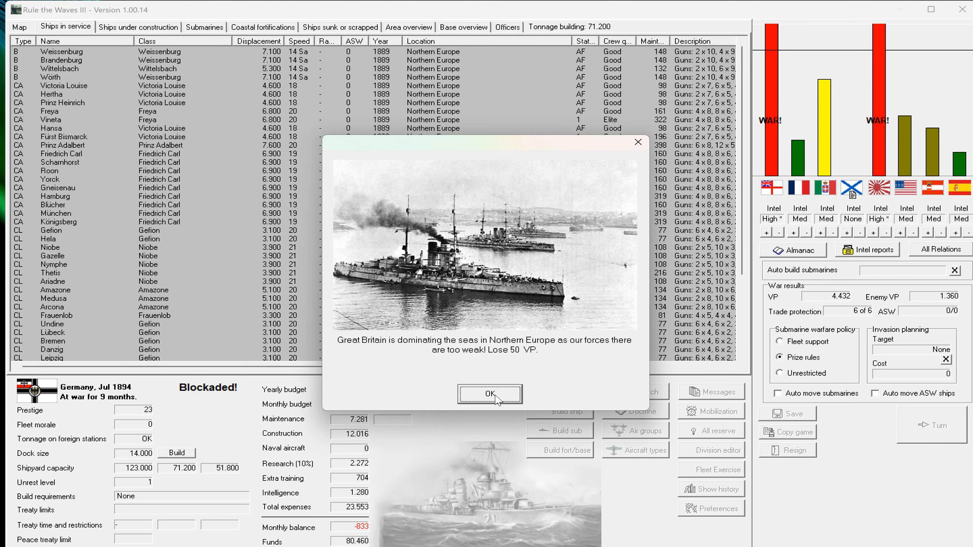
left_click(490, 394)
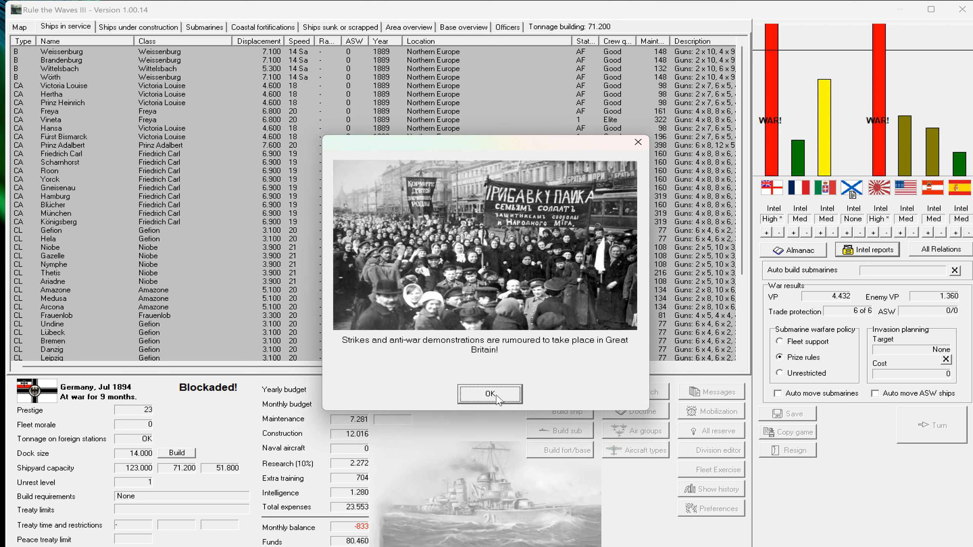
mouse_move(500, 399)
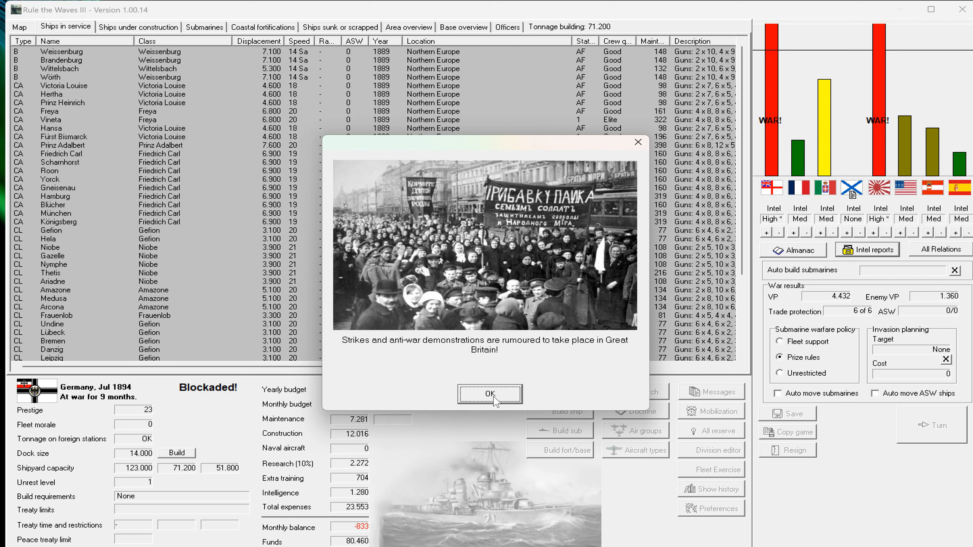
mouse_move(522, 407)
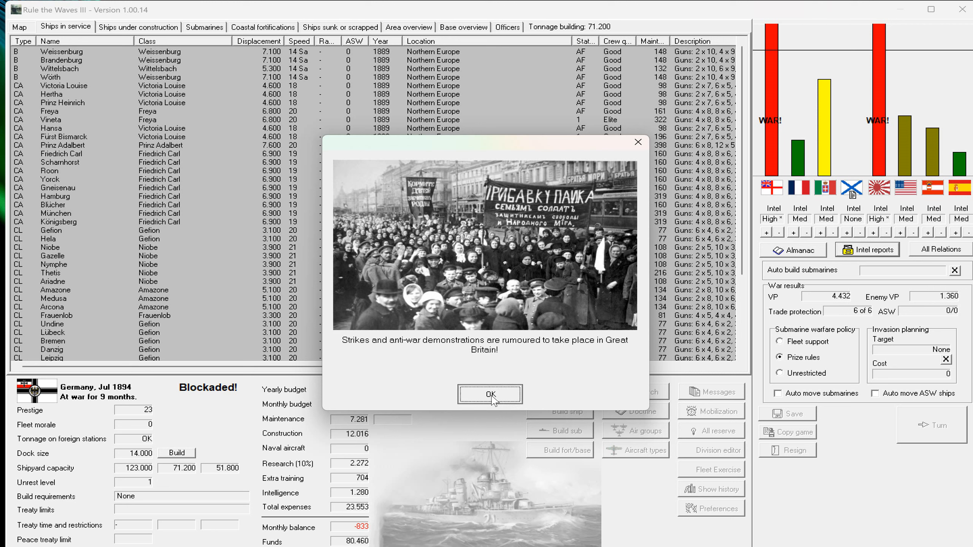
left_click(490, 393)
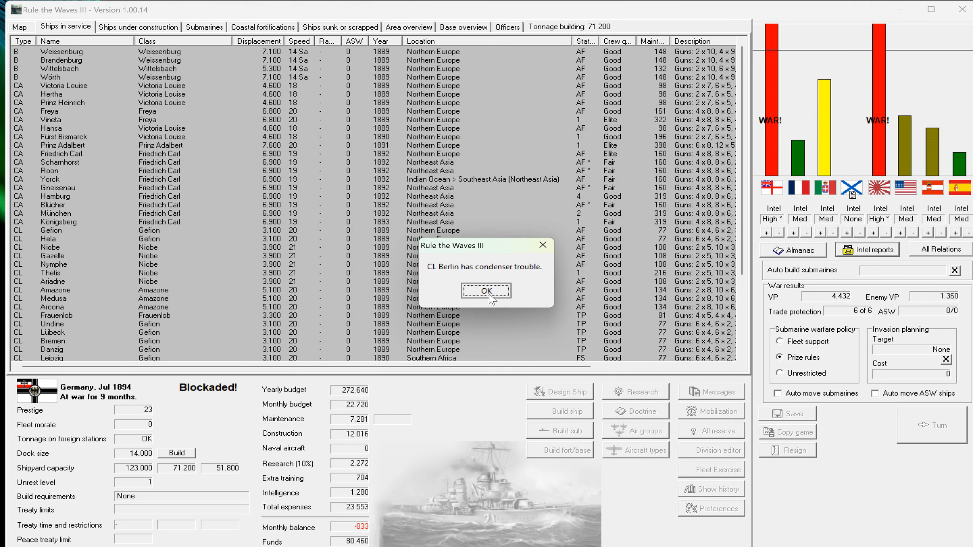
Dismiss the condenser trouble, research breakthroughs, trade warfare summary and Russia 130 VP reports.
left_click(486, 291)
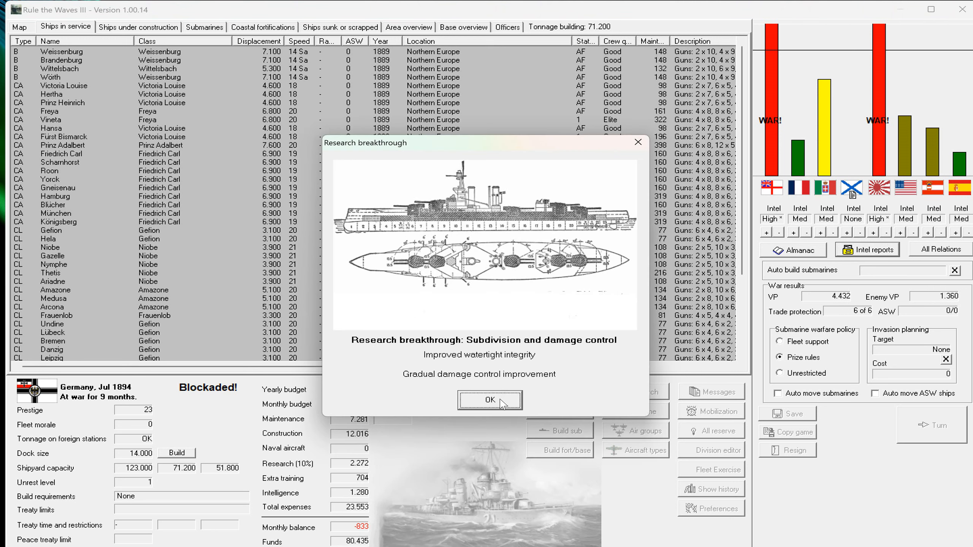
left_click(489, 400)
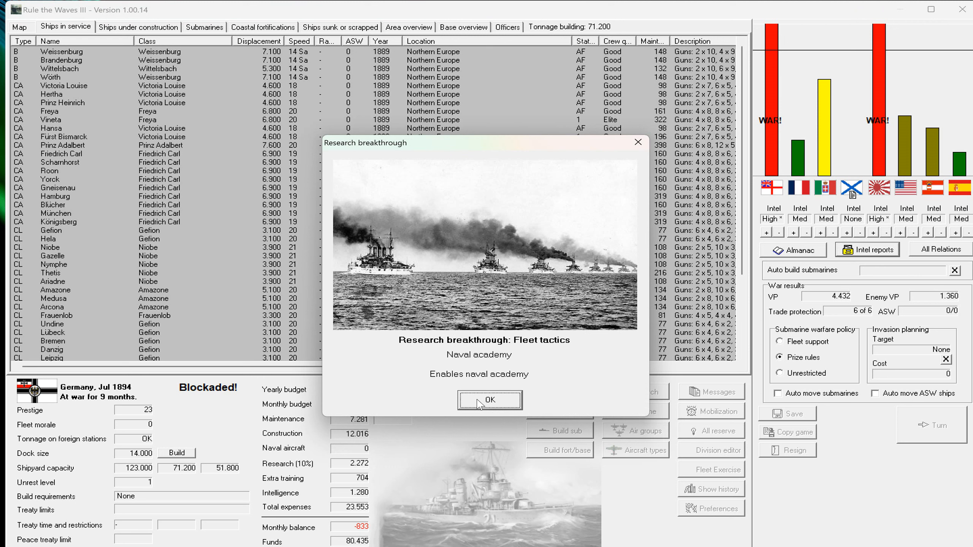
mouse_move(456, 383)
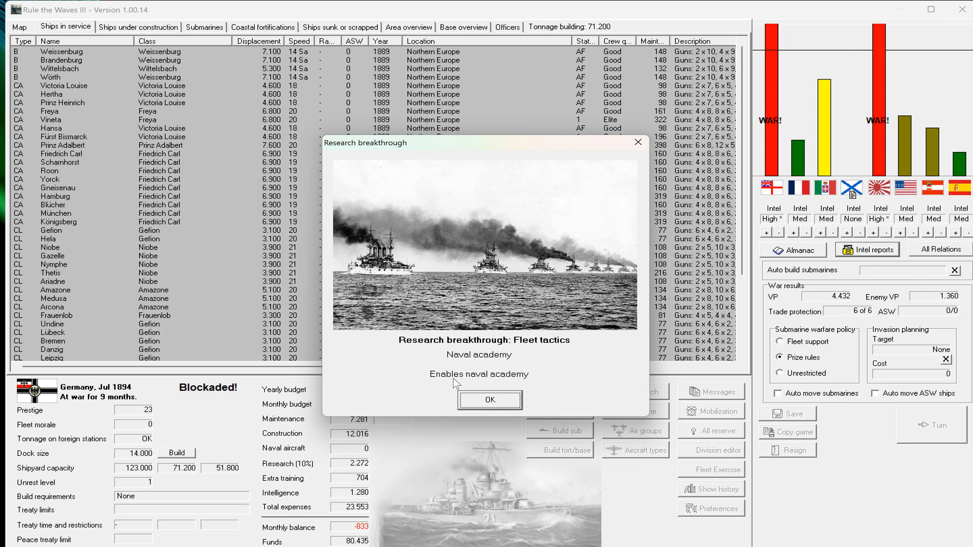
mouse_move(489, 399)
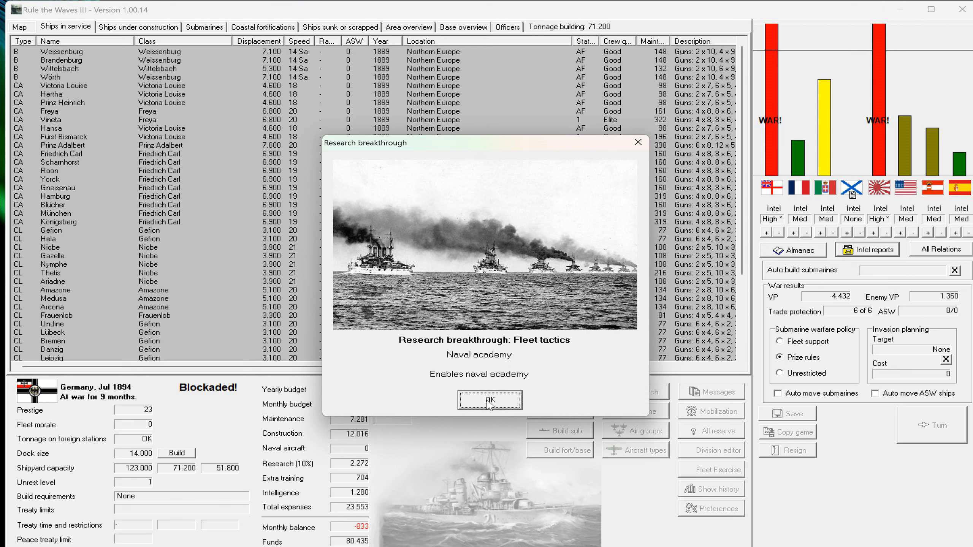
left_click(489, 400)
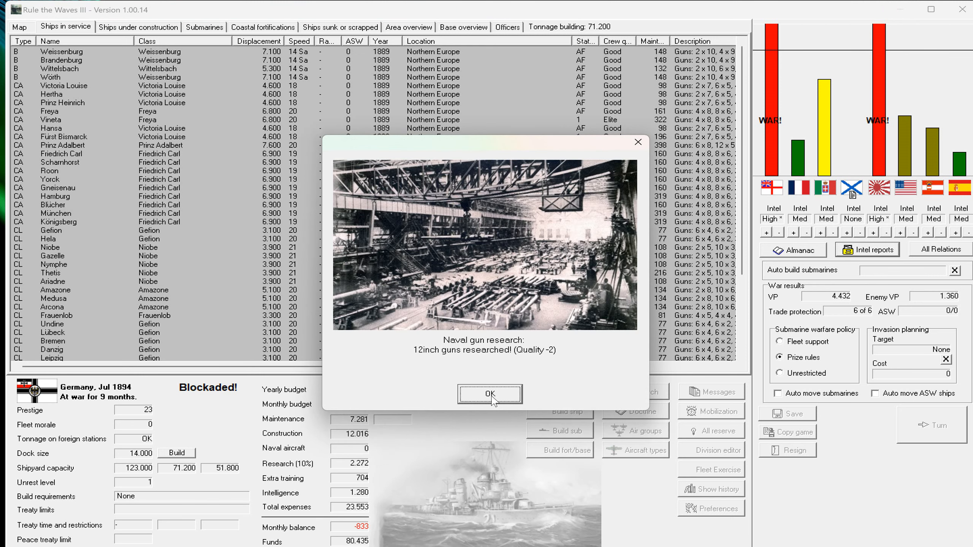
mouse_move(500, 396)
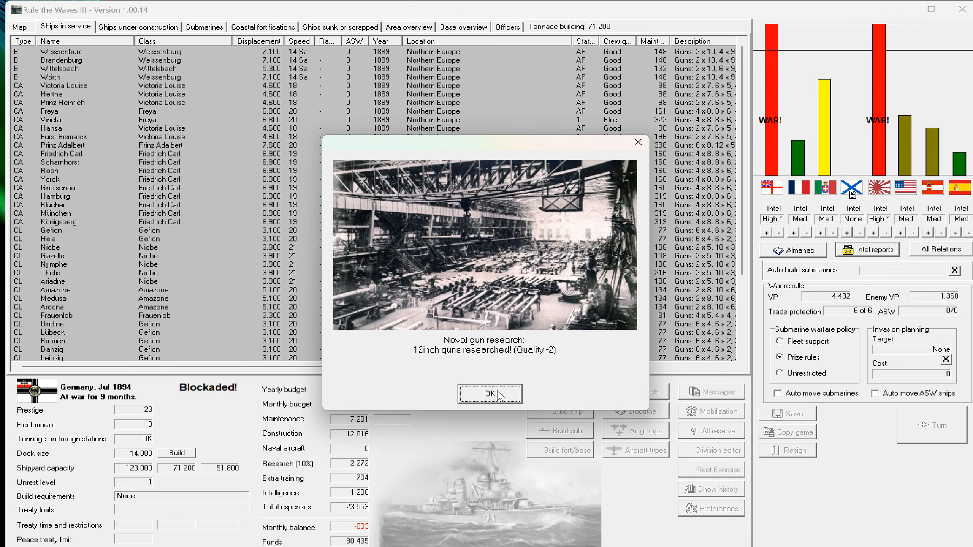
left_click(489, 393)
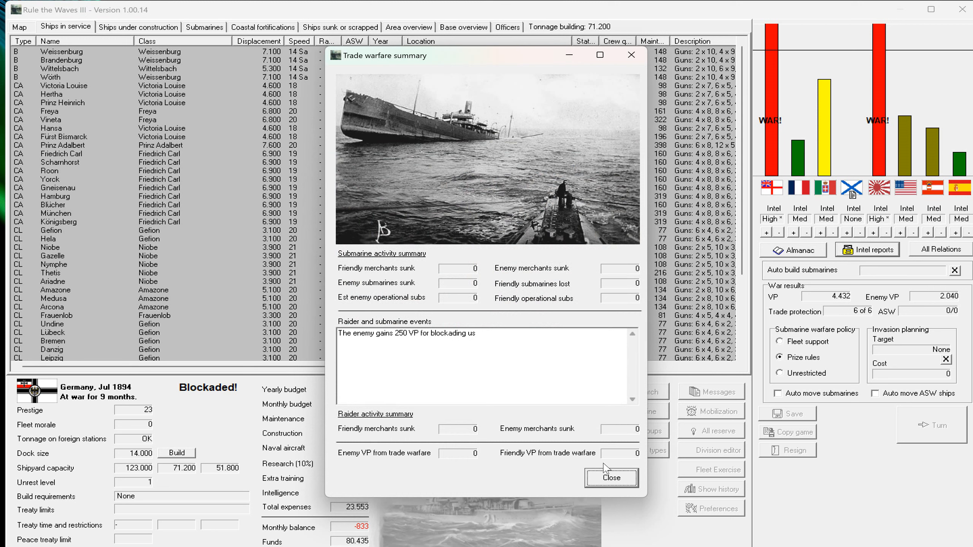
left_click(610, 478)
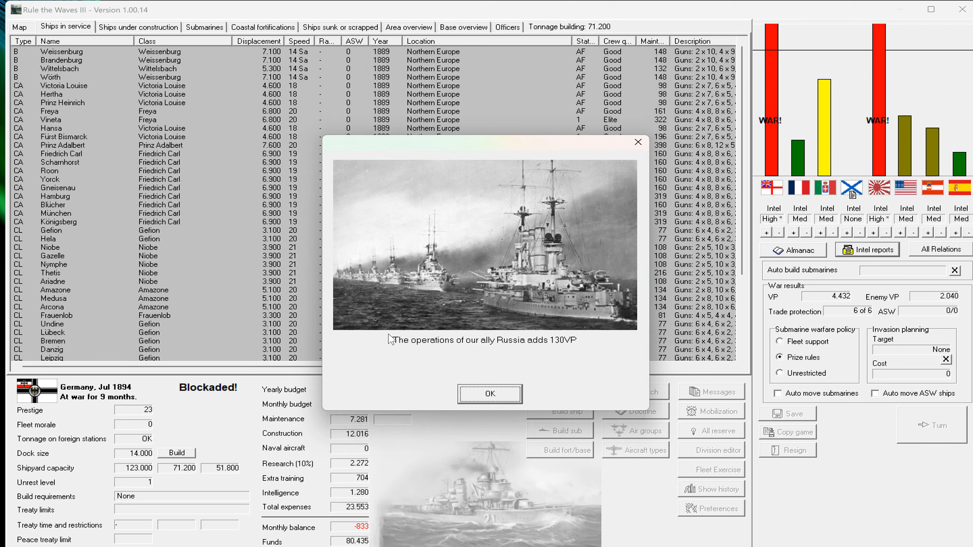
mouse_move(563, 346)
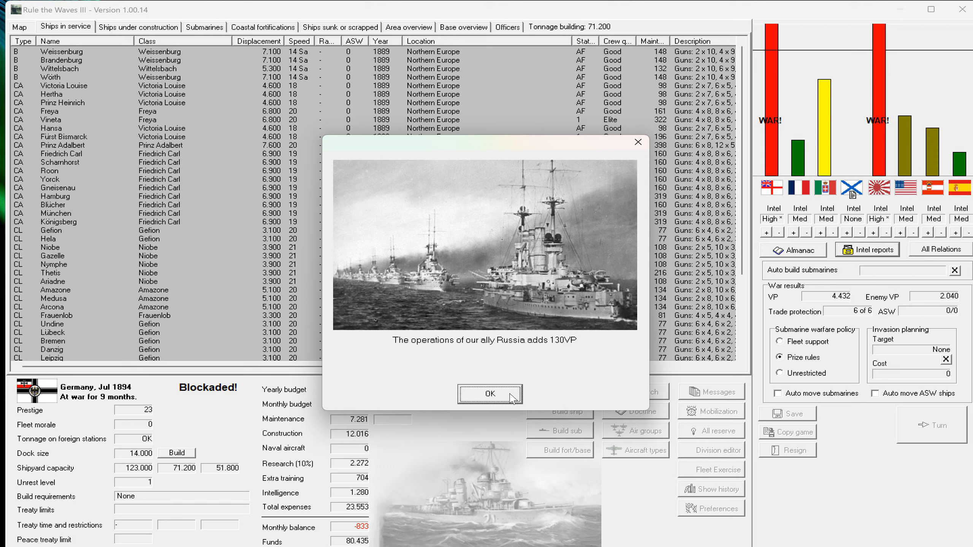
left_click(489, 394)
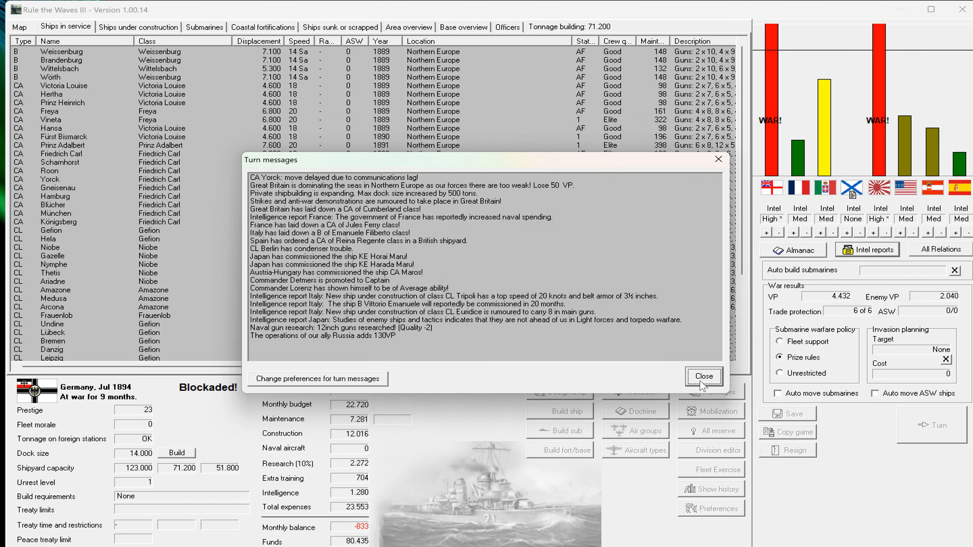
Close the turn log and enable Run naval academy in Doctrine at 230 monthly cost.
left_click(703, 376)
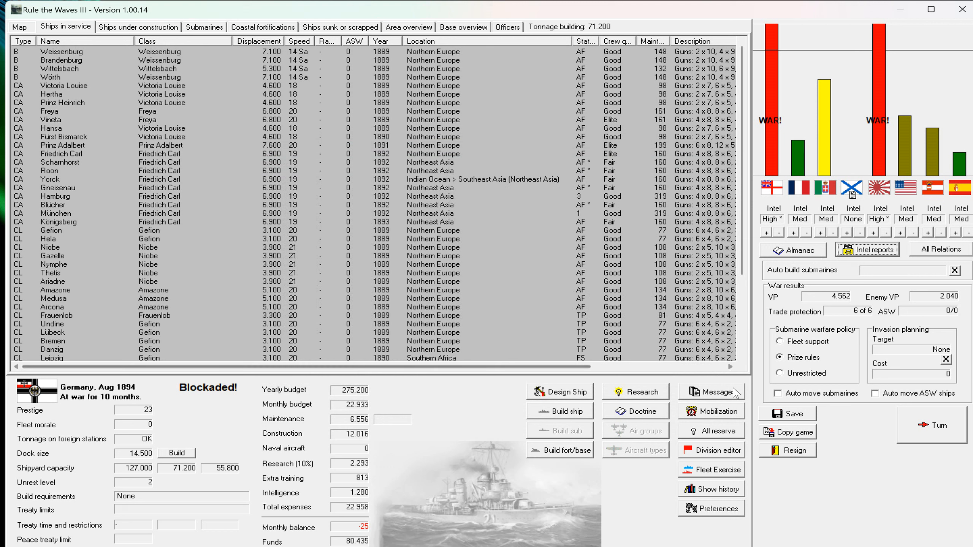
mouse_move(680, 426)
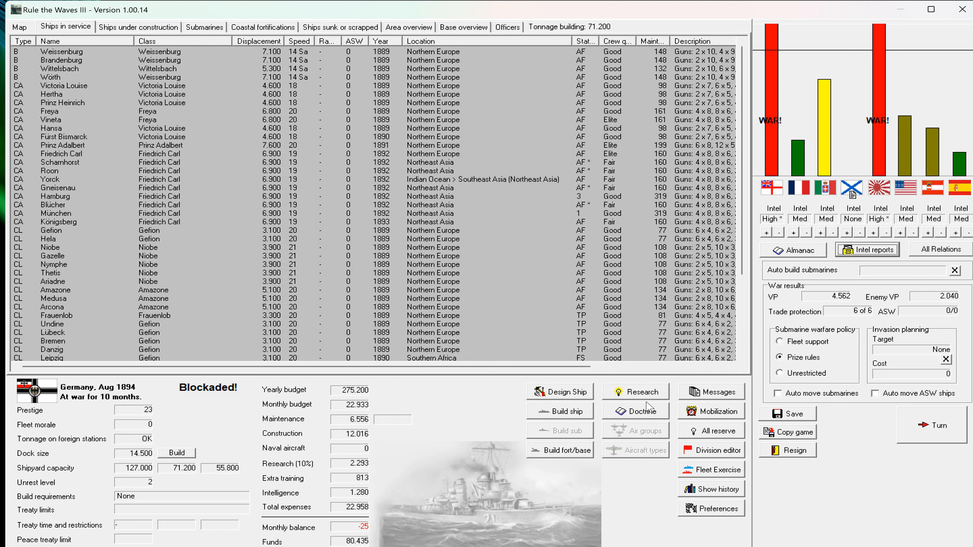
left_click(633, 410)
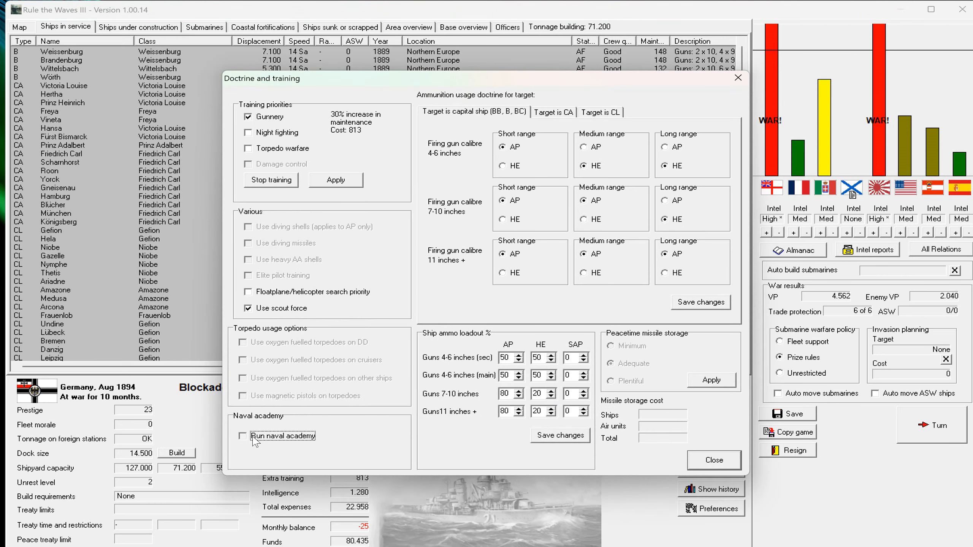
left_click(243, 436)
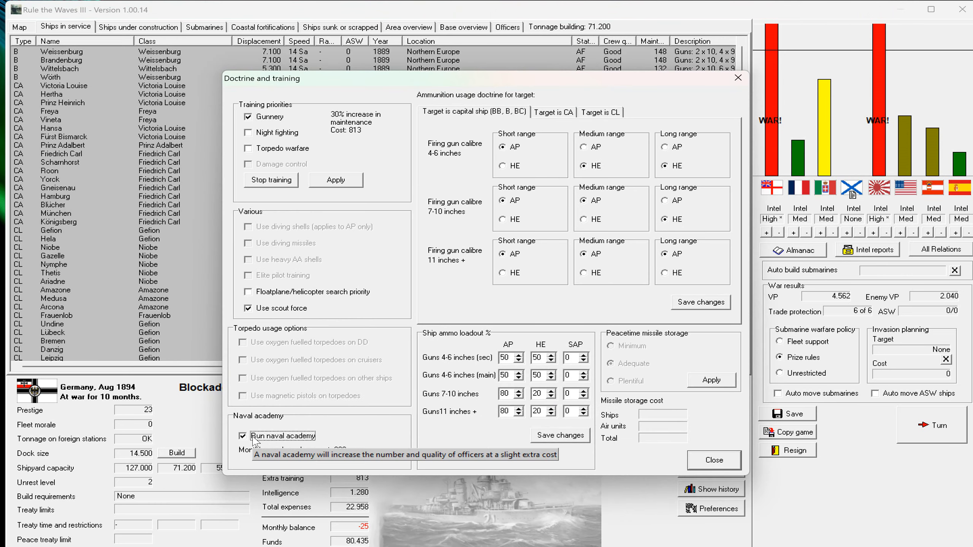
mouse_move(624, 456)
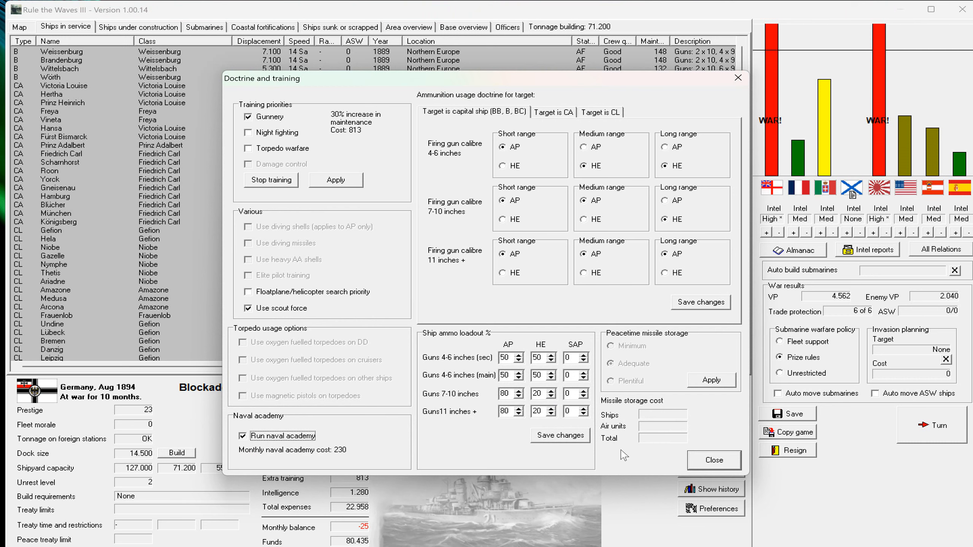
left_click(712, 460)
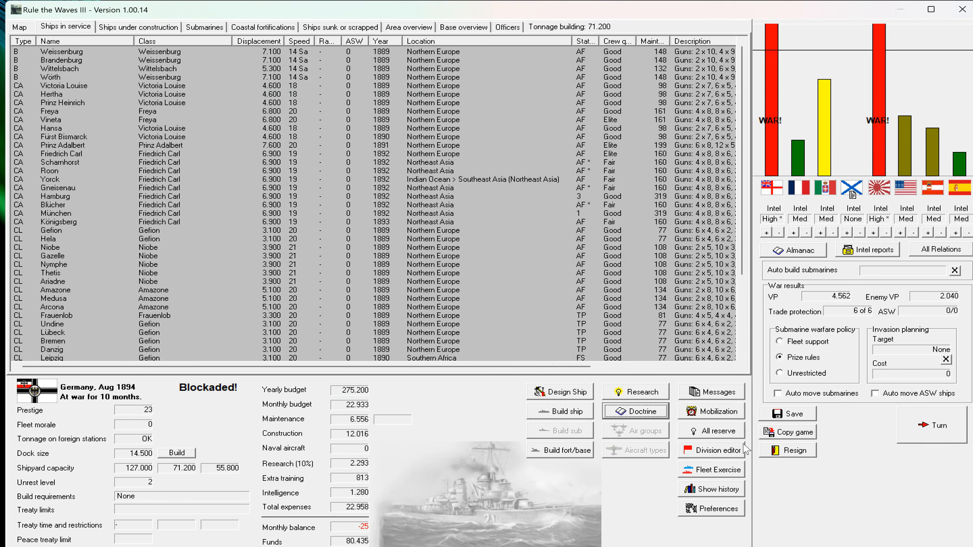
mouse_move(833, 468)
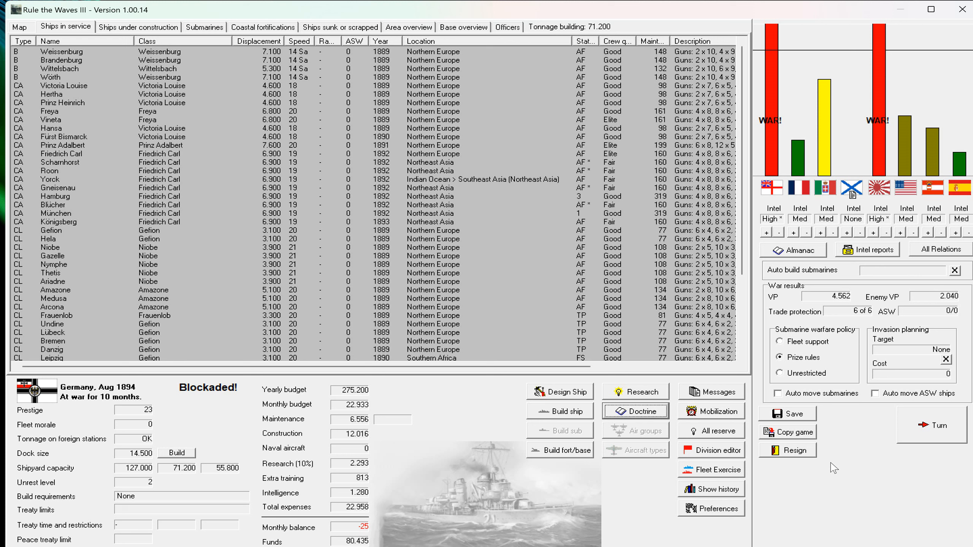
mouse_move(829, 468)
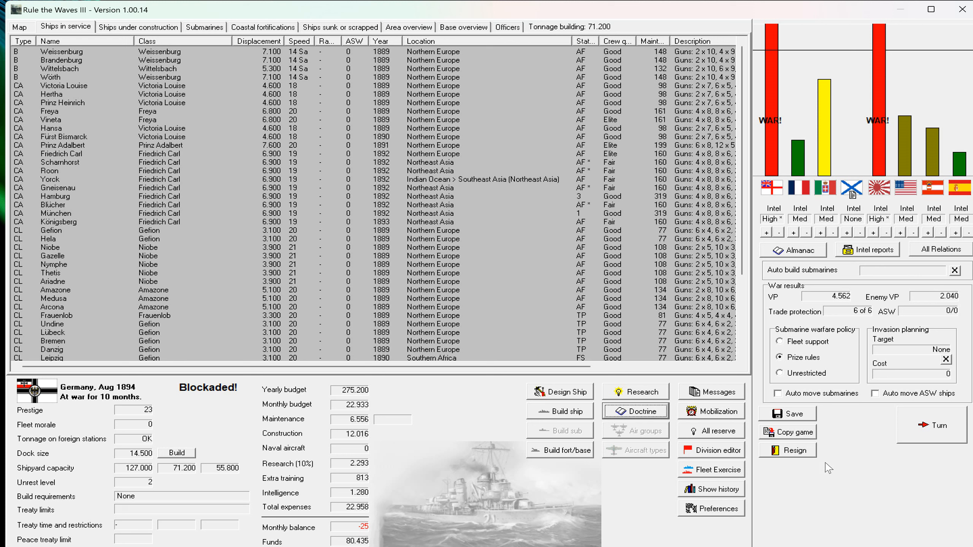
mouse_move(759, 459)
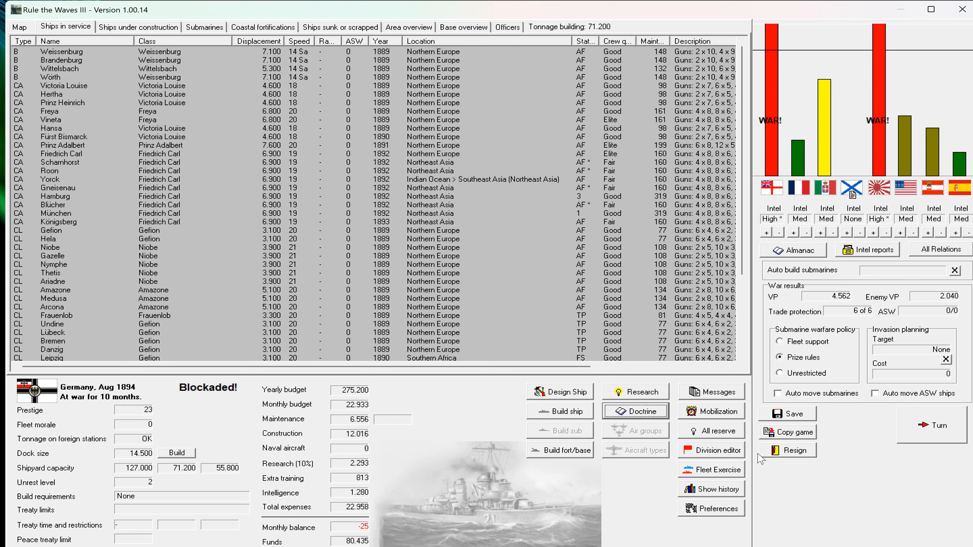
mouse_move(816, 430)
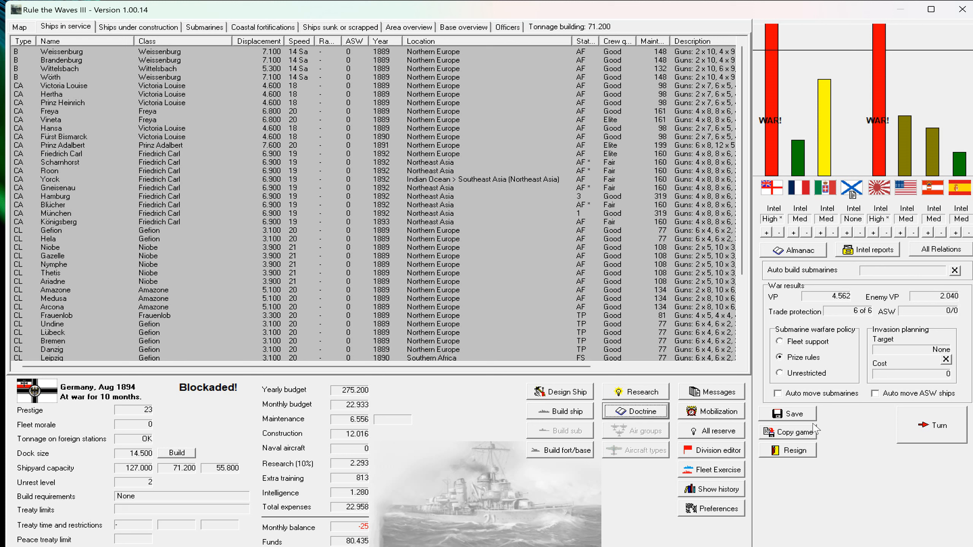
mouse_move(805, 417)
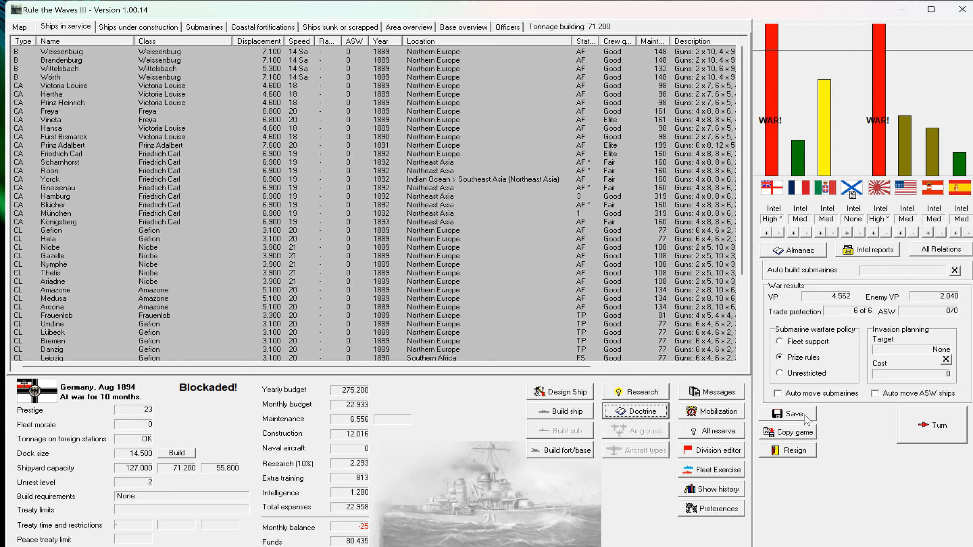
mouse_move(839, 305)
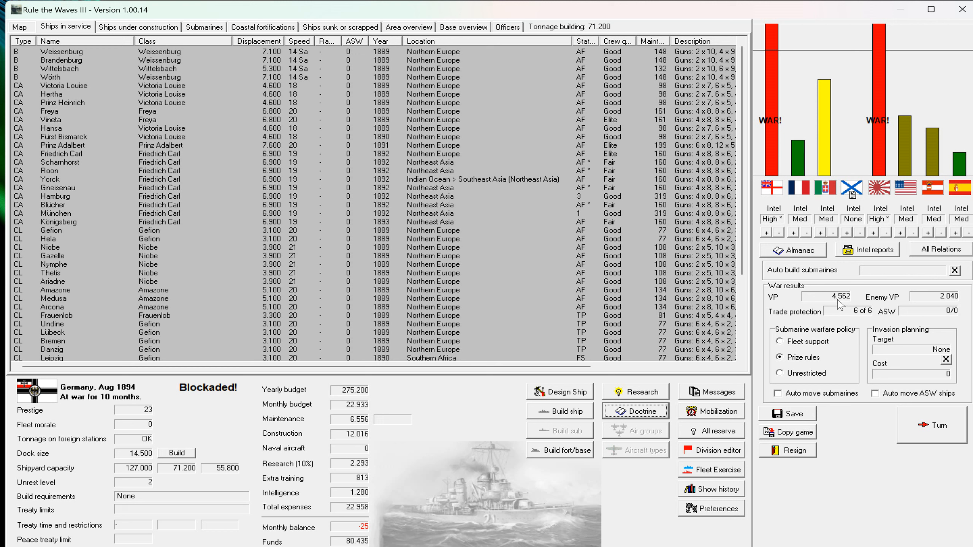
mouse_move(947, 303)
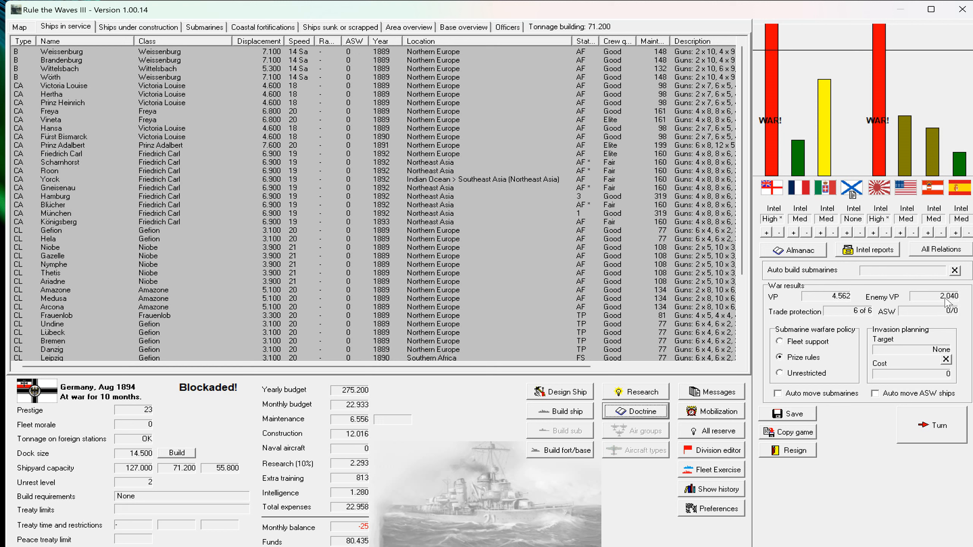
mouse_move(943, 303)
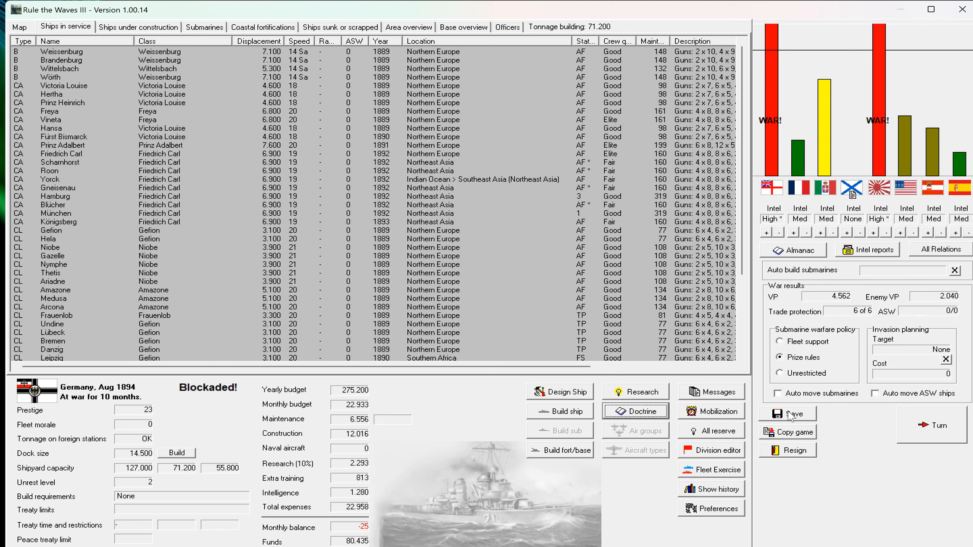
mouse_move(794, 413)
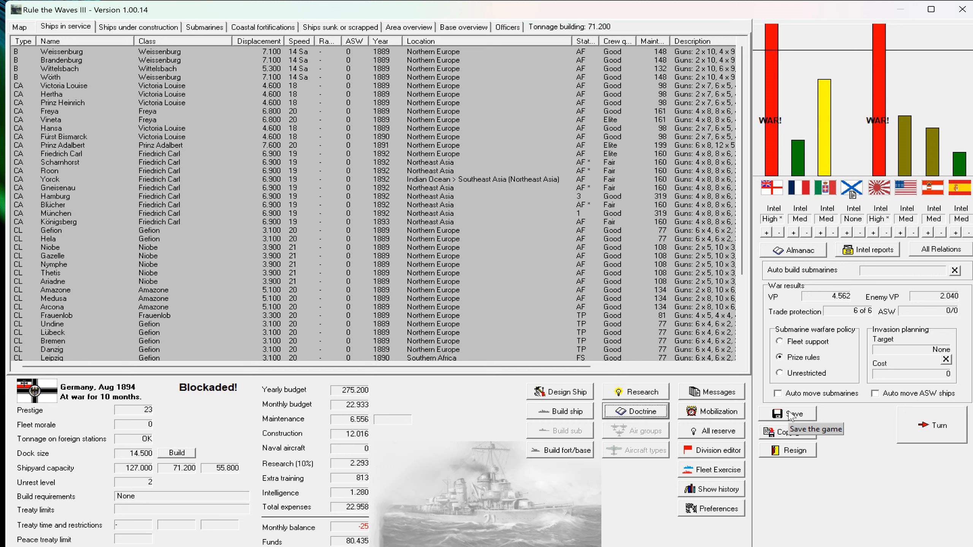